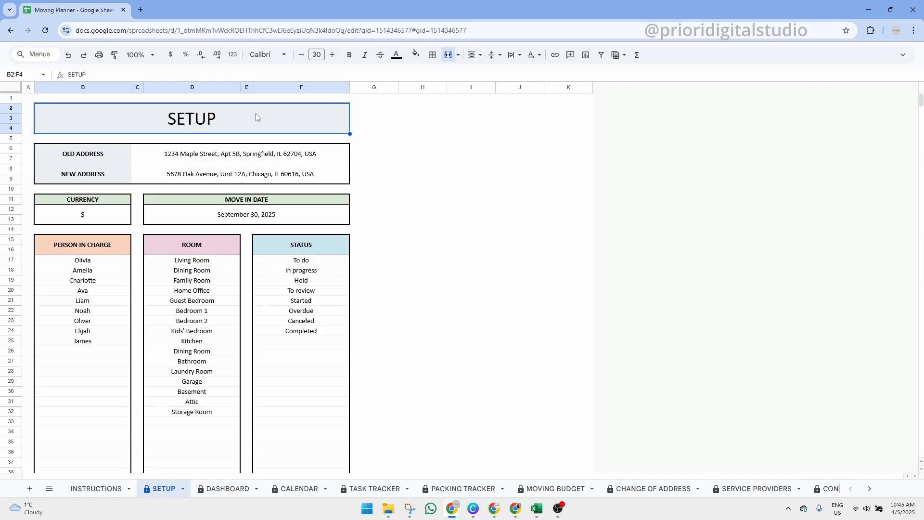
mouse_move(252, 117)
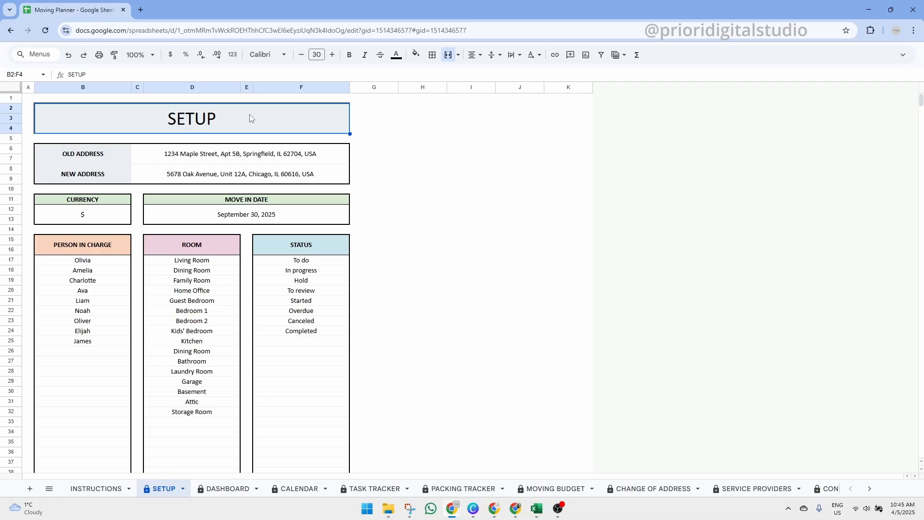
mouse_move(60, 16)
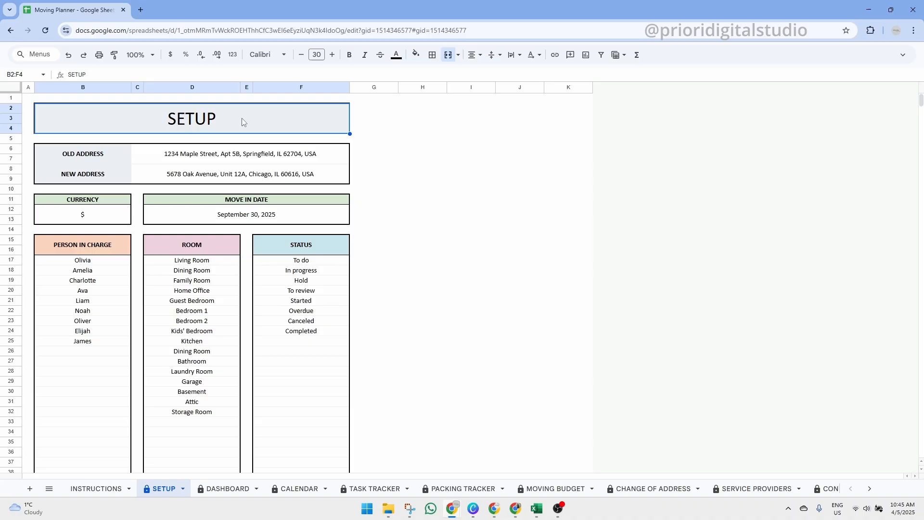
Step: Select the protected OLD ADDRESS cell, triggering the 'Heads up!' protected-range warning
left_click(83, 154)
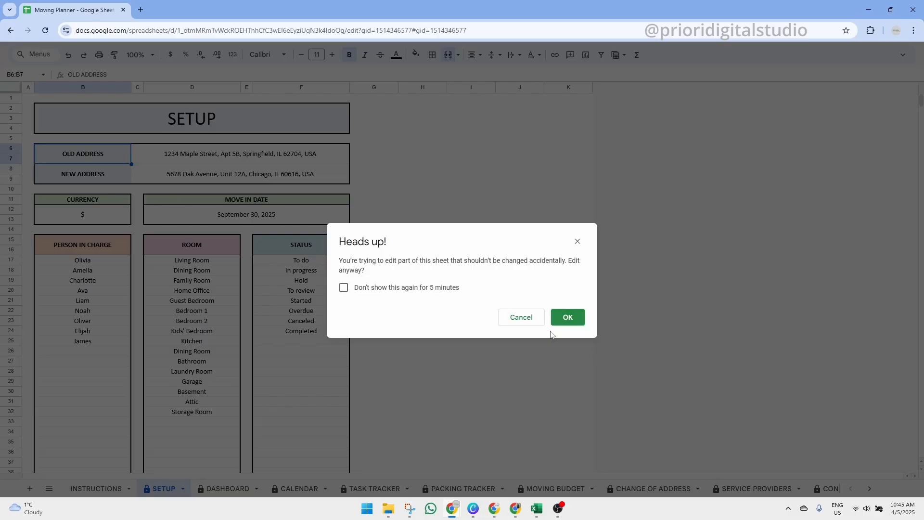
mouse_move(610, 278)
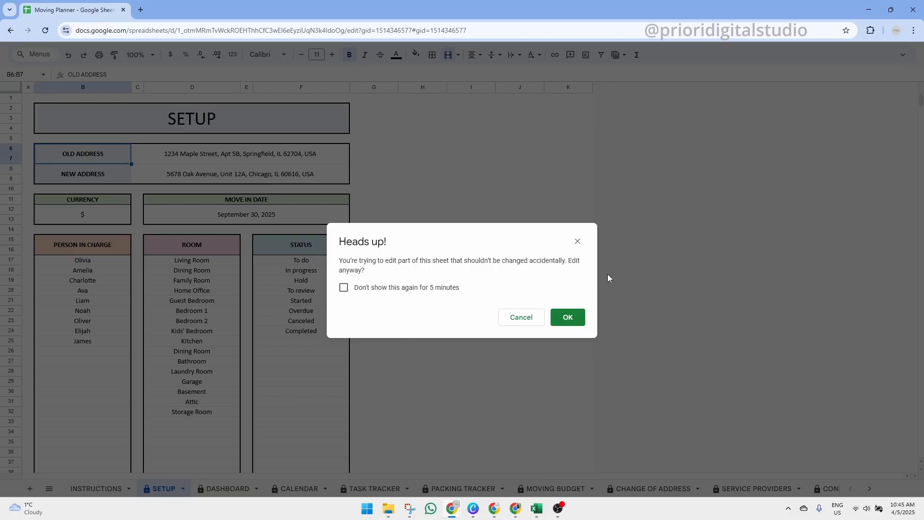
mouse_move(608, 257)
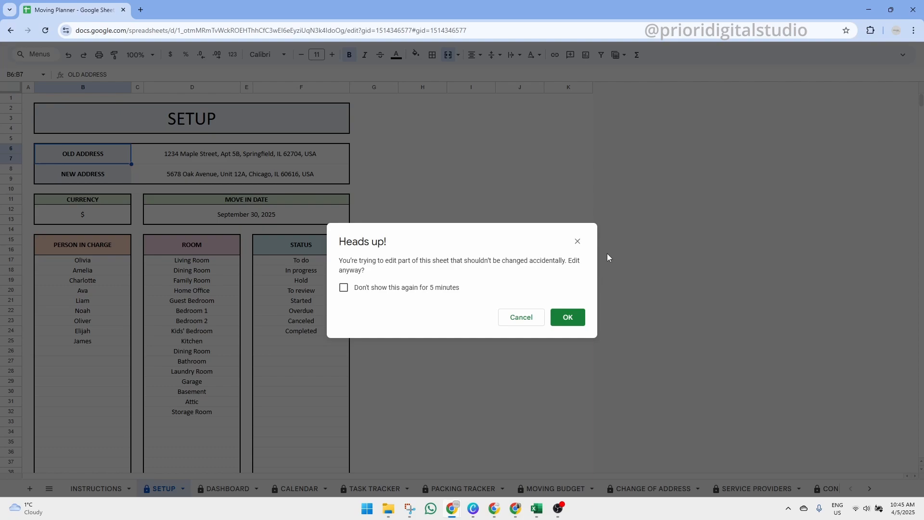
mouse_move(576, 241)
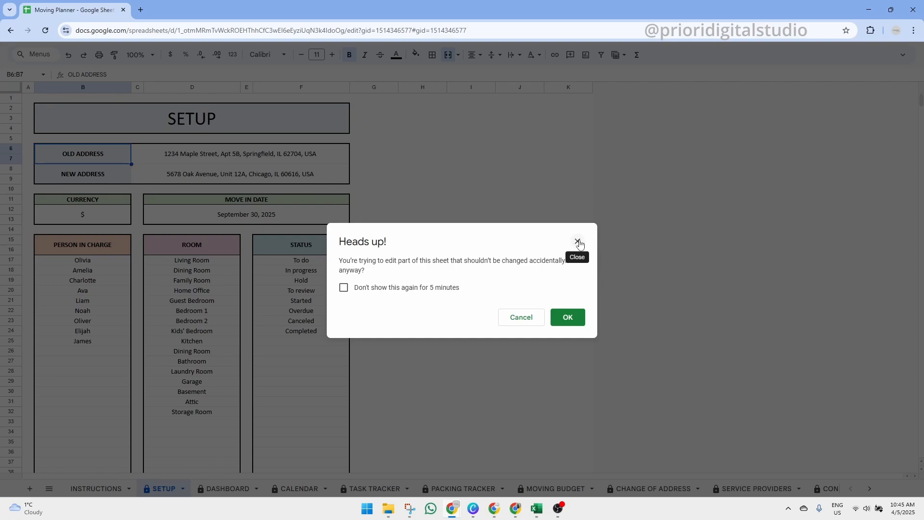
Step: Dismiss the warning, select the new and old address values, and show the old-address cell's context menu
left_click(577, 242)
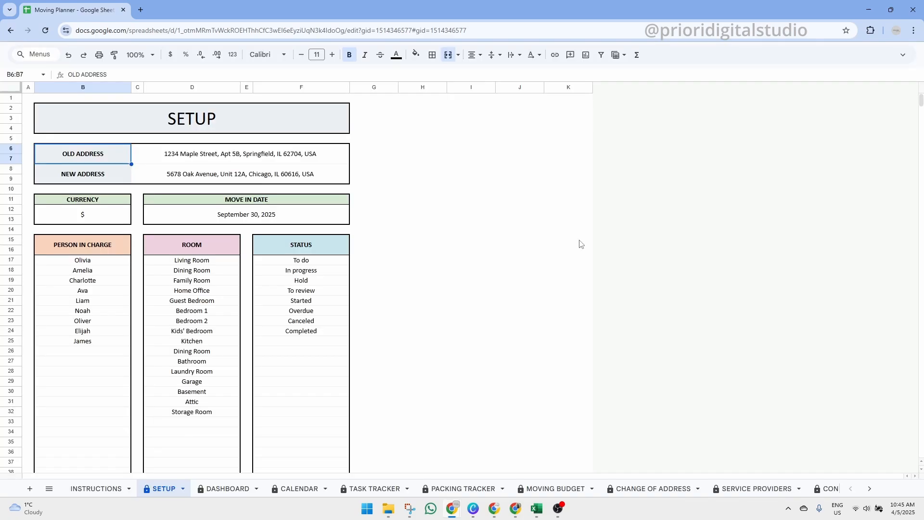
mouse_move(431, 228)
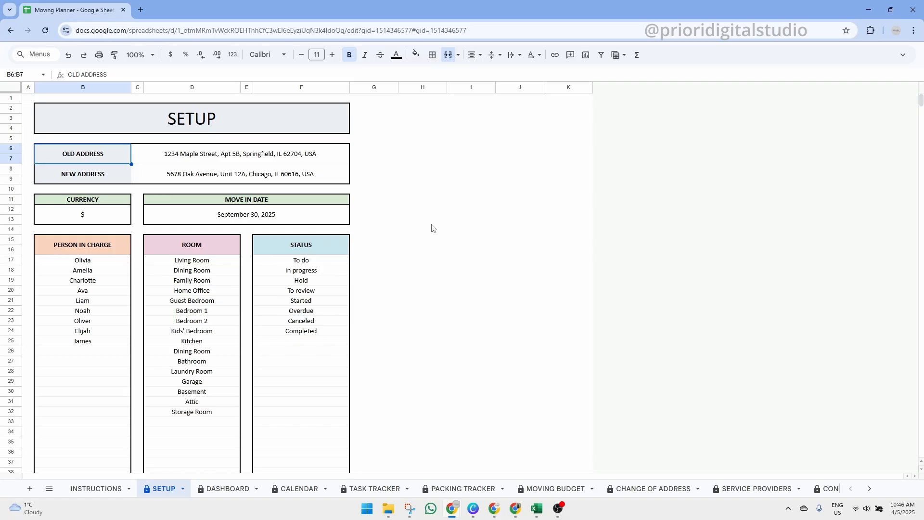
left_click(240, 154)
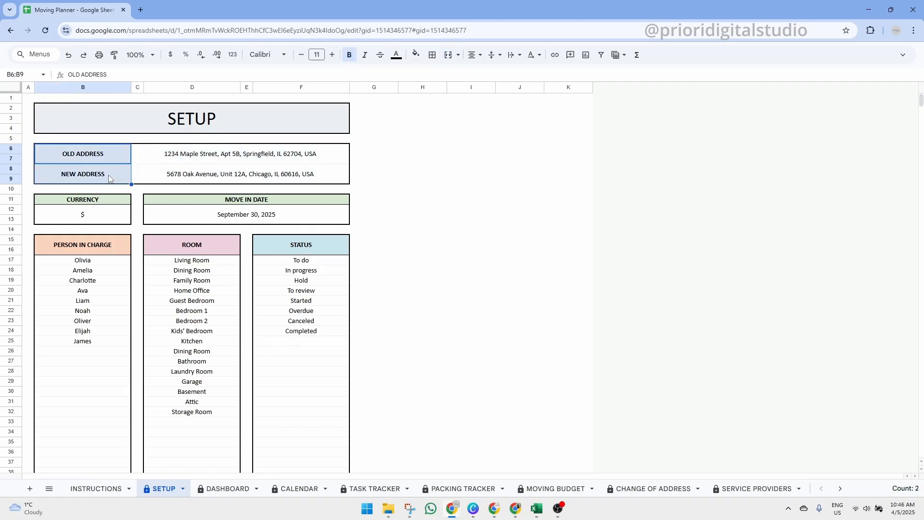
left_click(240, 173)
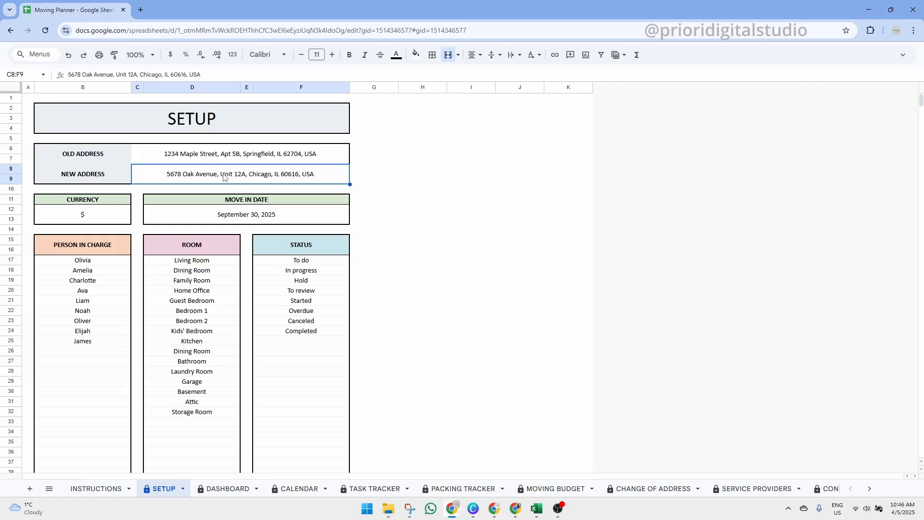
left_click(242, 154)
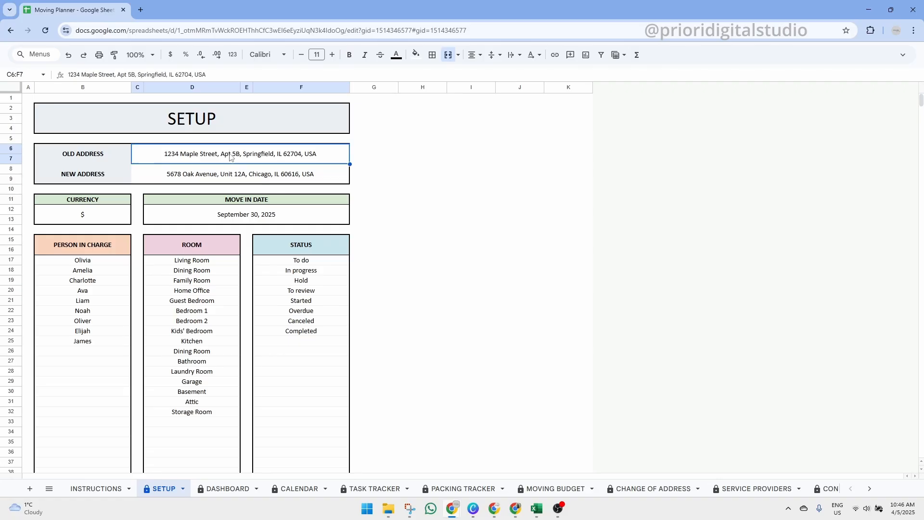
mouse_move(238, 152)
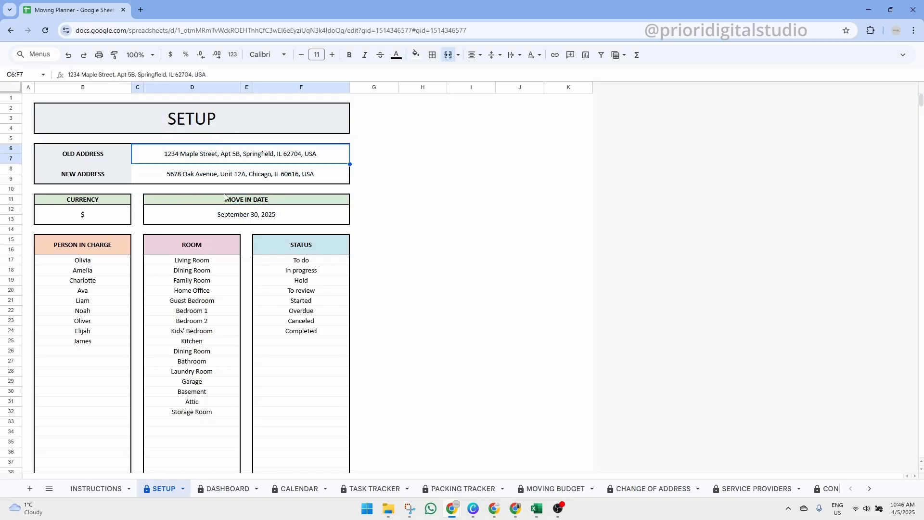
right_click(229, 154)
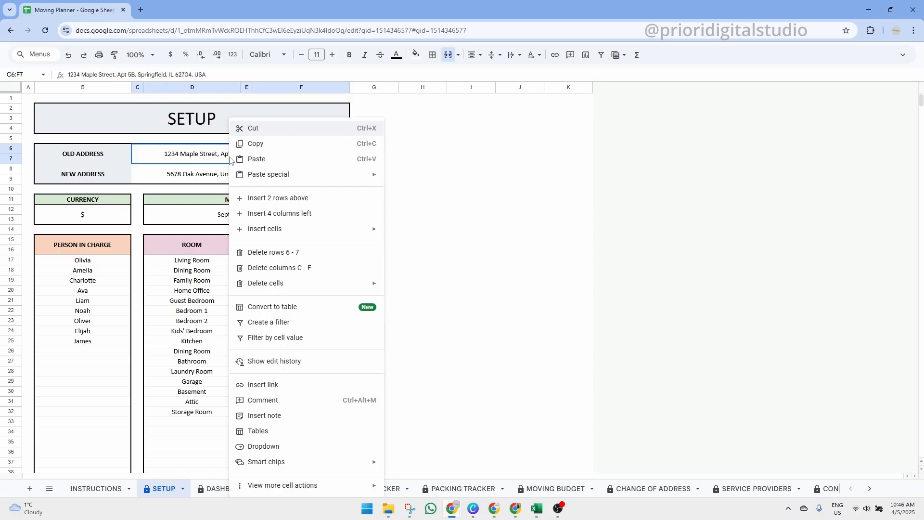
mouse_move(254, 144)
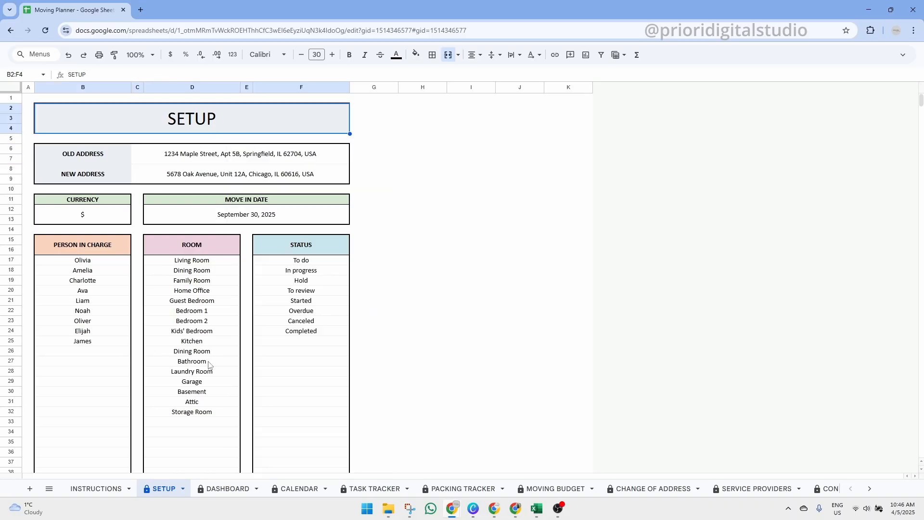
mouse_move(222, 141)
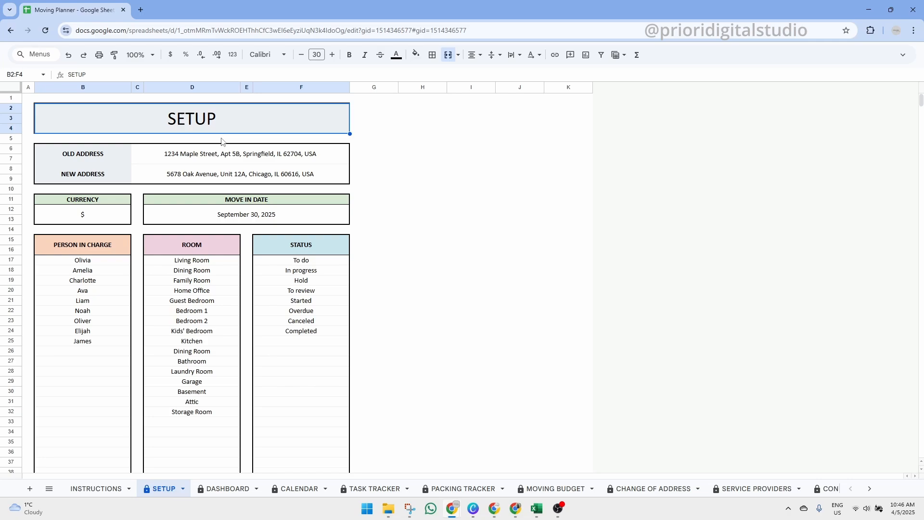
mouse_move(81, 154)
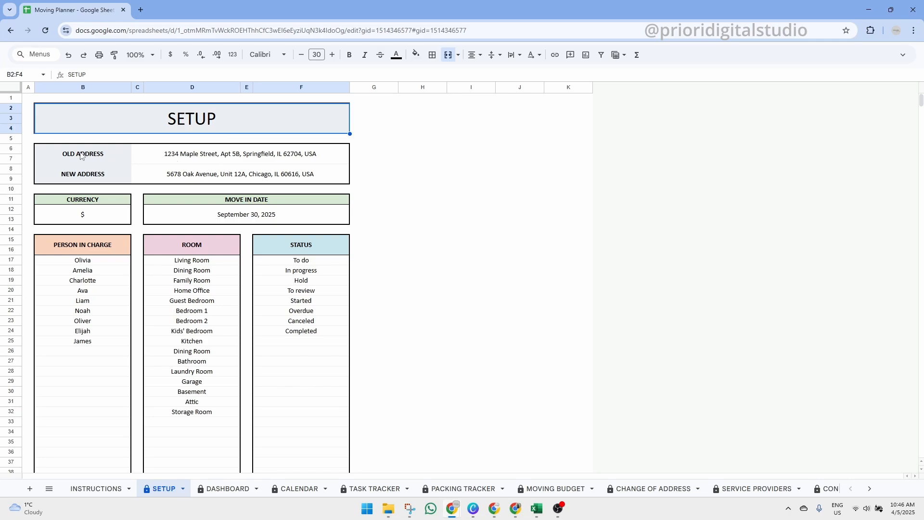
left_click(245, 199)
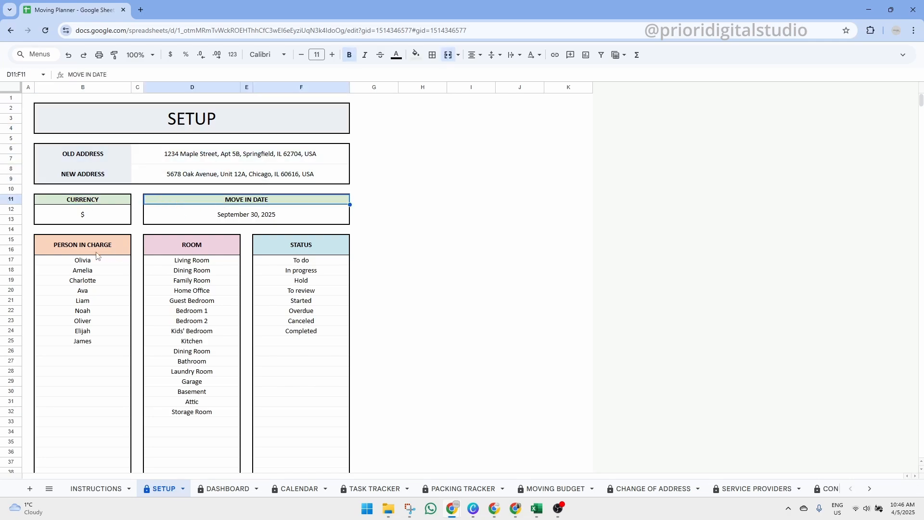
left_click(301, 244)
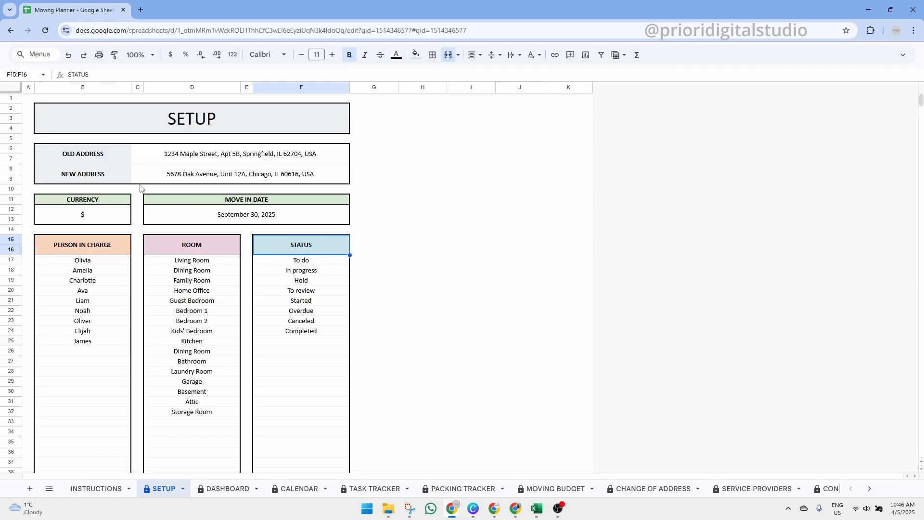
left_click(82, 173)
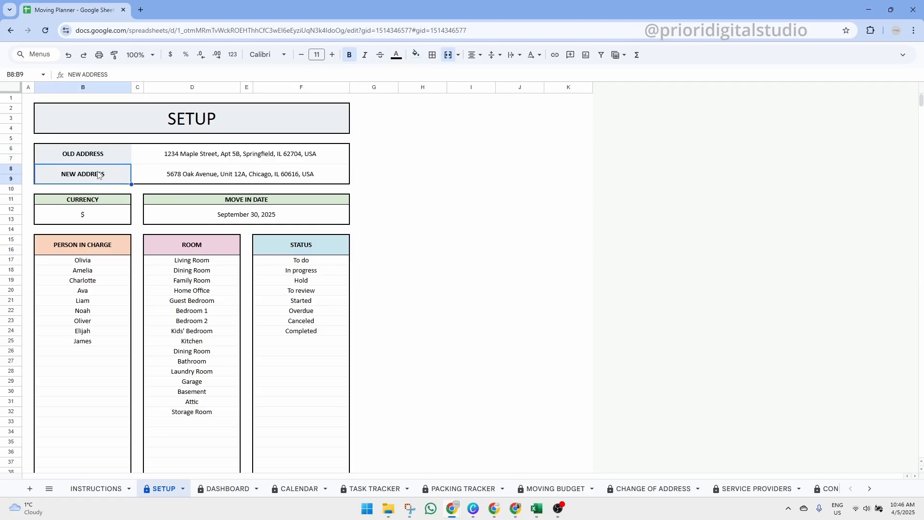
mouse_move(164, 158)
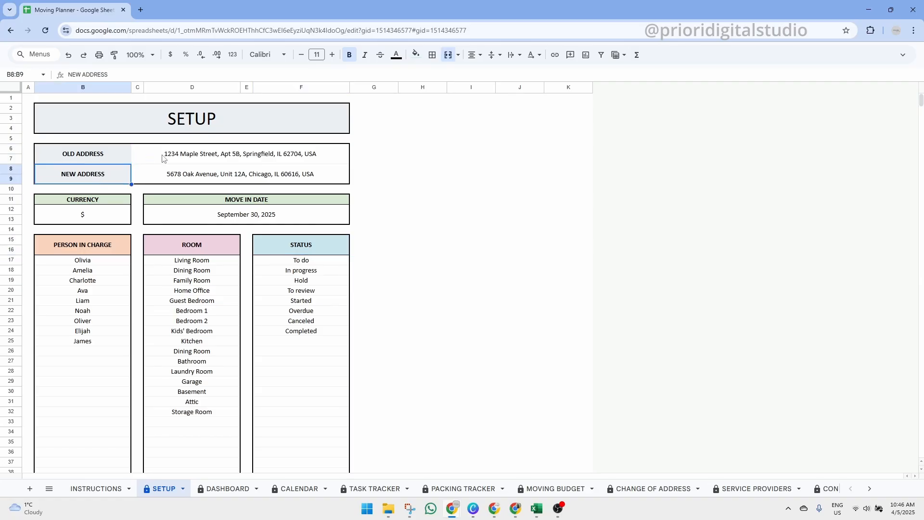
left_click(83, 199)
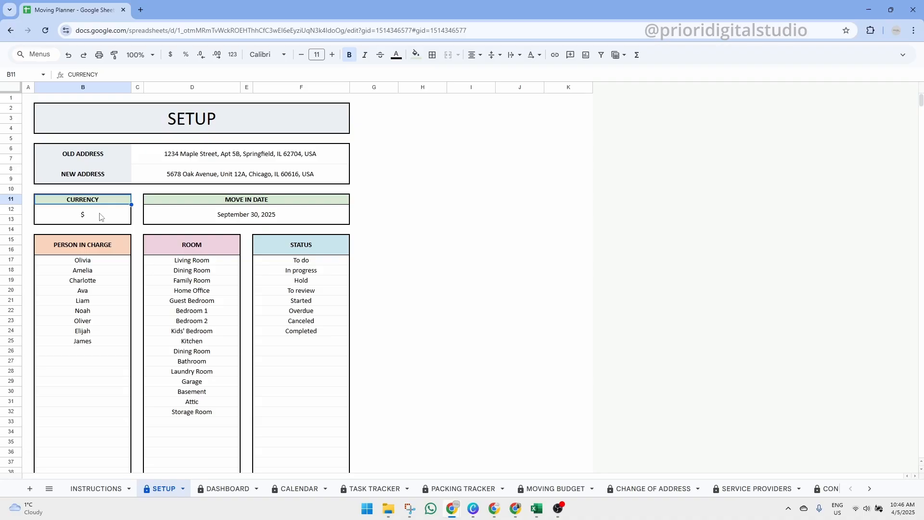
left_click(83, 214)
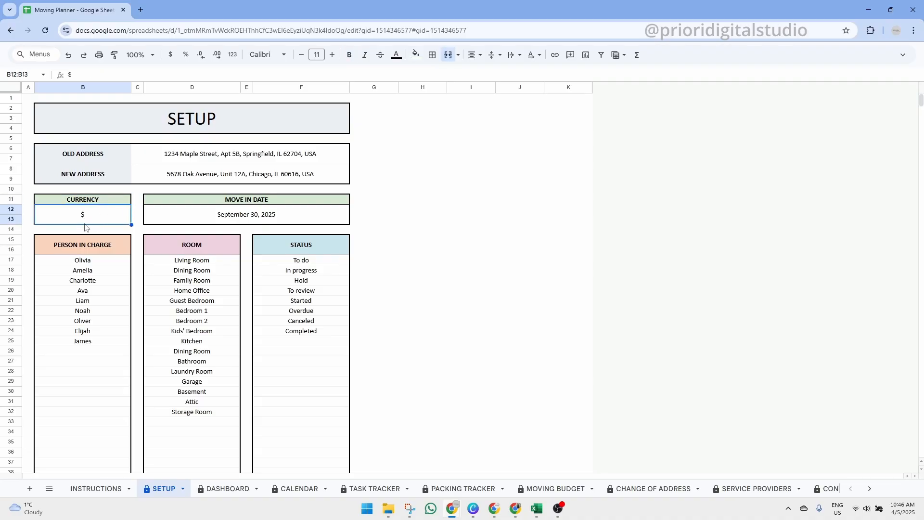
mouse_move(87, 227)
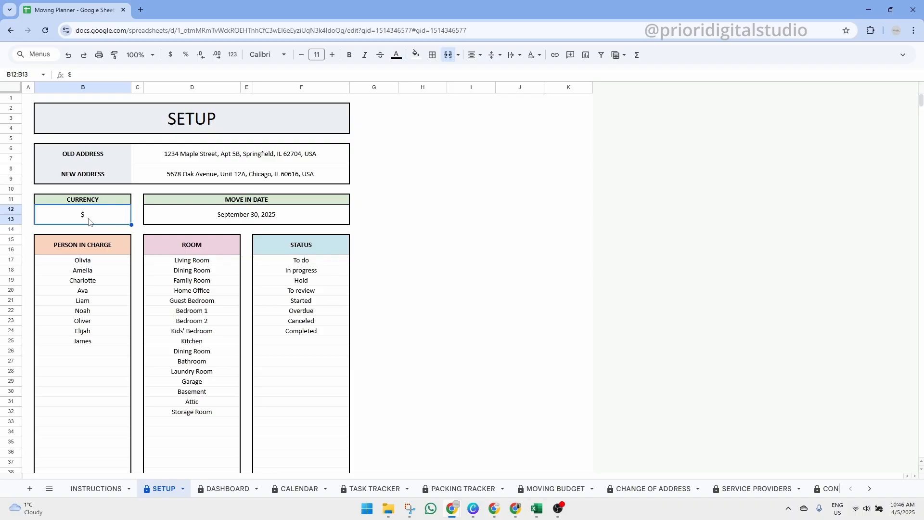
mouse_move(237, 206)
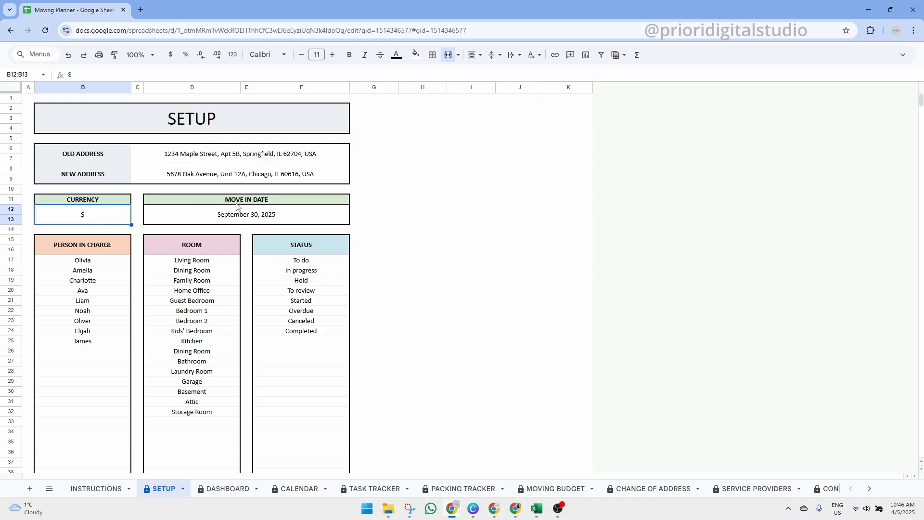
left_click(246, 214)
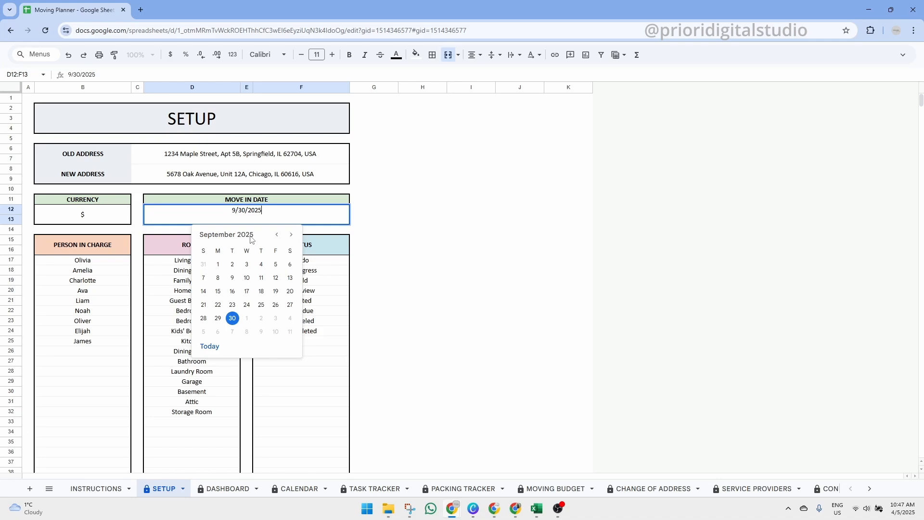
left_click(232, 319)
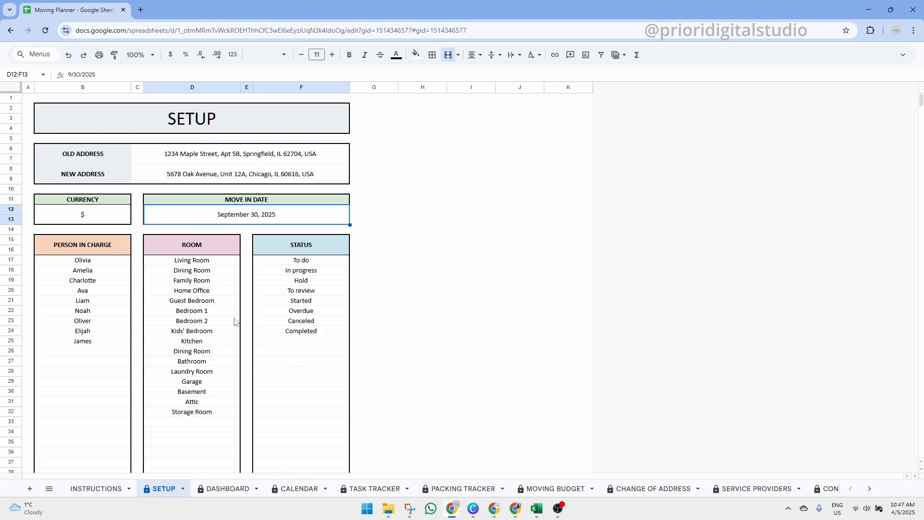
mouse_move(262, 264)
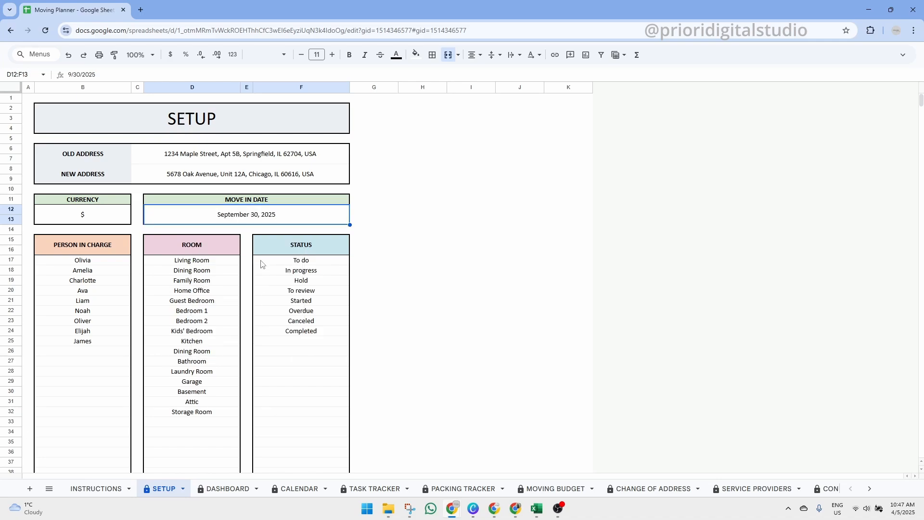
mouse_move(269, 244)
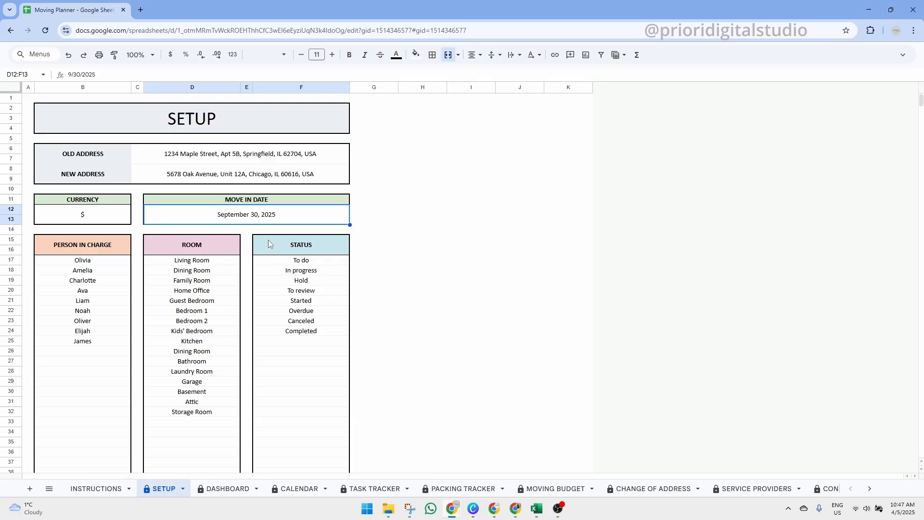
Step: Review the PERSON IN CHARGE, ROOM and STATUS list headers on the SETUP sheet
left_click(82, 244)
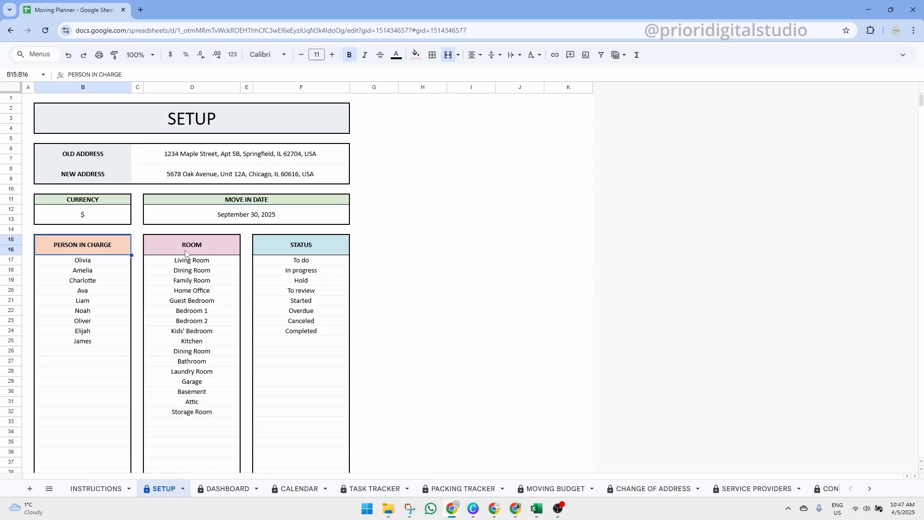
left_click(301, 245)
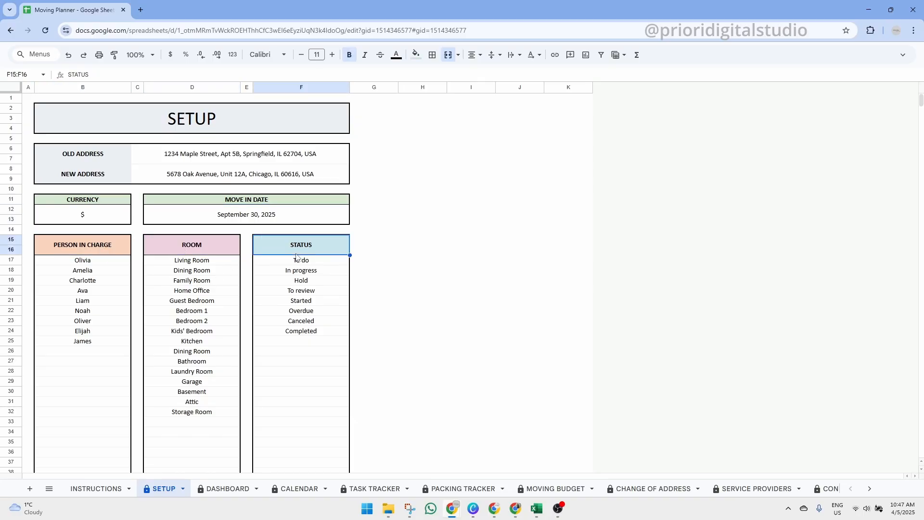
mouse_move(157, 268)
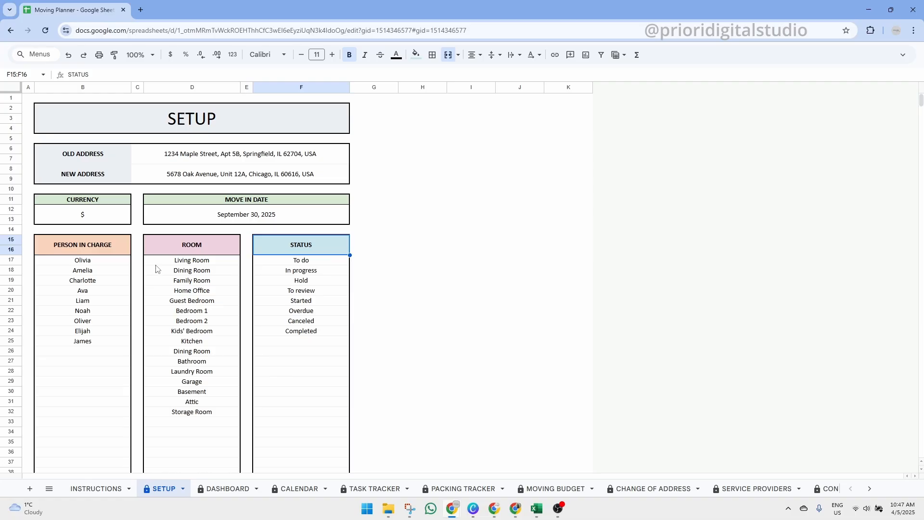
left_click(83, 244)
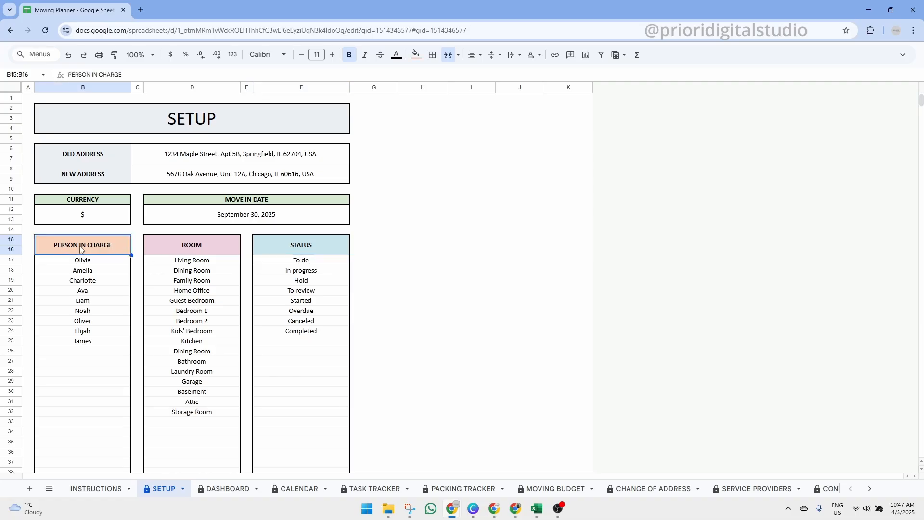
left_click(191, 245)
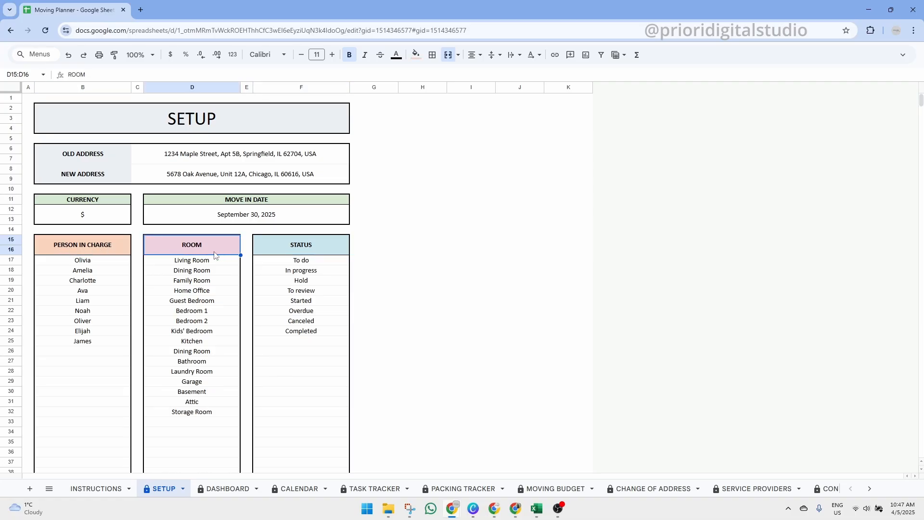
left_click(300, 244)
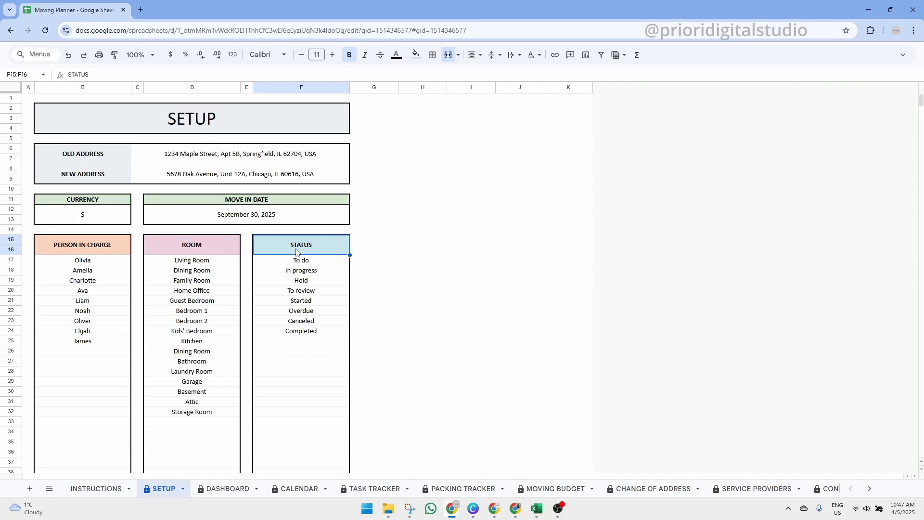
Step: Add Sylvia to the PERSON IN CHARGE list below James and go to the CALENDAR sheet
left_click(82, 351)
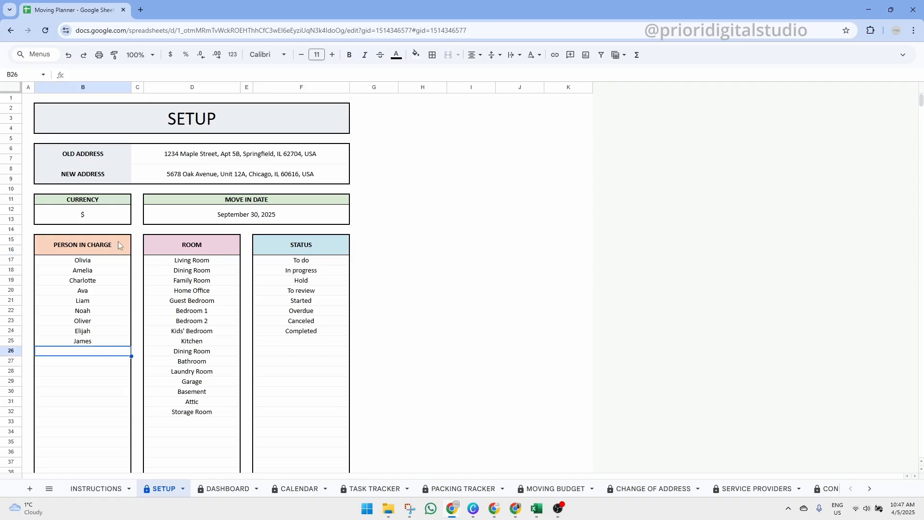
mouse_move(103, 357)
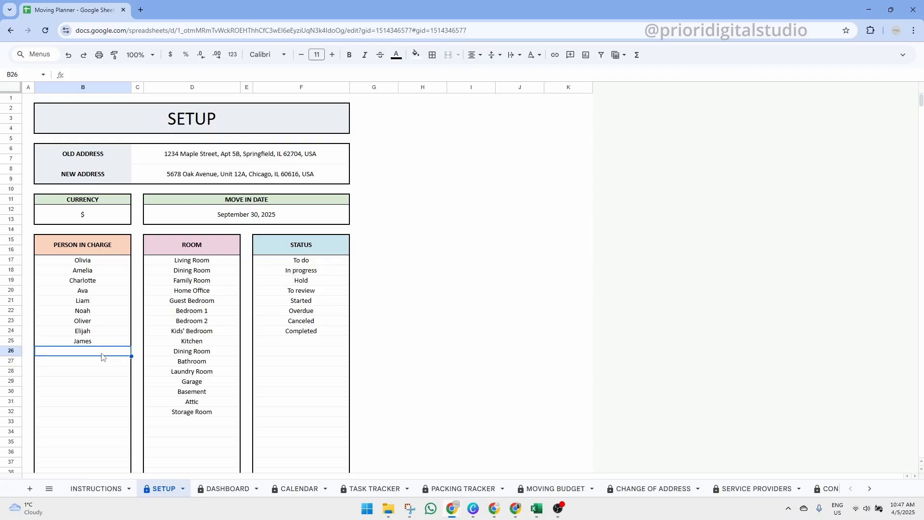
type("Sylvia")
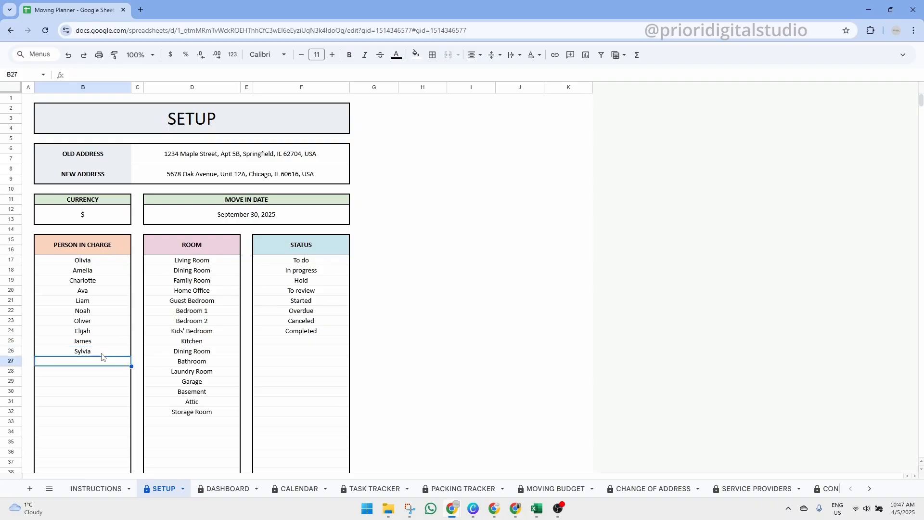
left_click(301, 488)
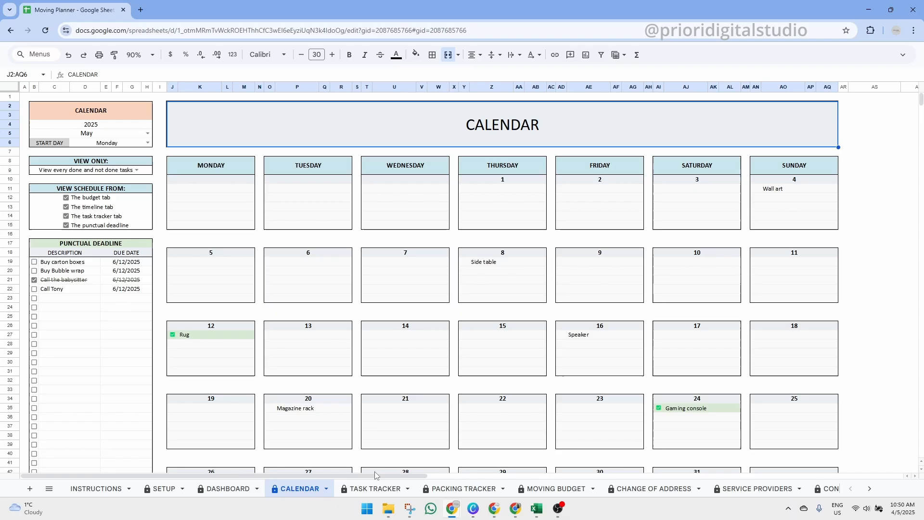
mouse_move(508, 139)
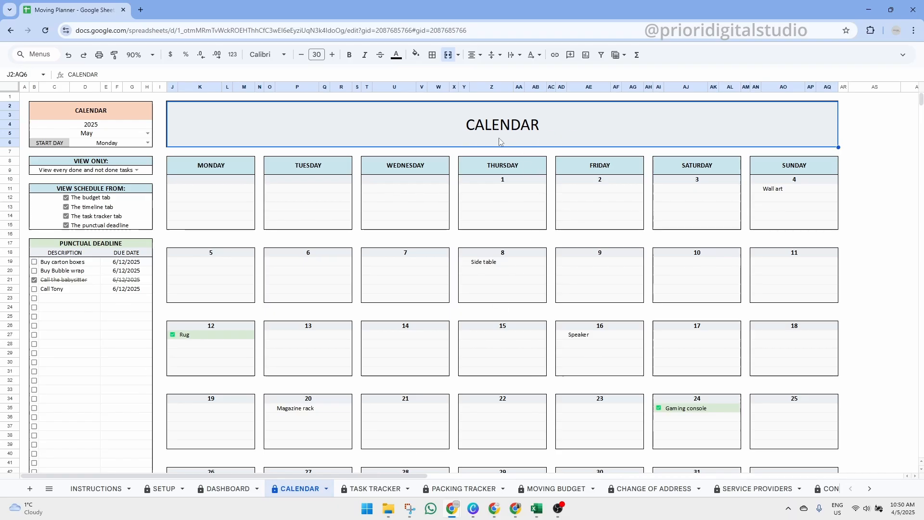
mouse_move(130, 113)
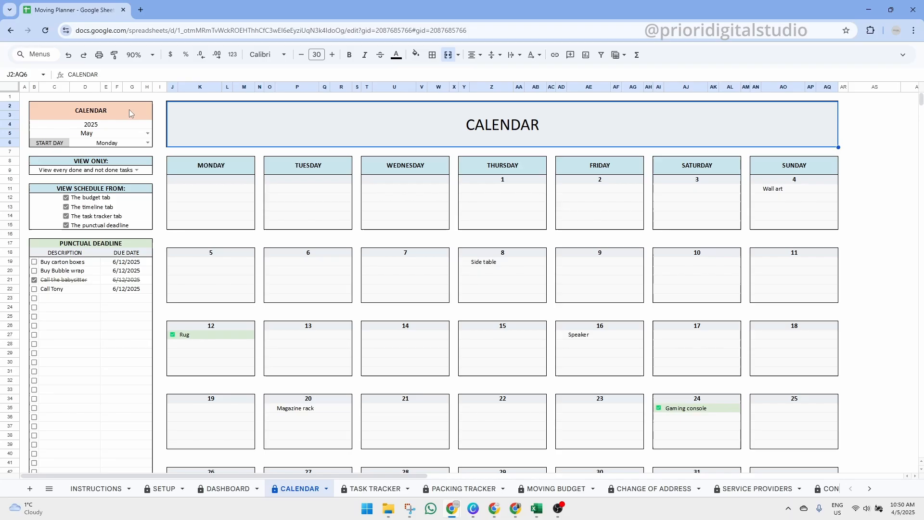
Step: Select the calendar's day grid to highlight the May 2025 layout
left_click(90, 110)
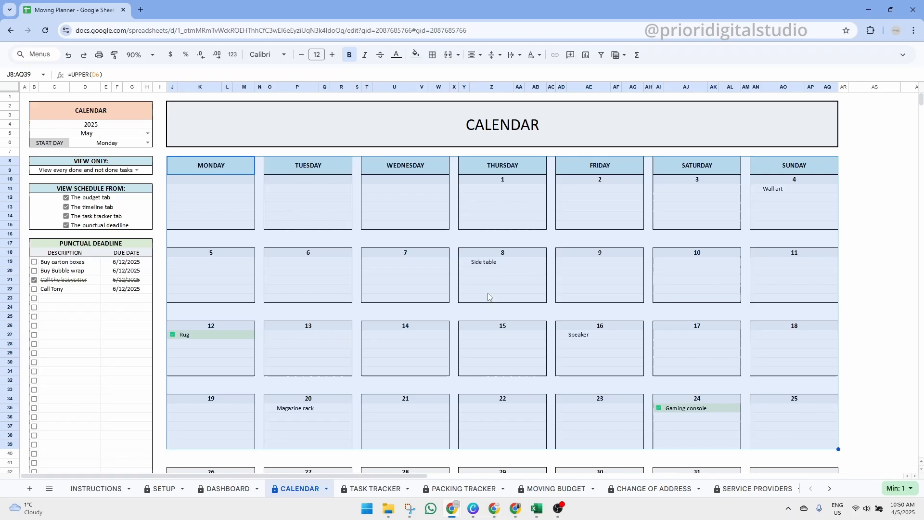
Step: Set the calendar to June 2025 with Monday kept as the week start day
left_click(91, 124)
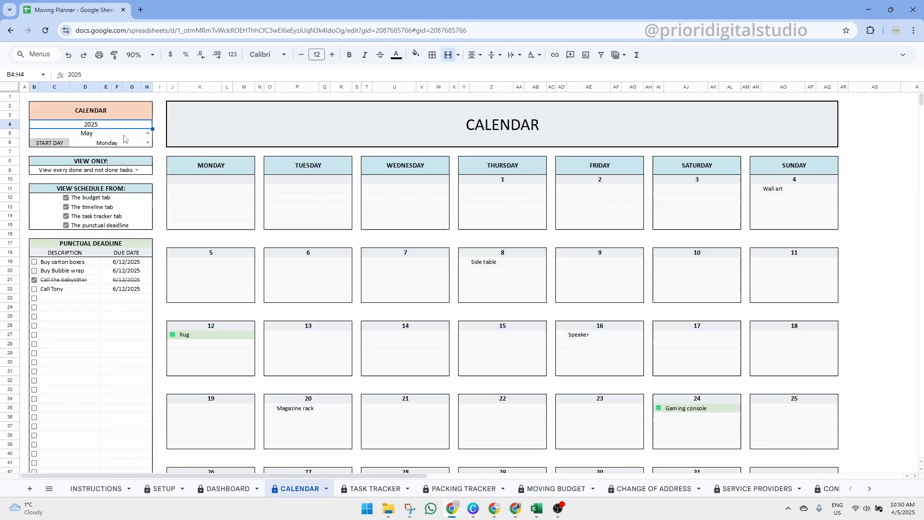
left_click(147, 132)
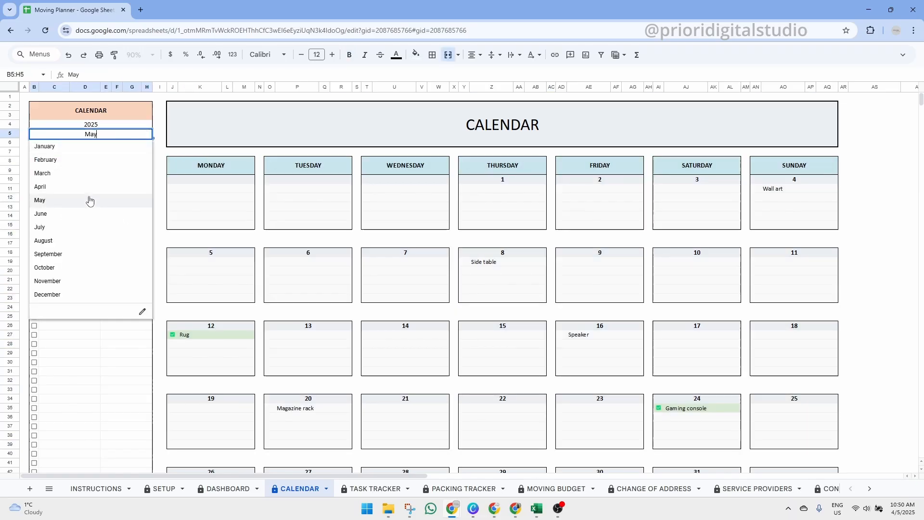
left_click(41, 213)
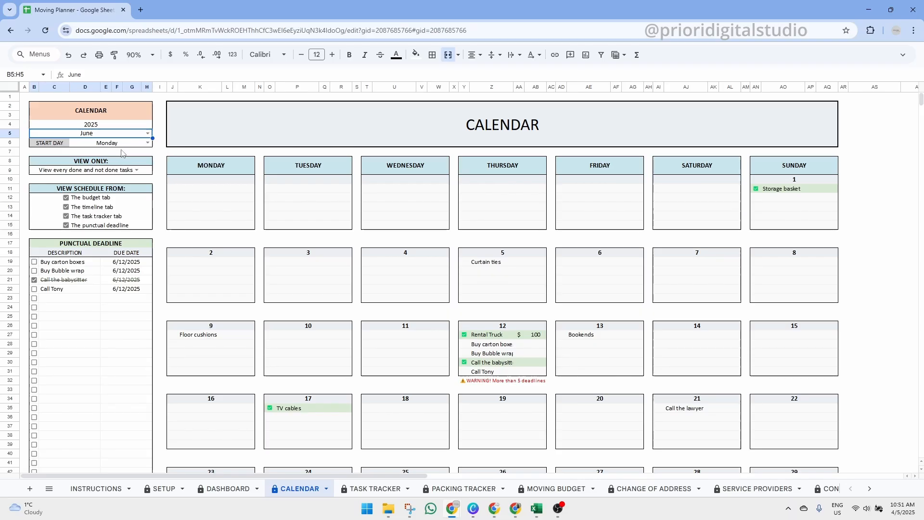
left_click(146, 143)
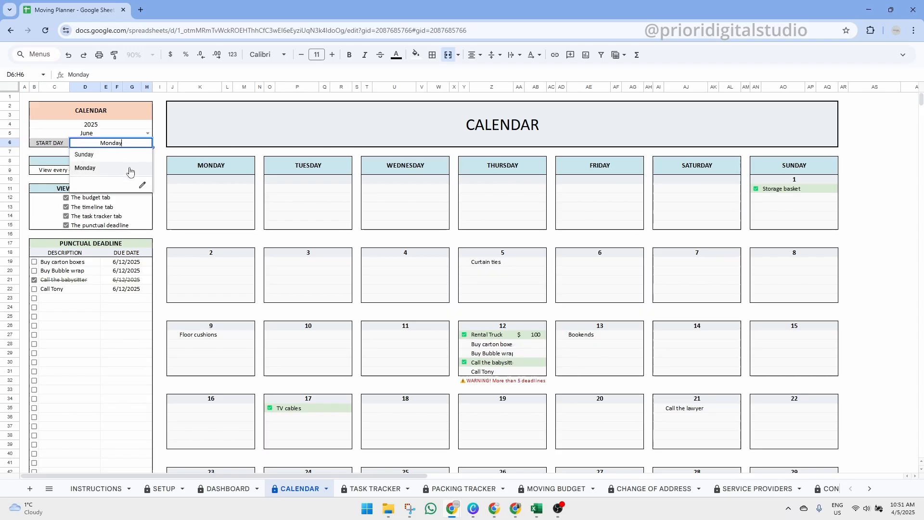
left_click(85, 168)
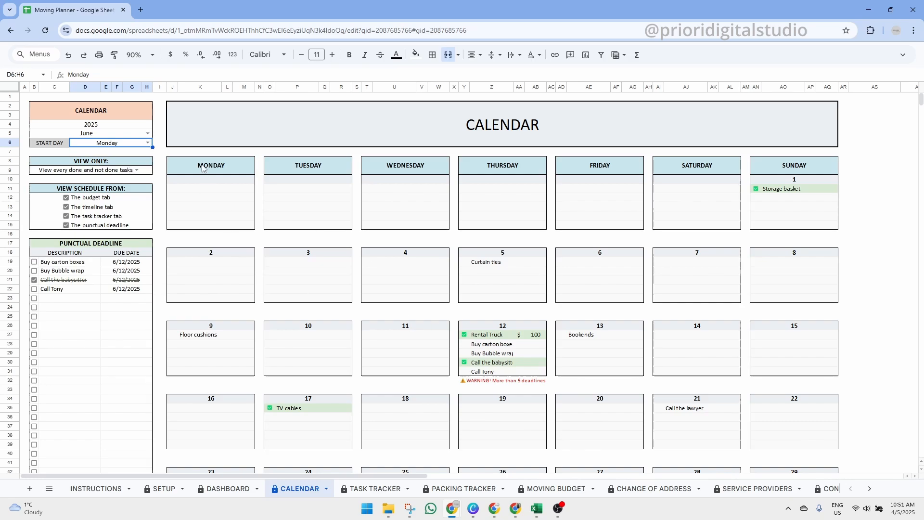
mouse_move(117, 202)
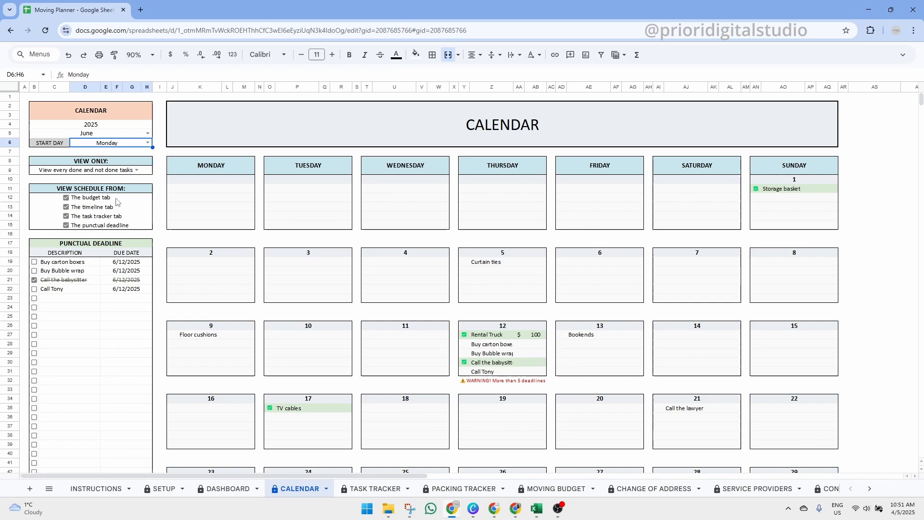
mouse_move(104, 211)
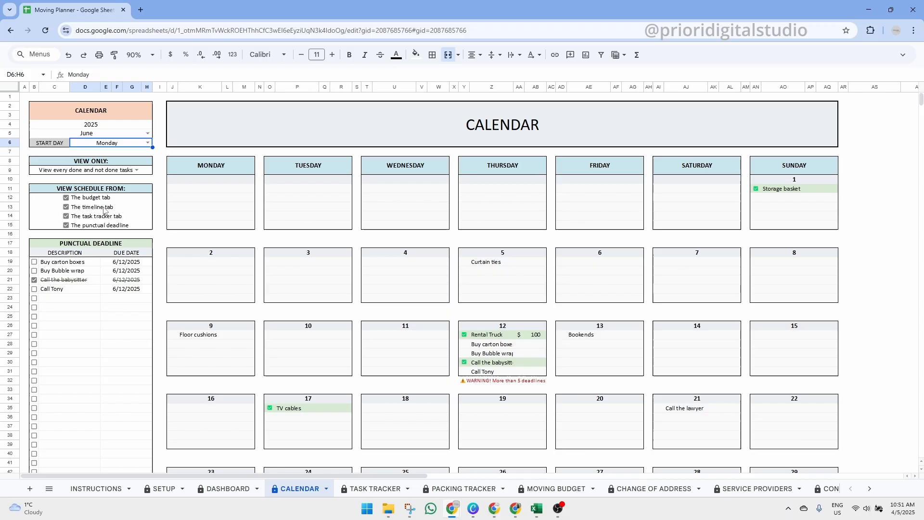
Step: Select the timeline, task tracker and budget View Schedule From options, then start adding a deadline
left_click(106, 207)
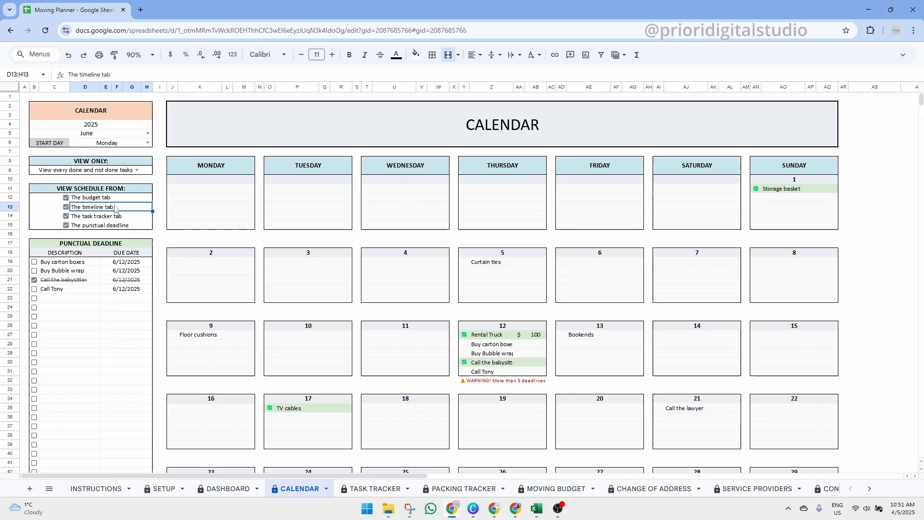
left_click(92, 215)
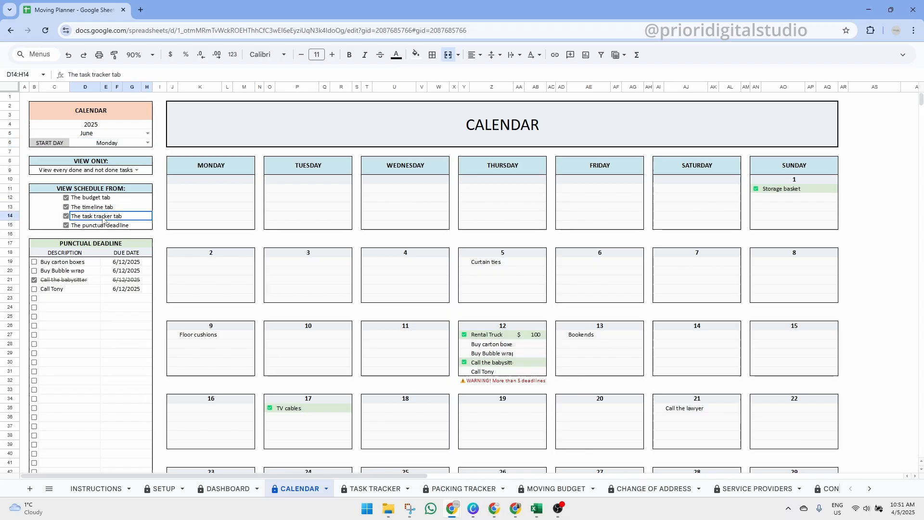
left_click(90, 198)
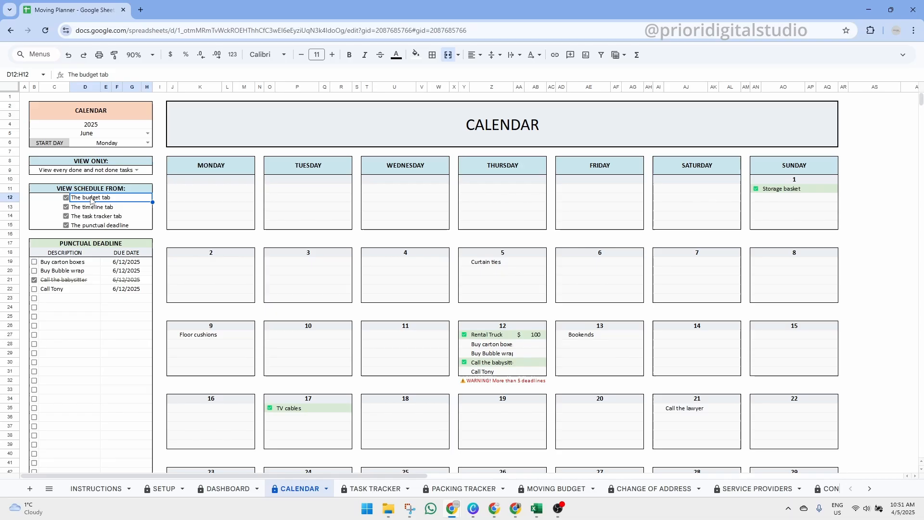
mouse_move(520, 471)
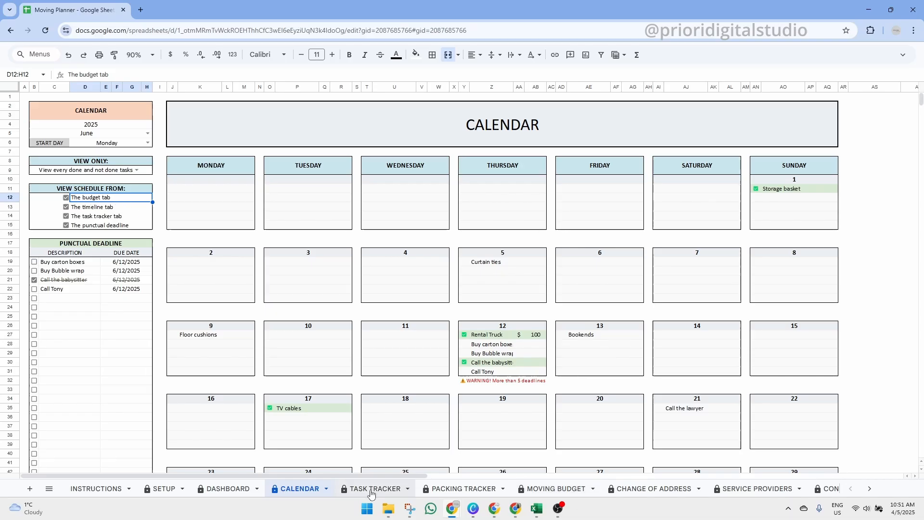
left_click(869, 488)
type("Call Mark")
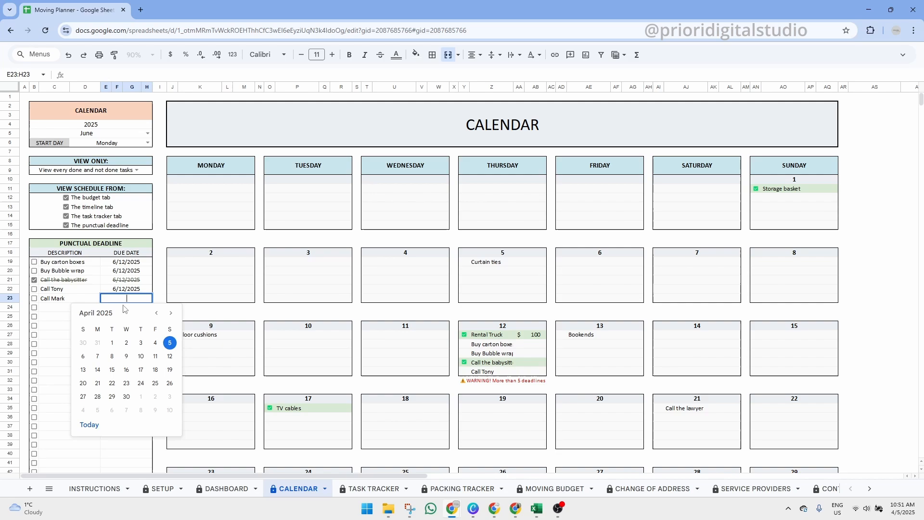
Step: Set Call Mark's due date to June 10, 2025 and check its entry on the calendar
left_click(171, 313)
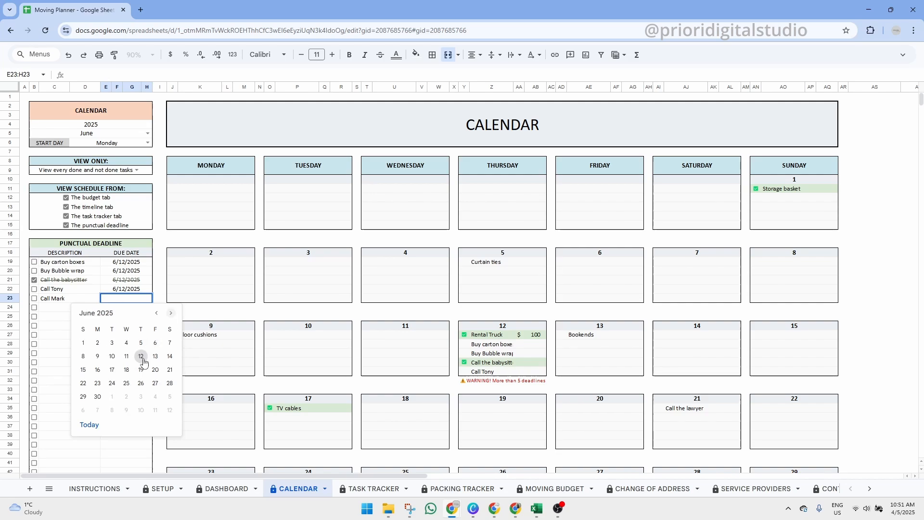
left_click(112, 356)
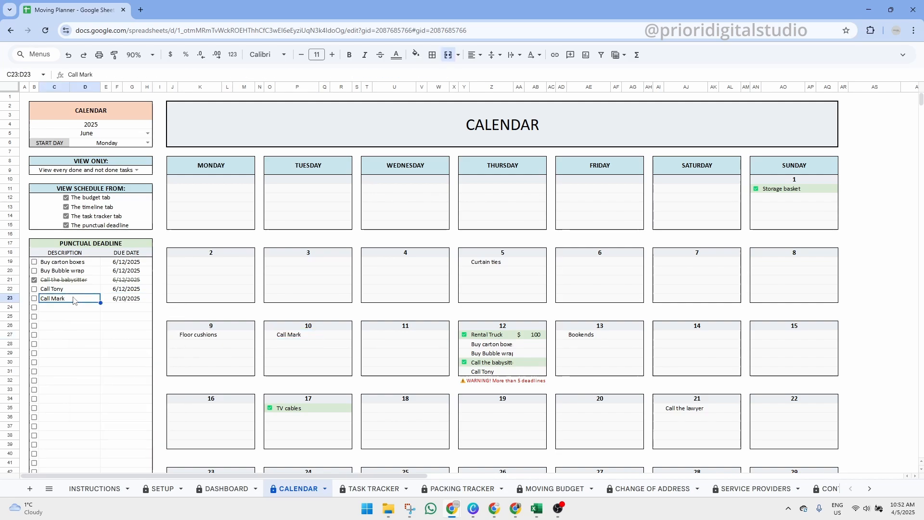
left_click(91, 243)
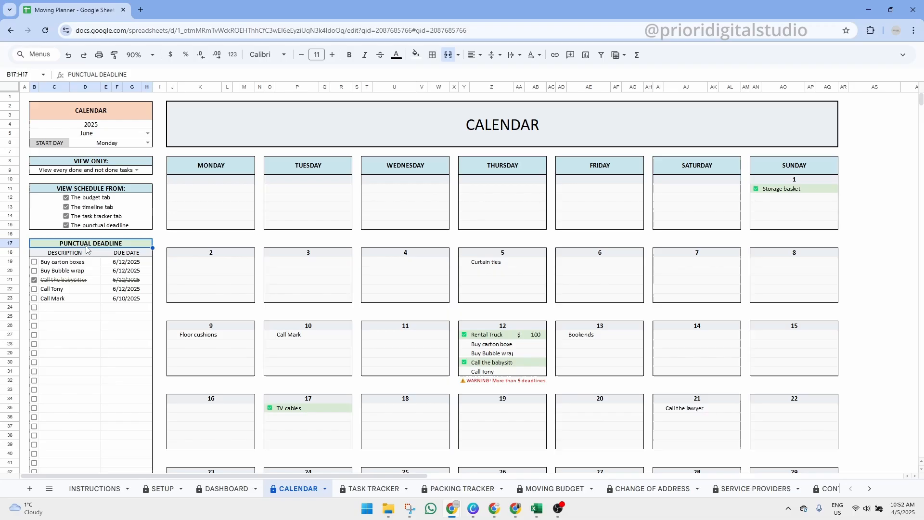
left_click(298, 334)
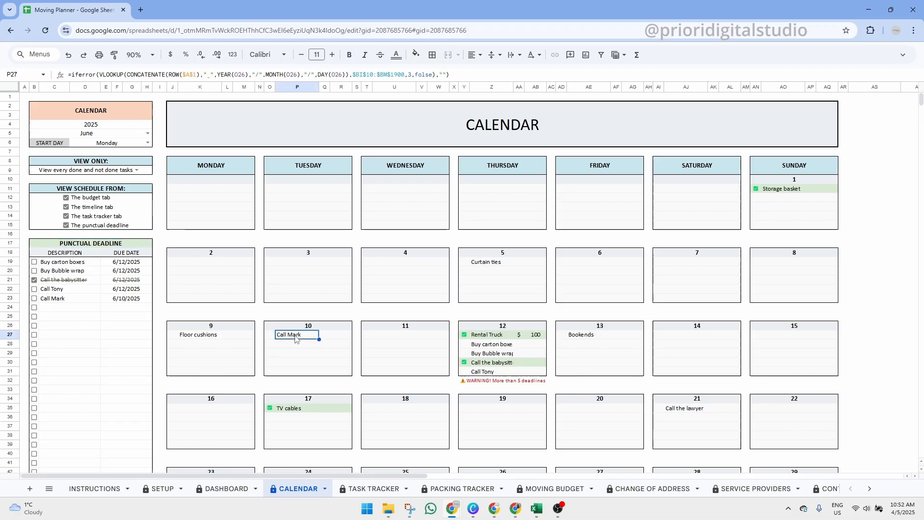
mouse_move(303, 337)
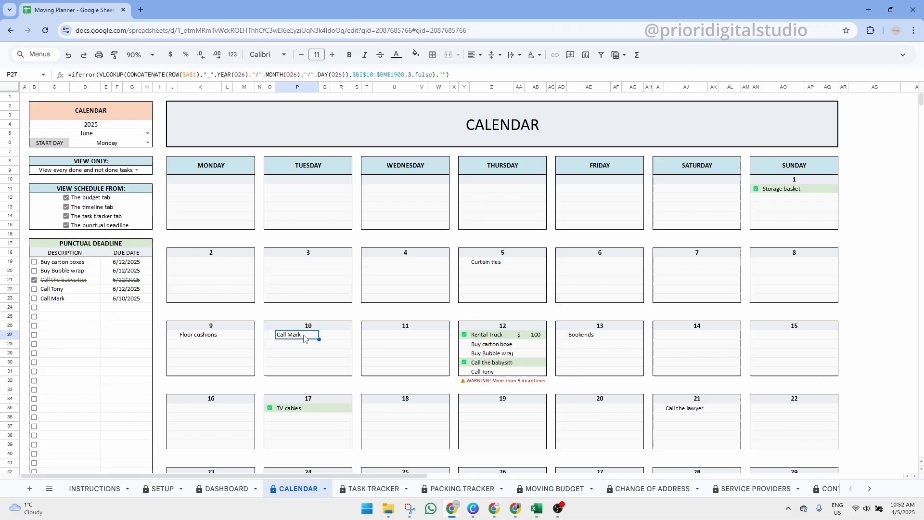
Step: Tick Call Mark as done in the Punctual Deadline list and confirm it shows done on June 10
left_click(68, 297)
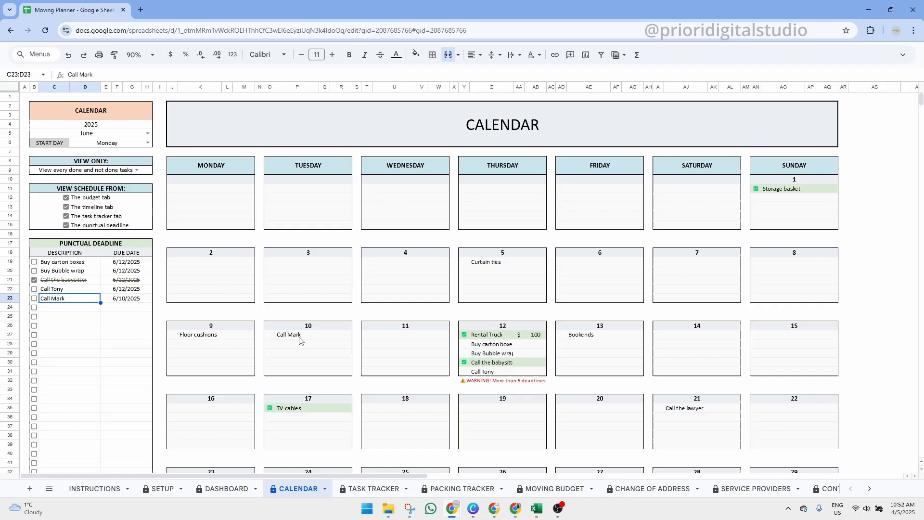
left_click(34, 298)
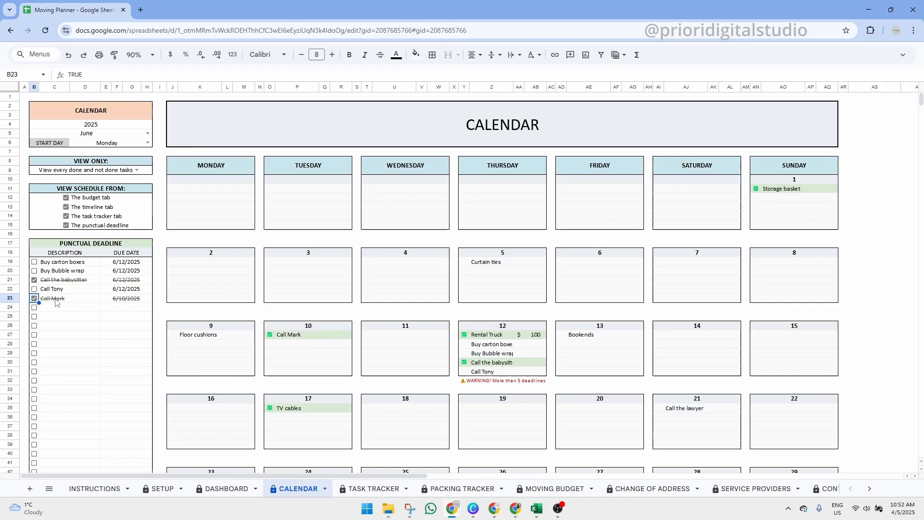
mouse_move(131, 301)
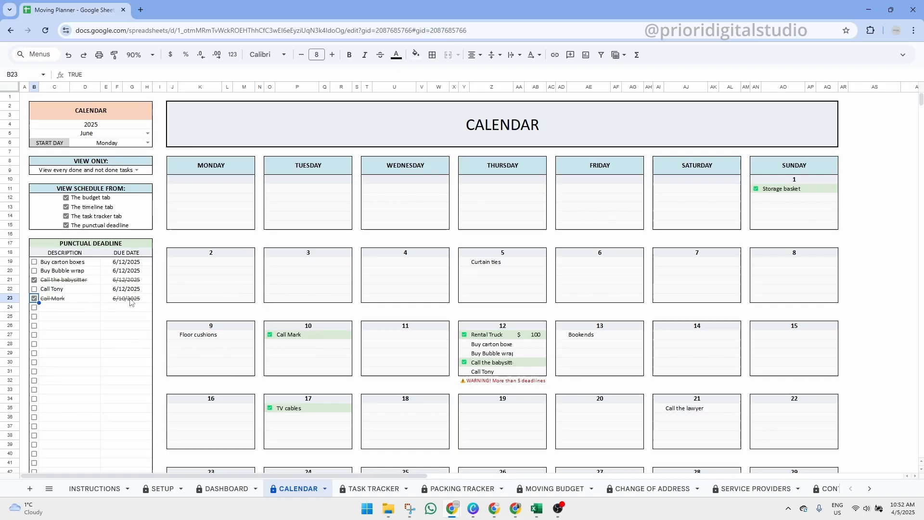
left_click(297, 334)
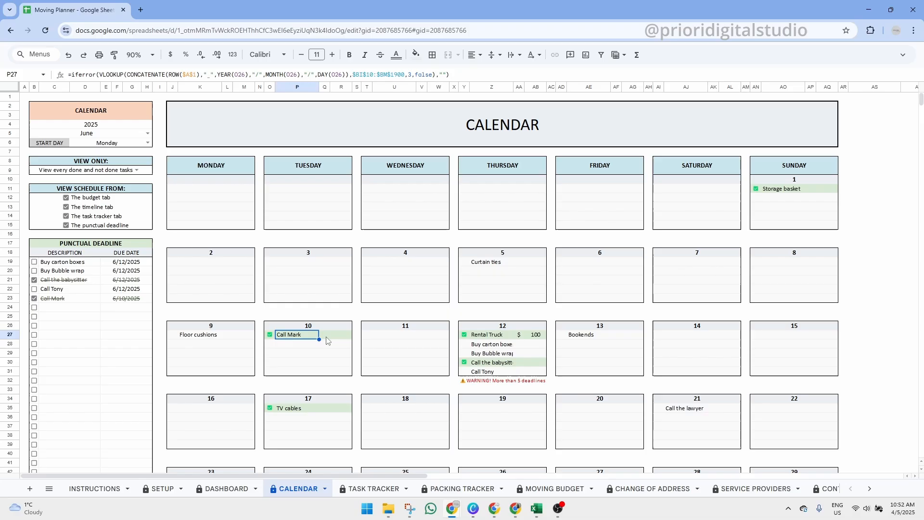
left_click(501, 124)
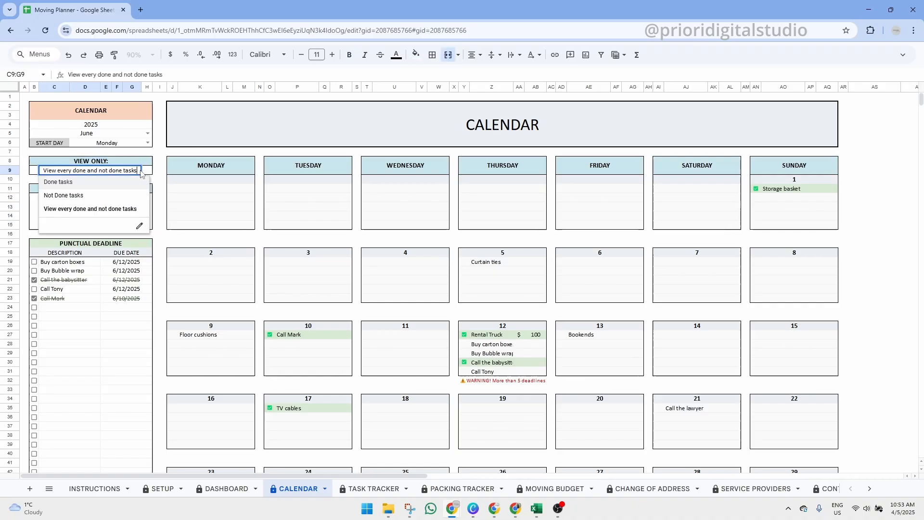
mouse_move(64, 196)
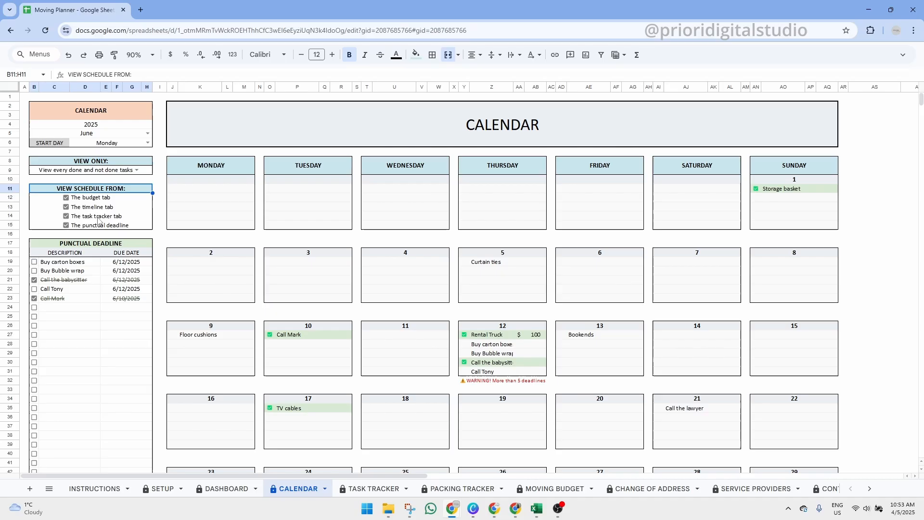
Step: Hide punctual deadlines from the calendar, then re-enable them under View Schedule From
left_click(99, 226)
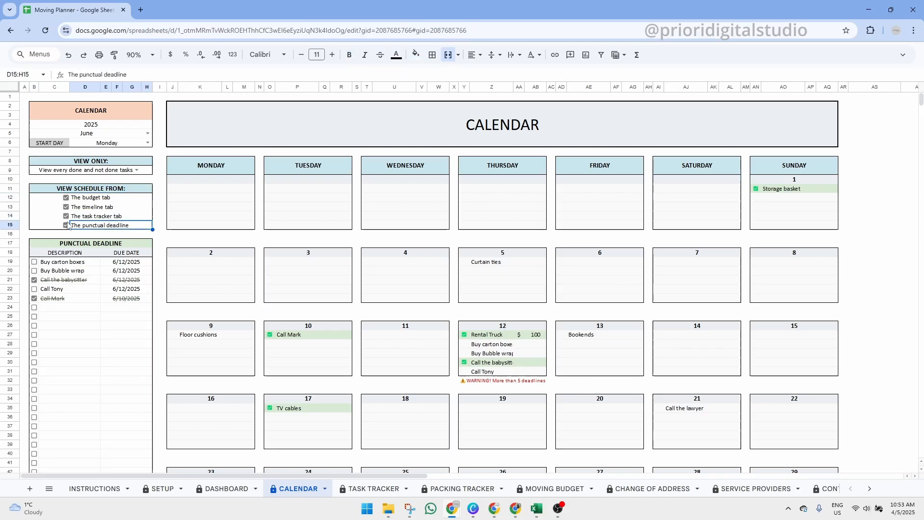
left_click(66, 225)
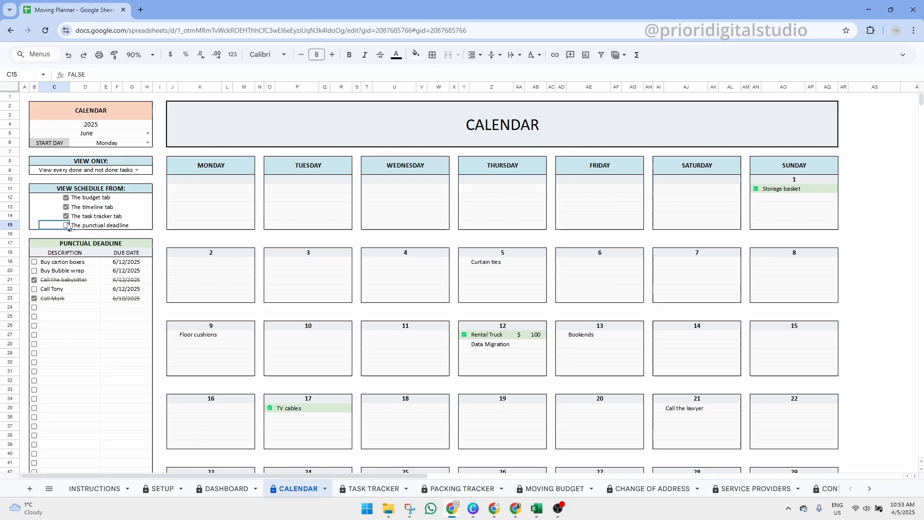
left_click(65, 224)
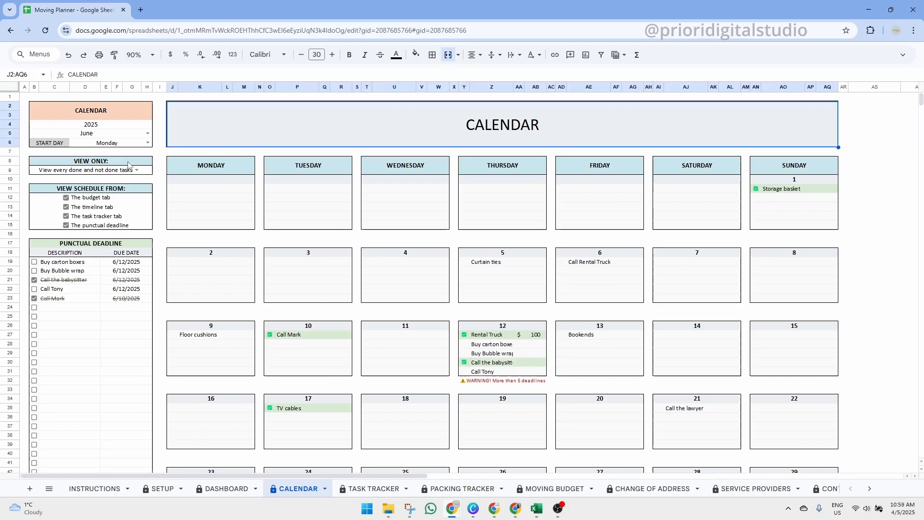
Step: Show only Not Done tasks without punctual deadlines, leaving Call Rental Truck on June 6
left_click(91, 169)
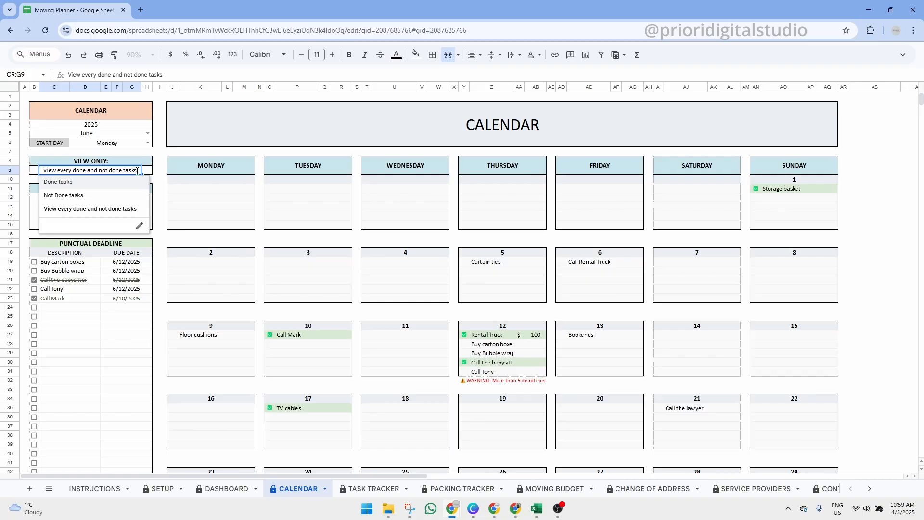
mouse_move(82, 195)
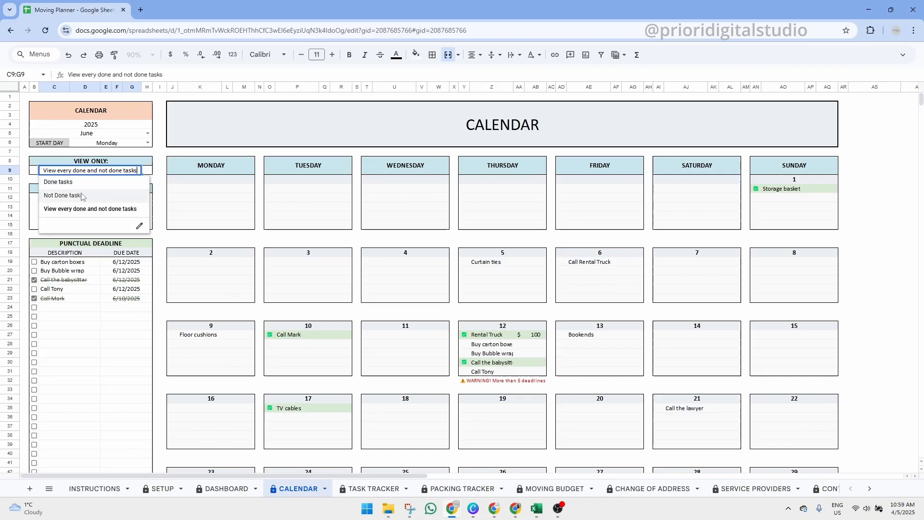
left_click(62, 195)
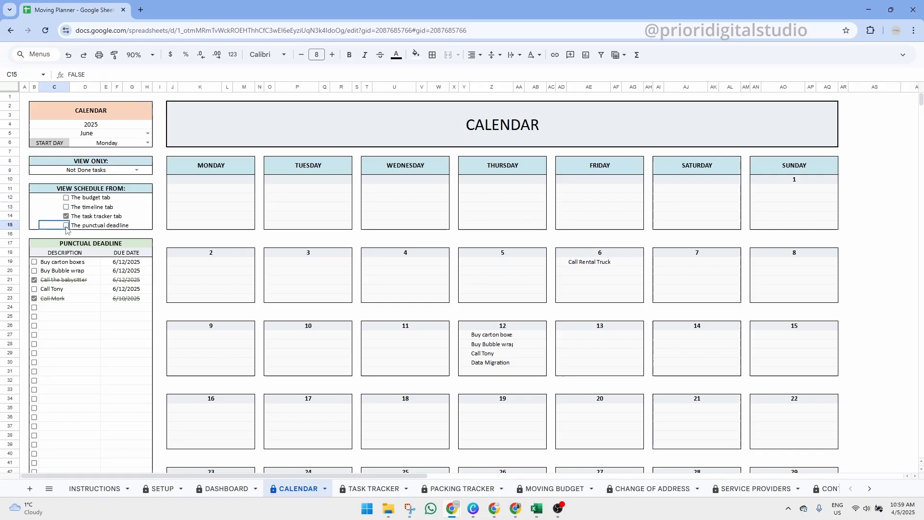
left_click(66, 225)
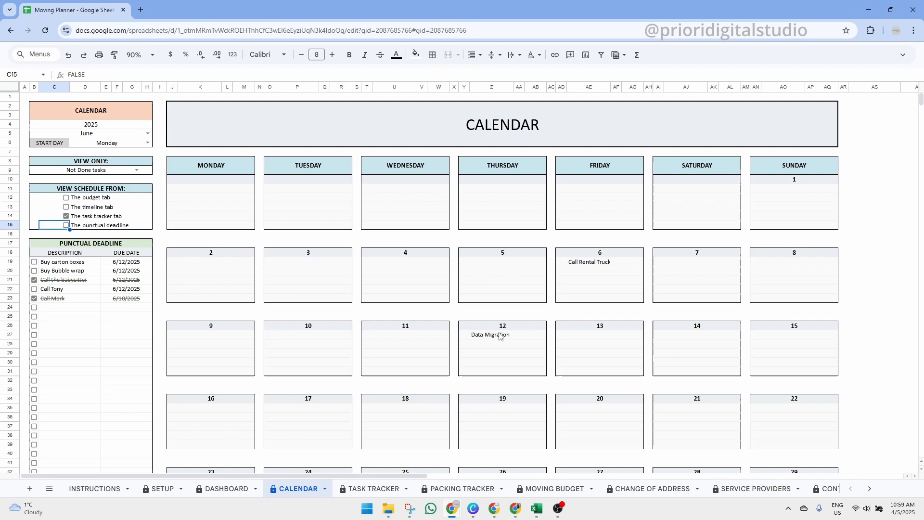
left_click(599, 262)
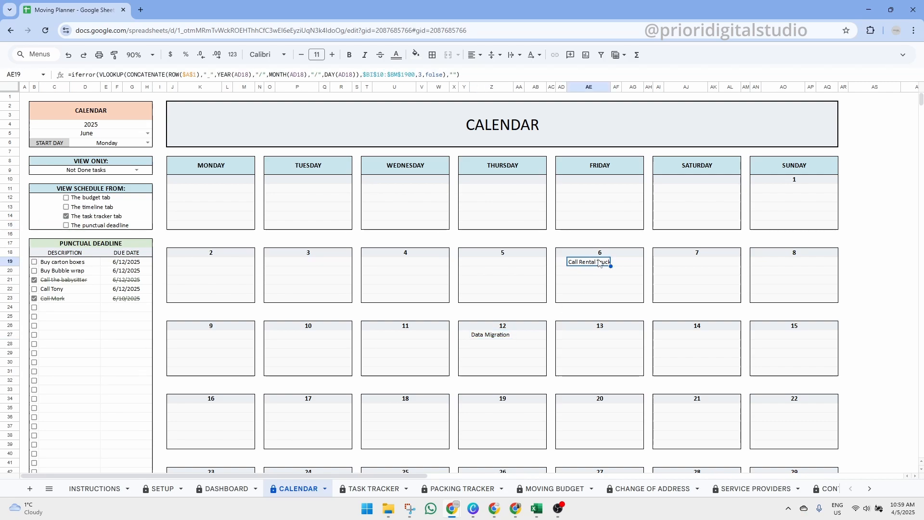
Step: Tick Call Rental Truck as done in the Task Tracker and return to the Calendar sheet
left_click(369, 488)
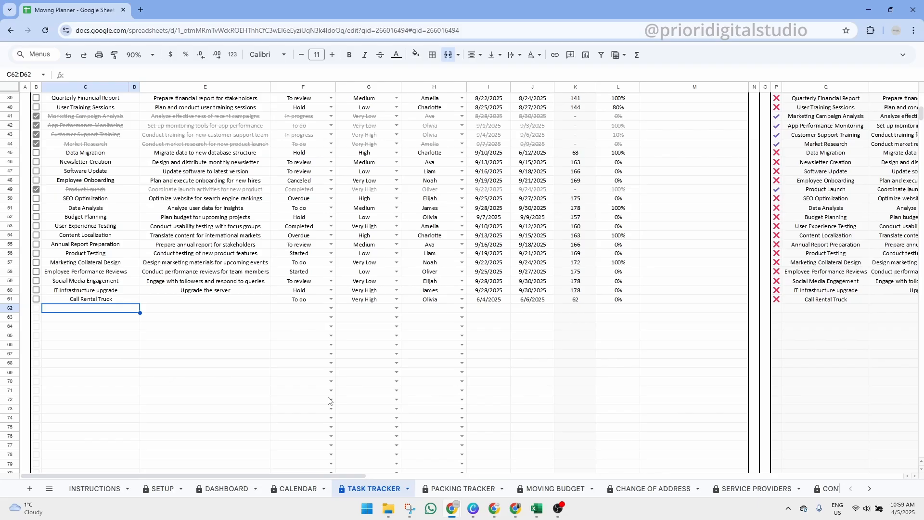
left_click(85, 298)
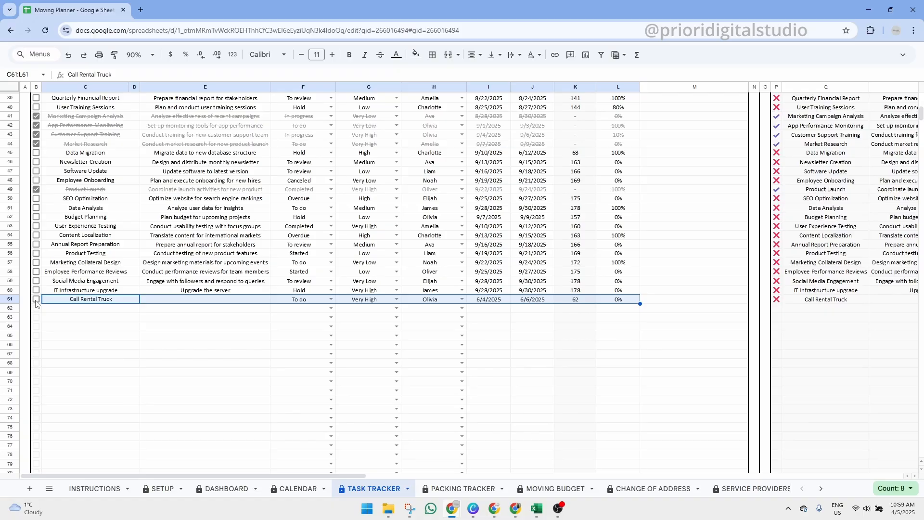
left_click(36, 299)
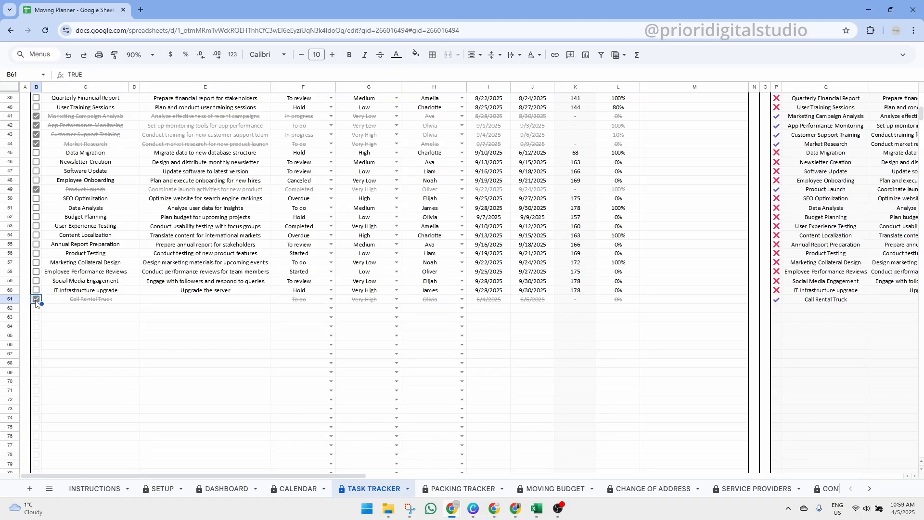
mouse_move(297, 489)
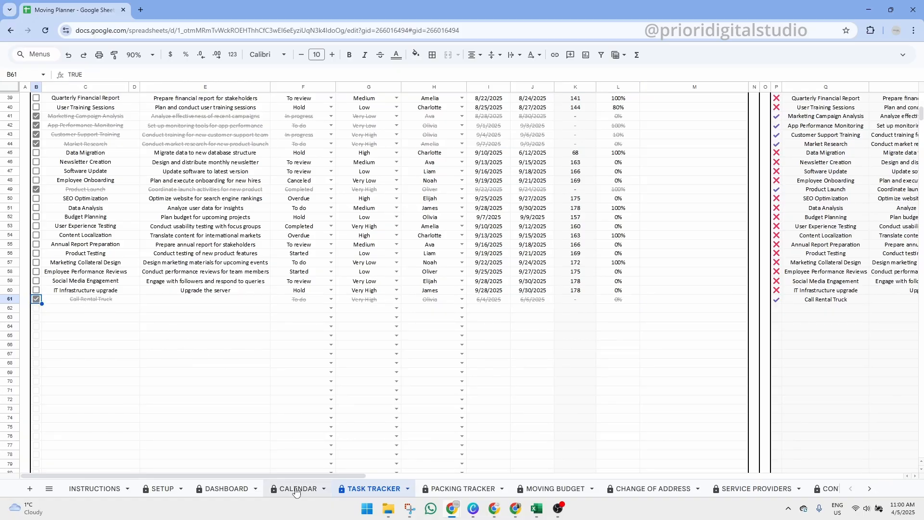
left_click(301, 488)
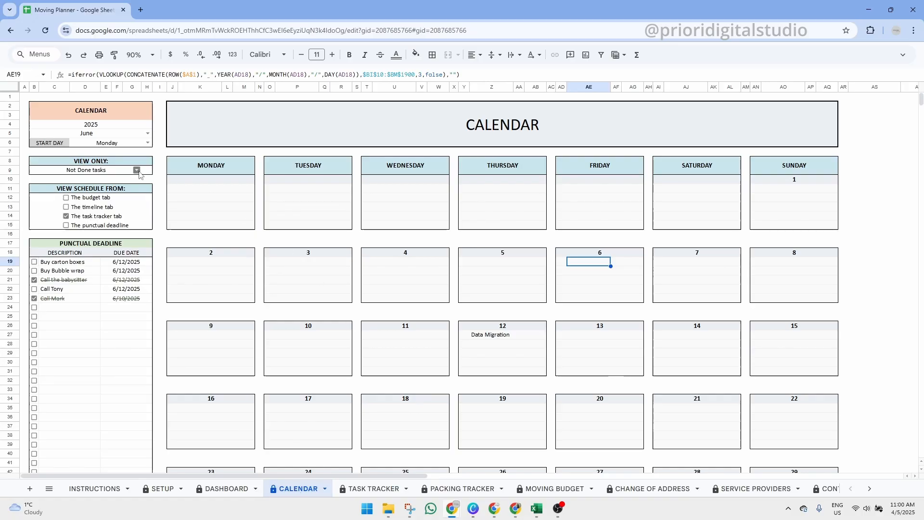
Step: Set View Only to every done and not done task and check Call Rental Truck on June 6
left_click(136, 170)
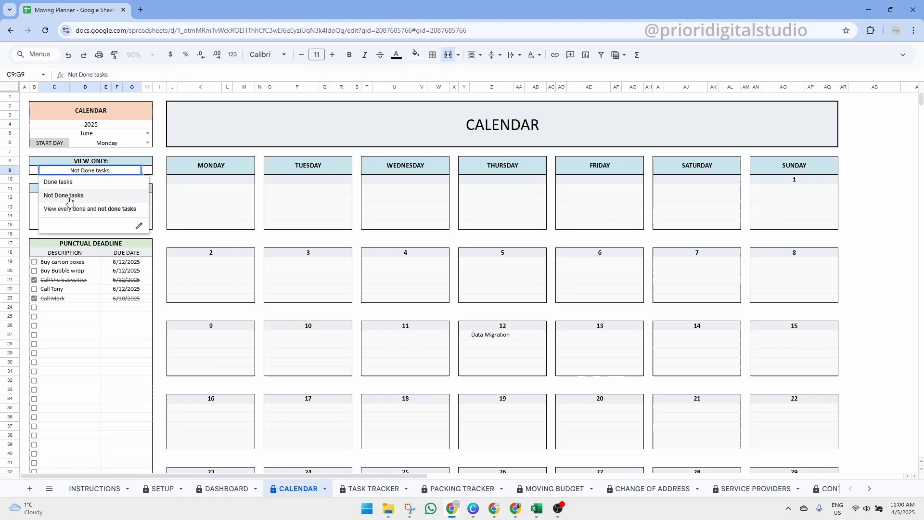
mouse_move(101, 202)
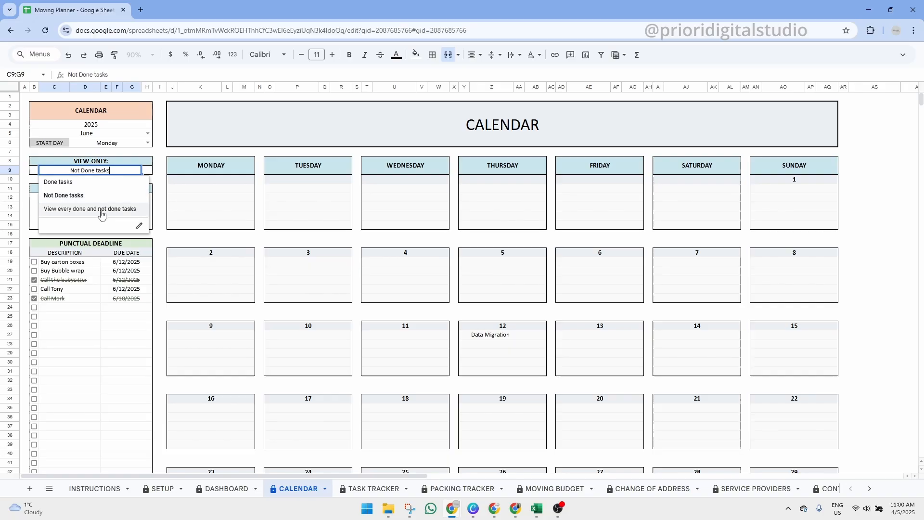
left_click(89, 209)
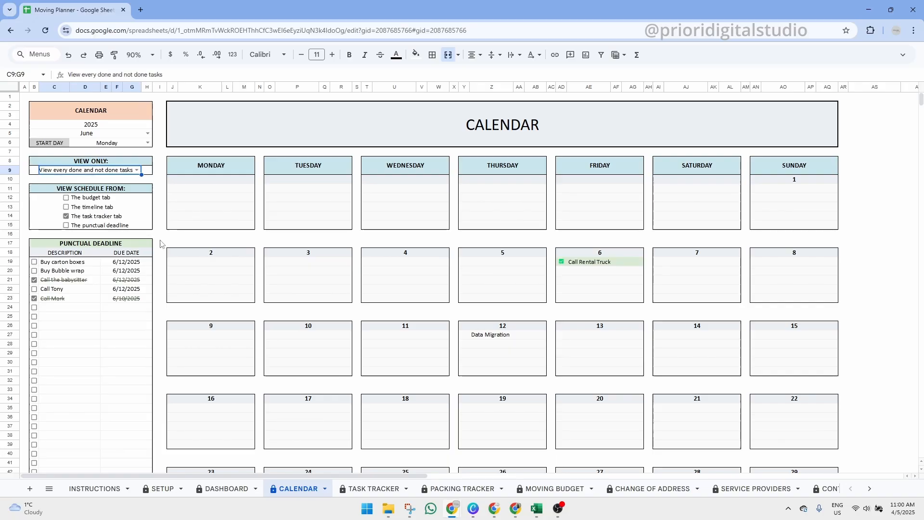
left_click(598, 262)
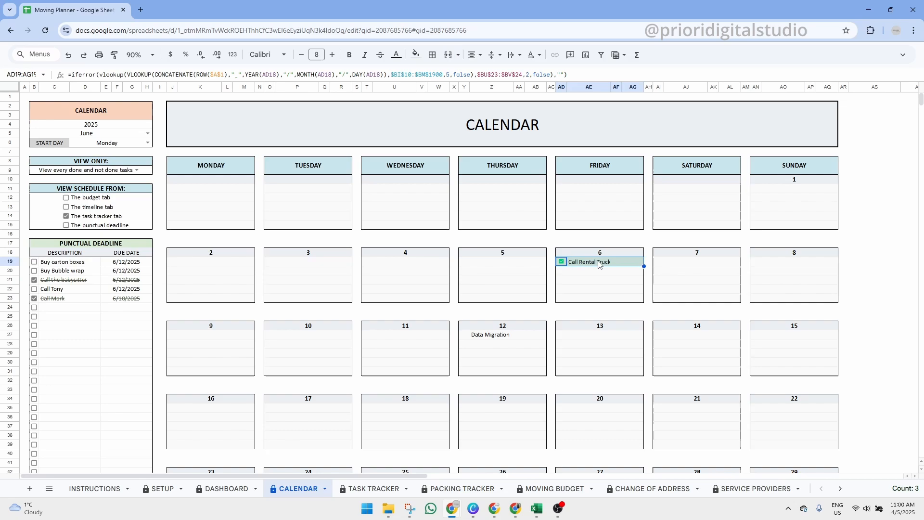
left_click(66, 215)
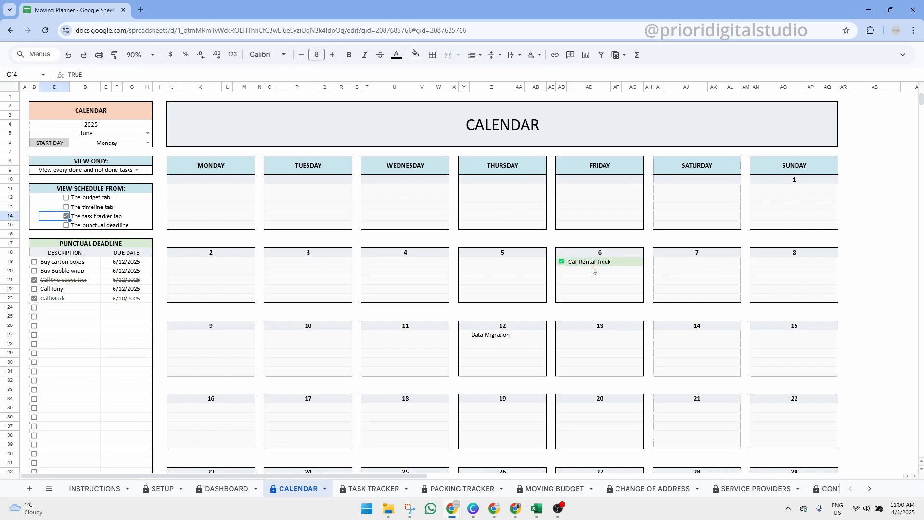
left_click(598, 262)
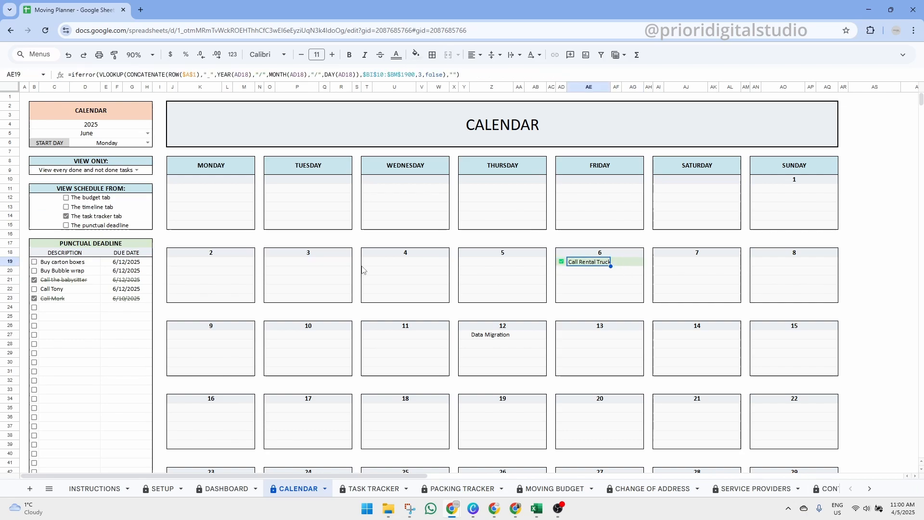
Step: Untick the task tracker source, leaving the calendar empty with a choose-an-option warning
left_click(91, 188)
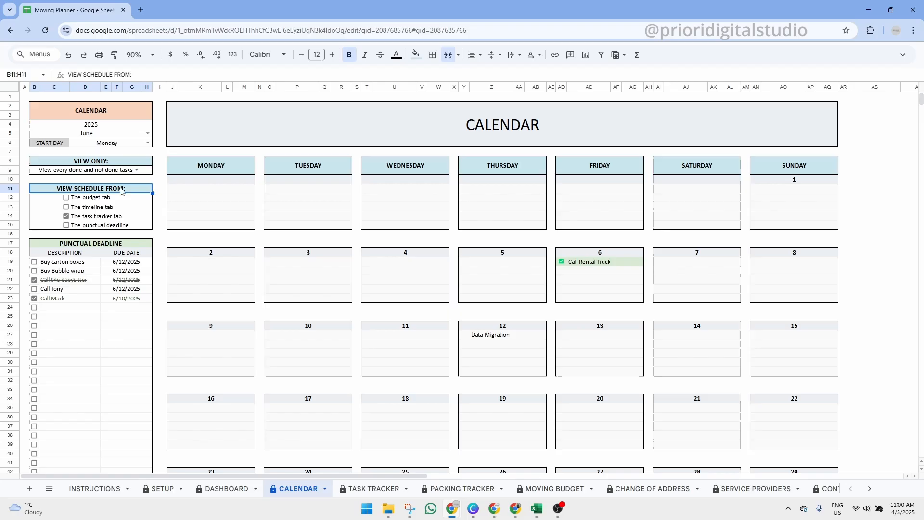
left_click(67, 215)
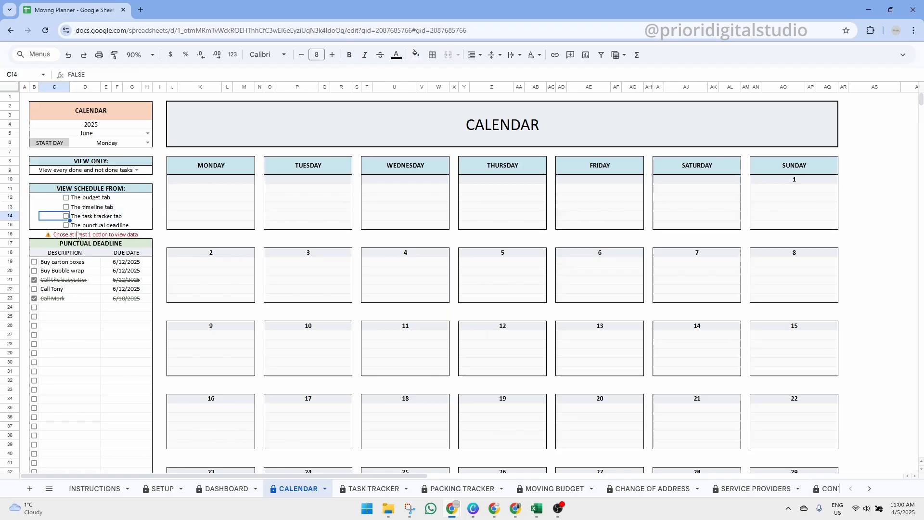
Step: Walk through the Task Tracker columns: task name, status, start/due dates, days left, progress and notes
left_click(372, 488)
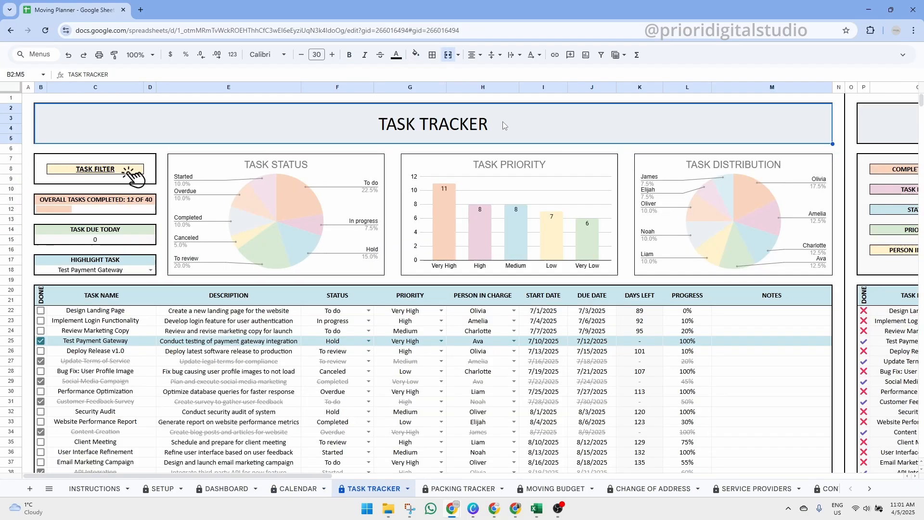
mouse_move(348, 461)
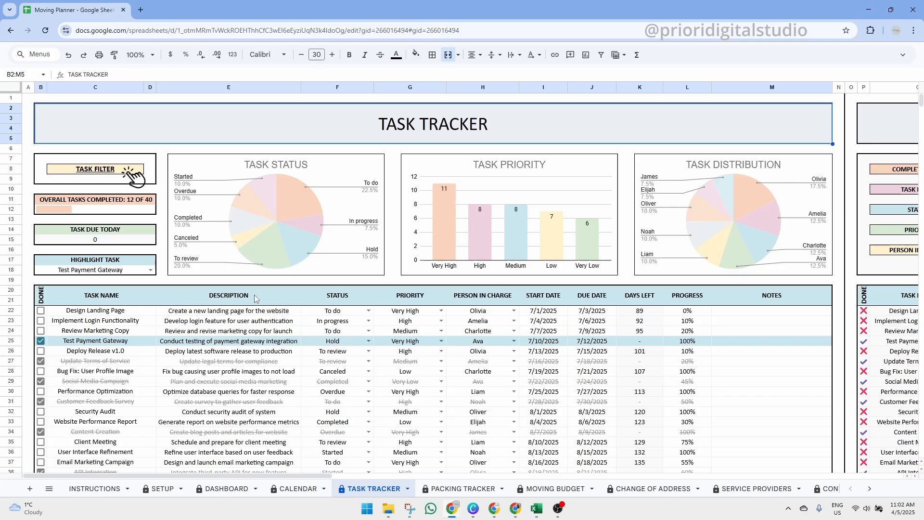
left_click(101, 294)
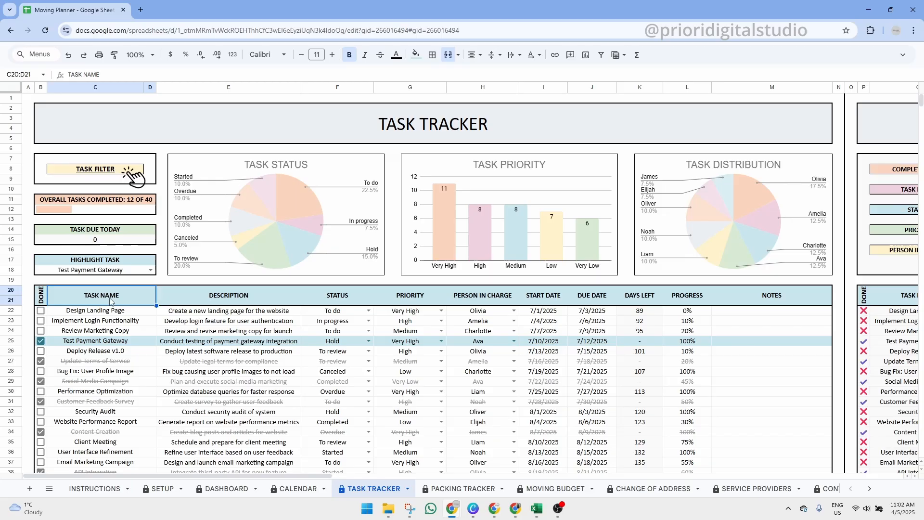
left_click(337, 295)
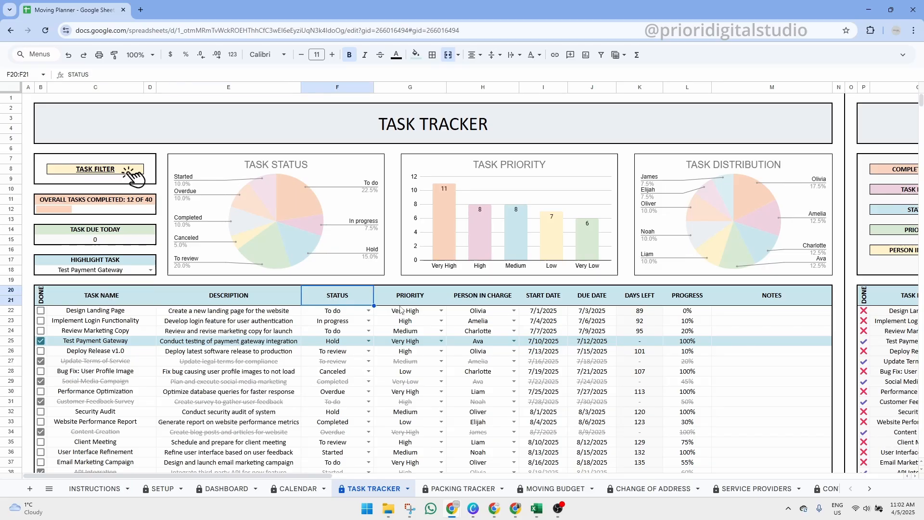
left_click(542, 296)
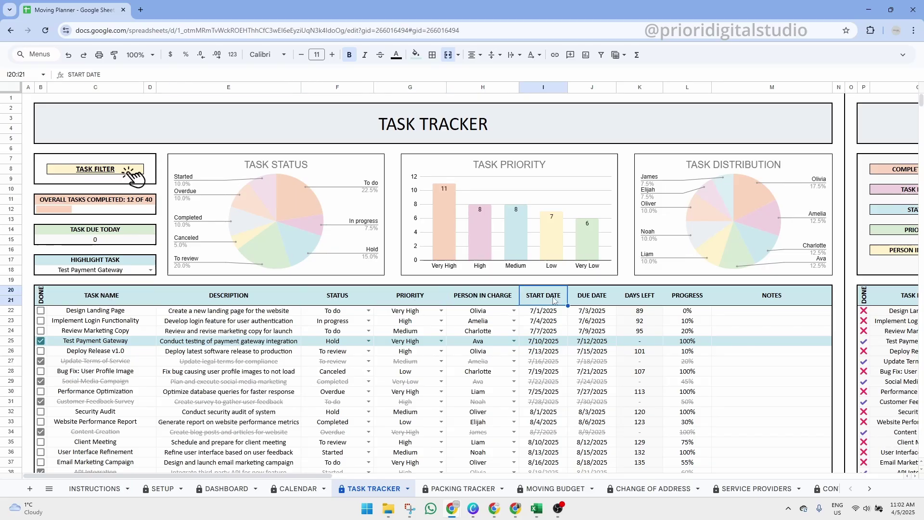
left_click(591, 294)
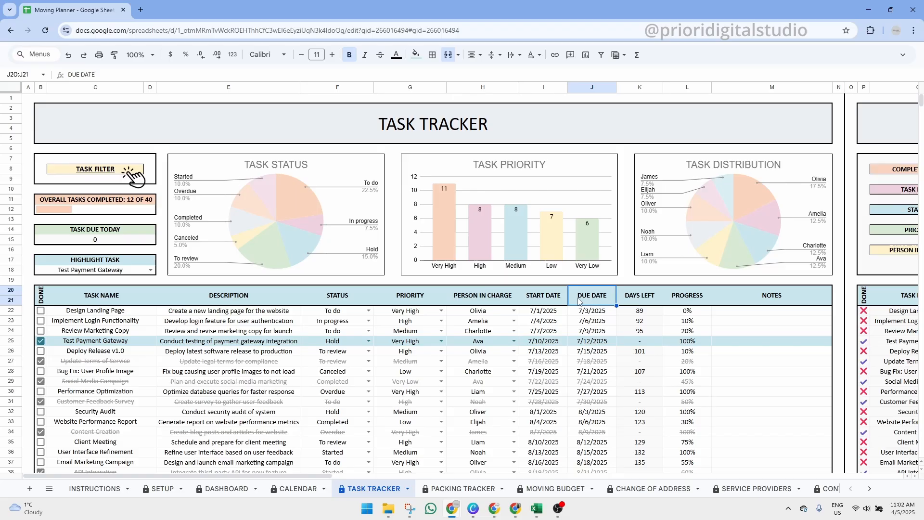
left_click(640, 294)
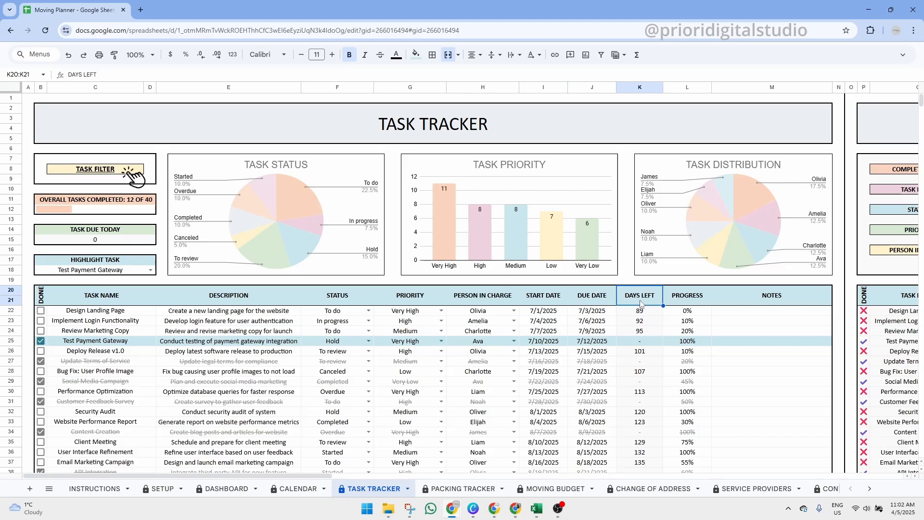
left_click(639, 311)
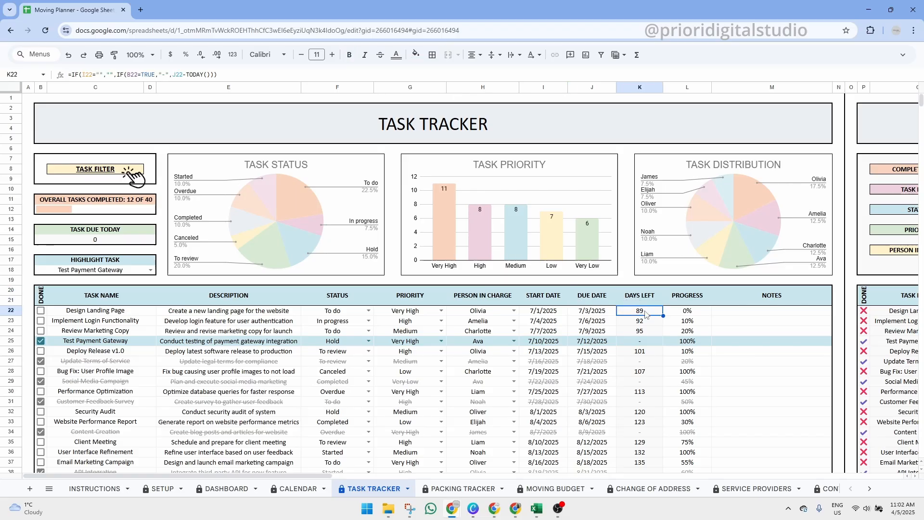
left_click(687, 296)
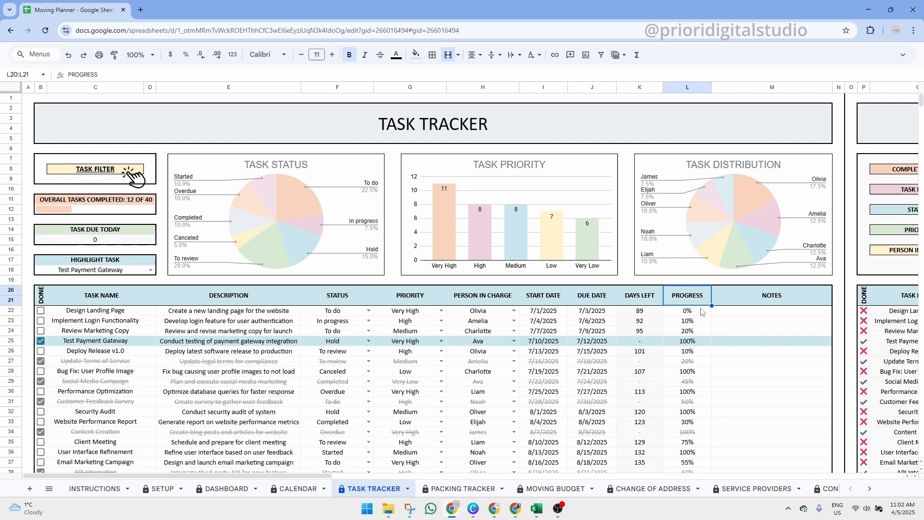
left_click(771, 311)
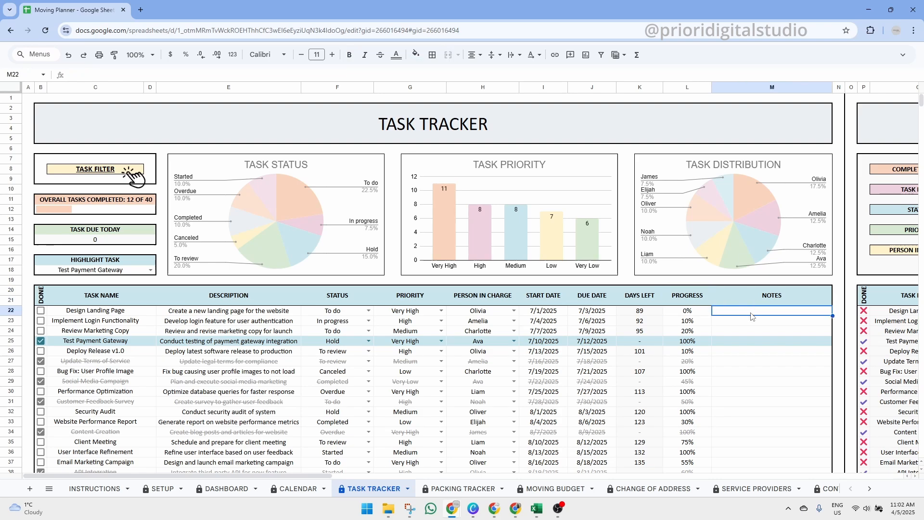
Step: Tick Design Landing Page and Bug Fix: User Profile Image done, raising completion to 16 of 40
left_click(40, 311)
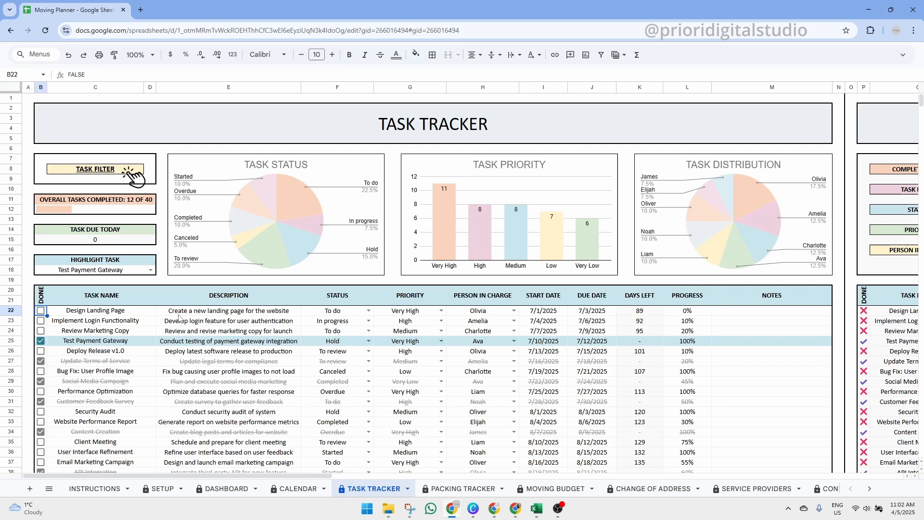
left_click(40, 310)
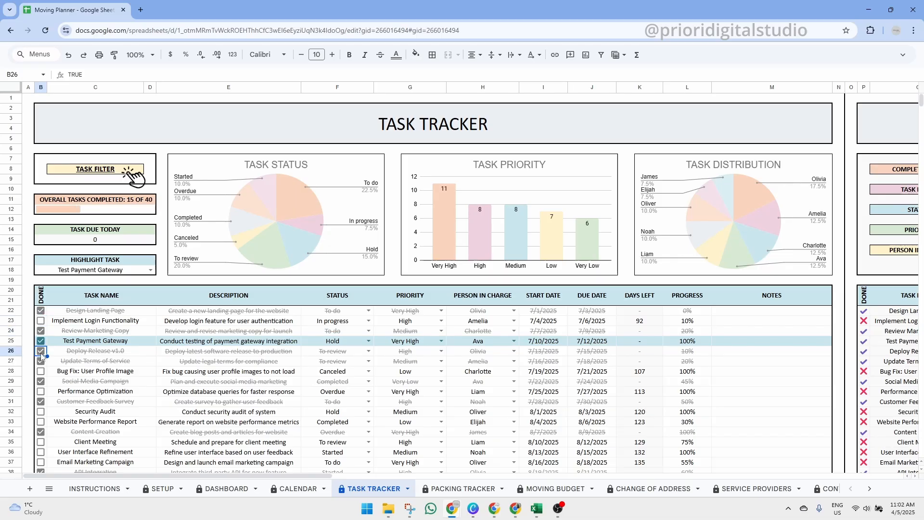
left_click(41, 371)
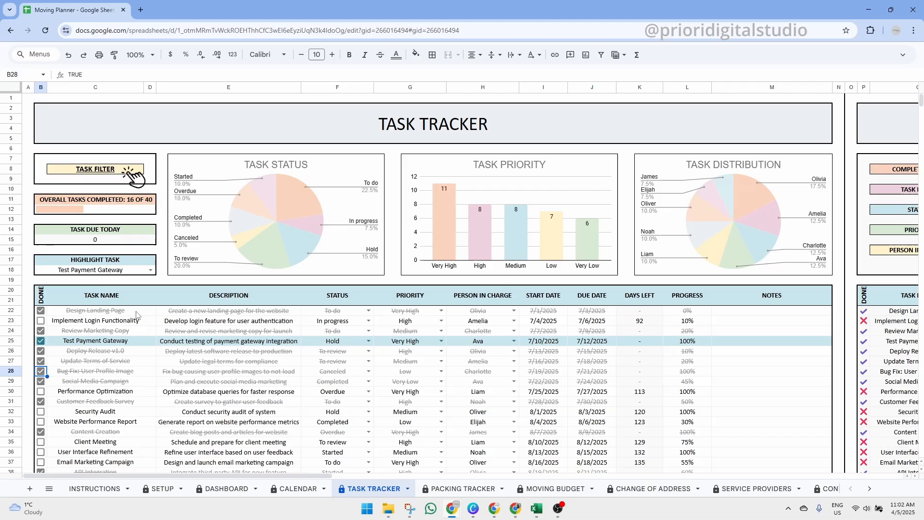
mouse_move(236, 273)
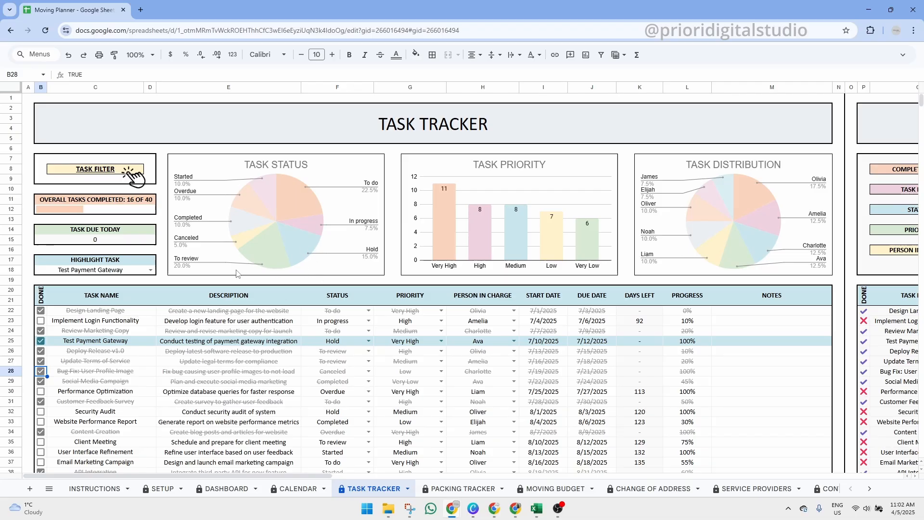
mouse_move(363, 142)
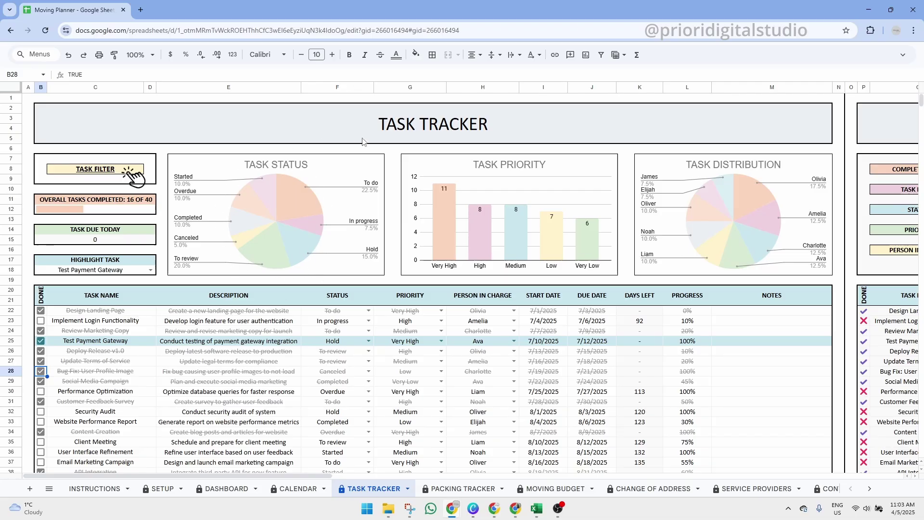
mouse_move(790, 251)
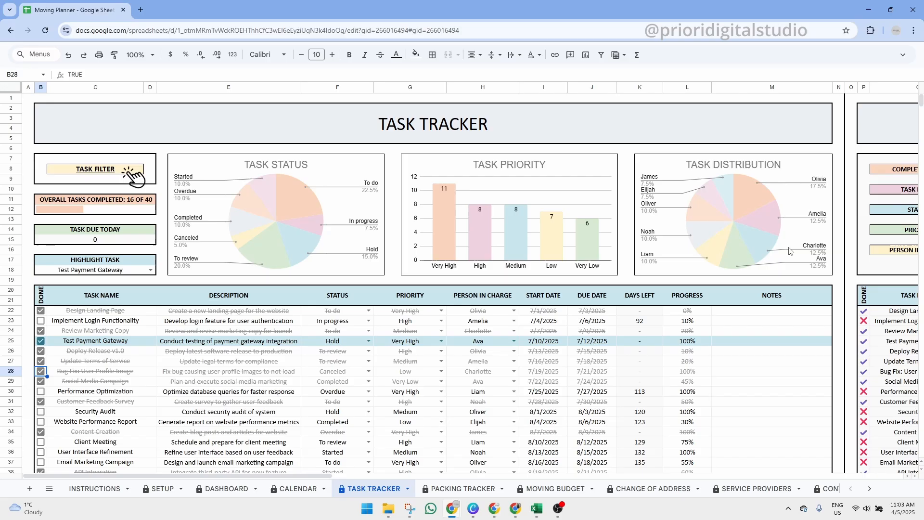
mouse_move(768, 182)
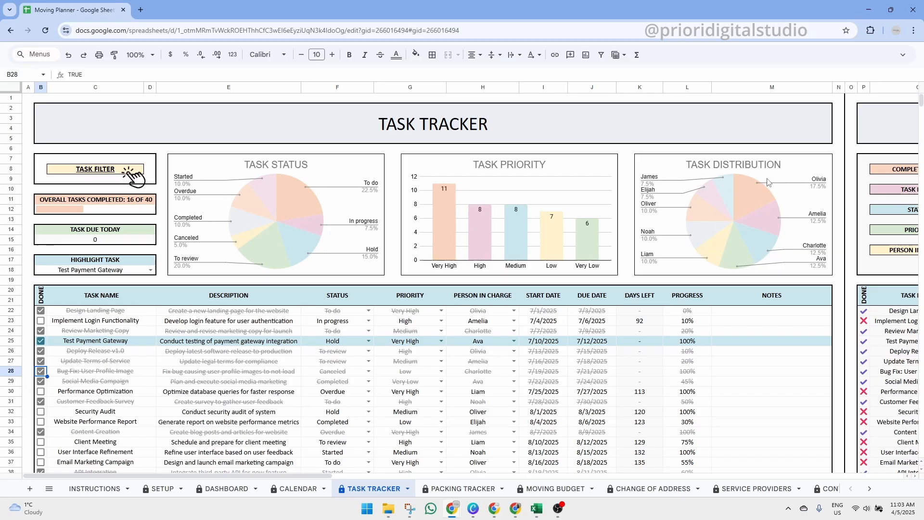
mouse_move(761, 199)
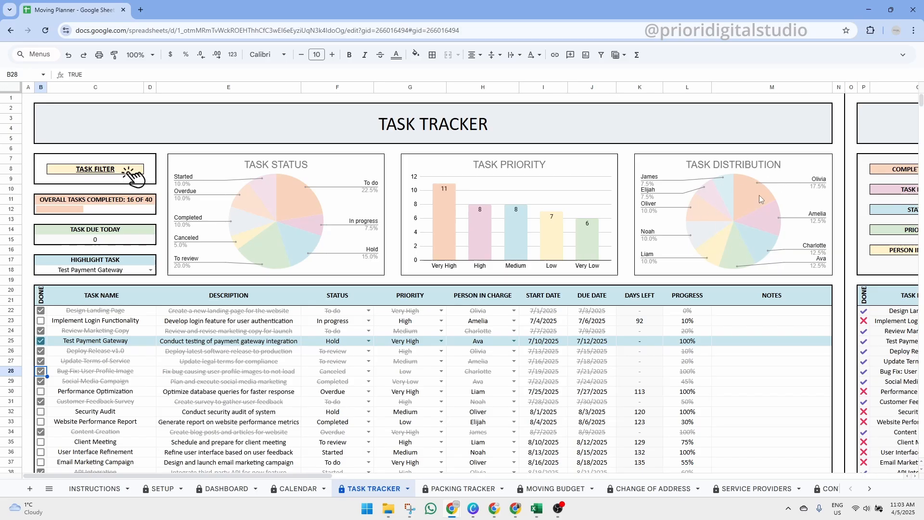
mouse_move(557, 209)
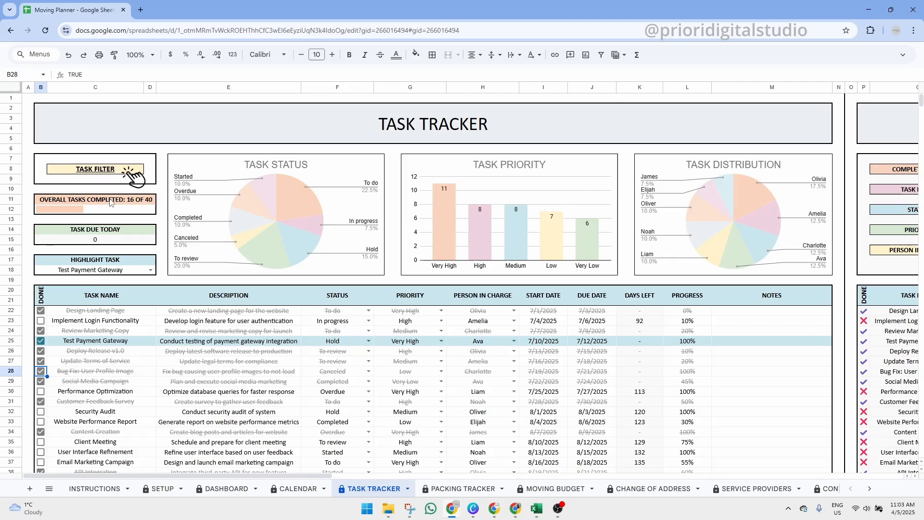
Step: Check the completed-count formula, then set the highlighted task to Call Rental Truck
left_click(94, 203)
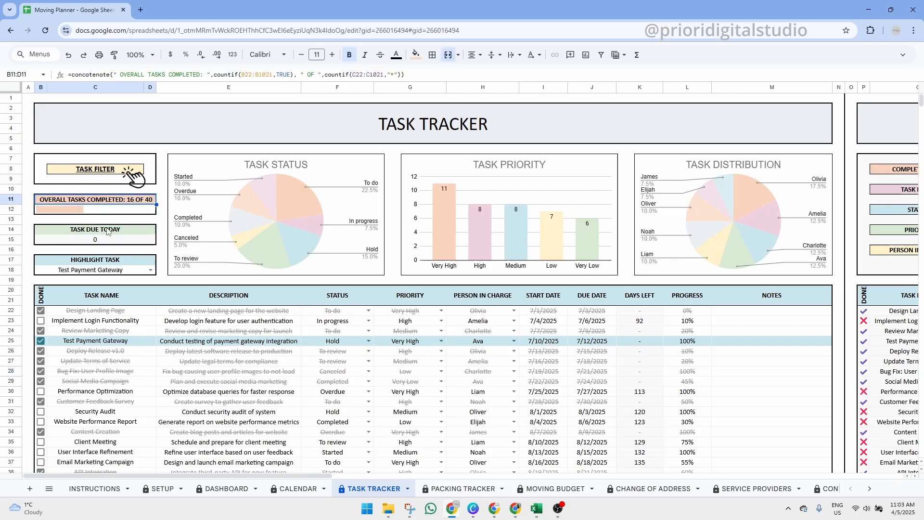
left_click(95, 260)
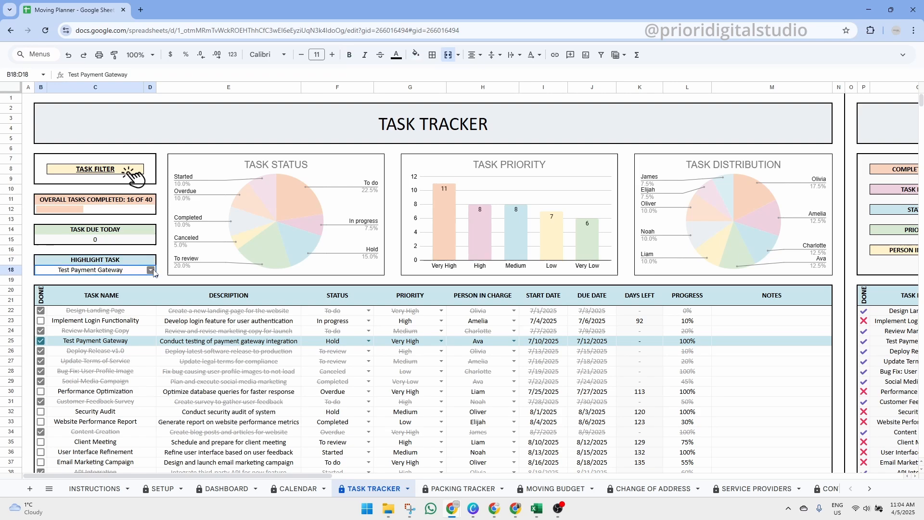
left_click(150, 269)
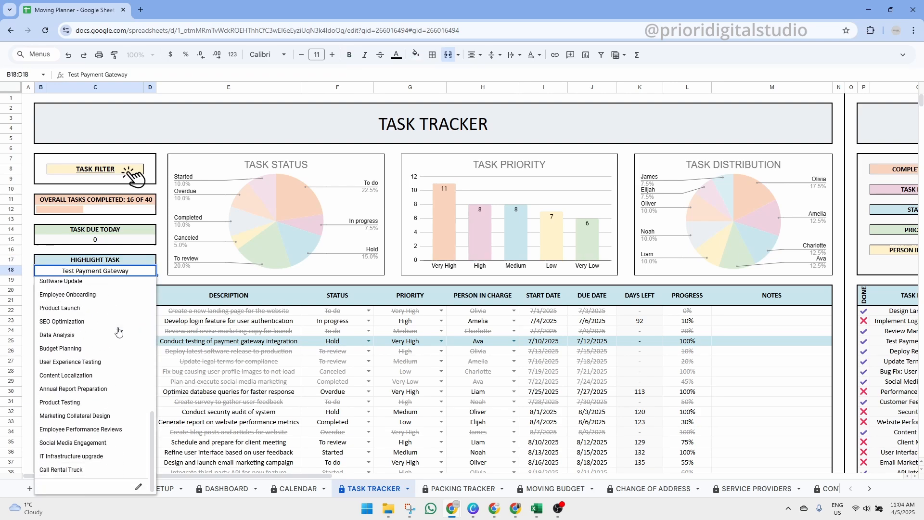
mouse_move(94, 470)
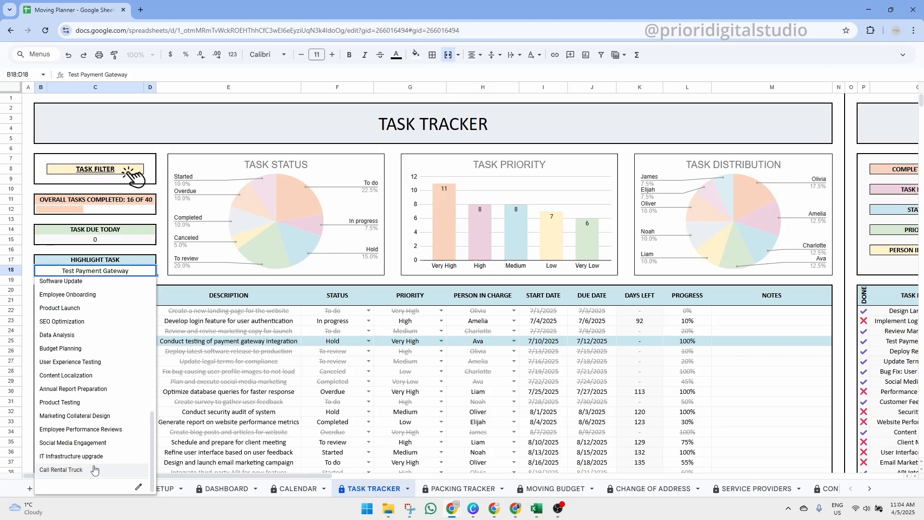
left_click(61, 470)
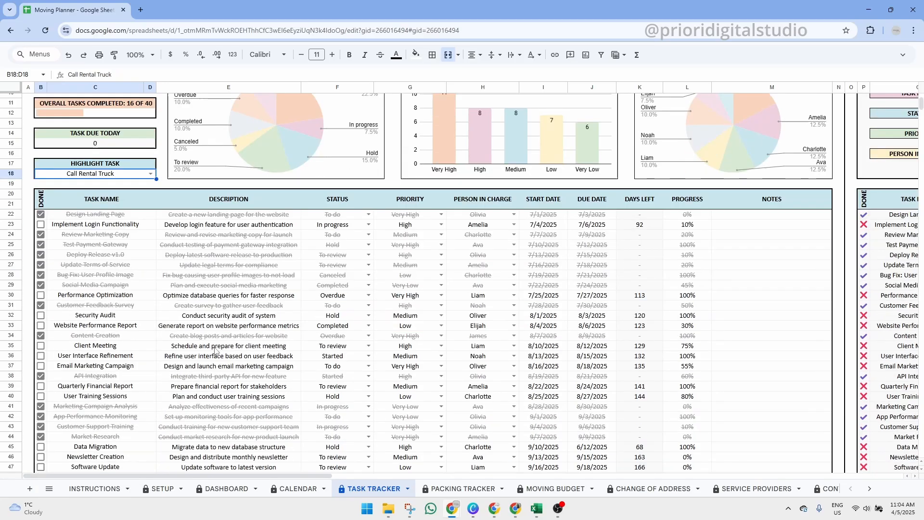
Step: Scroll right past the tracker to bring the empty TASK FILTER section into view
scroll("down", 3)
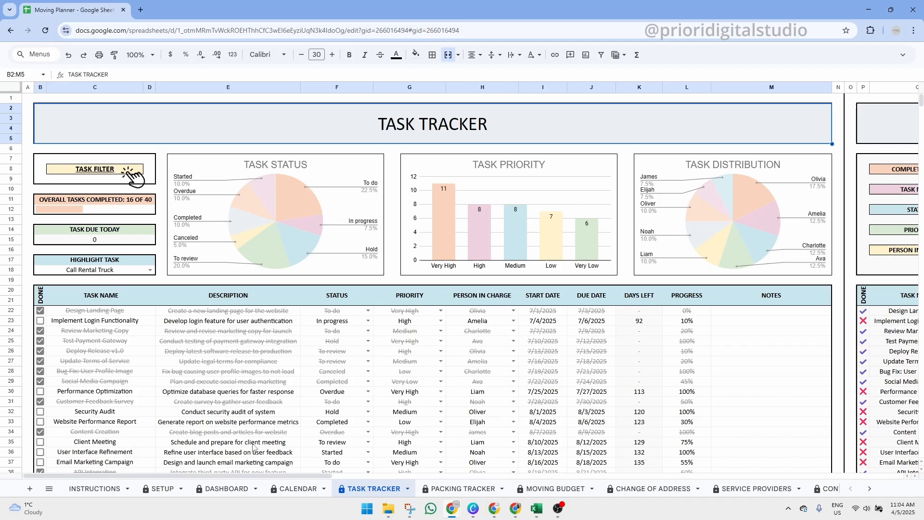
scroll("right", 3)
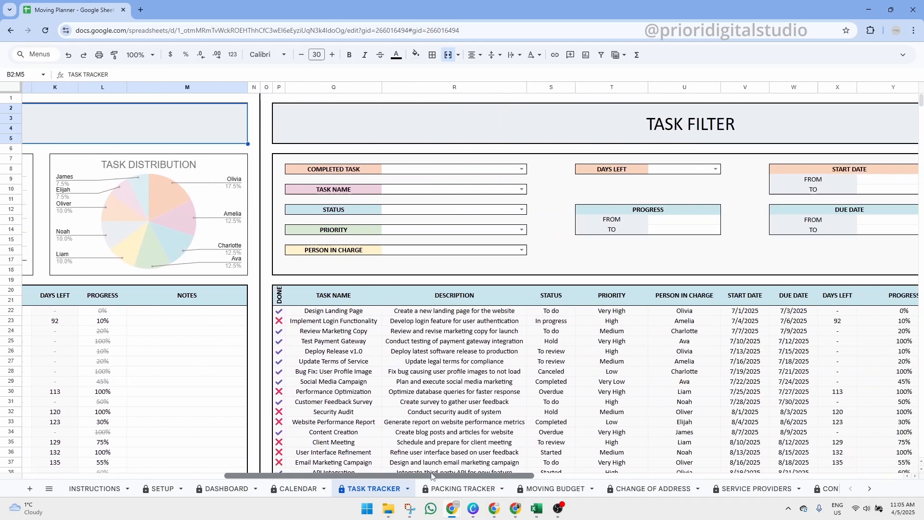
scroll("right", 3)
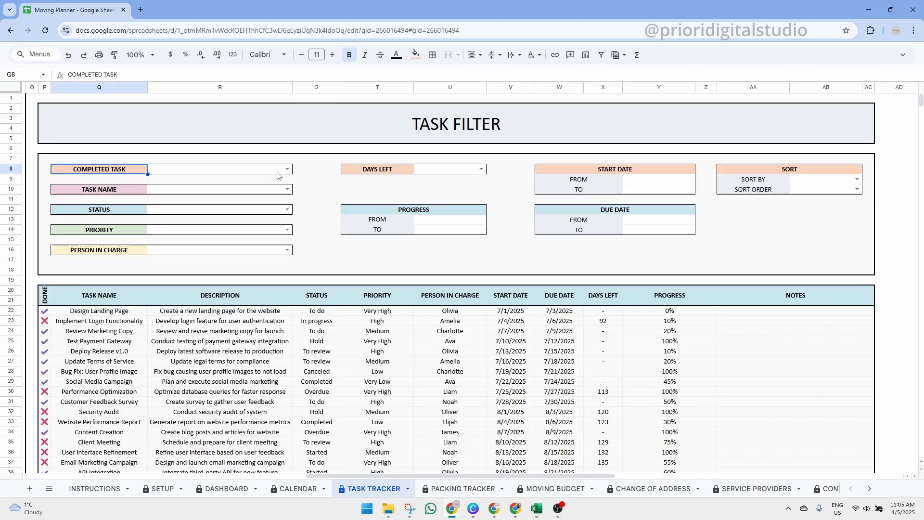
Step: Filter the task table to completed tasks with status To review
left_click(286, 170)
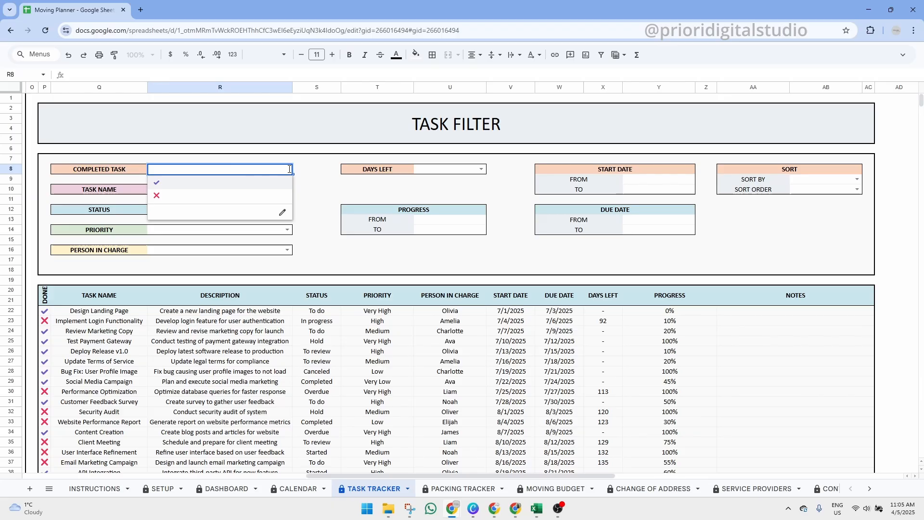
mouse_move(203, 188)
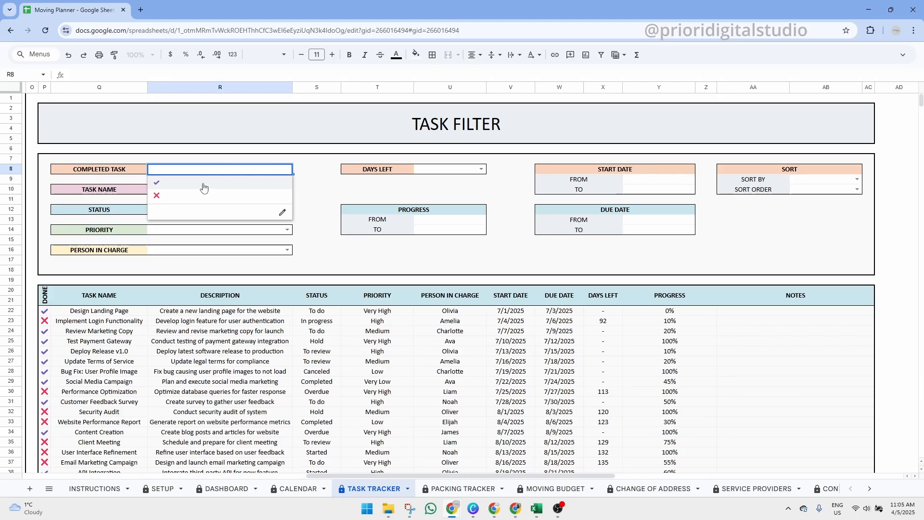
left_click(156, 182)
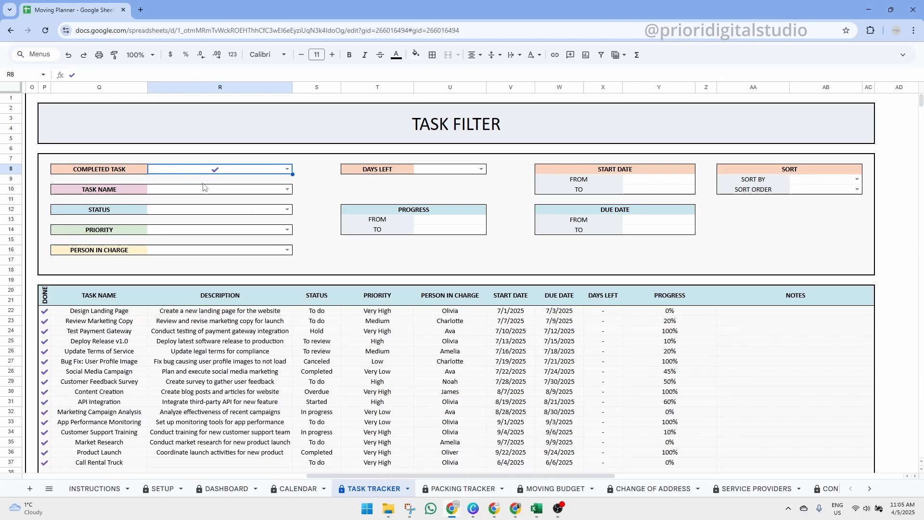
left_click(288, 209)
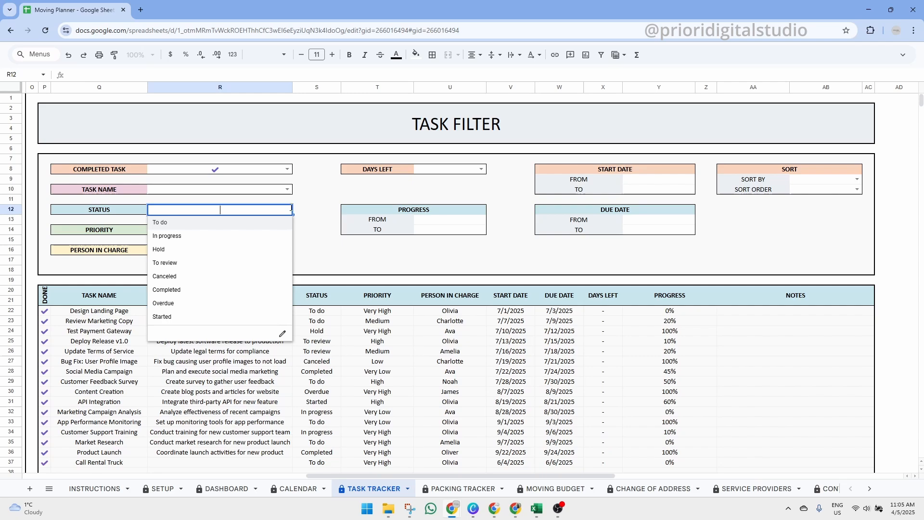
mouse_move(192, 263)
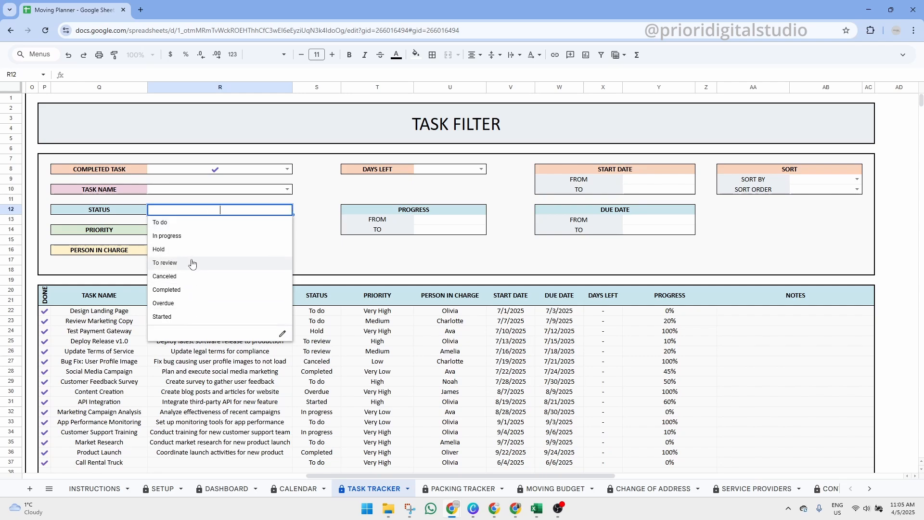
left_click(164, 262)
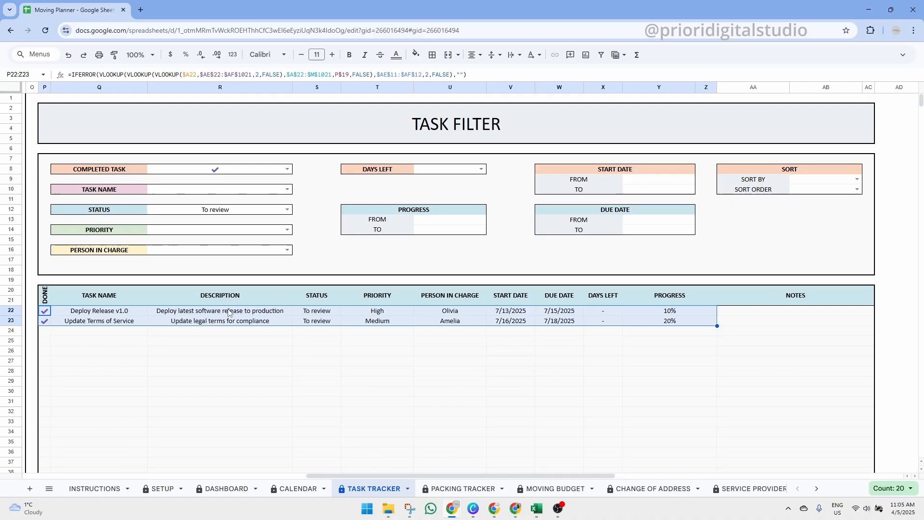
Step: Inspect the filter formula, then clear the completed-task criterion to restore the full list
left_click(219, 311)
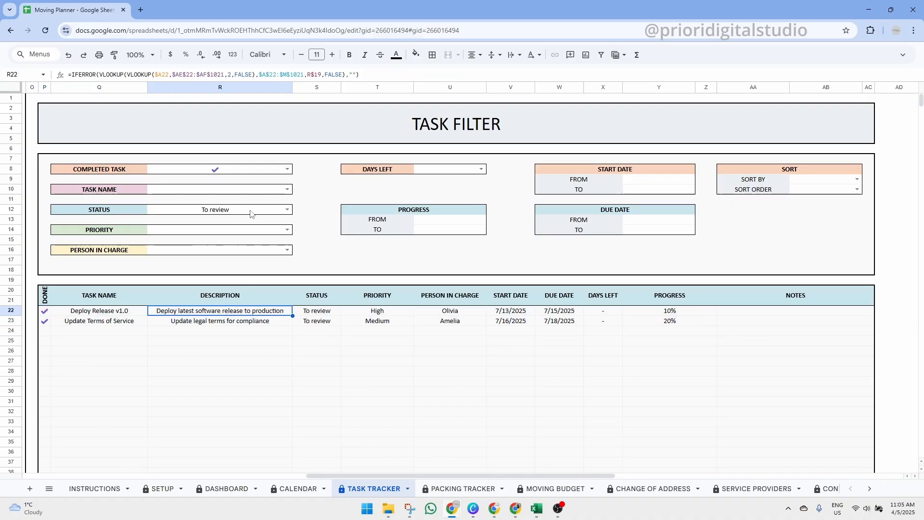
left_click(220, 209)
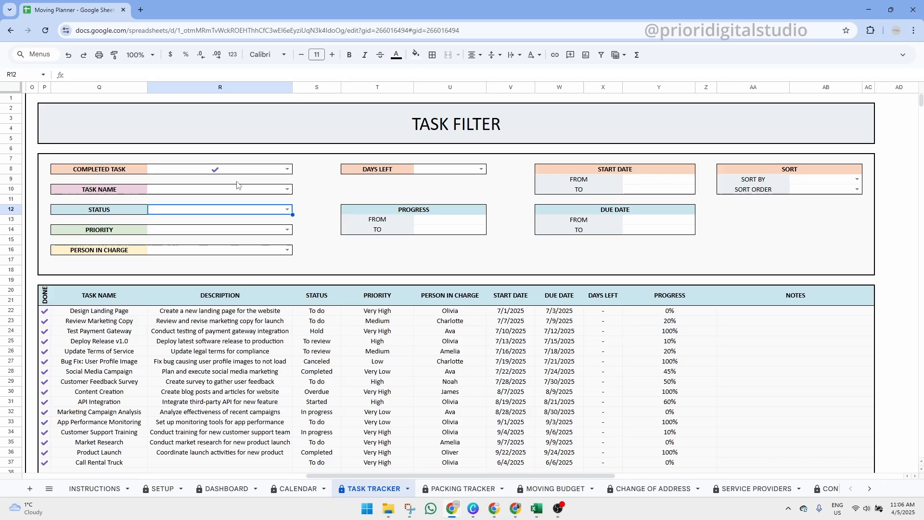
left_click(221, 170)
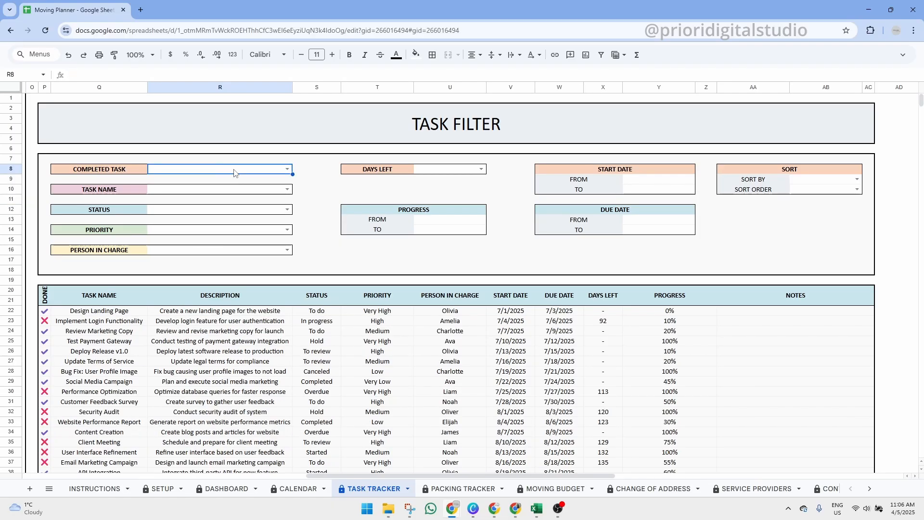
Step: Switch to the Packing Tracker sheet showing 107 of 197 items packed
left_click(468, 489)
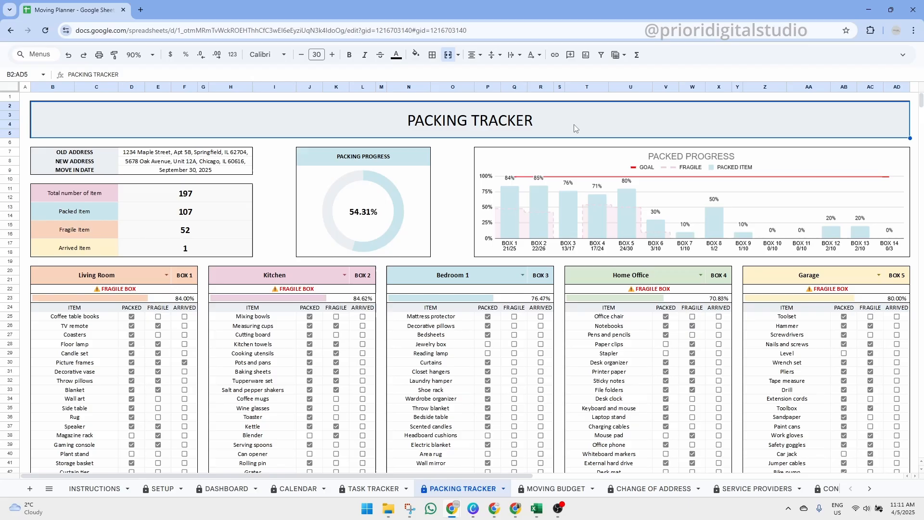
mouse_move(408, 449)
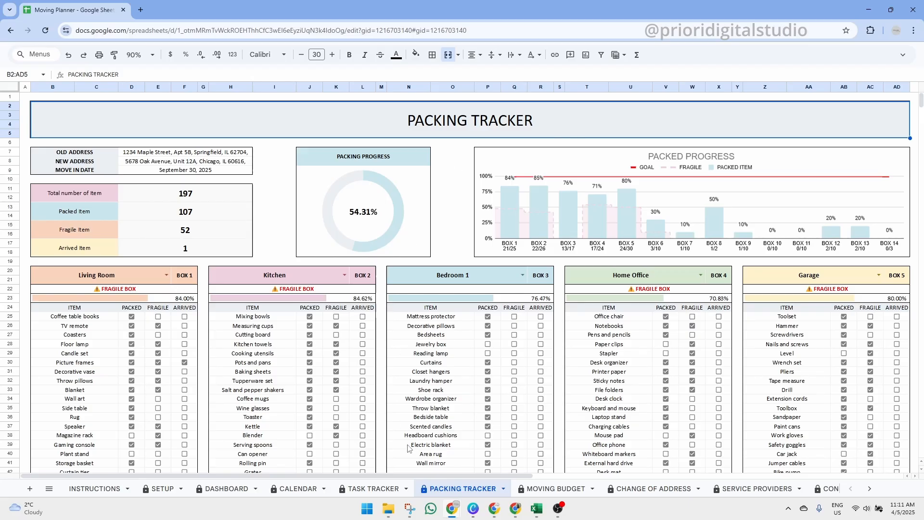
mouse_move(471, 143)
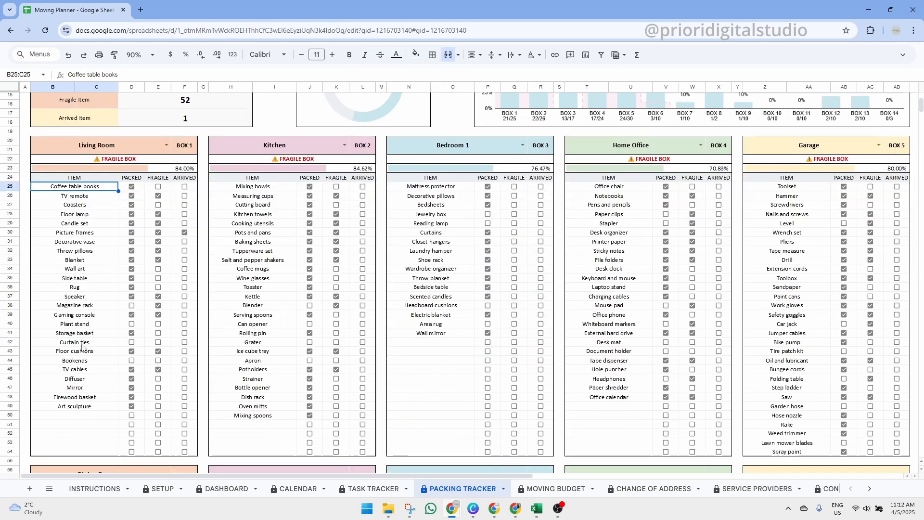
Step: Mark Plant stand and Curtain ties packed so Box 1 Living Room reads 100% (25/25)
left_click(74, 396)
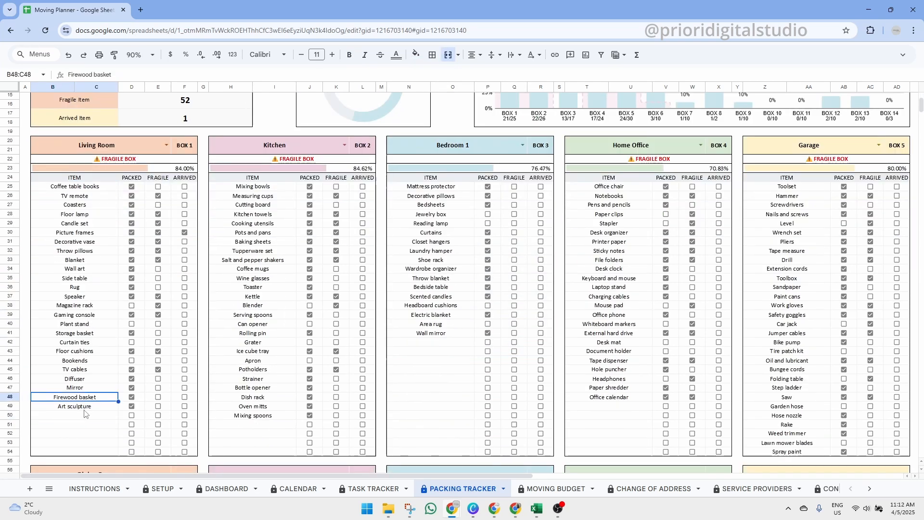
left_click(74, 416)
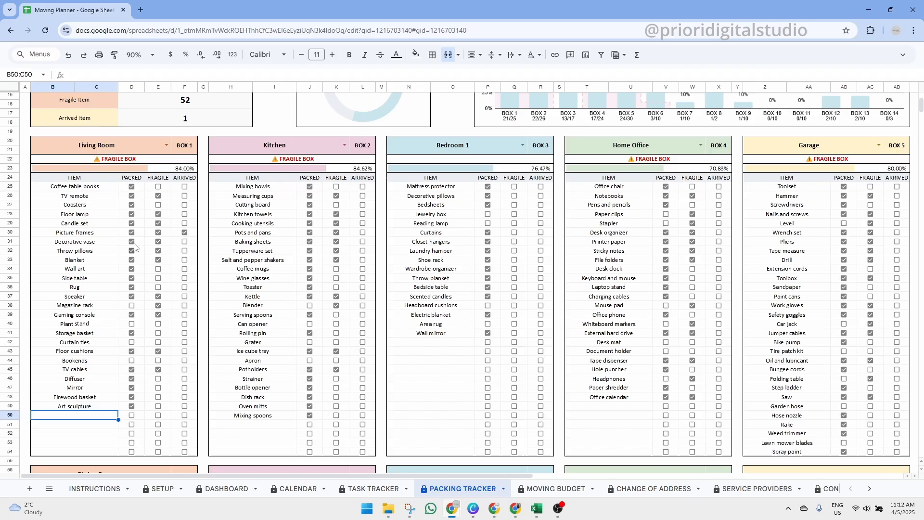
left_click(132, 323)
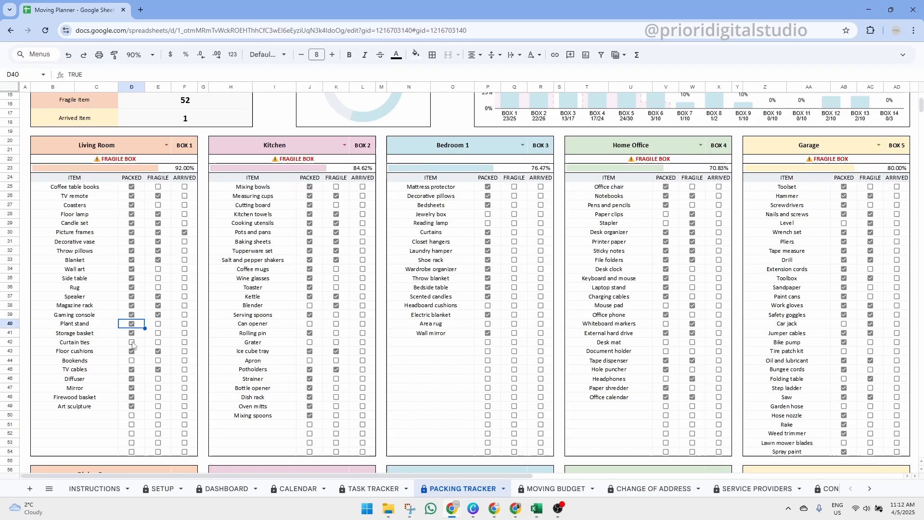
left_click(132, 360)
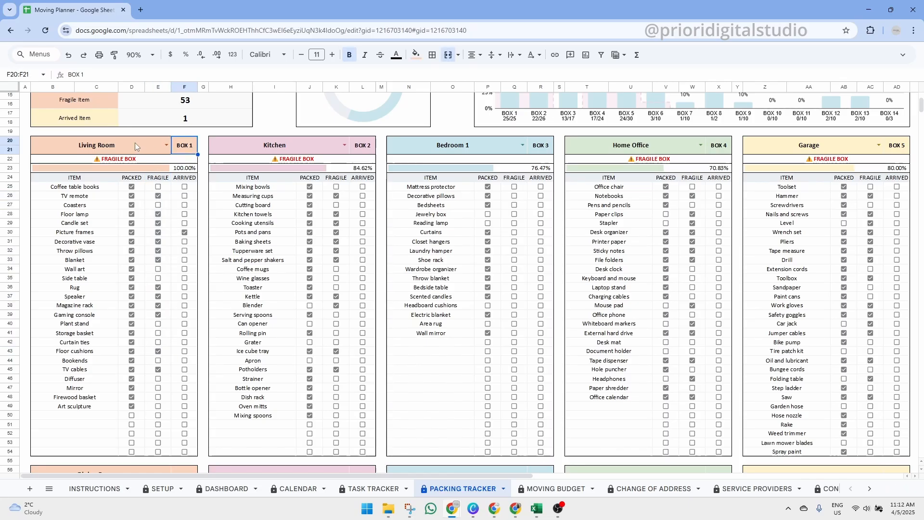
Step: Reselect Living Room as Box 1's room and inspect the FRAGILE BOX warning formula
left_click(166, 145)
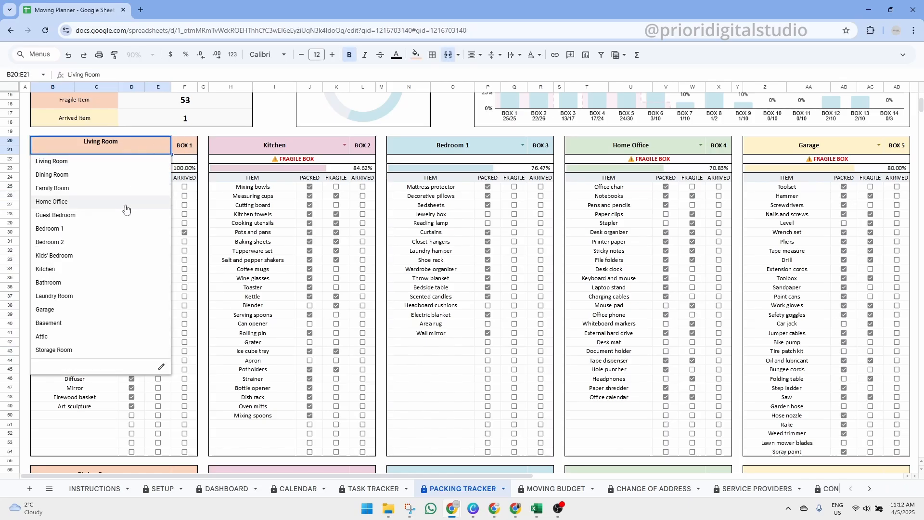
mouse_move(115, 164)
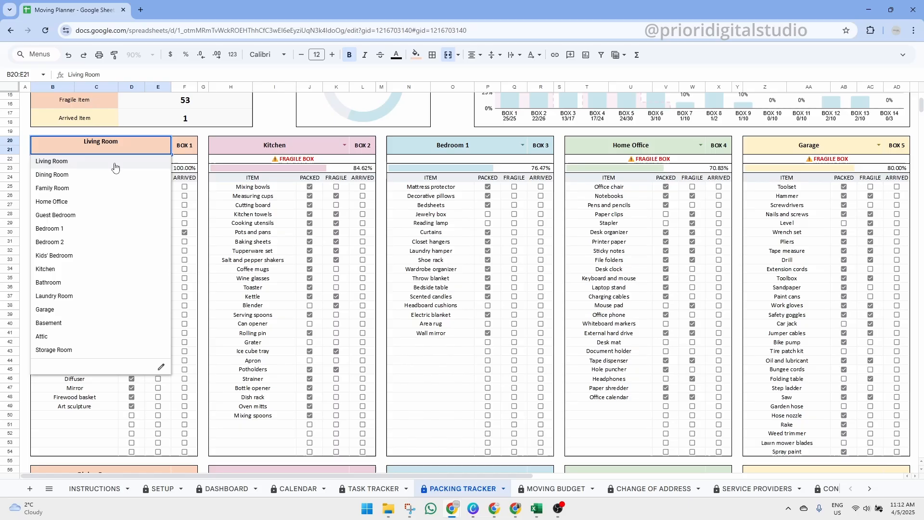
left_click(51, 160)
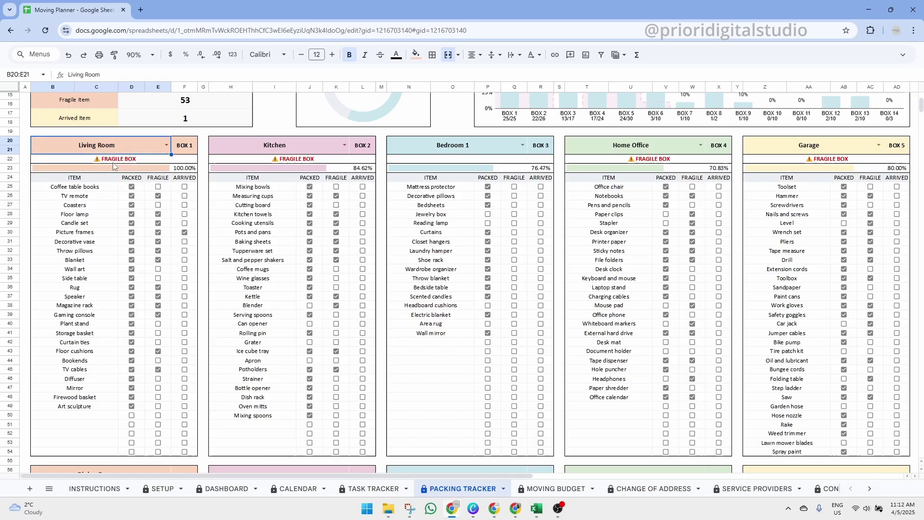
left_click(117, 159)
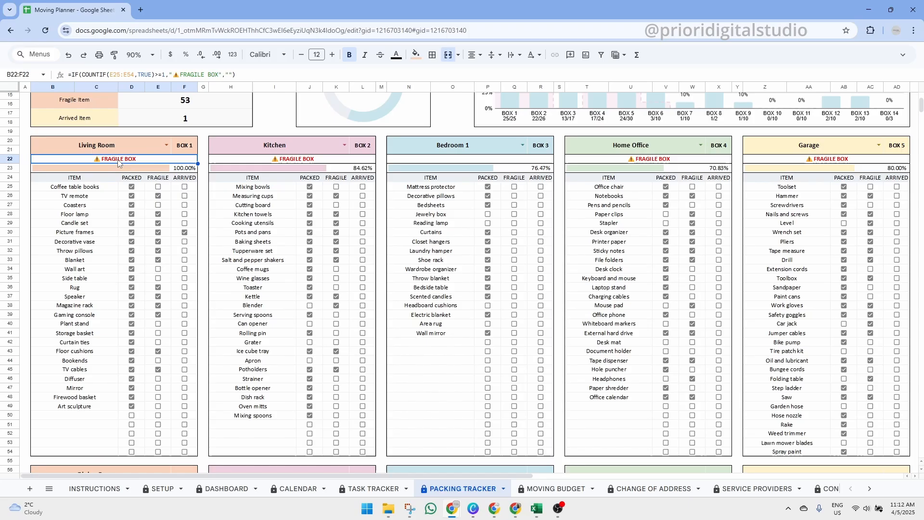
Step: Tick more Living Room items arrived, bringing Arrived Item to 6 and progress to 56.35%
left_click(301, 54)
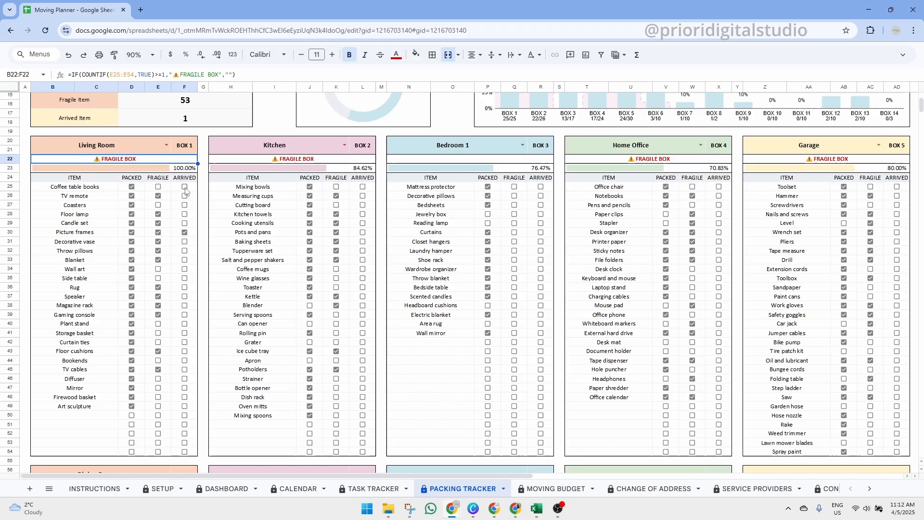
left_click(184, 204)
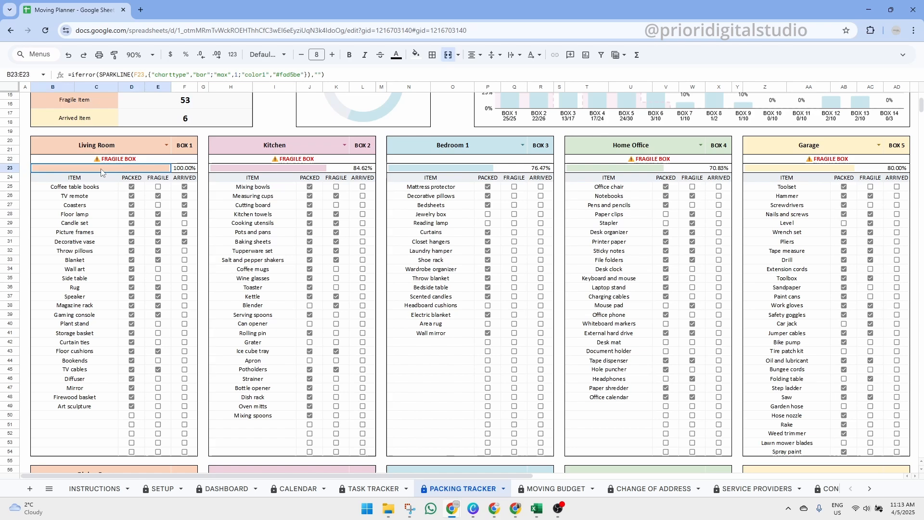
left_click(184, 168)
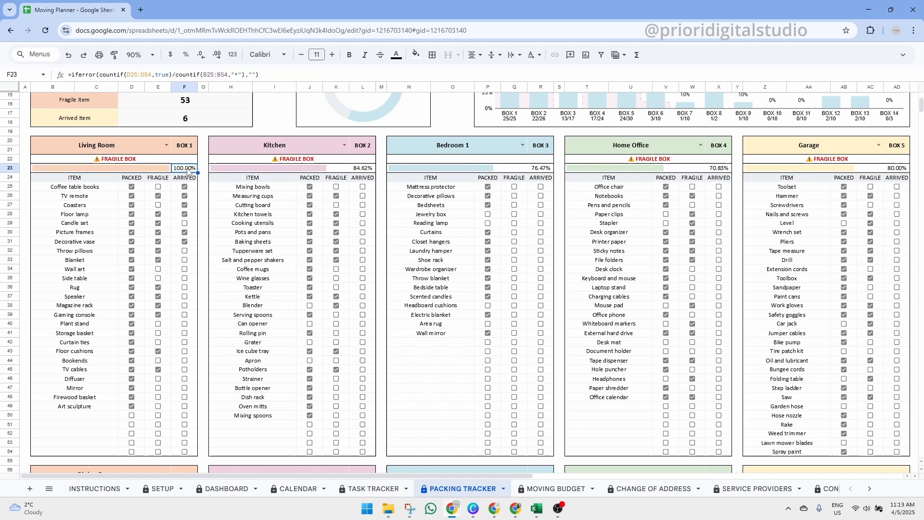
scroll("up", 3)
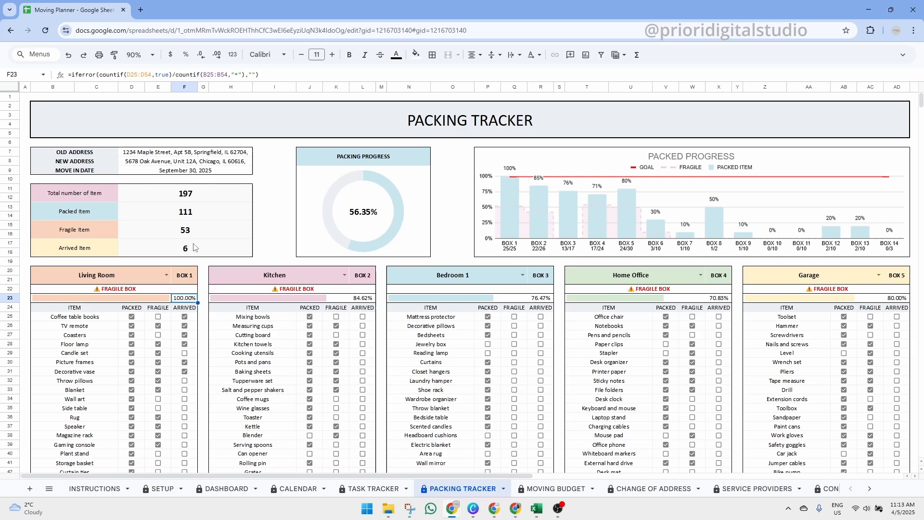
left_click(157, 325)
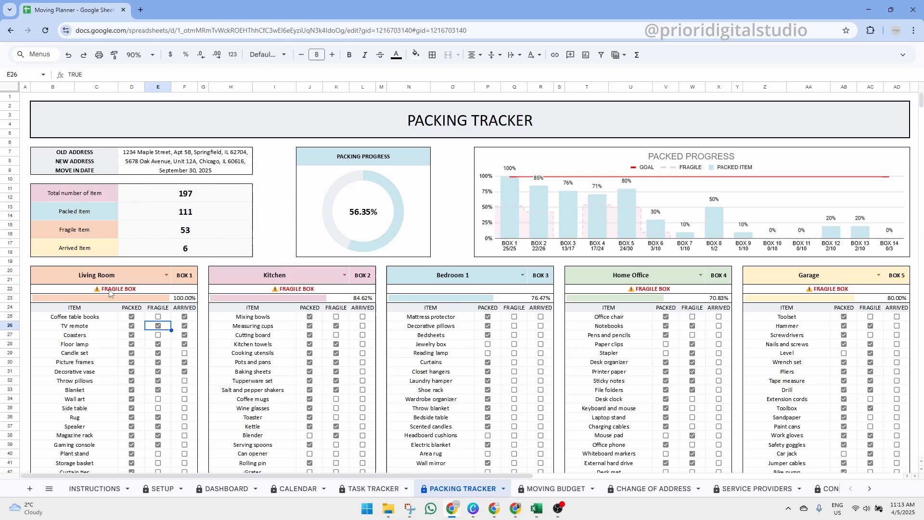
left_click(115, 289)
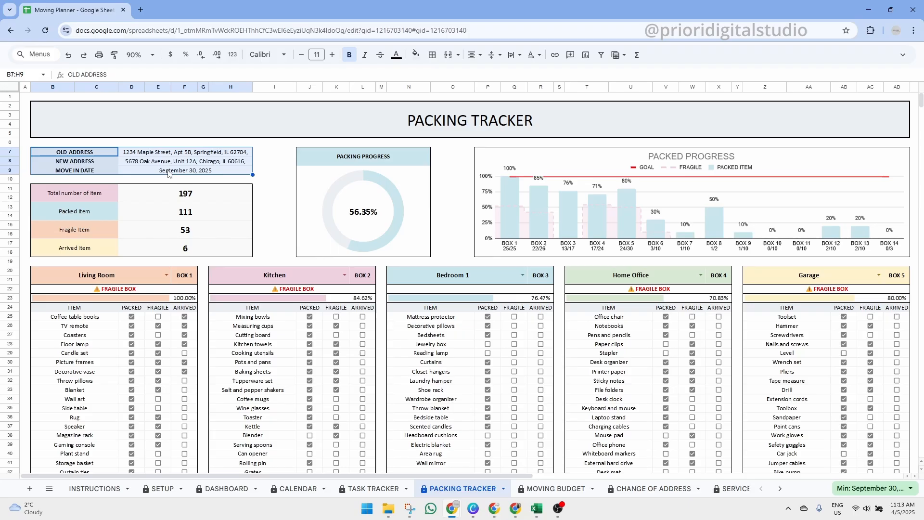
mouse_move(167, 488)
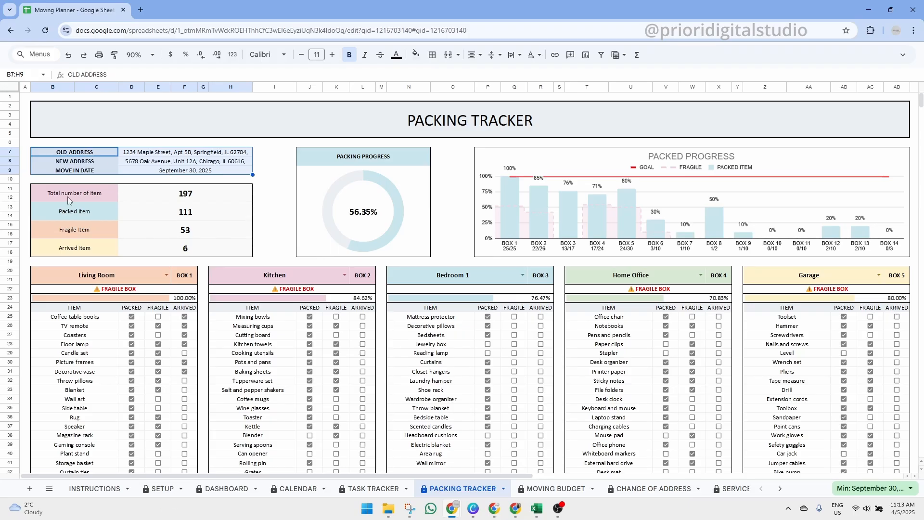
left_click(74, 193)
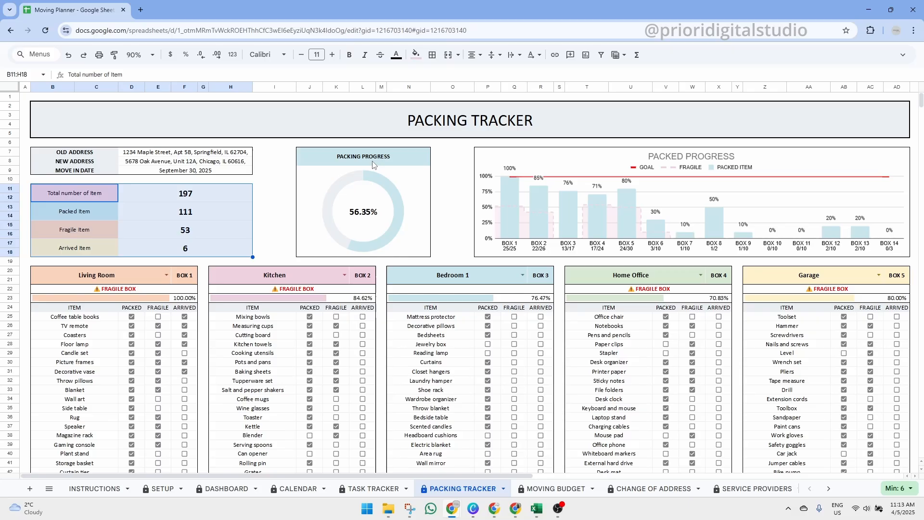
left_click(363, 156)
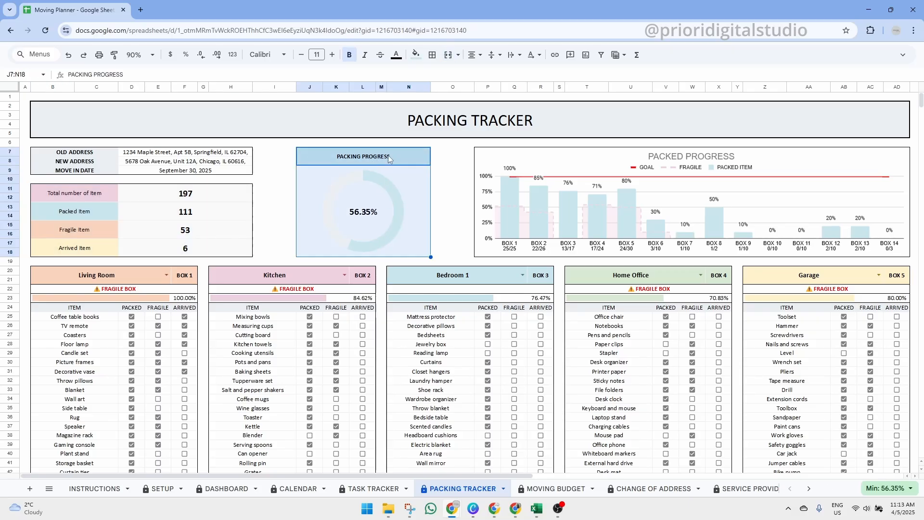
left_click(74, 210)
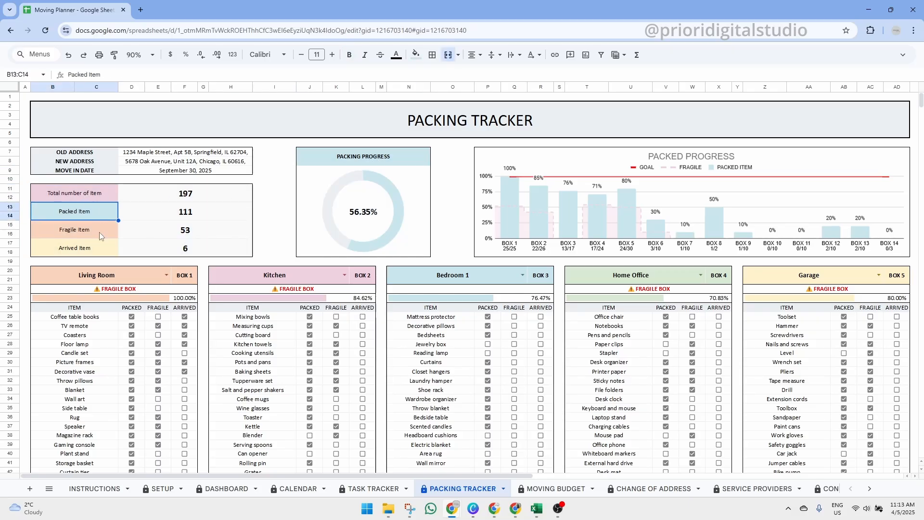
left_click(74, 247)
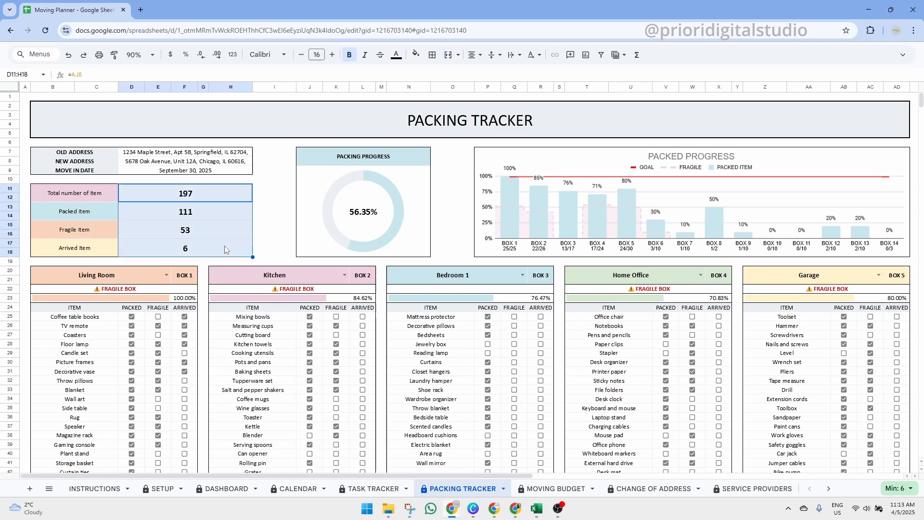
mouse_move(396, 245)
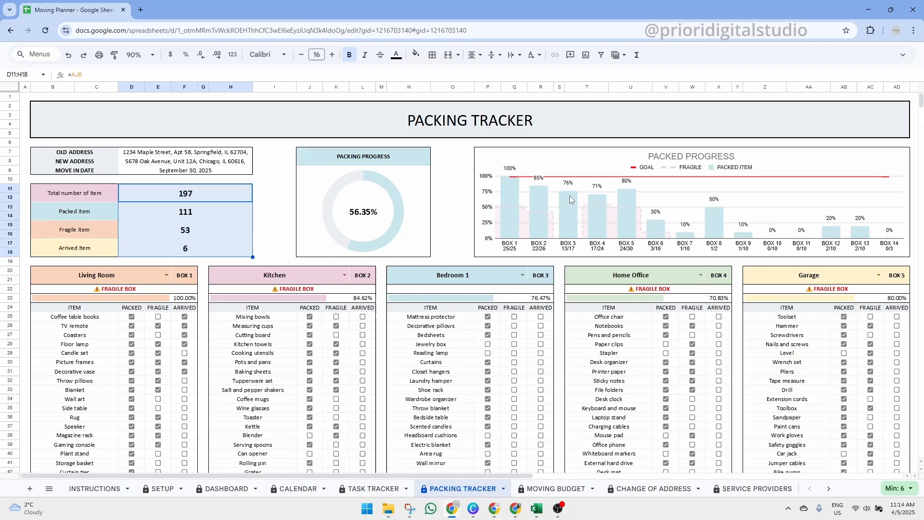
mouse_move(528, 186)
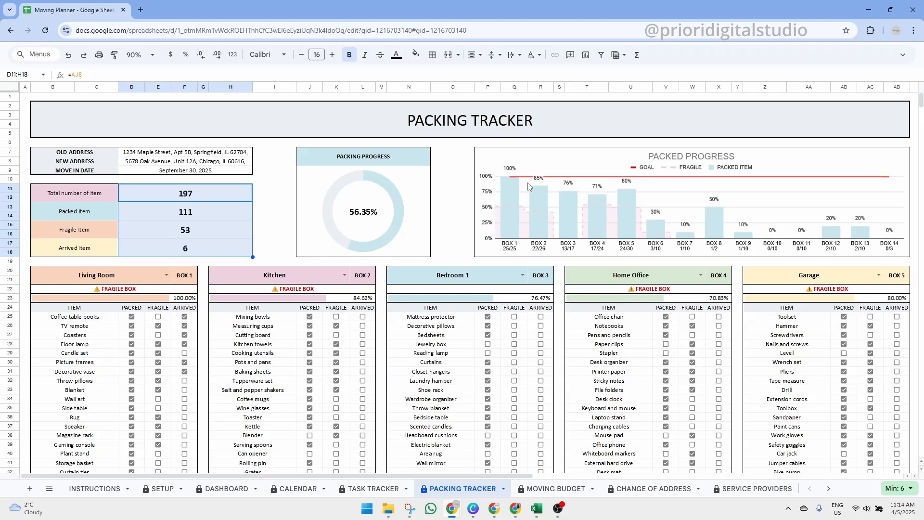
mouse_move(740, 229)
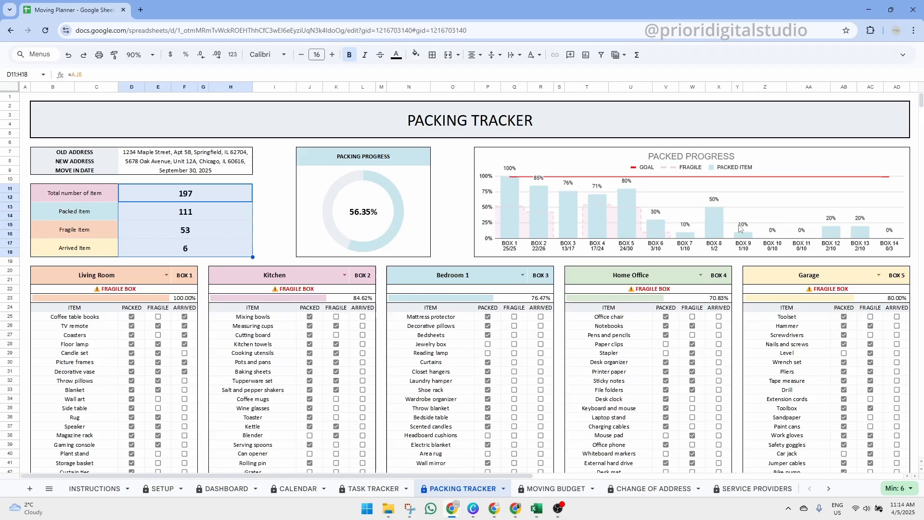
left_click(264, 488)
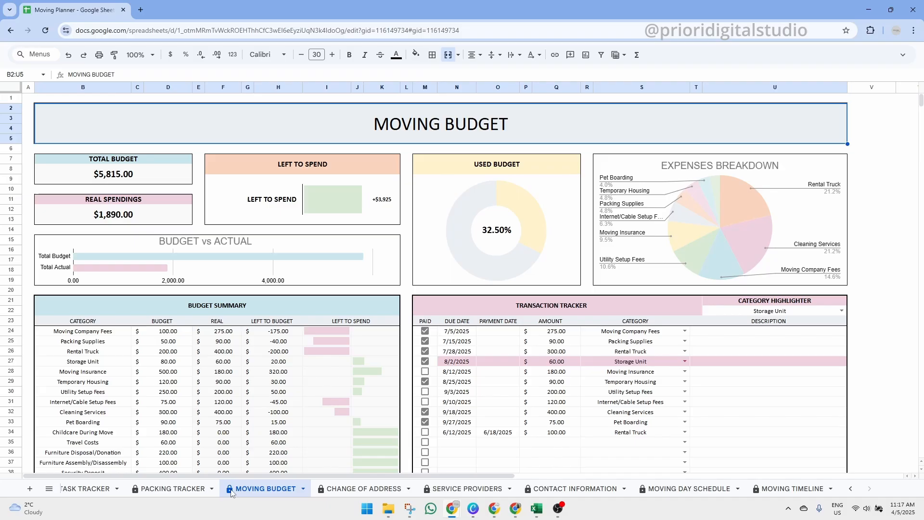
mouse_move(518, 130)
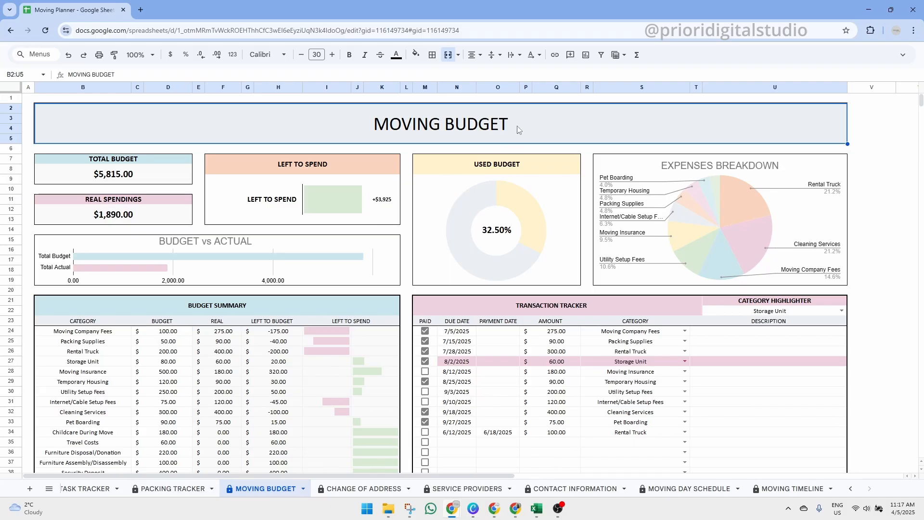
left_click(114, 159)
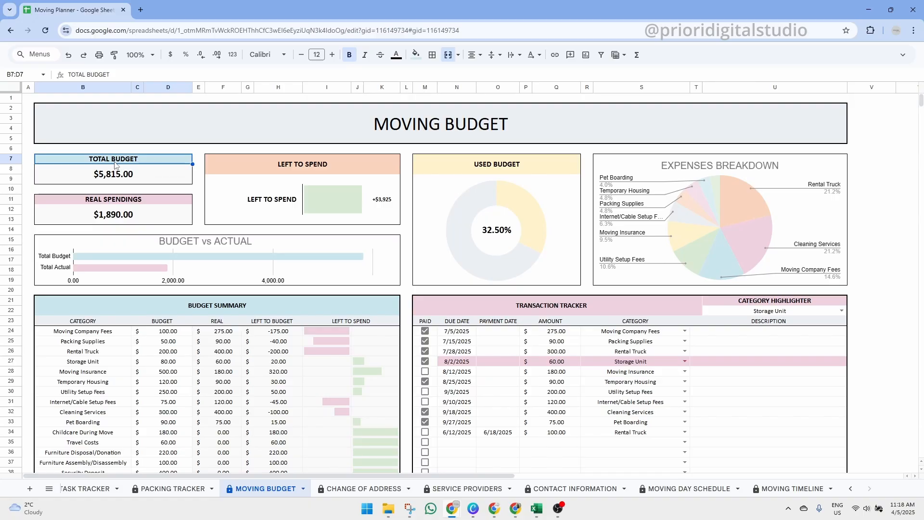
left_click(114, 175)
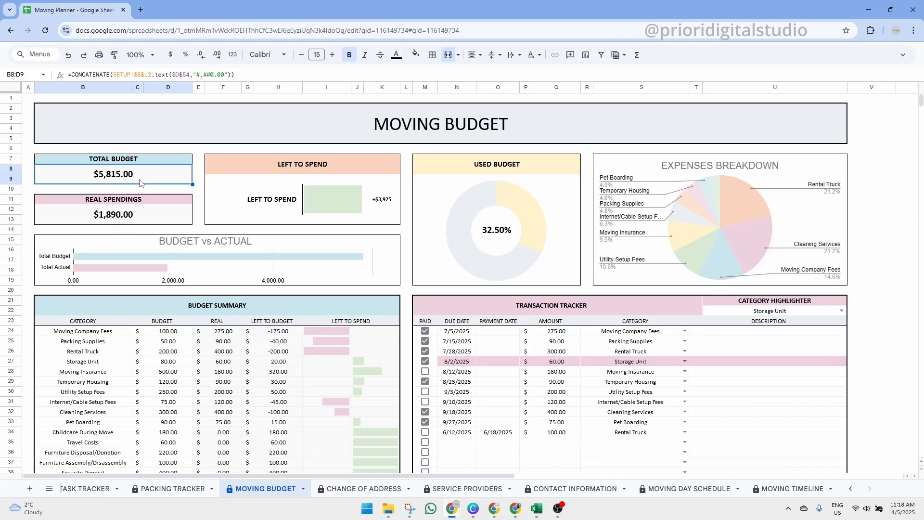
left_click(135, 214)
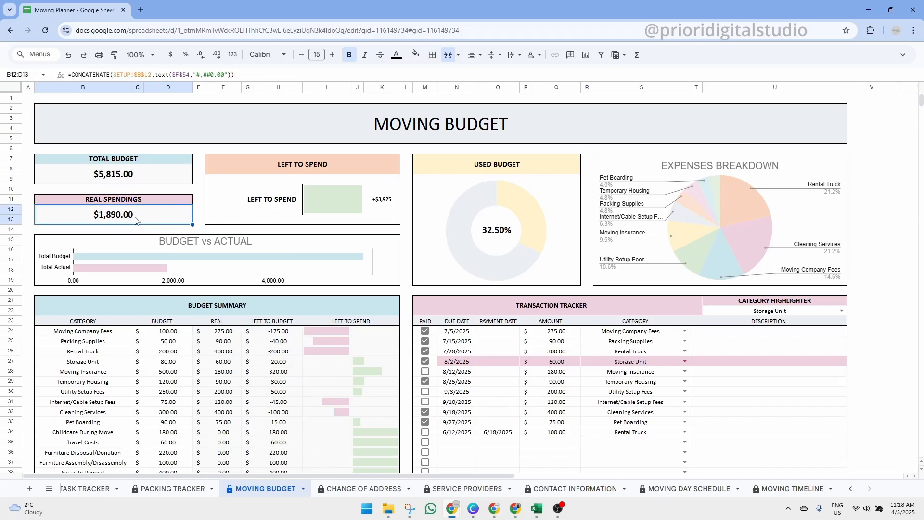
mouse_move(122, 222)
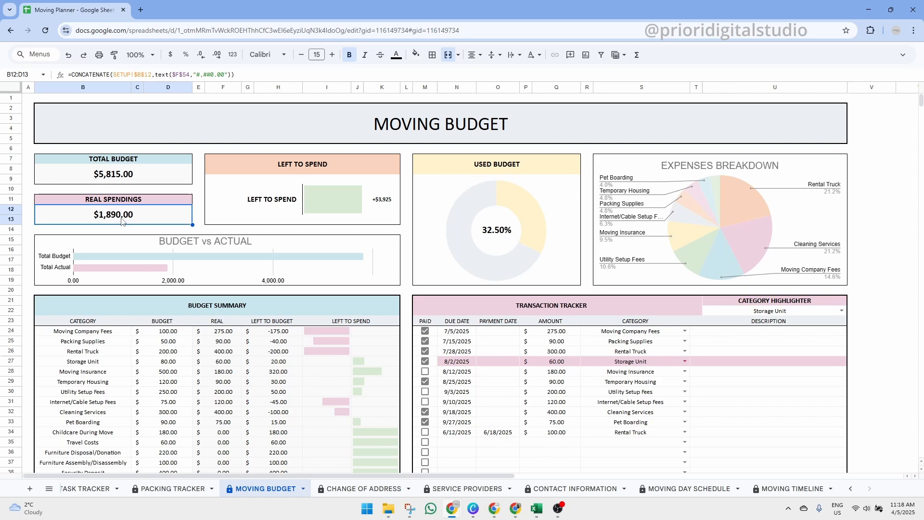
left_click(383, 199)
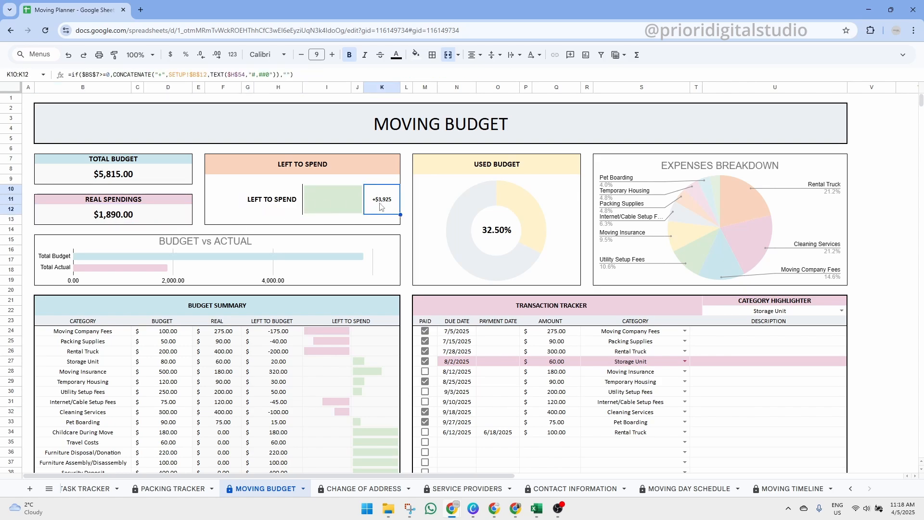
left_click(112, 173)
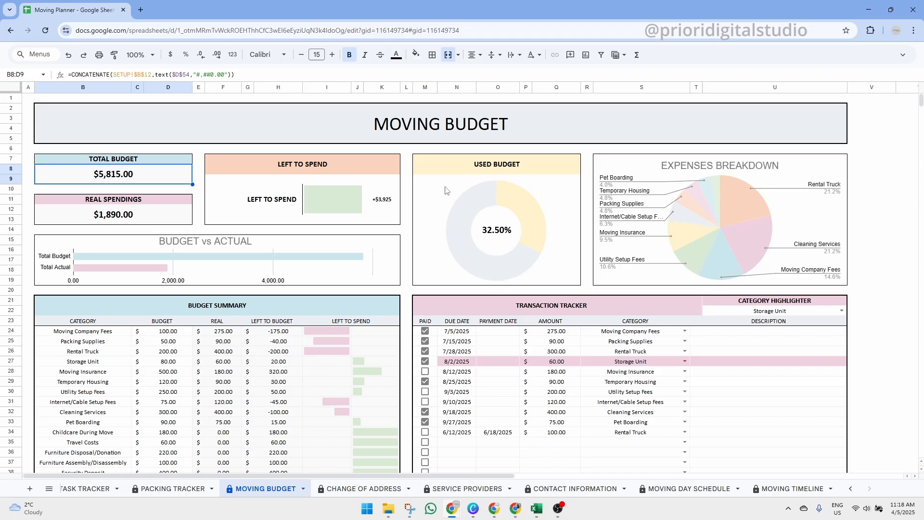
left_click(496, 164)
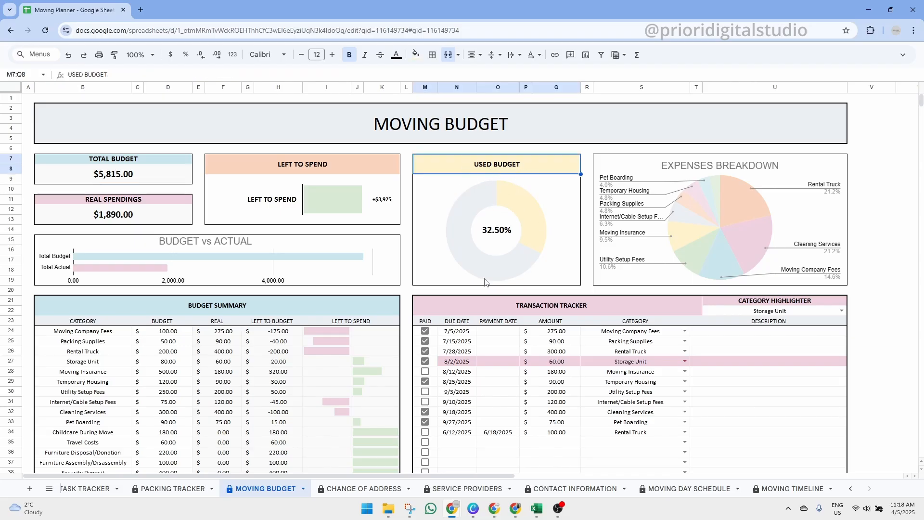
mouse_move(477, 201)
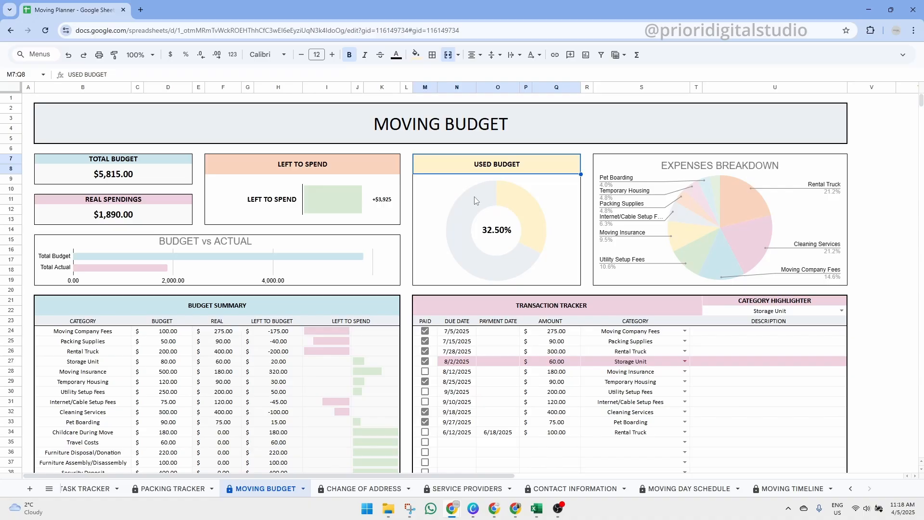
mouse_move(303, 270)
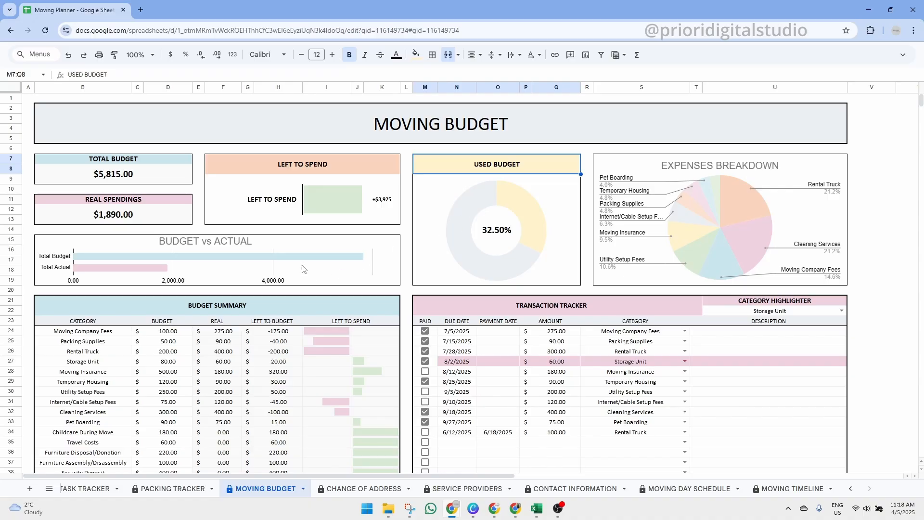
scroll("down", 3)
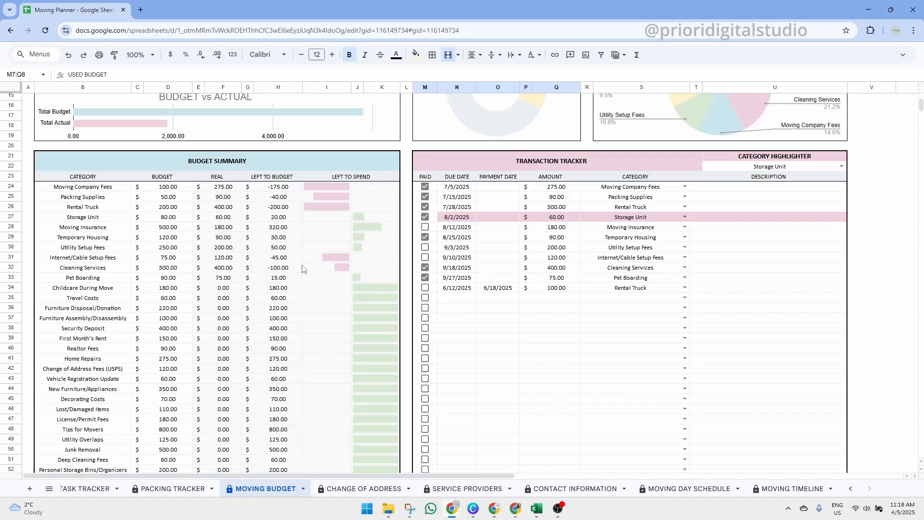
left_click(217, 161)
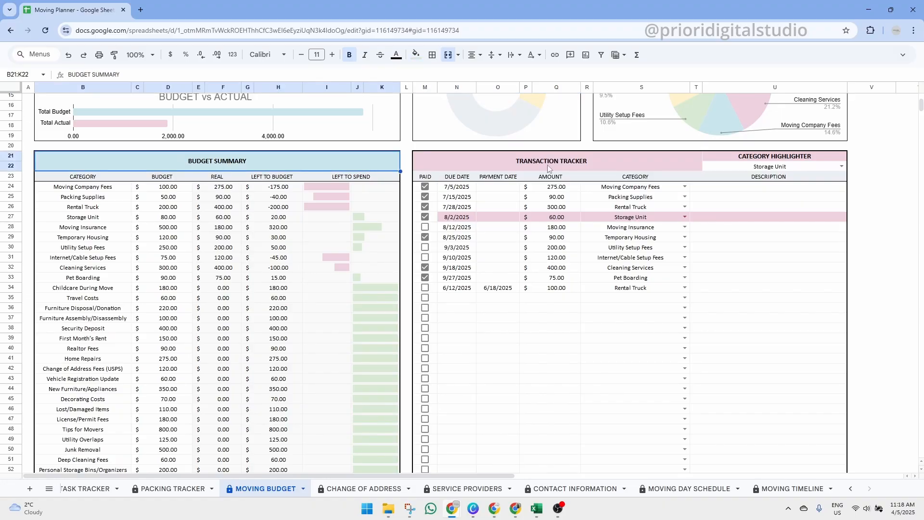
mouse_move(111, 183)
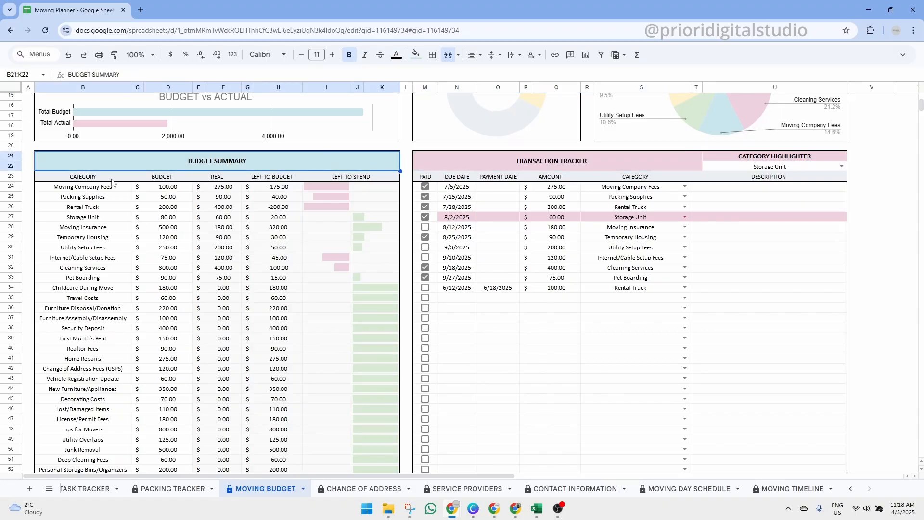
left_click(83, 186)
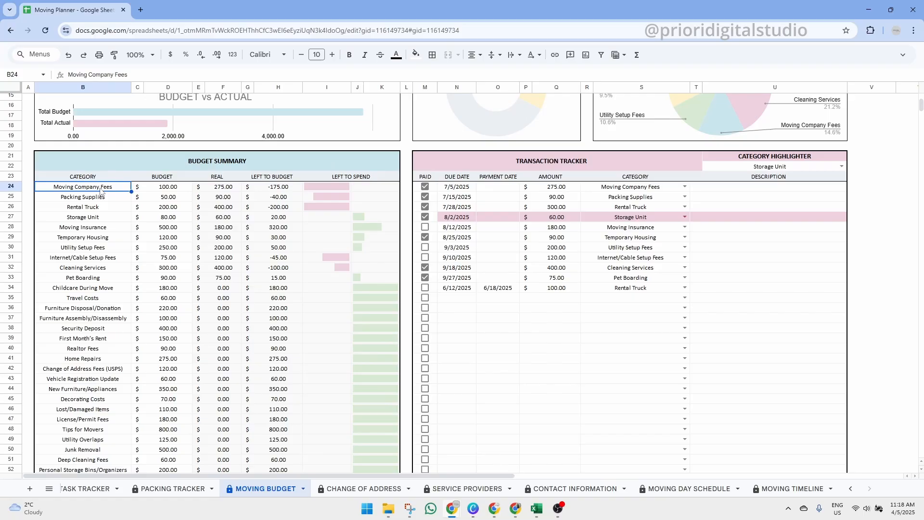
mouse_move(112, 198)
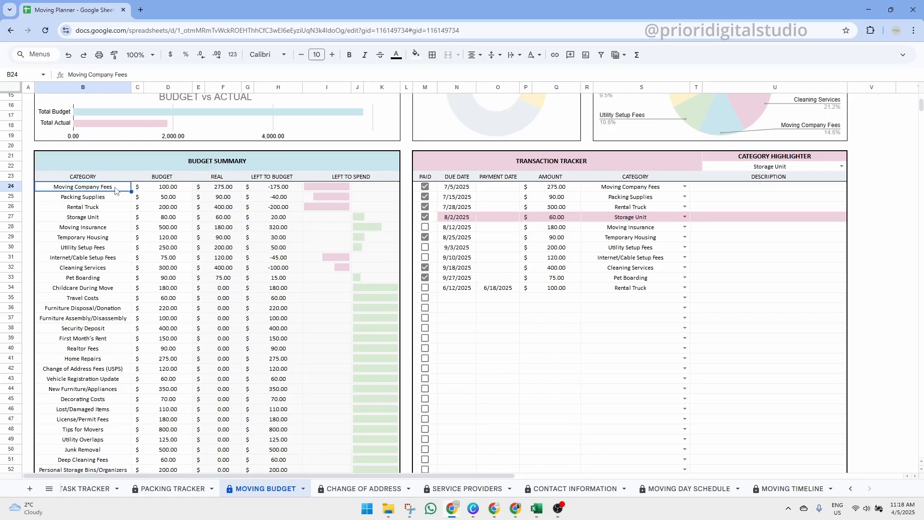
left_click(167, 187)
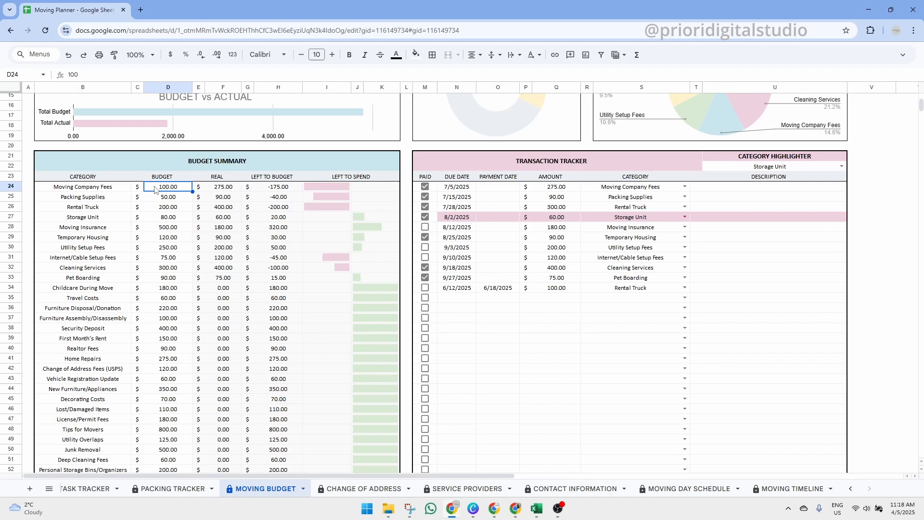
scroll("up", 3)
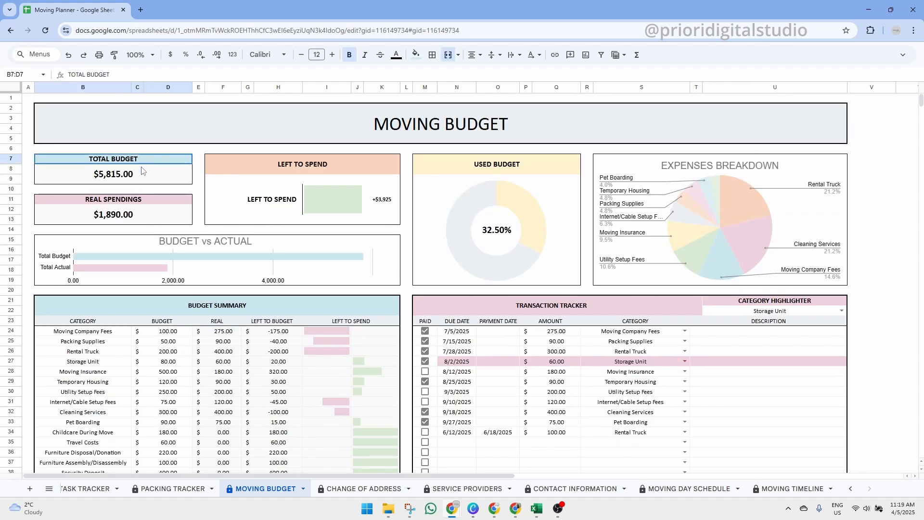
left_click_drag(112, 158, 112, 174)
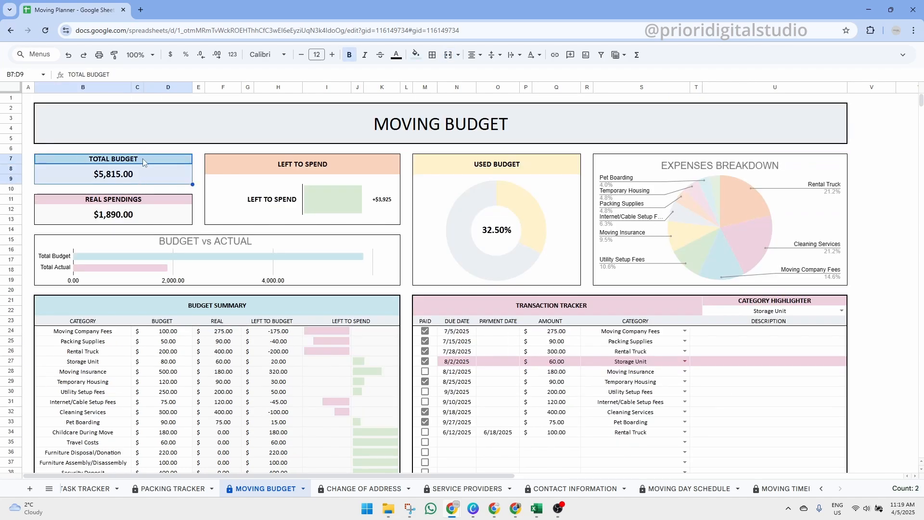
left_click(222, 330)
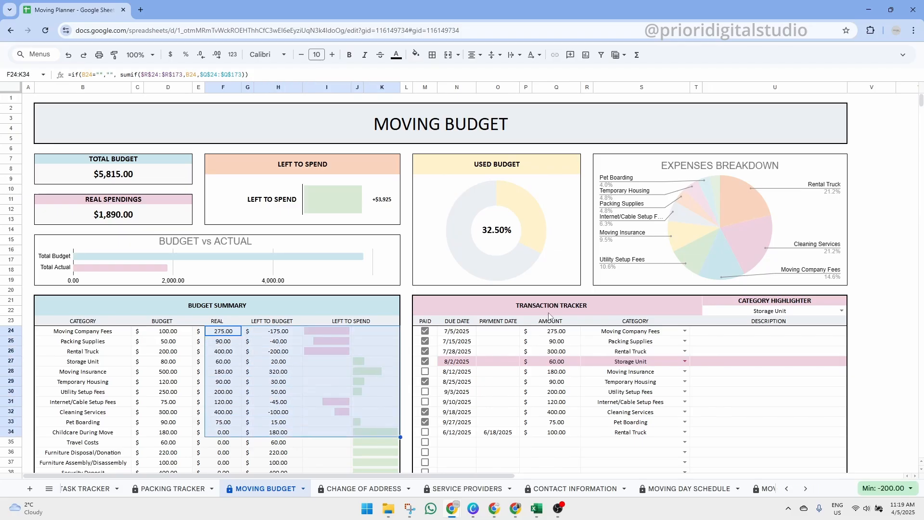
left_click(550, 305)
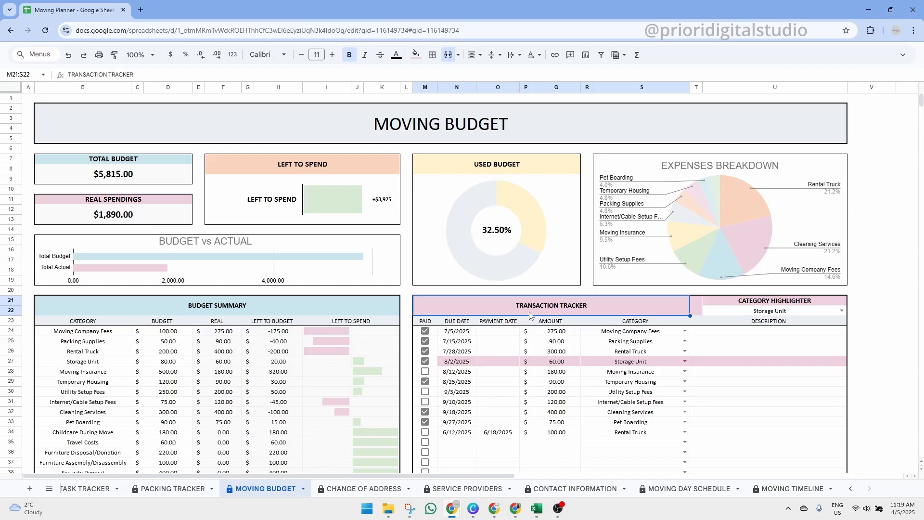
mouse_move(609, 314)
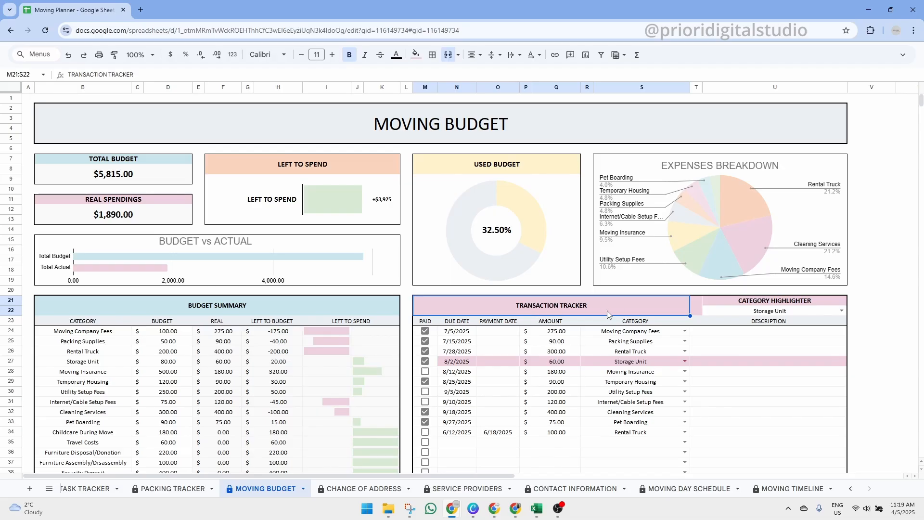
scroll("down", 3)
type("4/6/2025")
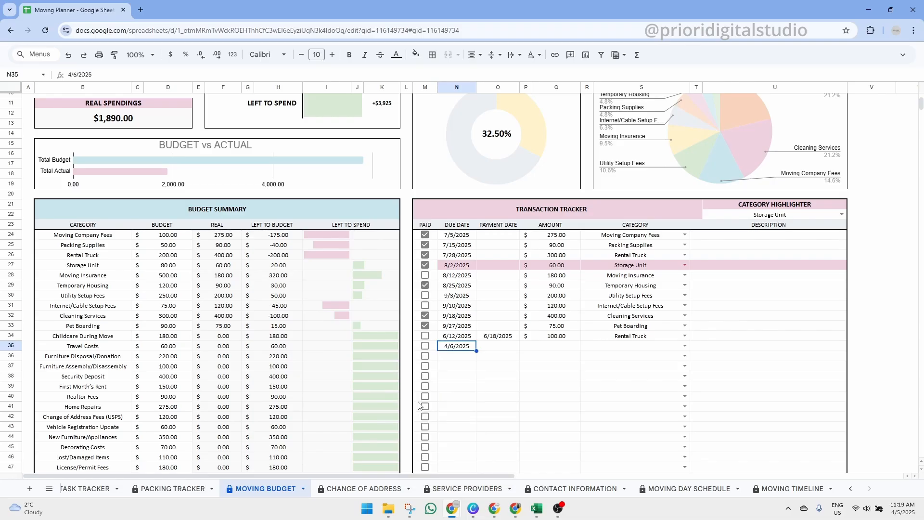
Step: Give the new transaction payment date 4/6/2025 and category Moving Company Fees, raising real spendings to $1,990
left_click(498, 345)
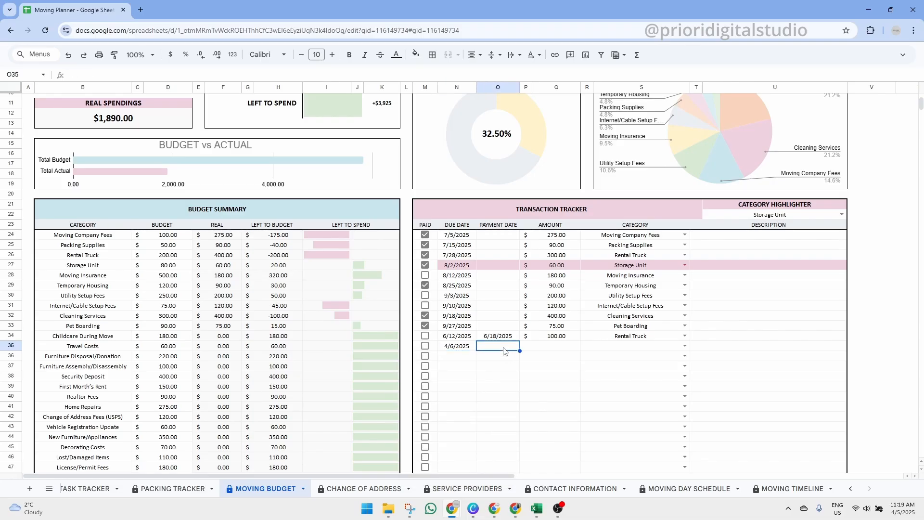
type("4/6/2025")
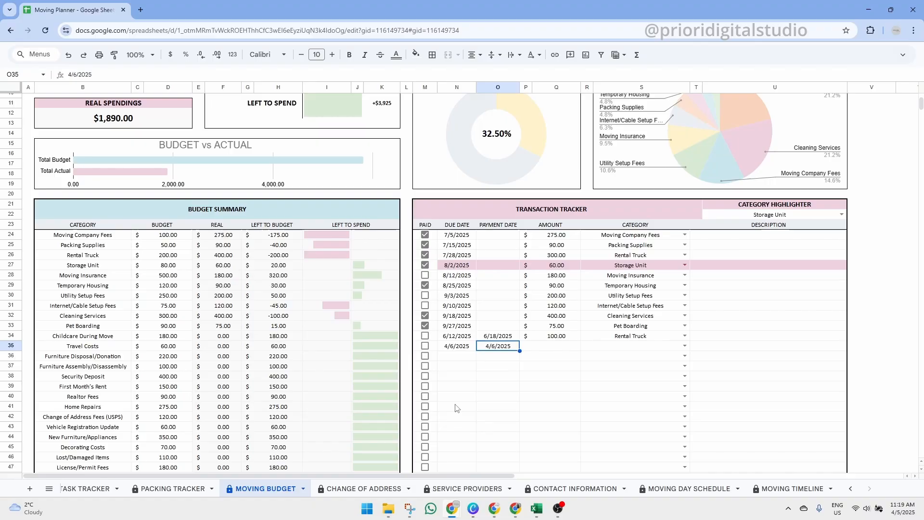
left_click(555, 345)
type("100")
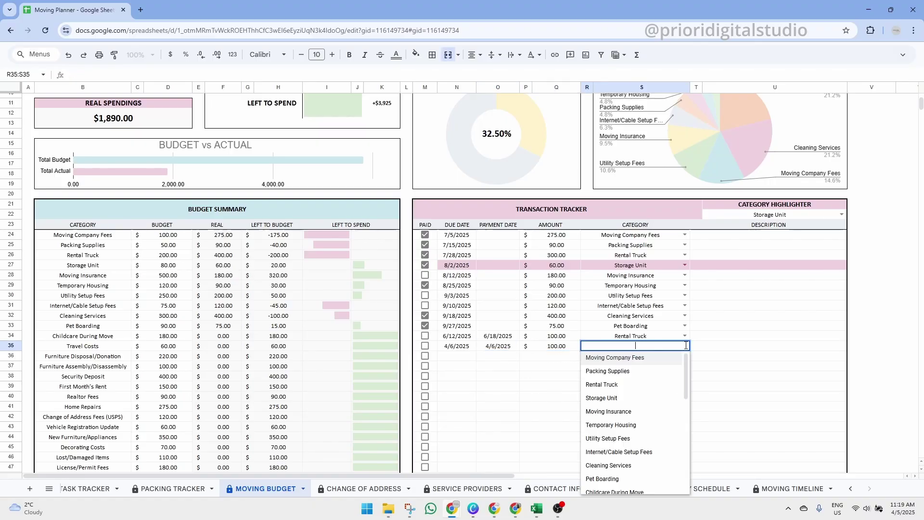
left_click(613, 357)
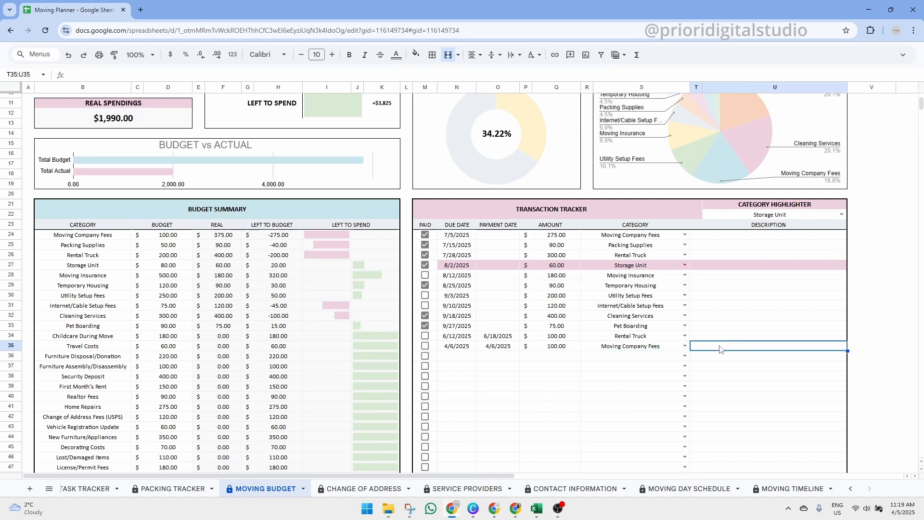
left_click(768, 224)
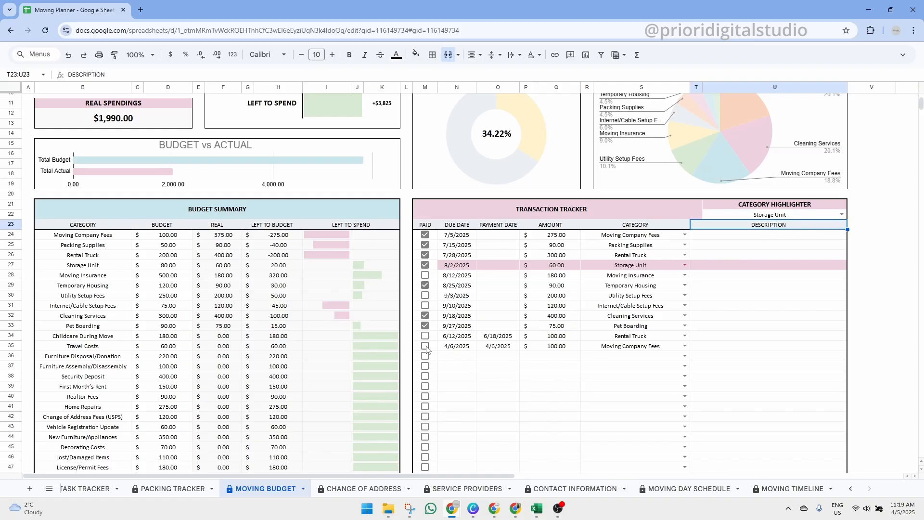
left_click(424, 346)
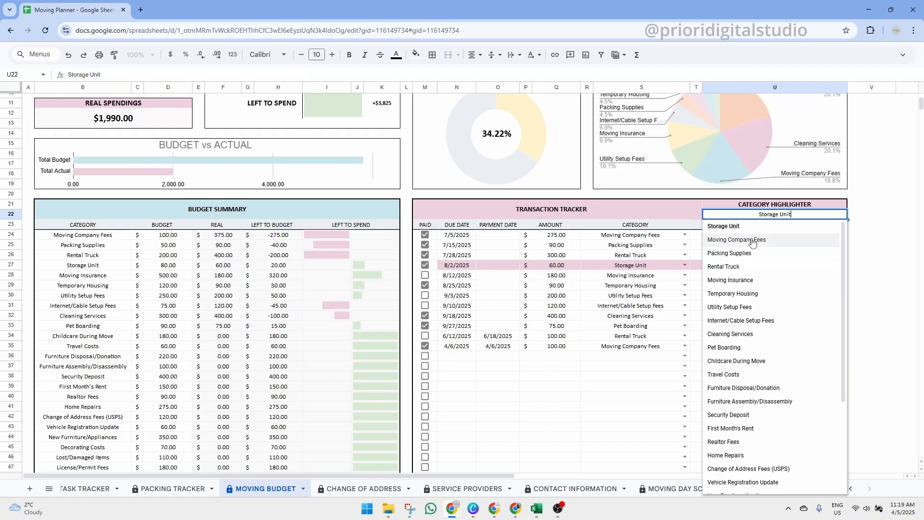
Step: Set the category highlighter to Moving Company Fees, then switch to the Change of Address sheet
left_click(737, 239)
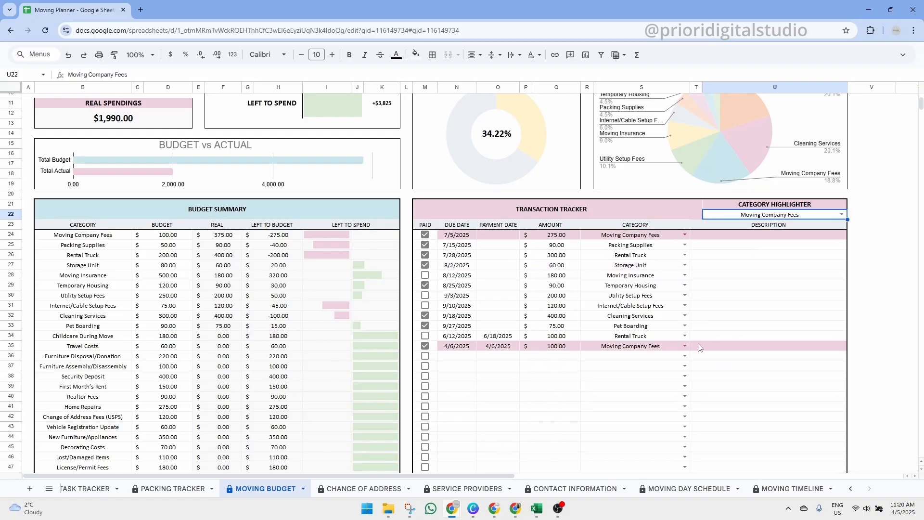
scroll("up", 3)
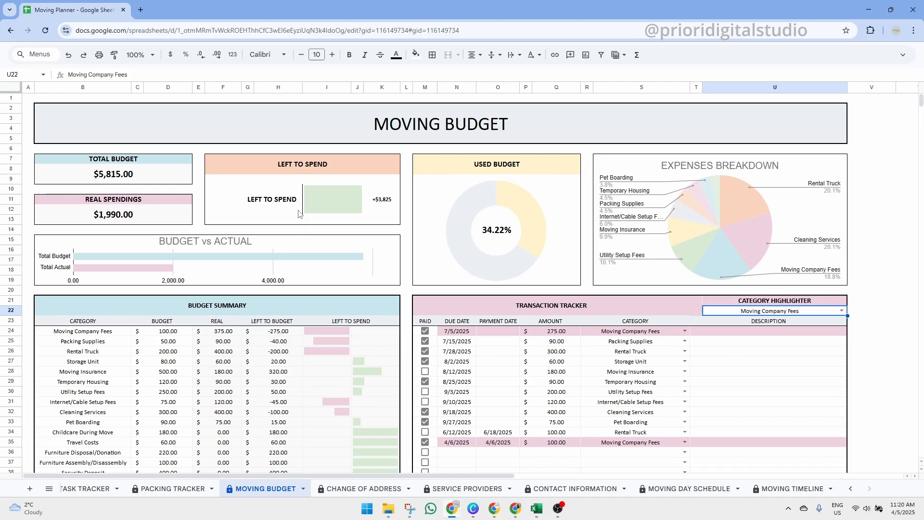
mouse_move(650, 241)
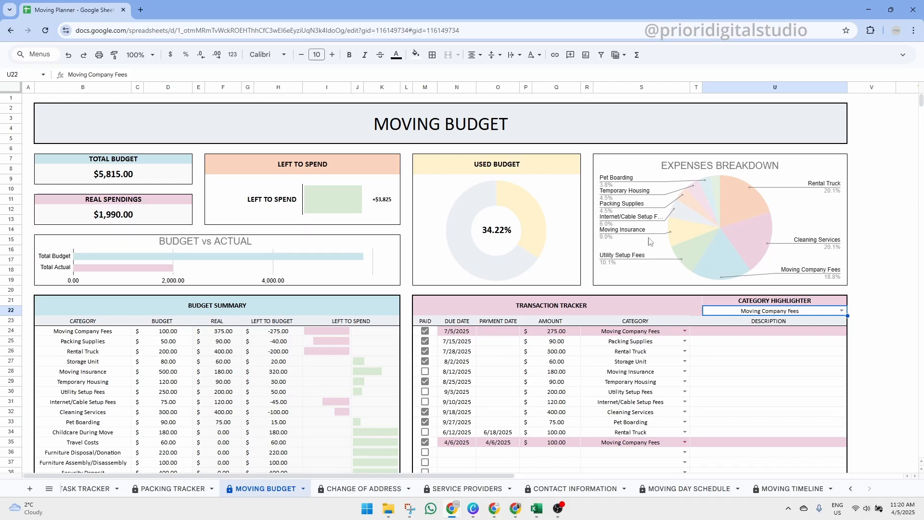
scroll("down", 3)
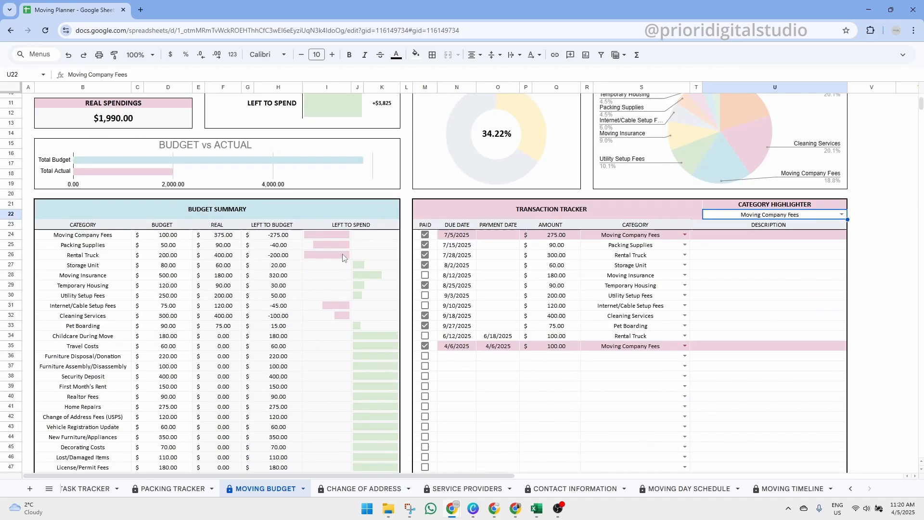
left_click(363, 489)
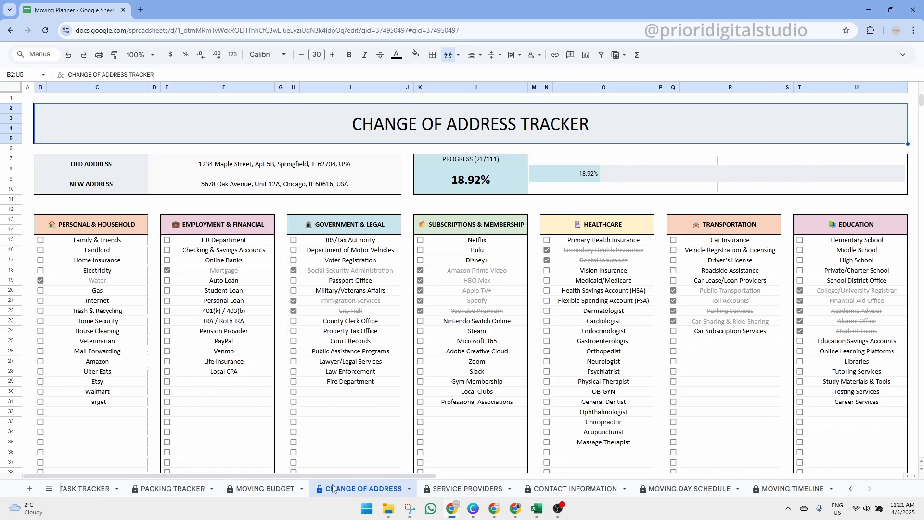
mouse_move(583, 133)
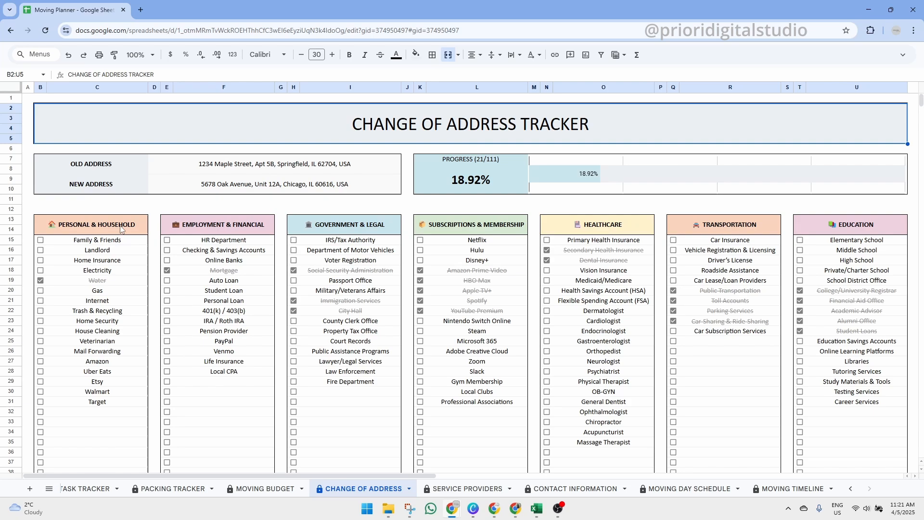
Step: Point out the Personal & Household, Government & Legal, Subscriptions & Membership and Education categories
left_click(470, 224)
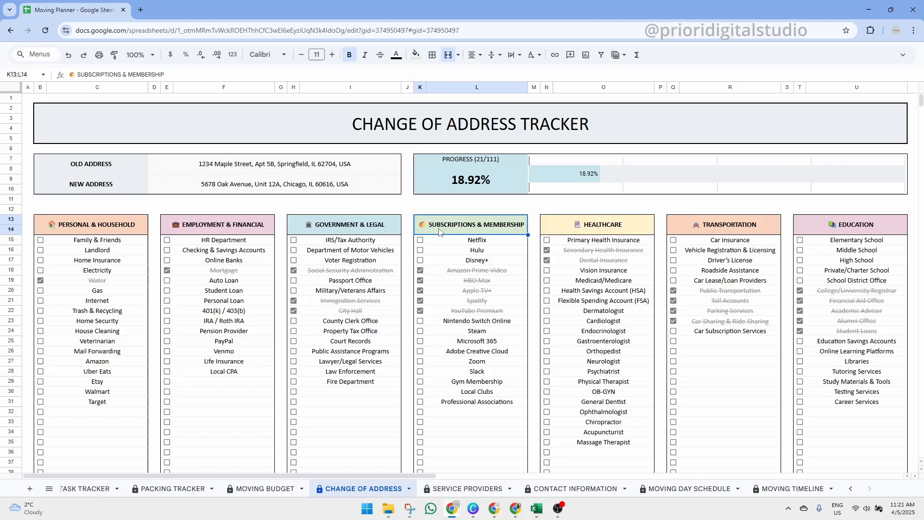
left_click(90, 225)
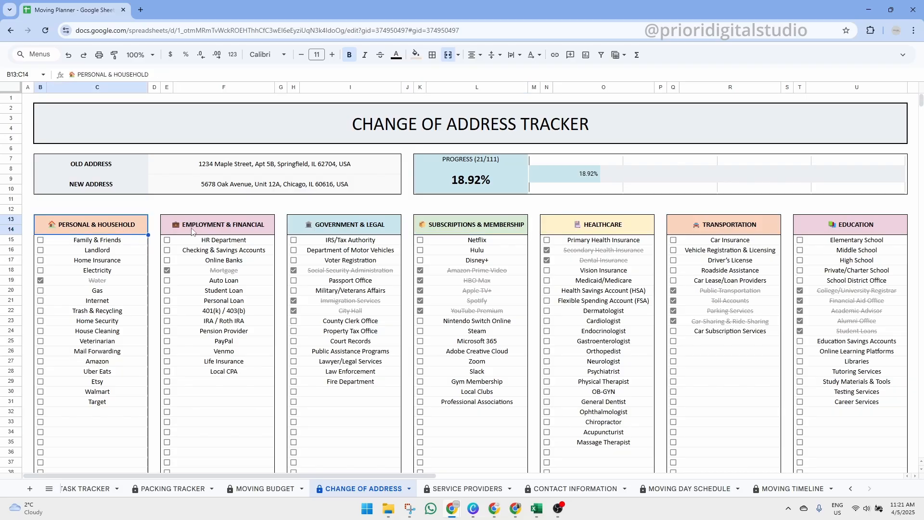
left_click(475, 224)
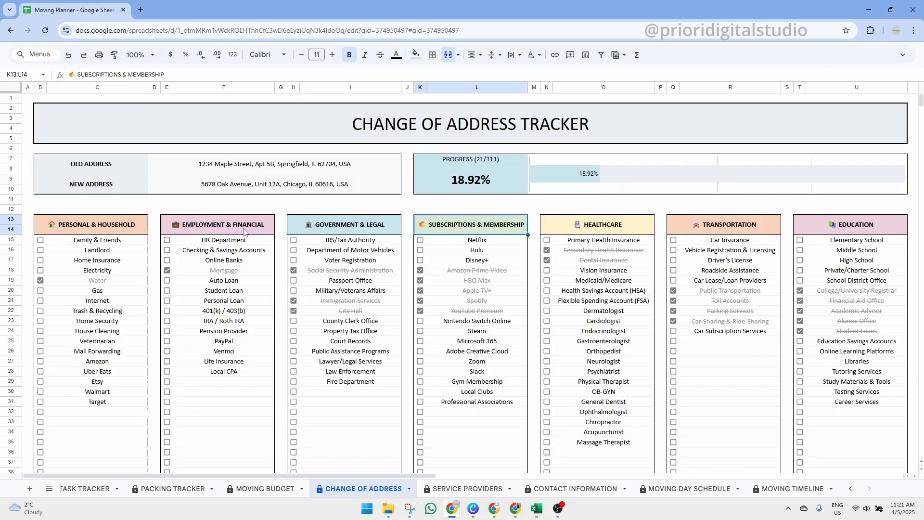
left_click(349, 225)
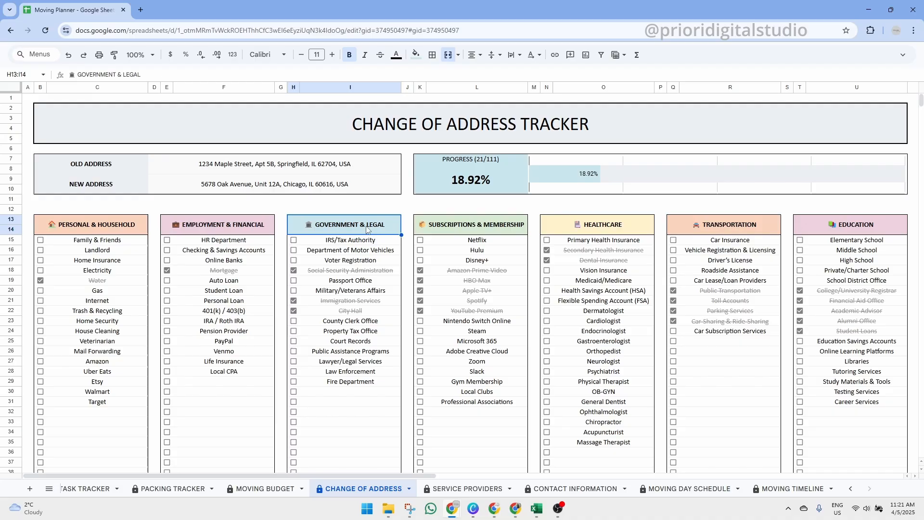
left_click(476, 224)
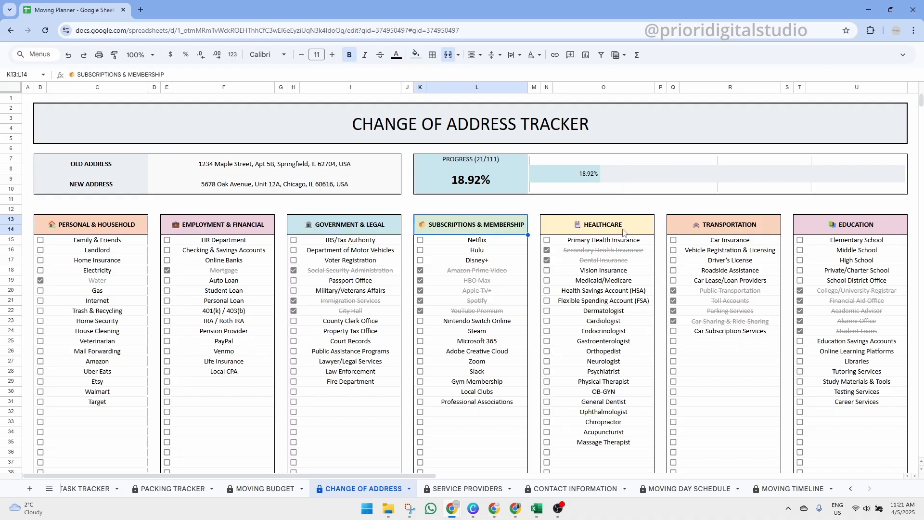
left_click(850, 224)
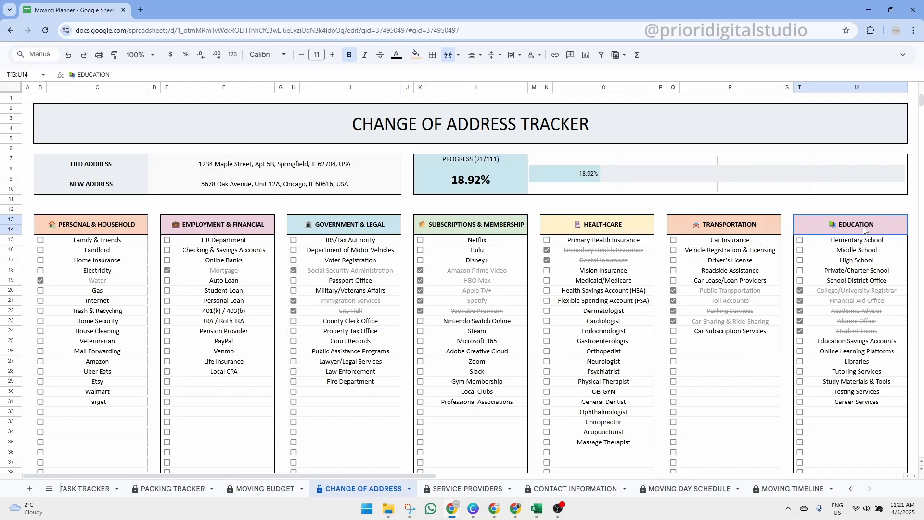
Step: Check off Online Banks, Auto Loan and HSA, then review the address block and progress bar
left_click(166, 250)
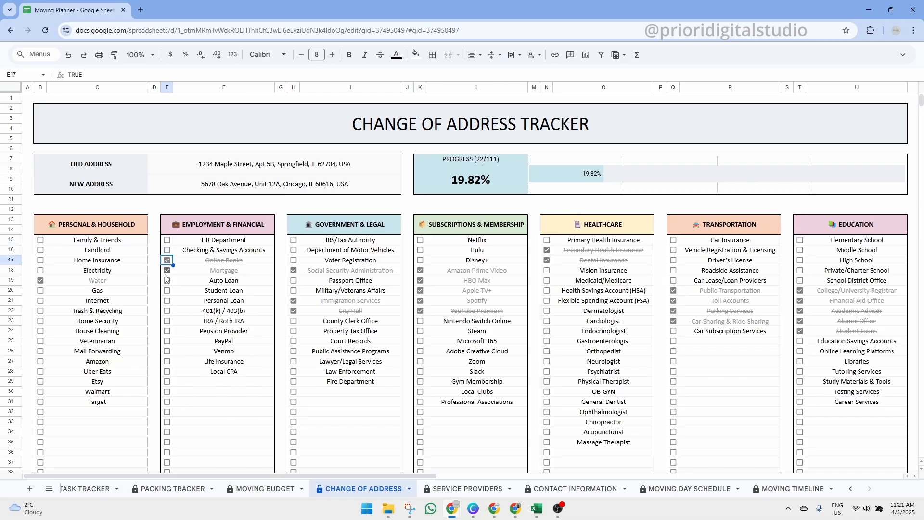
left_click(167, 280)
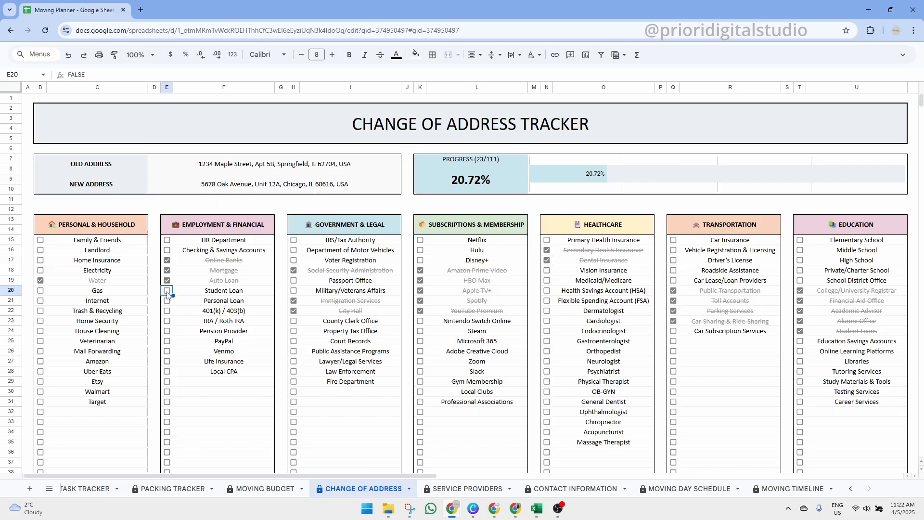
mouse_move(791, 237)
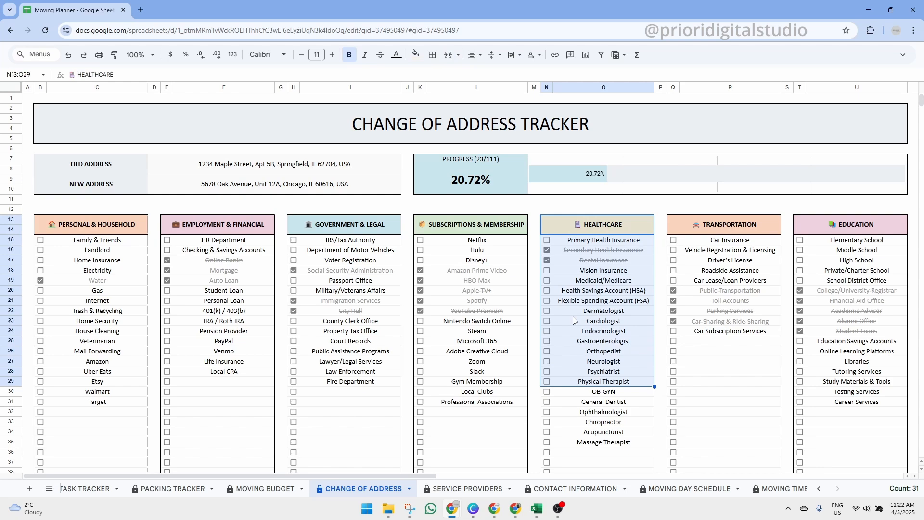
left_click(546, 290)
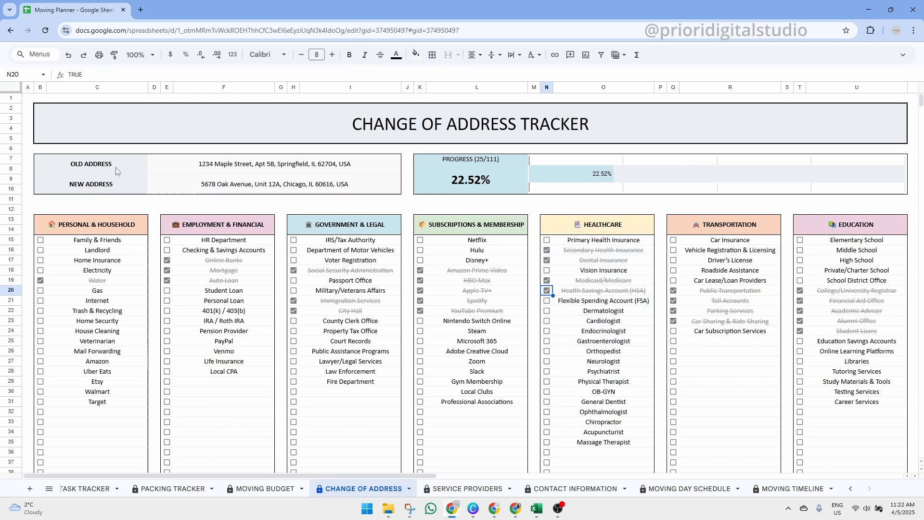
left_click(91, 164)
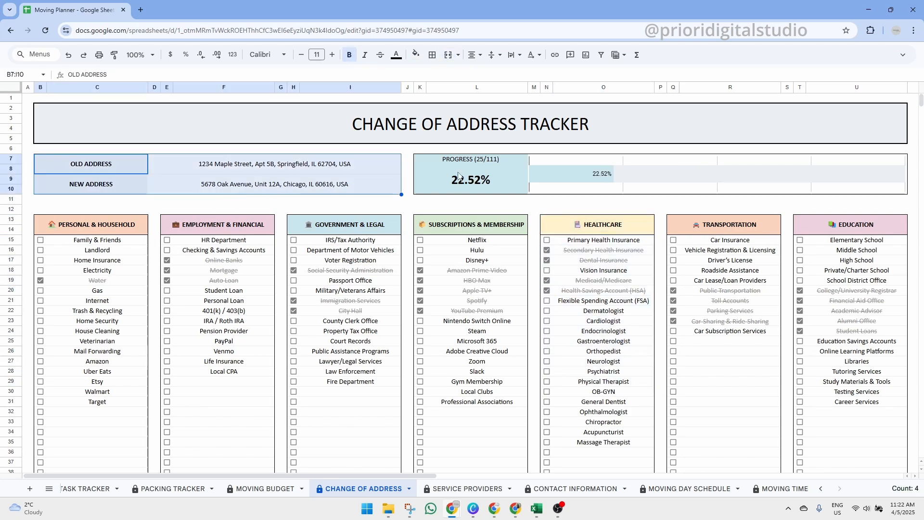
left_click(471, 159)
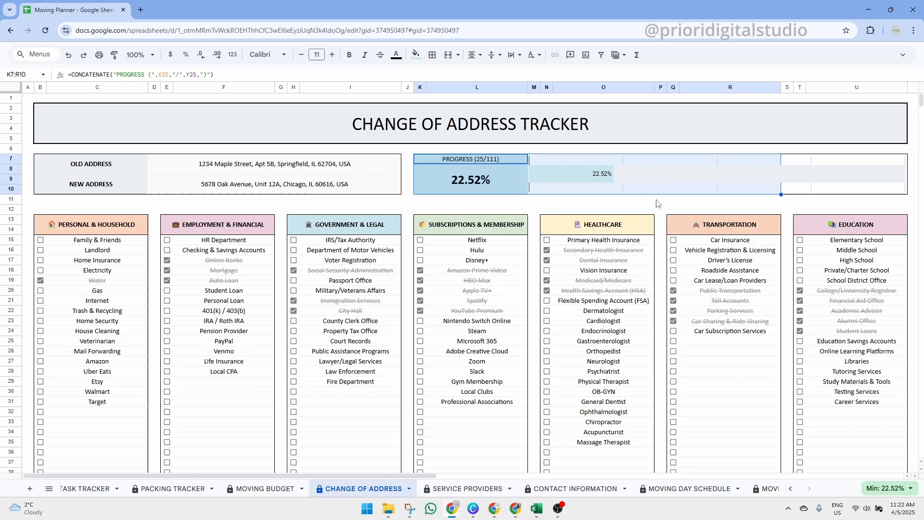
left_click(602, 209)
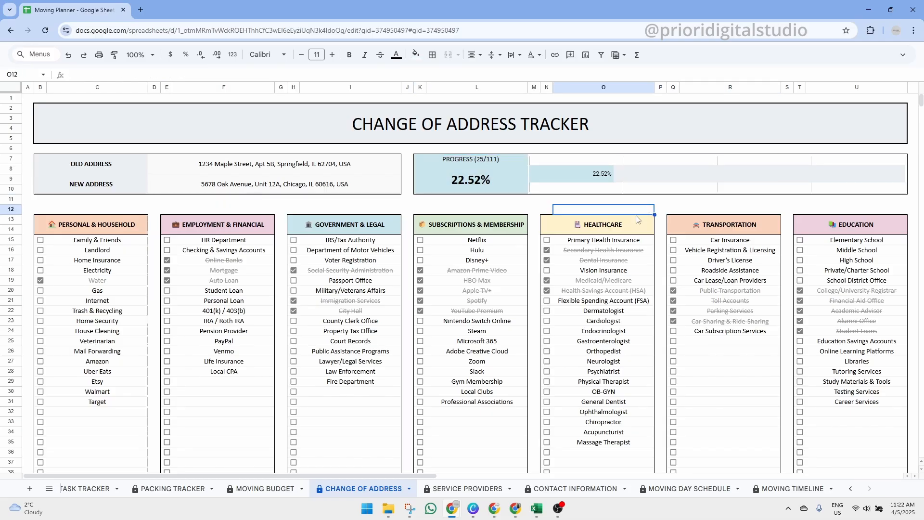
Step: Check off County Clerk Office, Court Records and Public Assistance Programs, reaching 29 of 111, then go to Service Providers
left_click(293, 320)
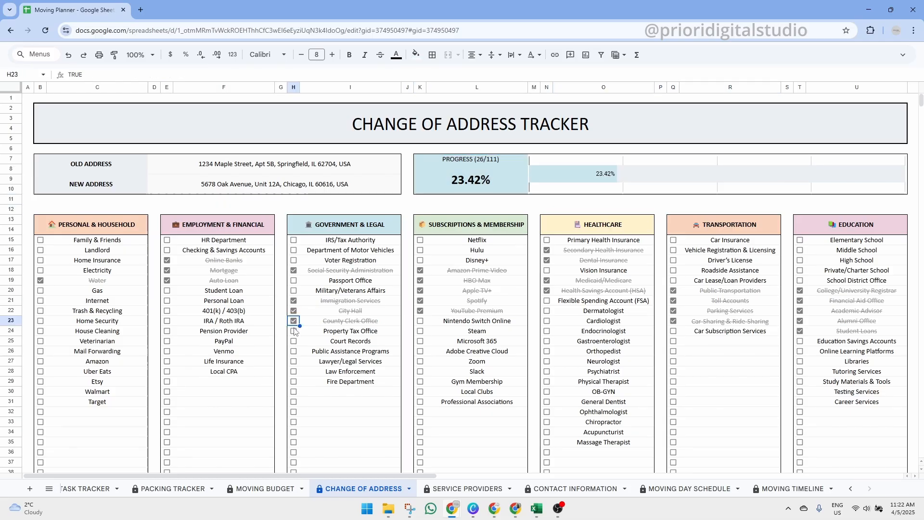
left_click(293, 340)
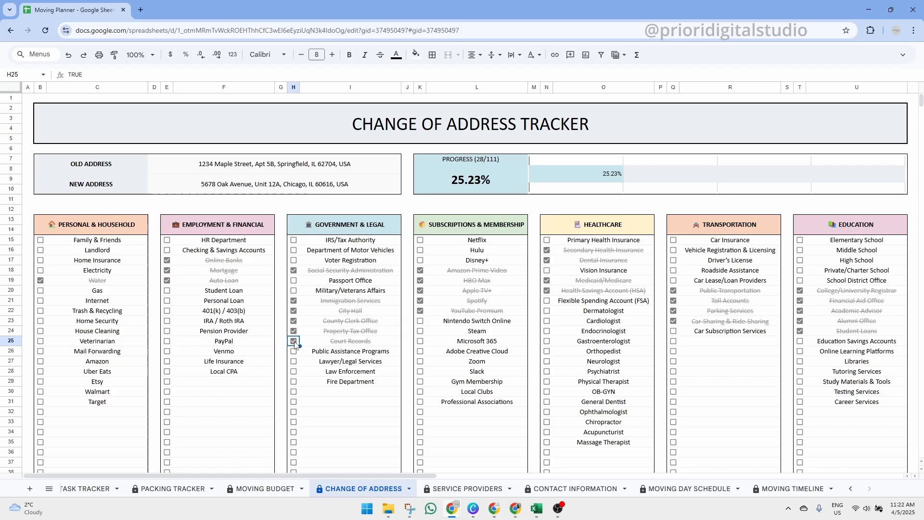
left_click(294, 350)
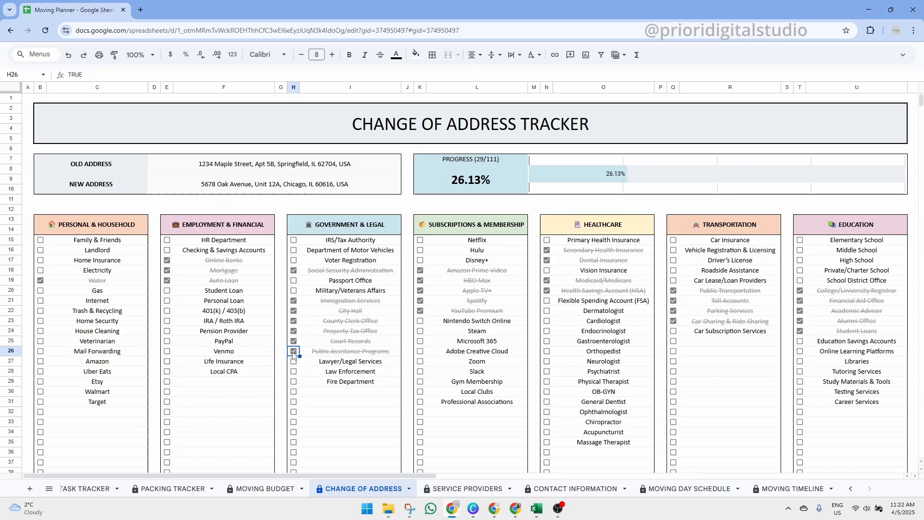
left_click(466, 488)
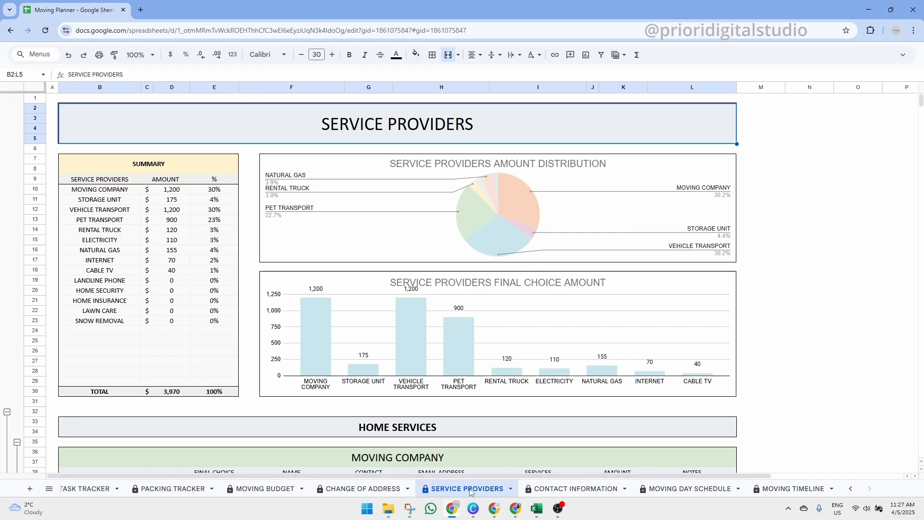
mouse_move(484, 138)
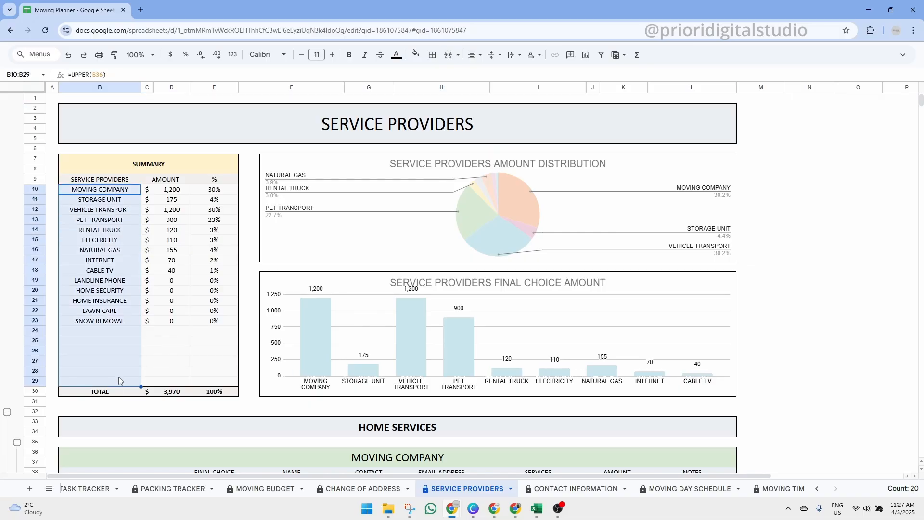
mouse_move(188, 340)
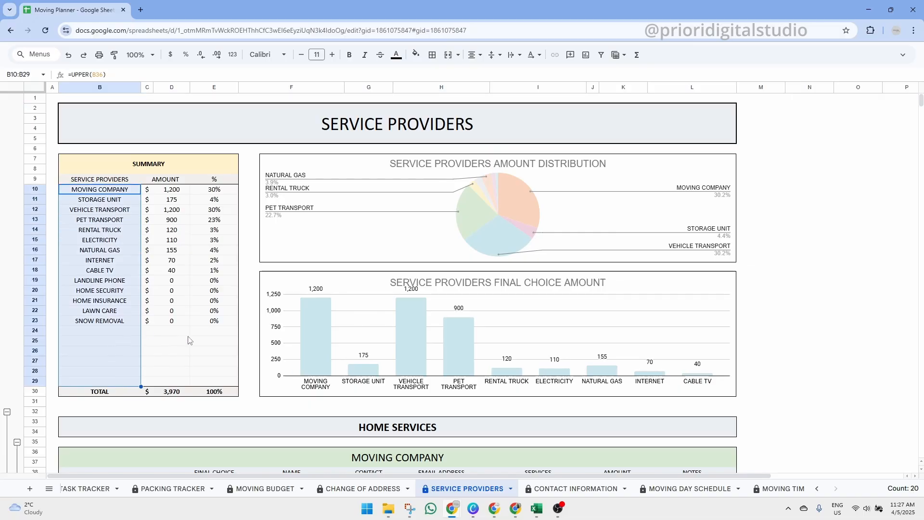
Step: Inspect the Service Providers summary's UPPER formulas and highlight its provider names
left_click(99, 380)
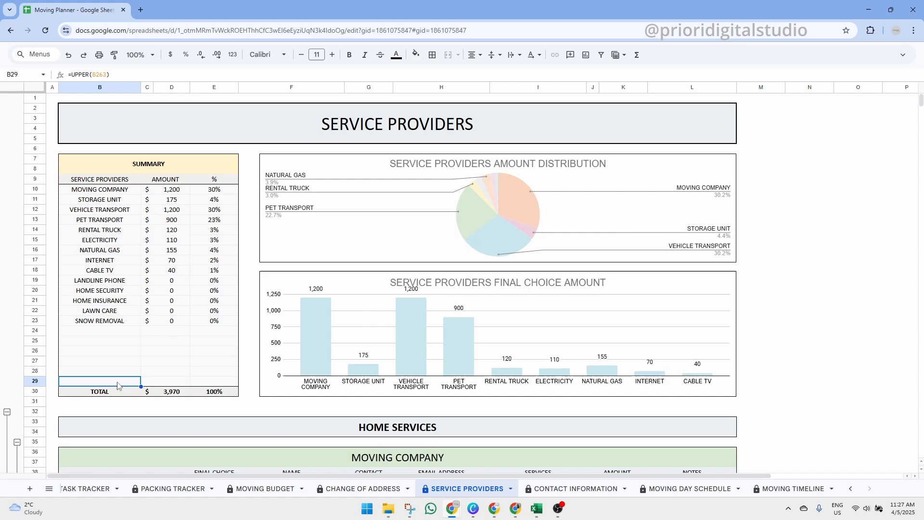
left_click(149, 163)
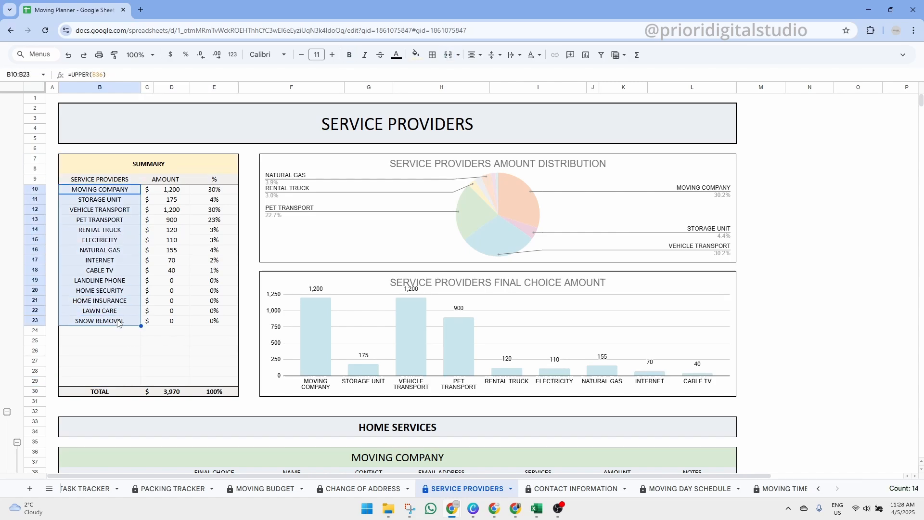
mouse_move(117, 333)
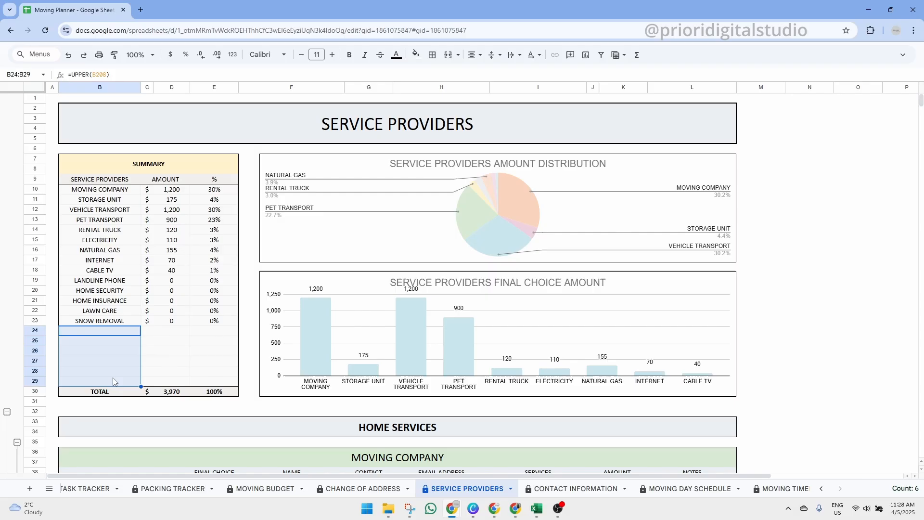
mouse_move(151, 361)
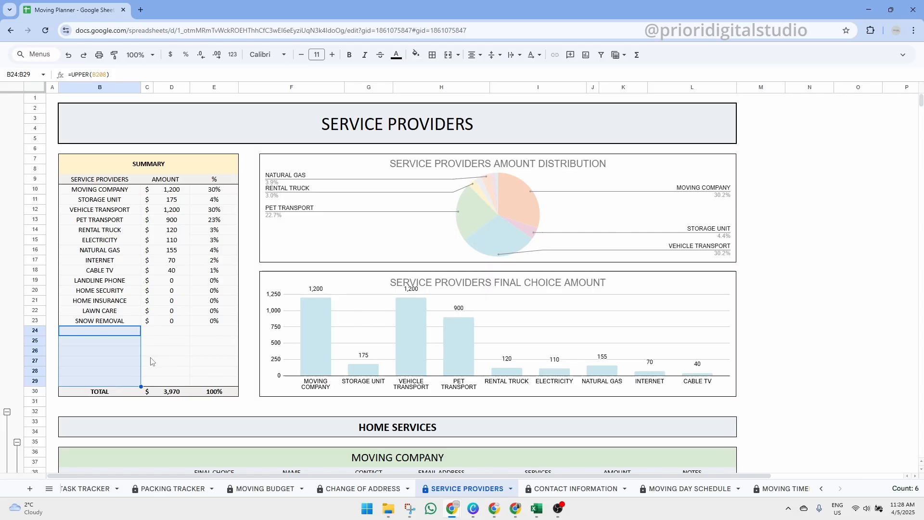
Step: Review the moving companies' Contact, Amount, Notes and Final Choice columns
scroll("down", 3)
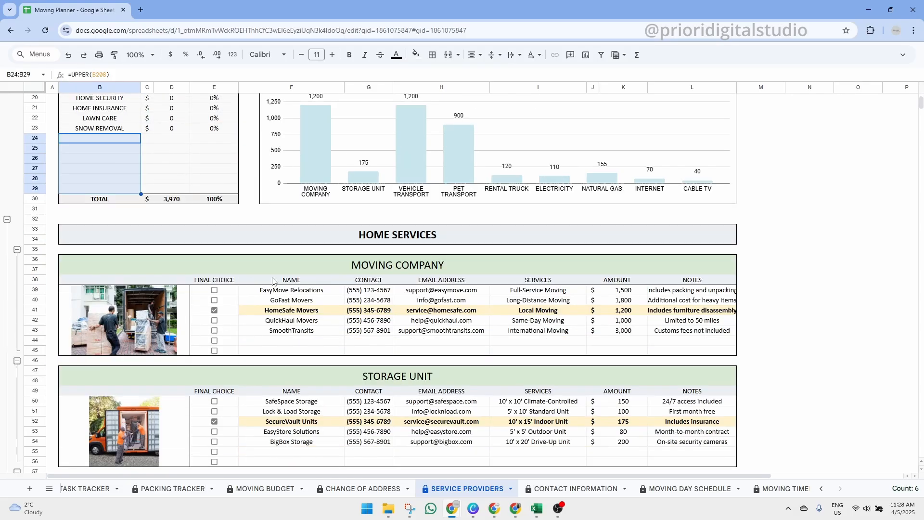
left_click(369, 279)
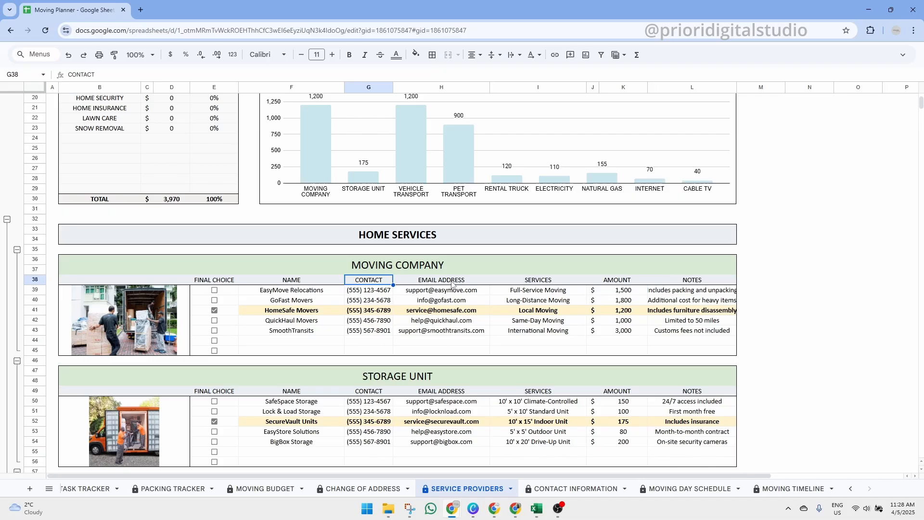
left_click(616, 279)
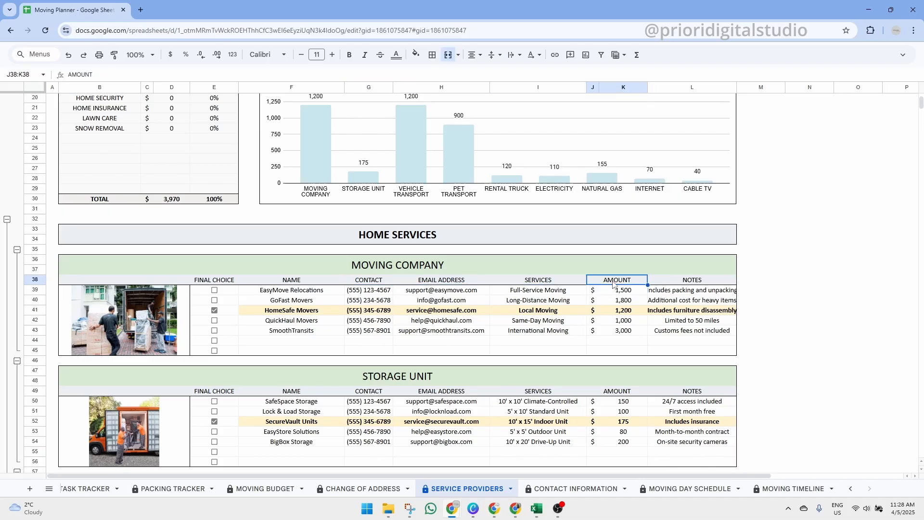
left_click(692, 279)
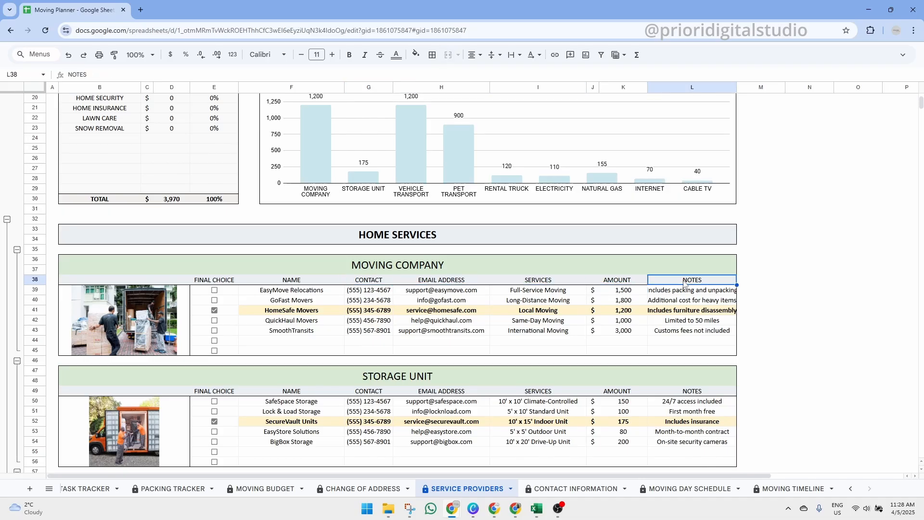
left_click(214, 319)
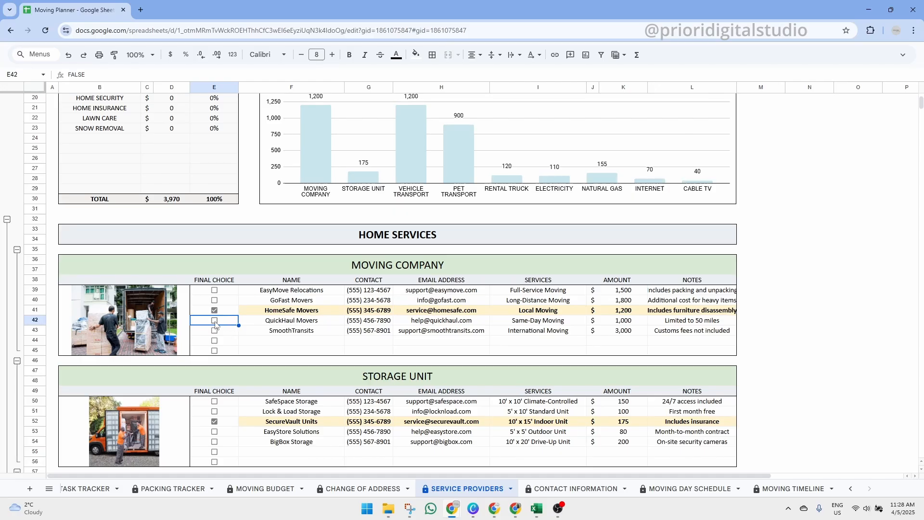
Step: Mark QuickHaul Movers as a final choice, raising Moving Company to $2,200 and the total to $4,970
left_click(214, 319)
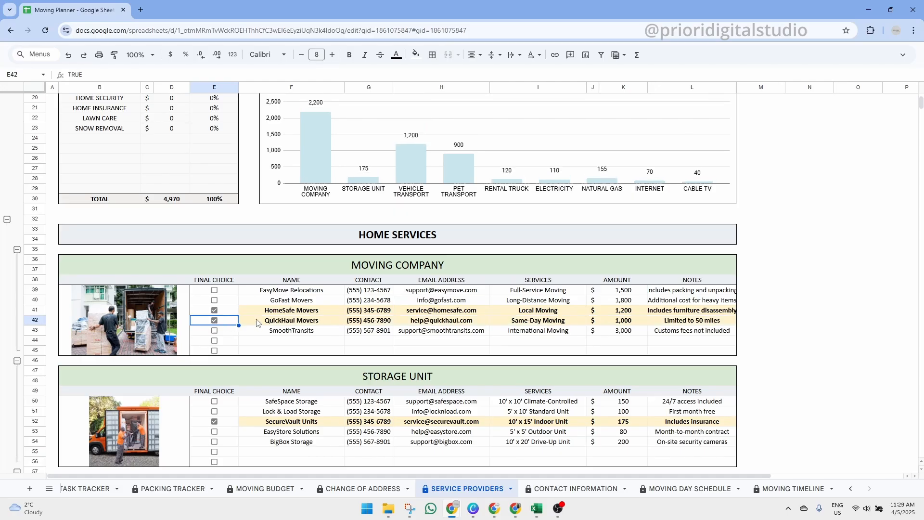
left_click(290, 319)
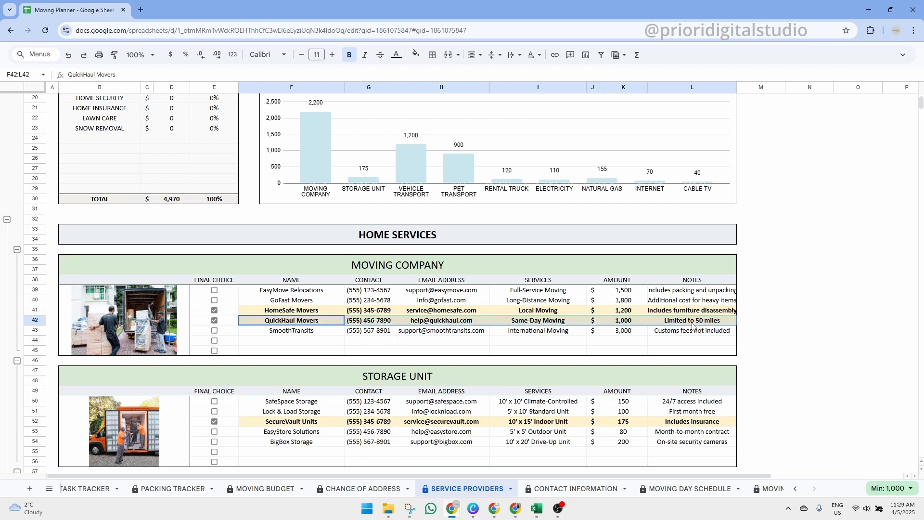
scroll("up", 3)
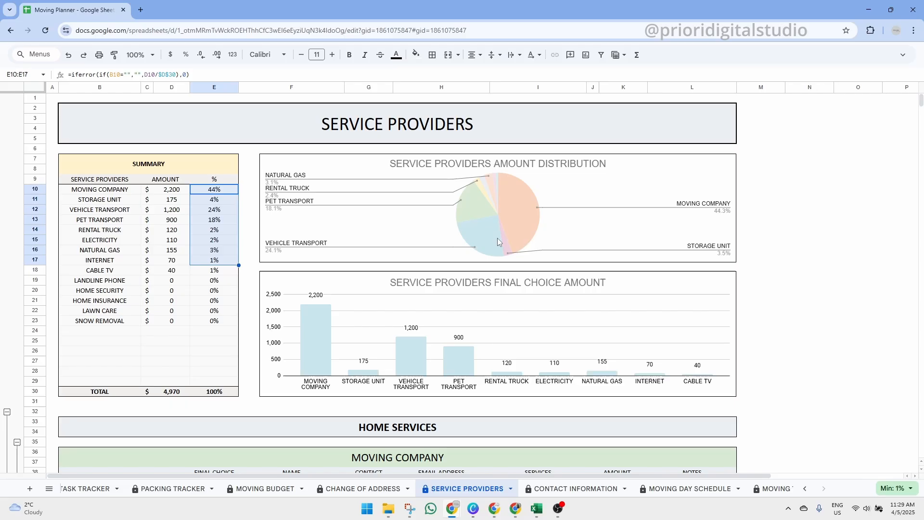
mouse_move(370, 264)
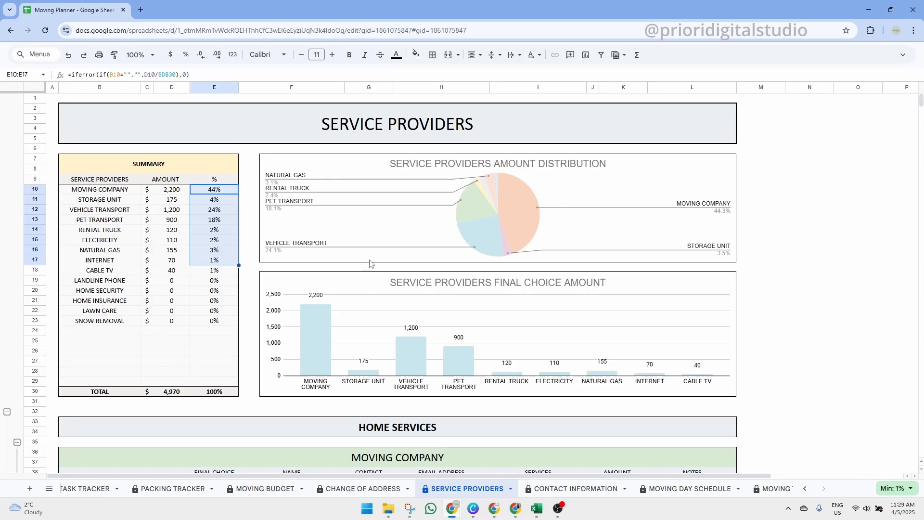
mouse_move(542, 366)
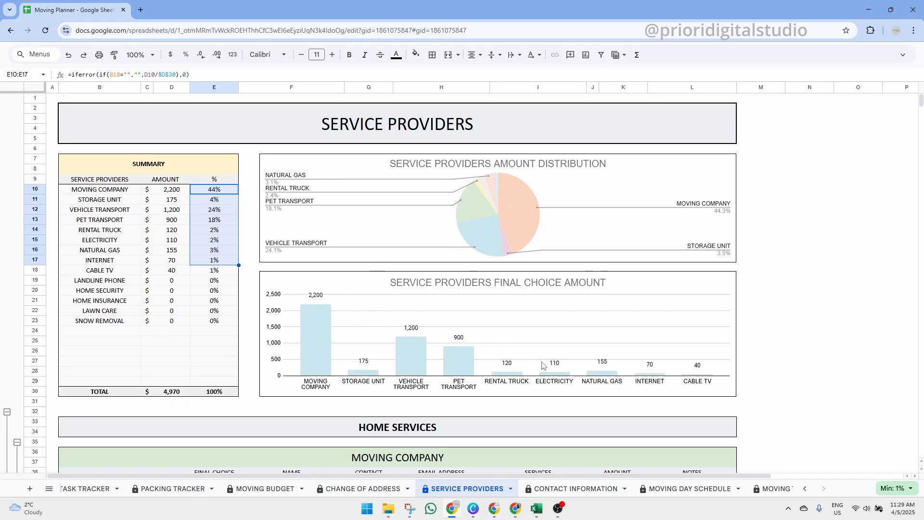
Step: Collapse and re-expand the Home Services row group, confirming each Heads up warning
scroll("down", 3)
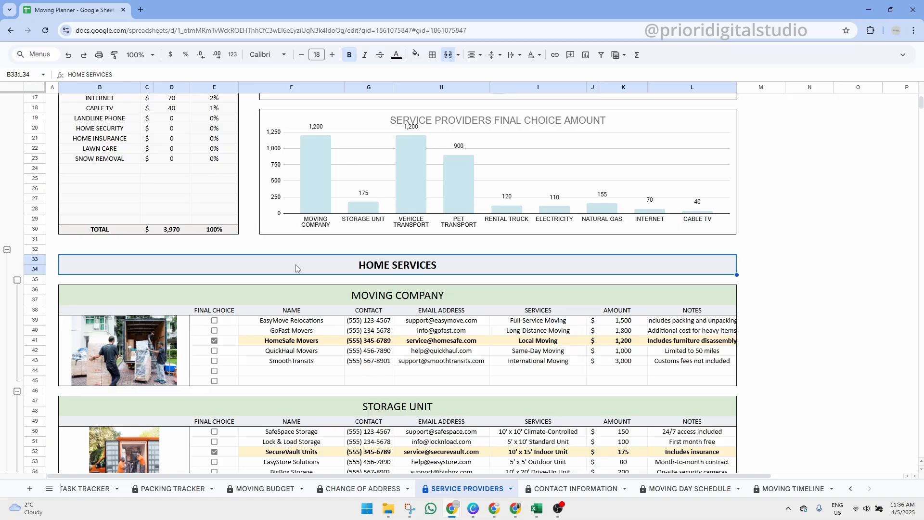
mouse_move(61, 286)
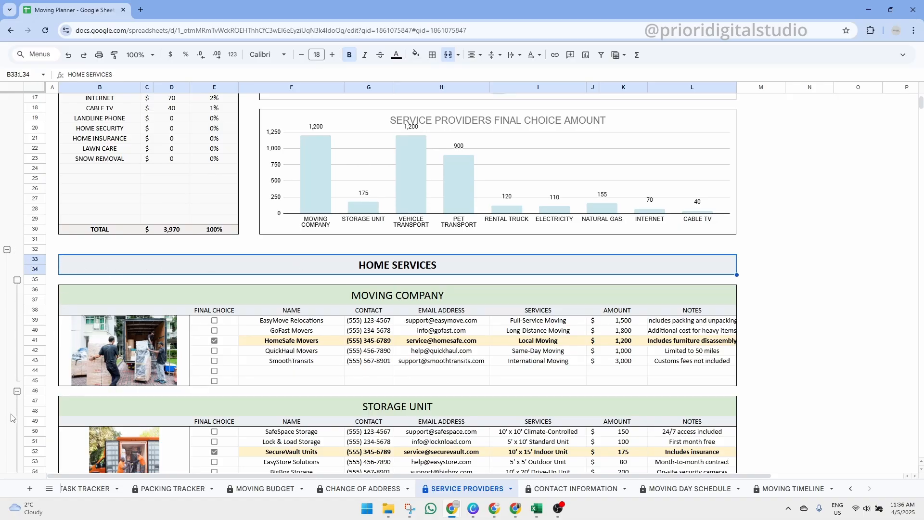
mouse_move(448, 272)
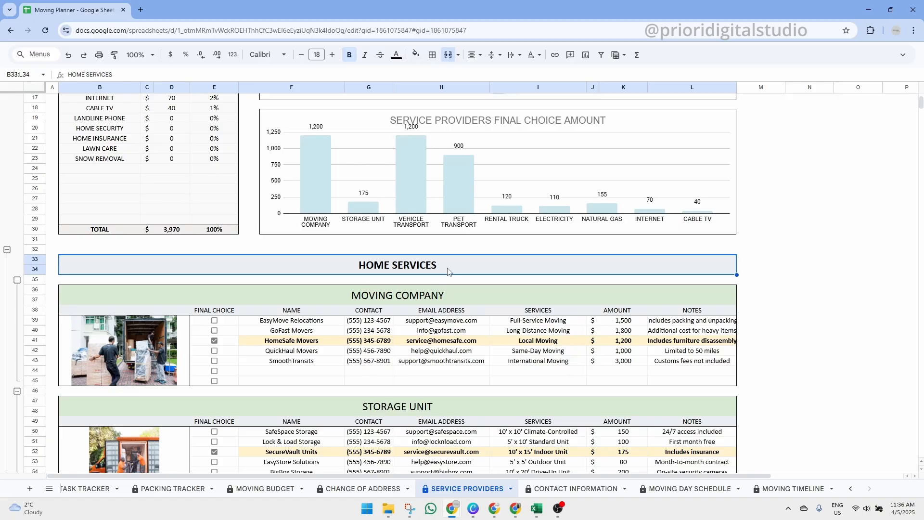
mouse_move(9, 253)
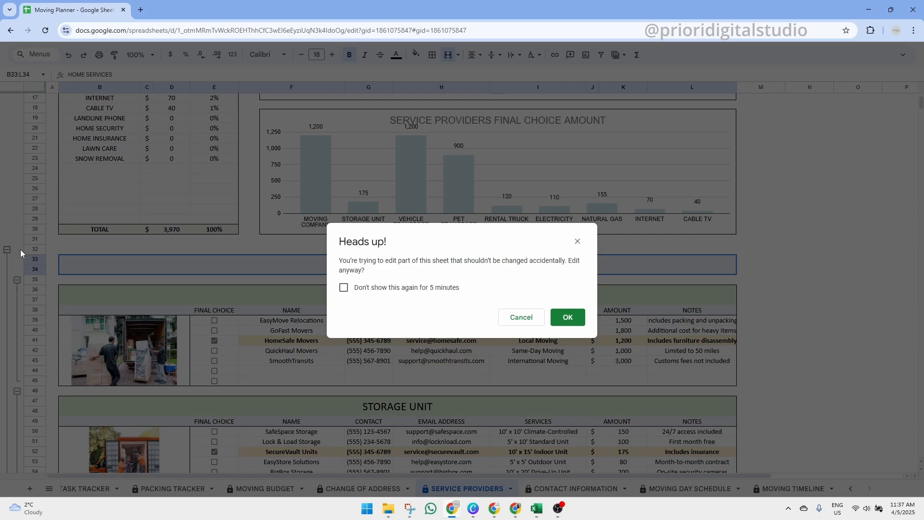
mouse_move(353, 261)
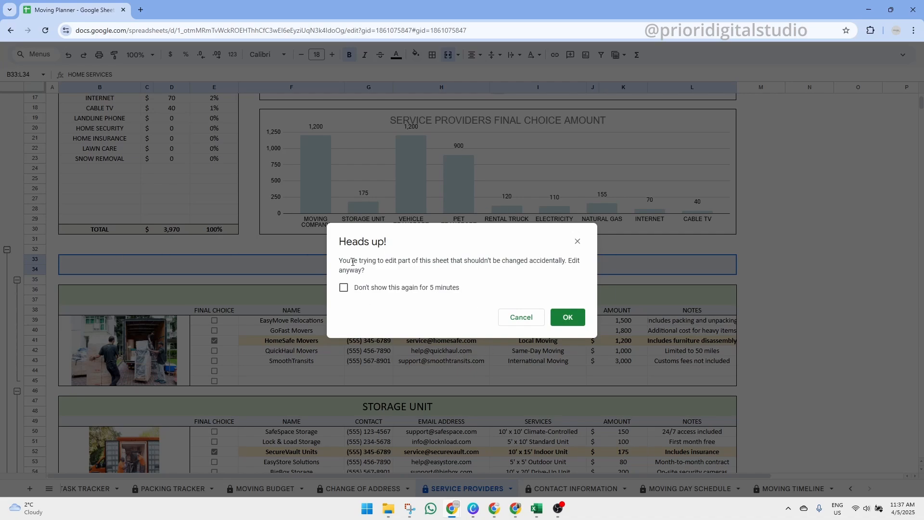
mouse_move(495, 337)
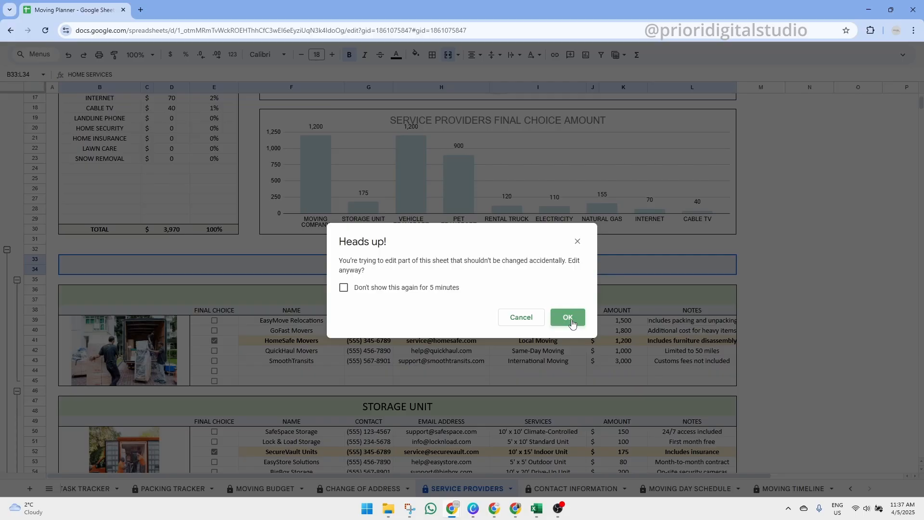
left_click(566, 316)
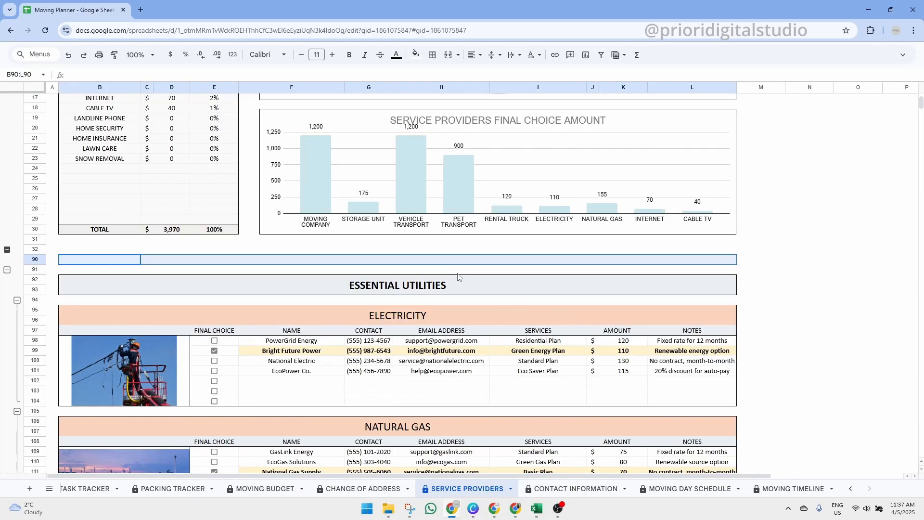
left_click(441, 270)
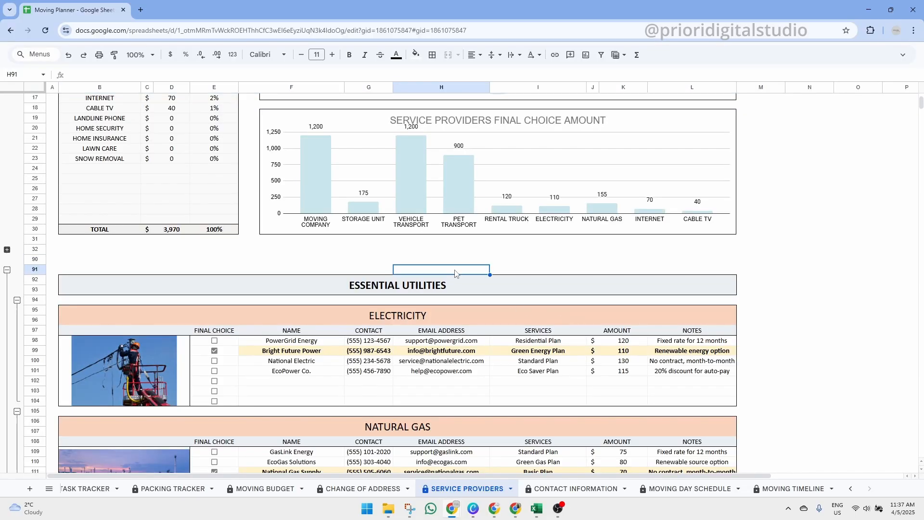
mouse_move(472, 272)
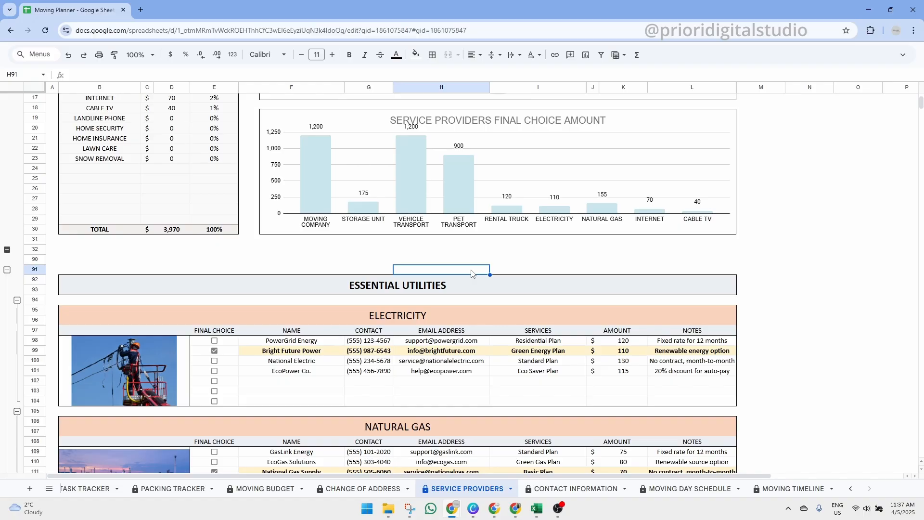
mouse_move(17, 262)
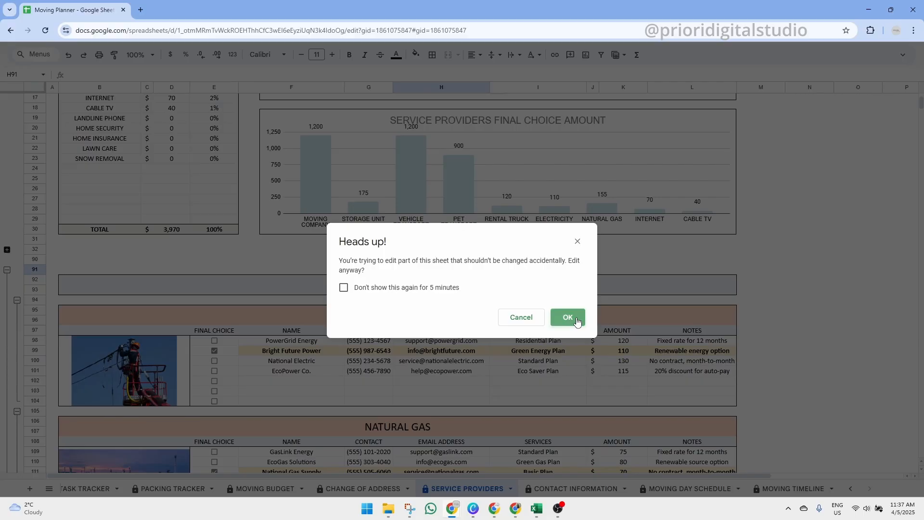
left_click(566, 316)
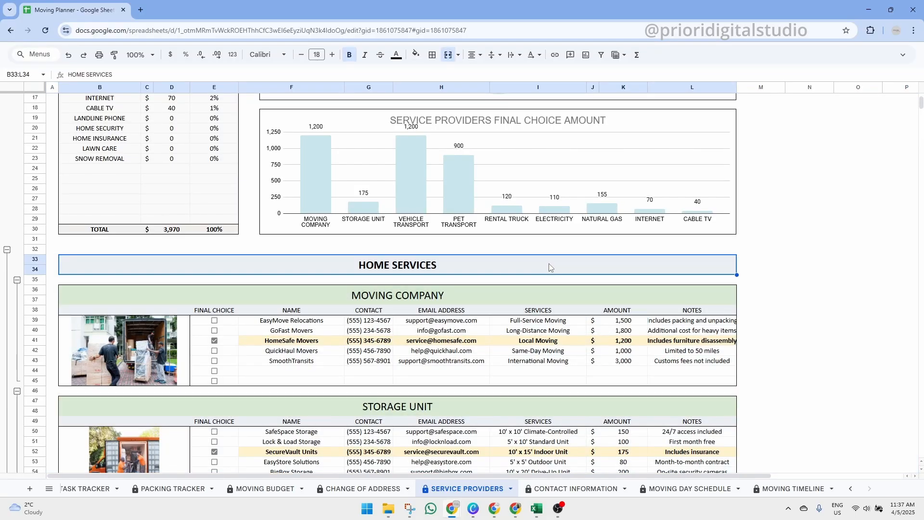
mouse_move(136, 287)
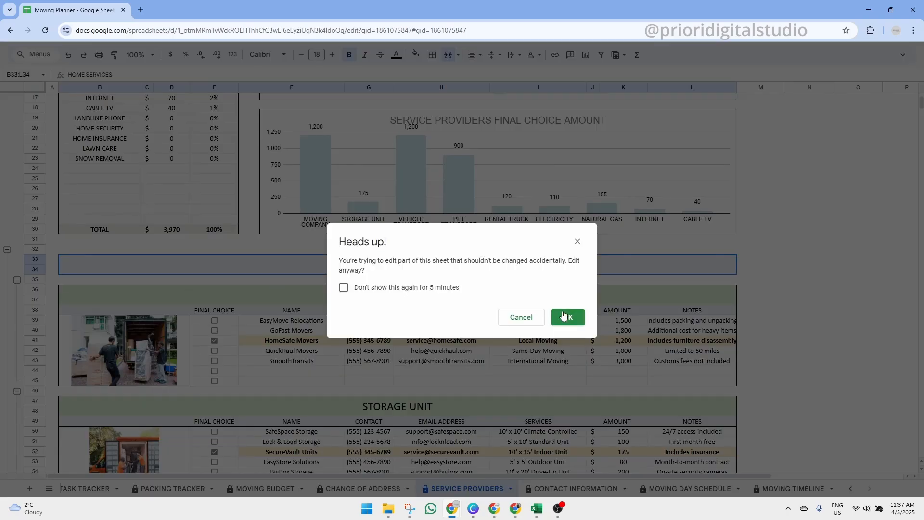
Step: Collapse the Moving Company table and switch to the Contact Information sheet
left_click(566, 317)
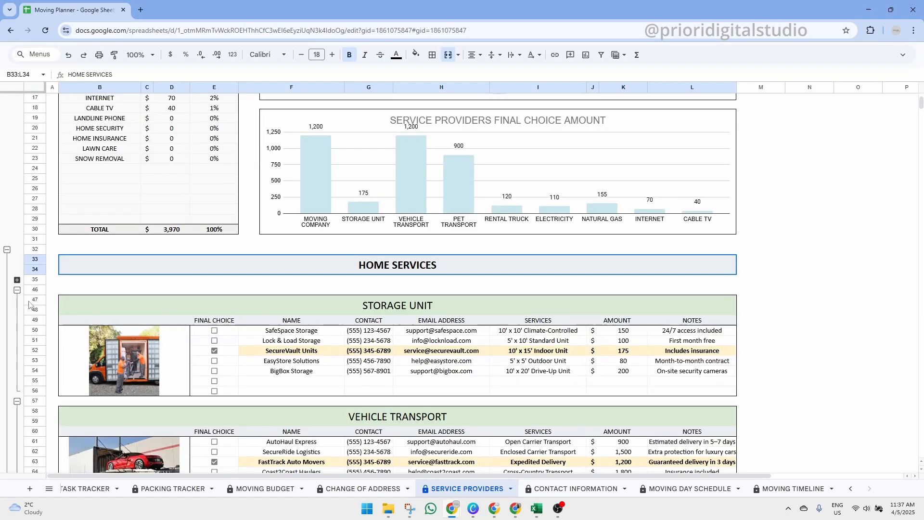
left_click(573, 488)
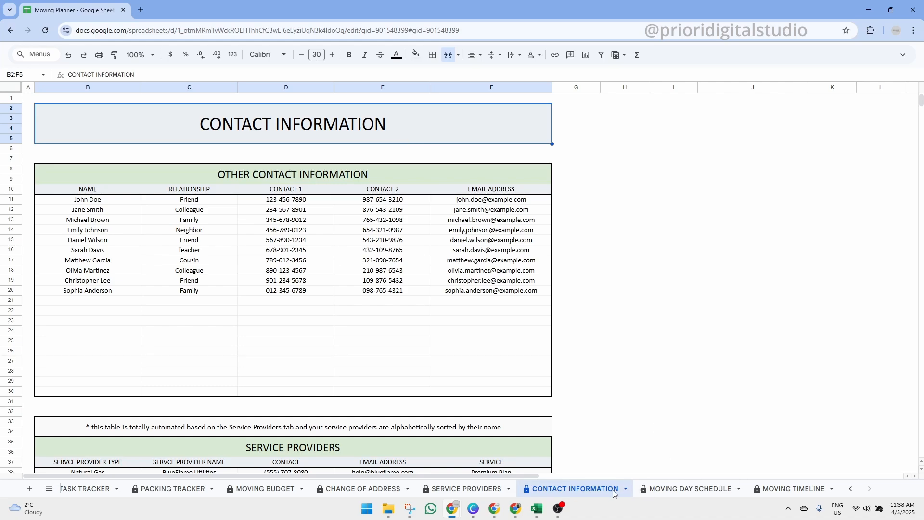
mouse_move(421, 129)
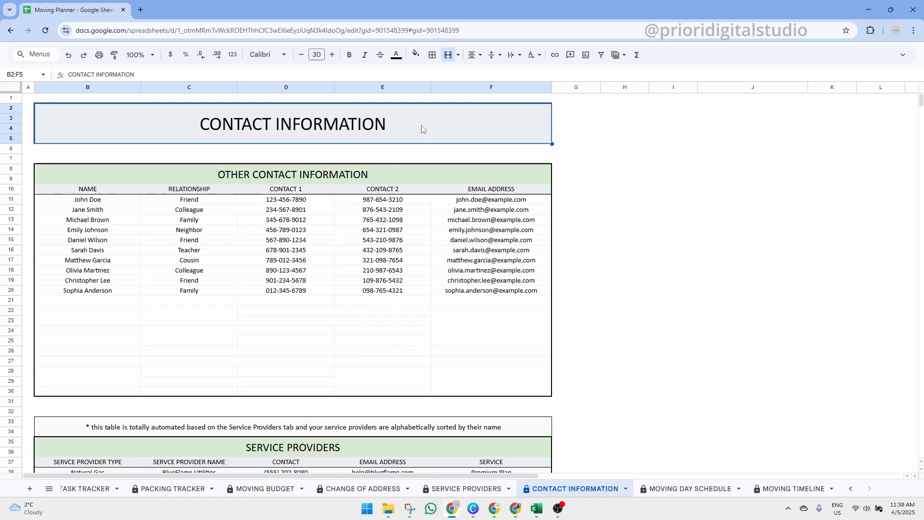
Step: Review the Other Contact Information table's headings, entries and existing Friend relationship
left_click(292, 447)
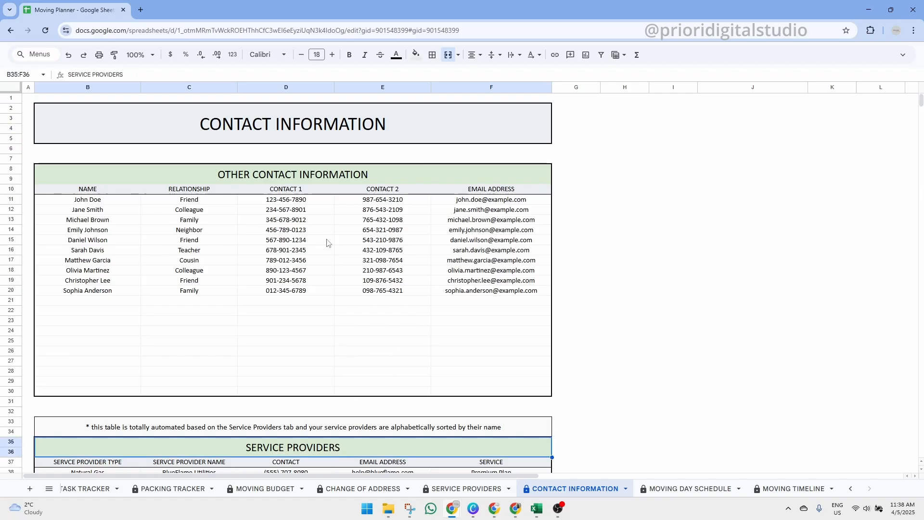
left_click(292, 174)
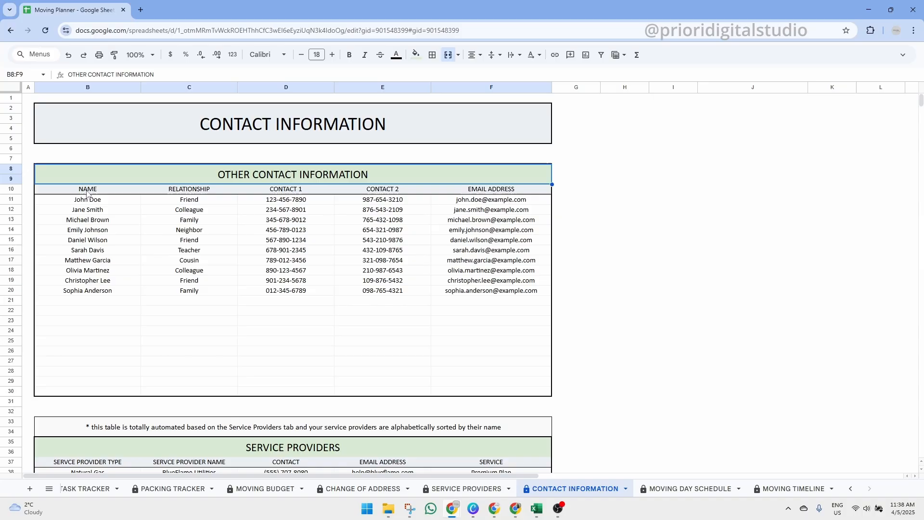
left_click(88, 188)
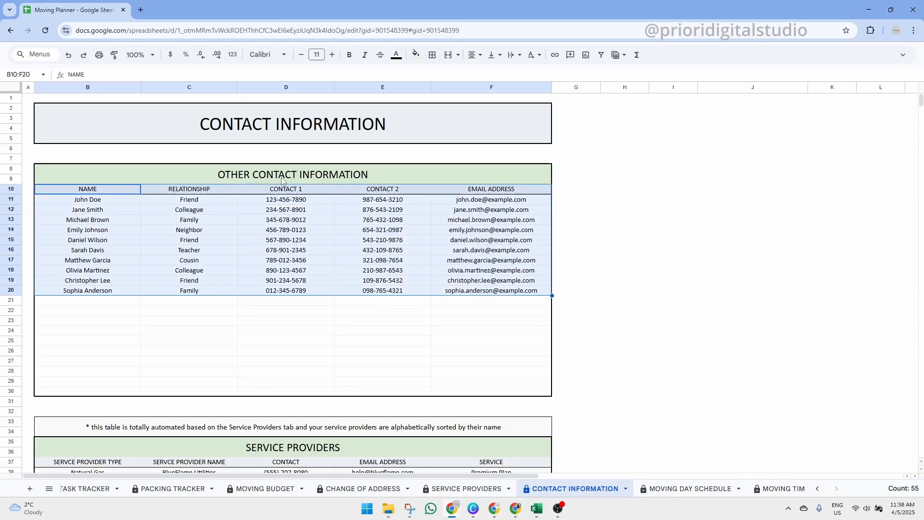
left_click(87, 200)
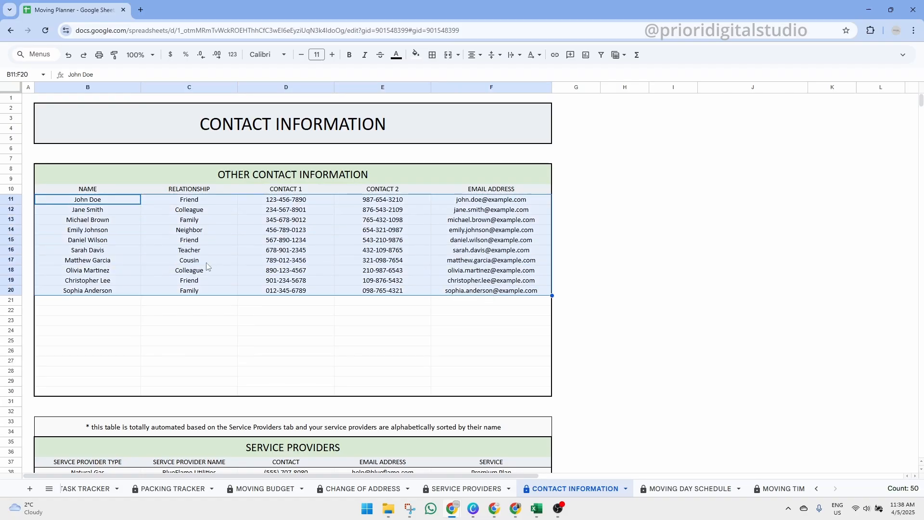
left_click(190, 289)
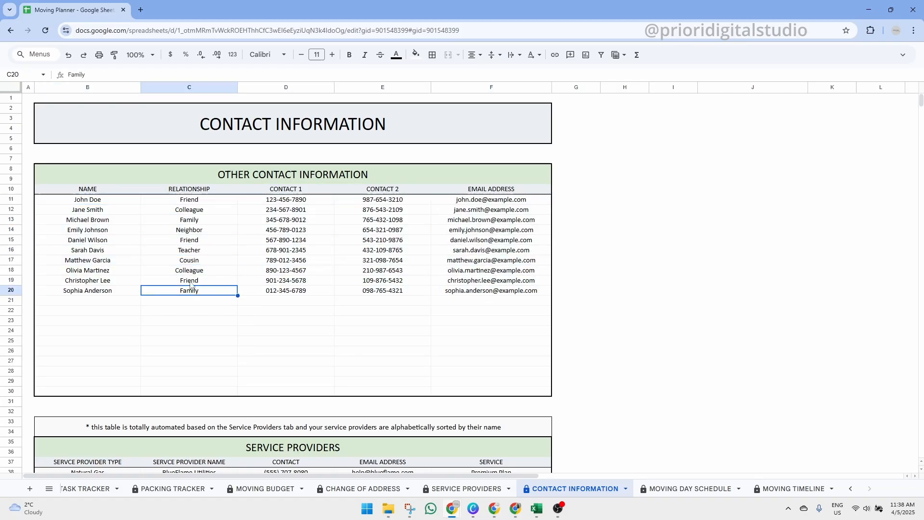
left_click(189, 280)
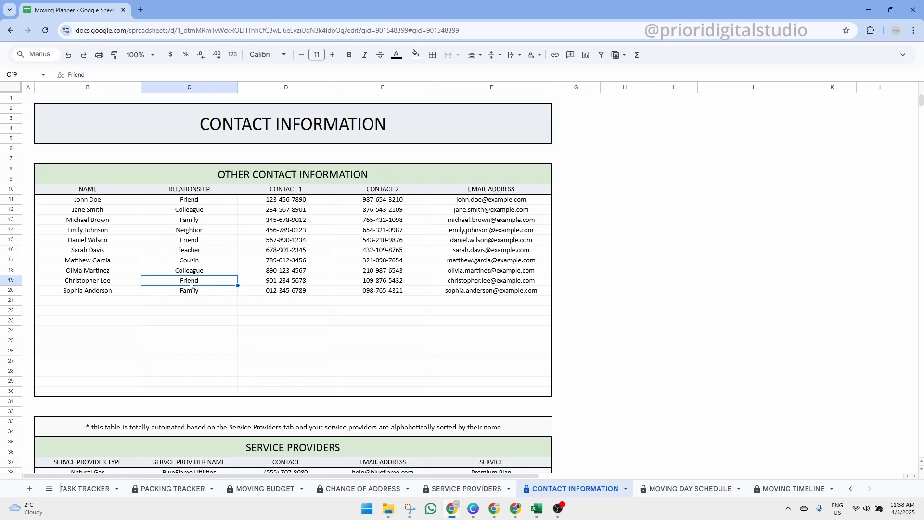
mouse_move(113, 306)
type("Jo")
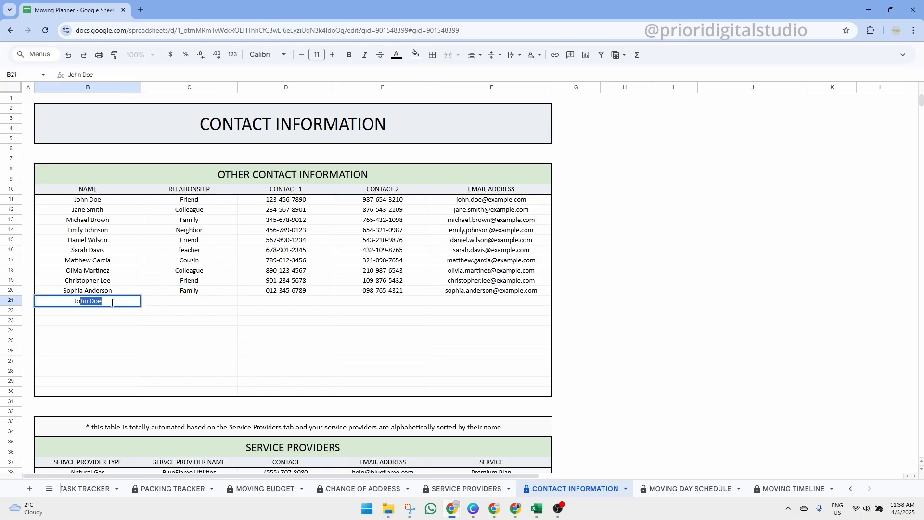
Step: Add a new contact John Doe with relationship Friend in row 21
left_click(189, 300)
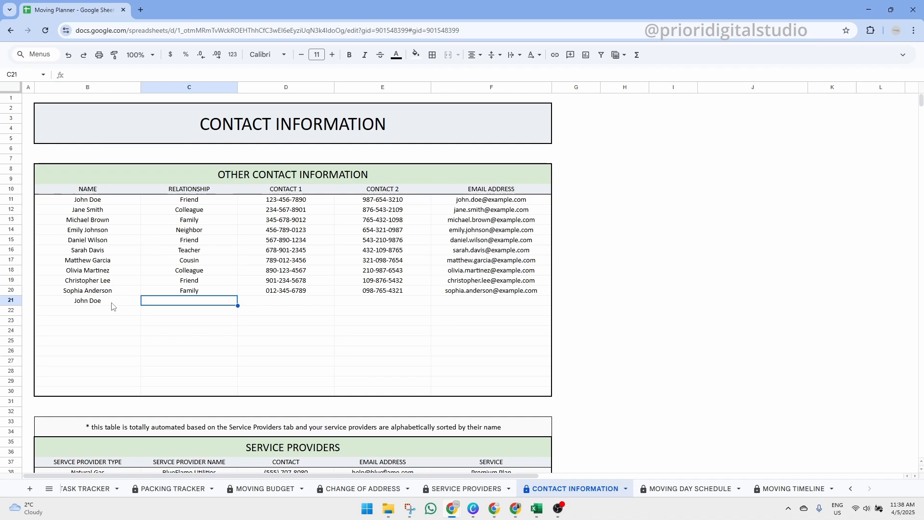
type("Friend")
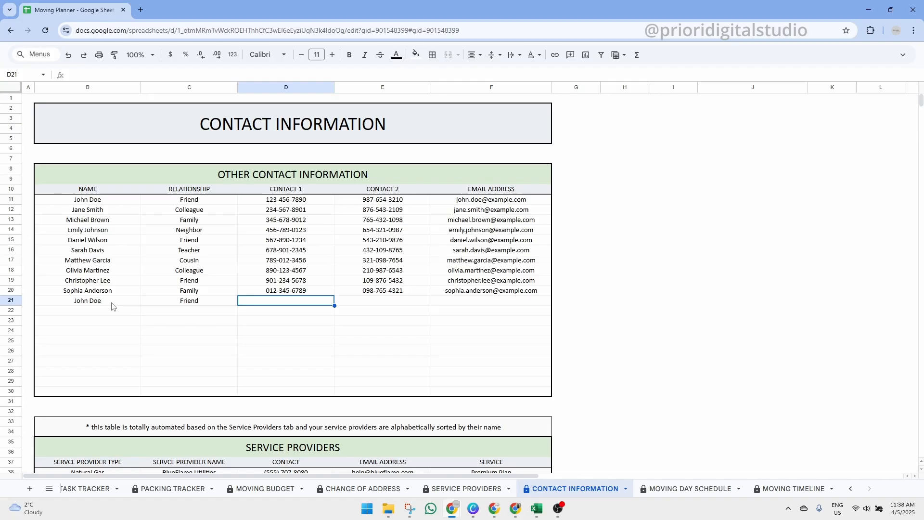
scroll("down", 3)
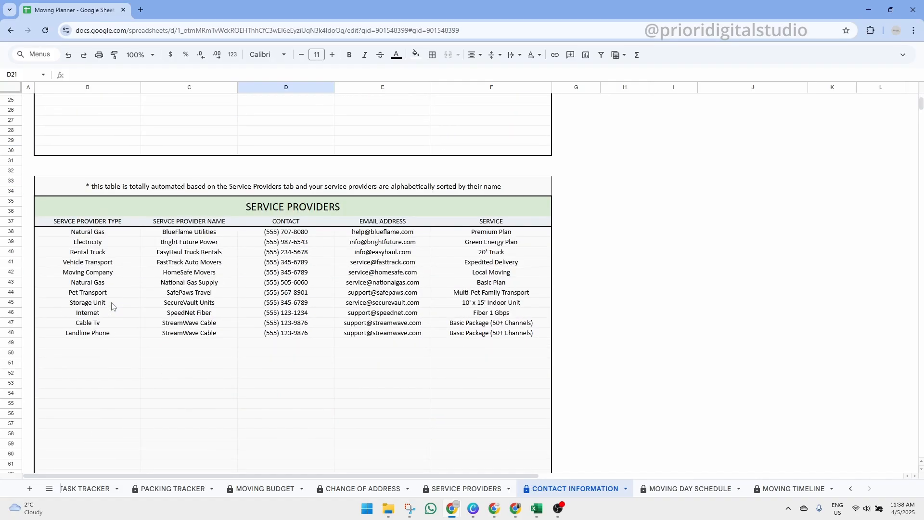
Step: Inspect the Service Providers table's lookup formulas (BlueFlame Utilities, Natural Gas), then switch to Moving Day Schedule
left_click(293, 207)
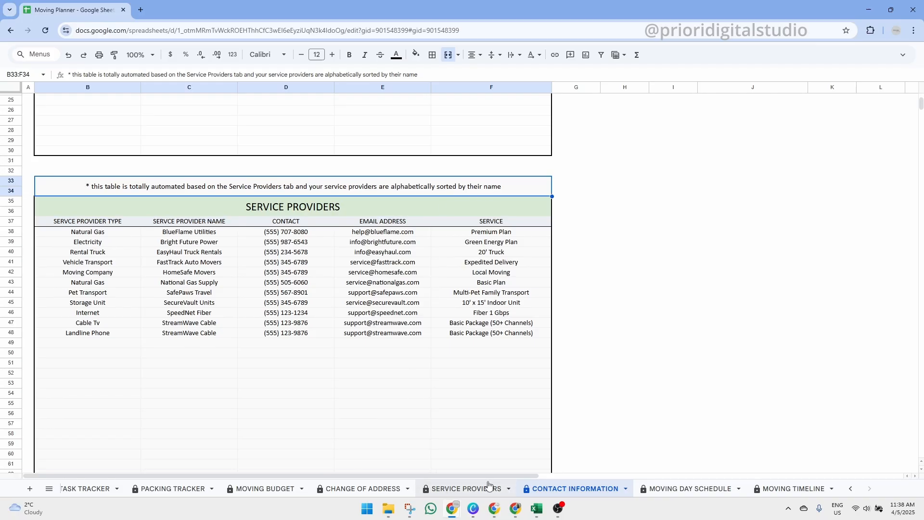
mouse_move(322, 393)
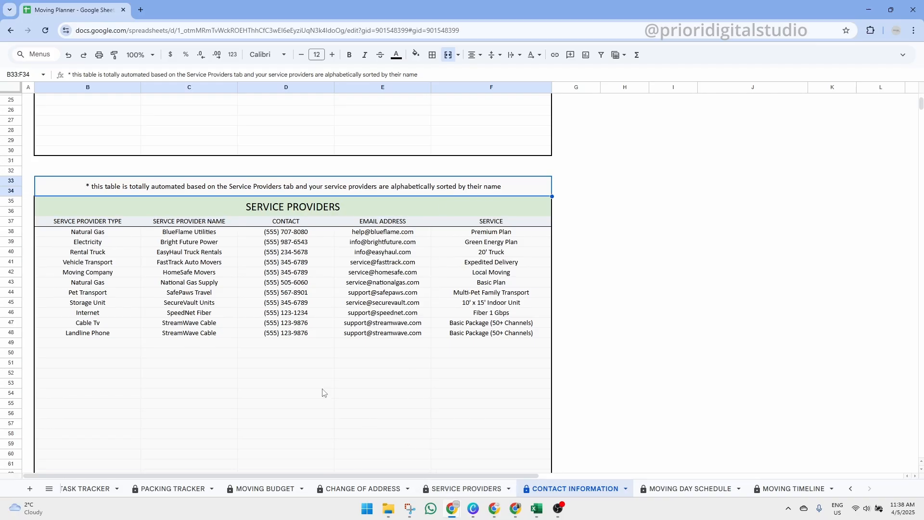
mouse_move(181, 228)
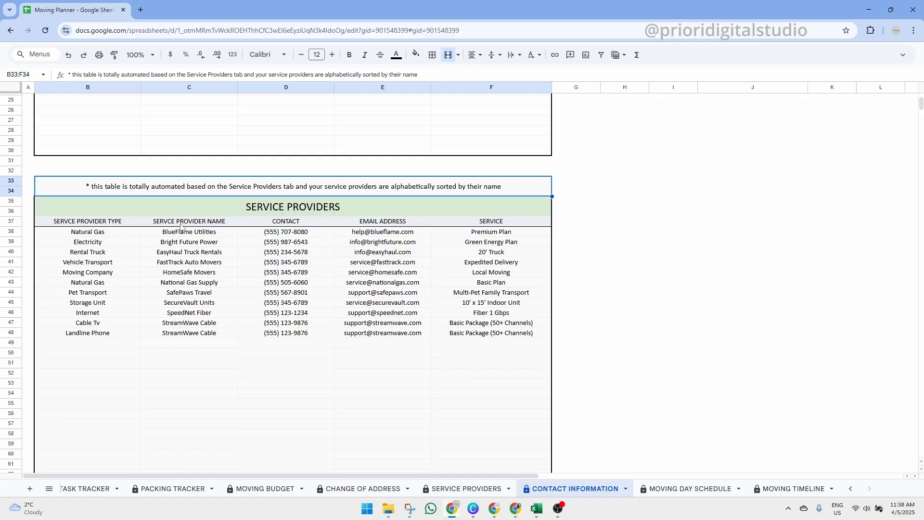
left_click(189, 221)
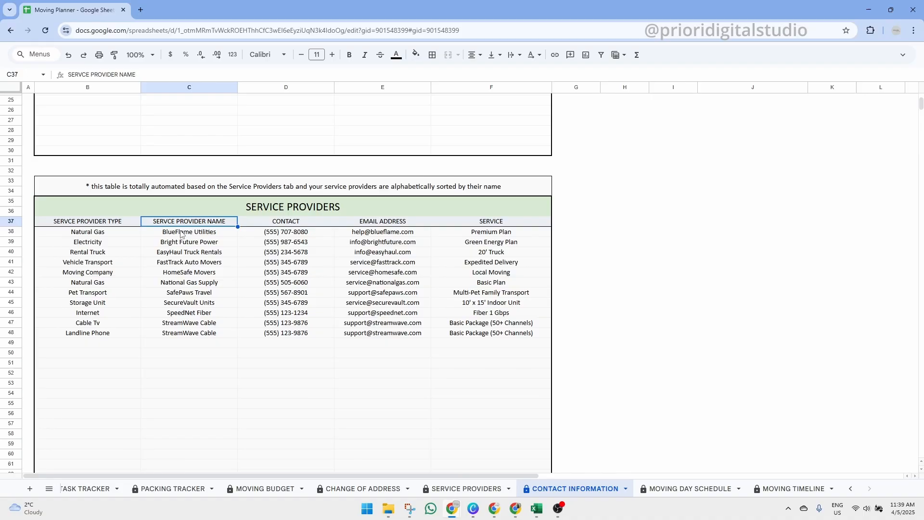
left_click(189, 232)
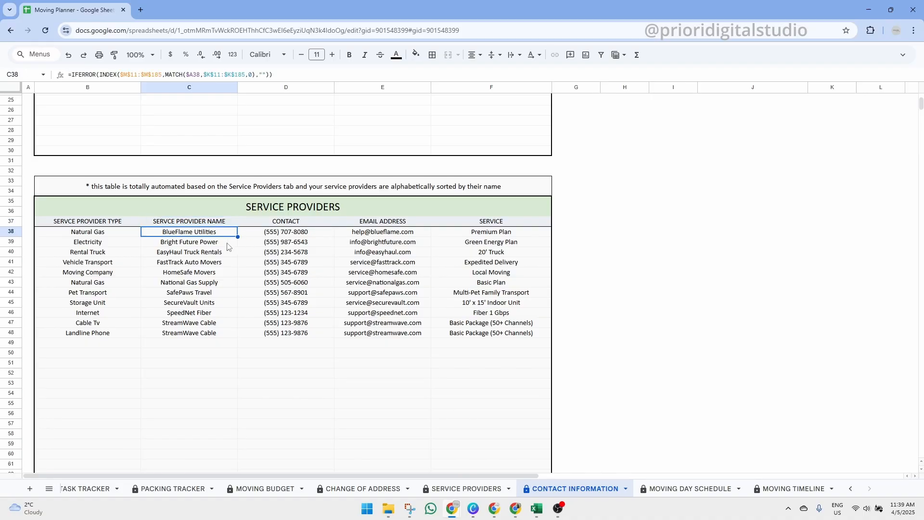
left_click(88, 282)
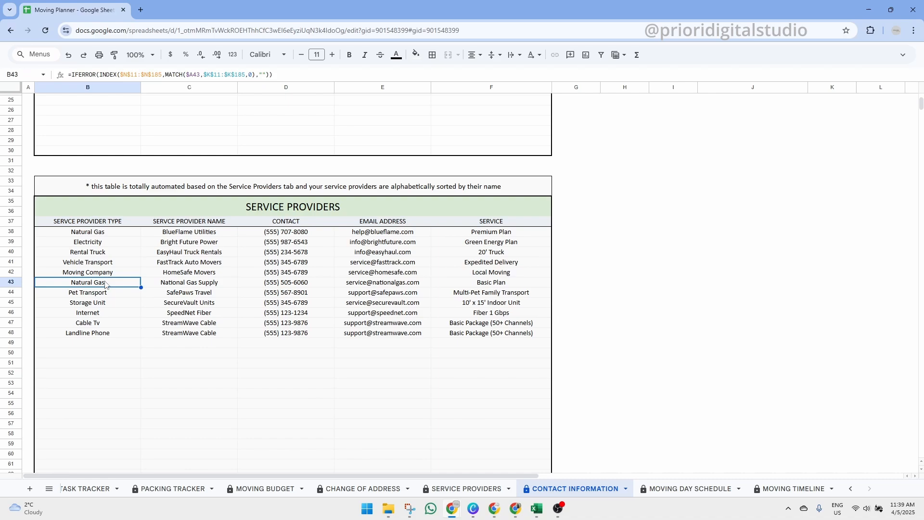
mouse_move(187, 263)
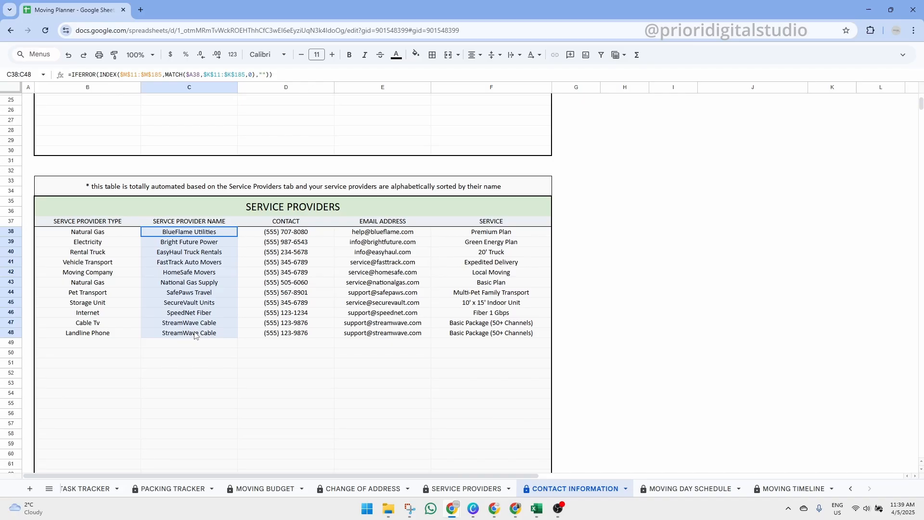
left_click(189, 222)
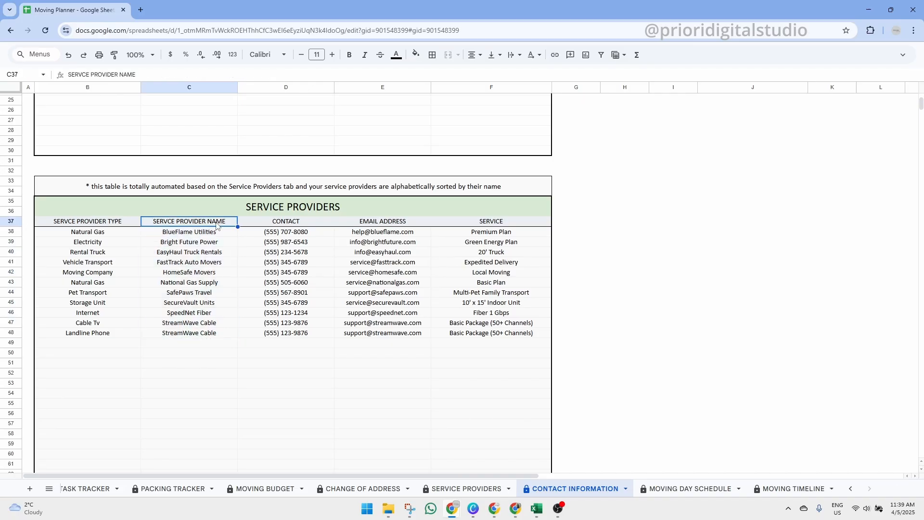
left_click(685, 489)
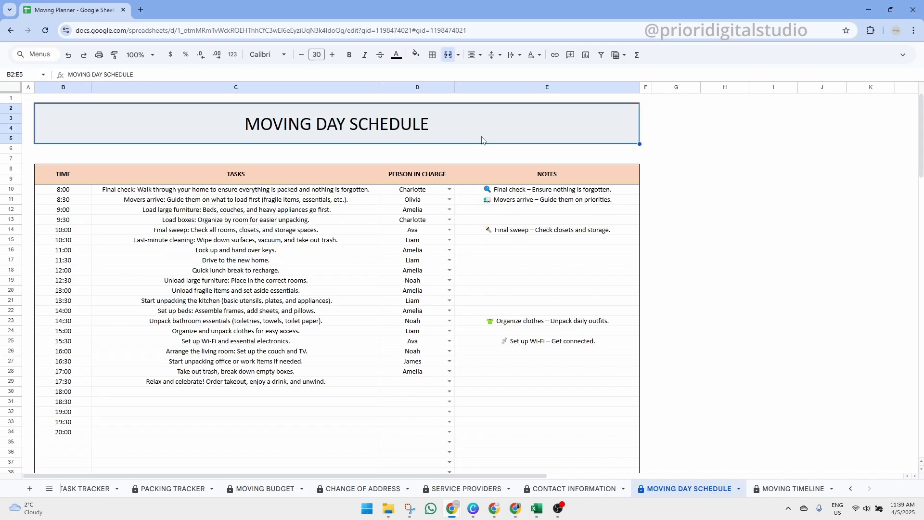
mouse_move(253, 133)
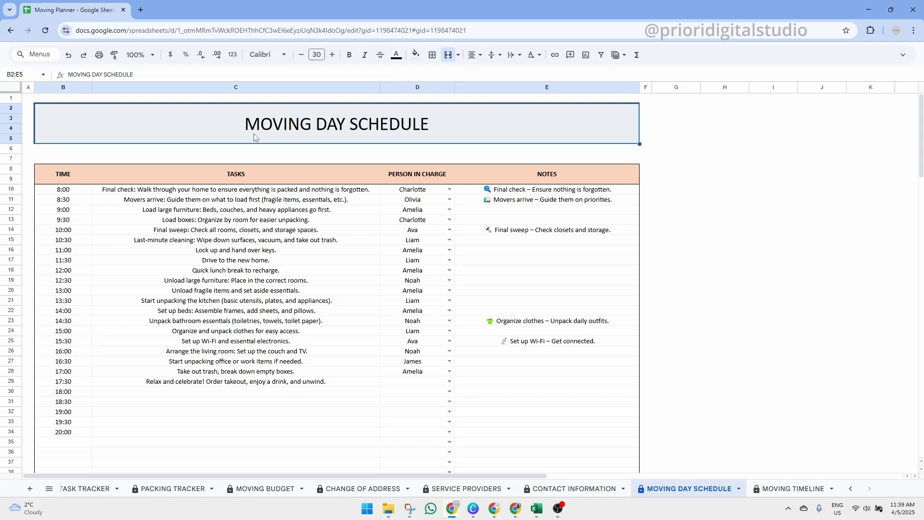
mouse_move(211, 177)
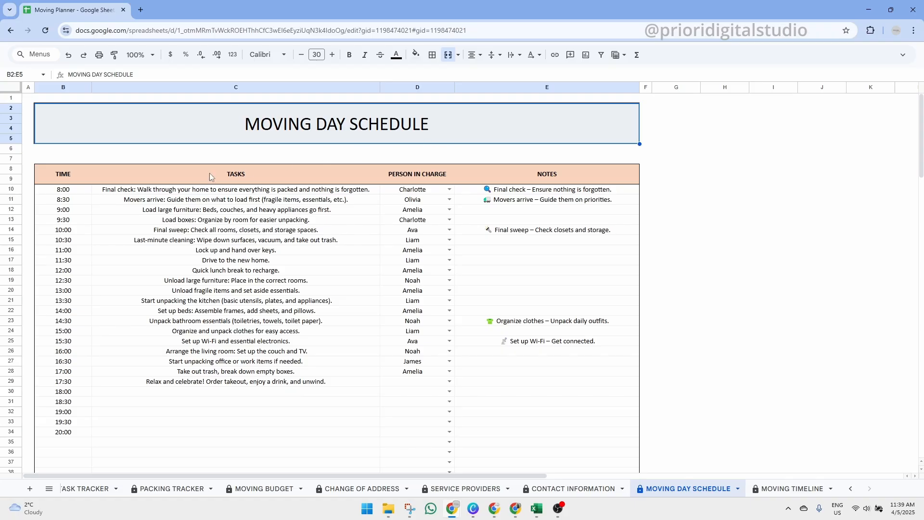
Step: Review the Moving Day Schedule's Time and Person In Charge columns and its task list
left_click(63, 173)
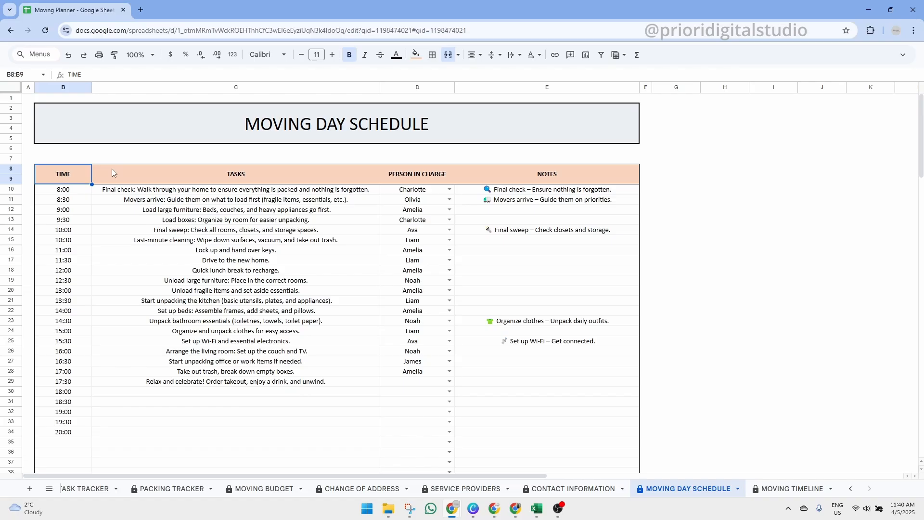
left_click(416, 173)
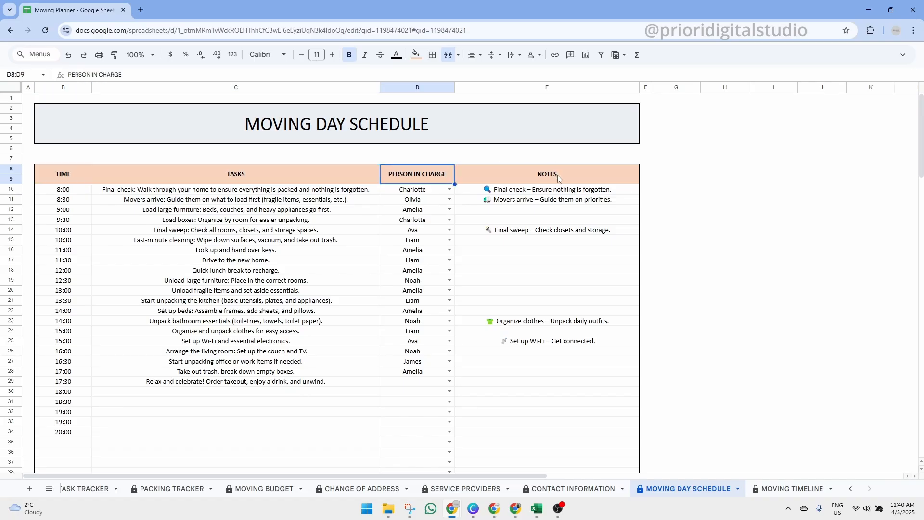
left_click(335, 123)
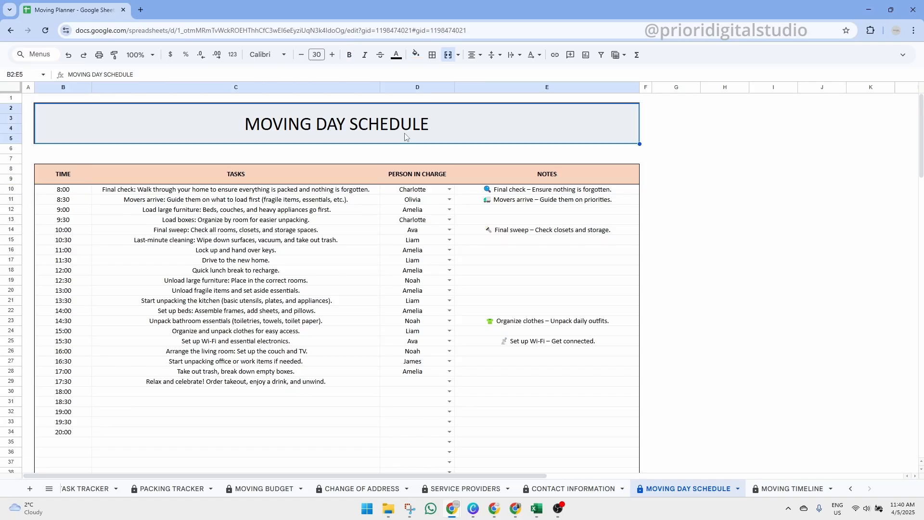
left_click(235, 189)
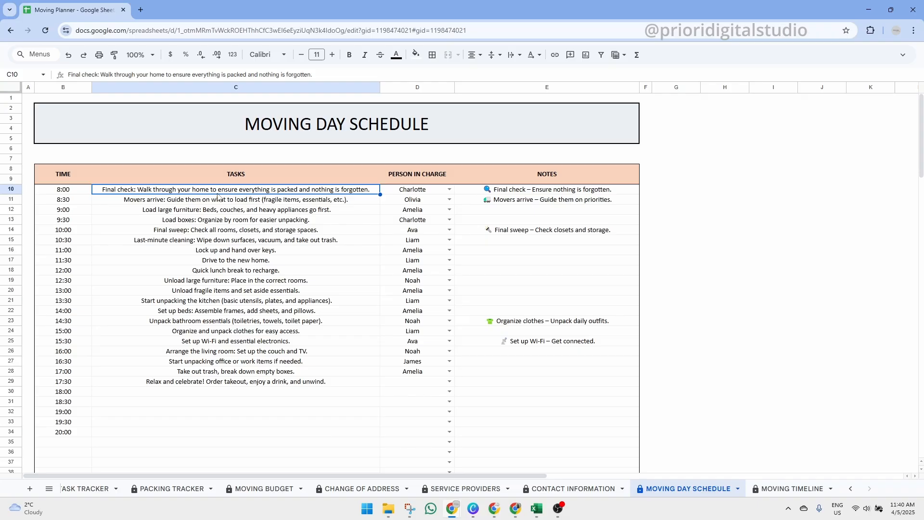
mouse_move(298, 196)
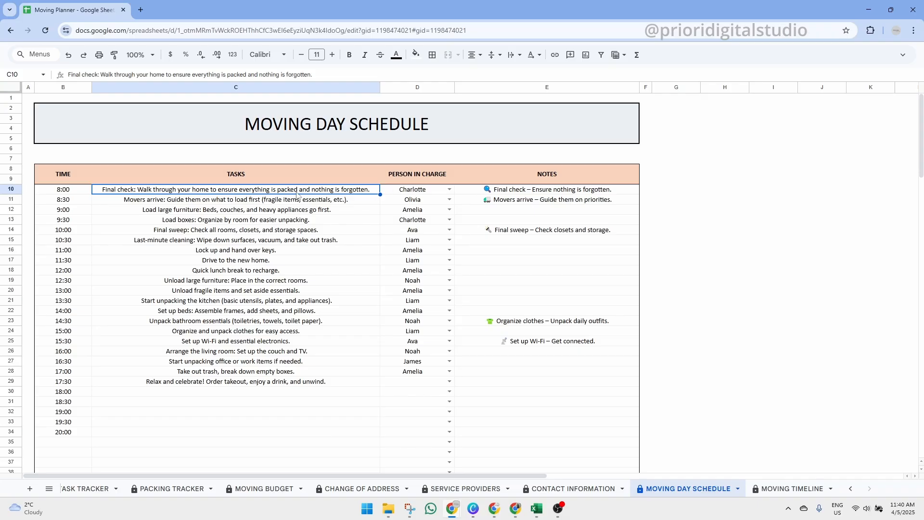
left_click(236, 260)
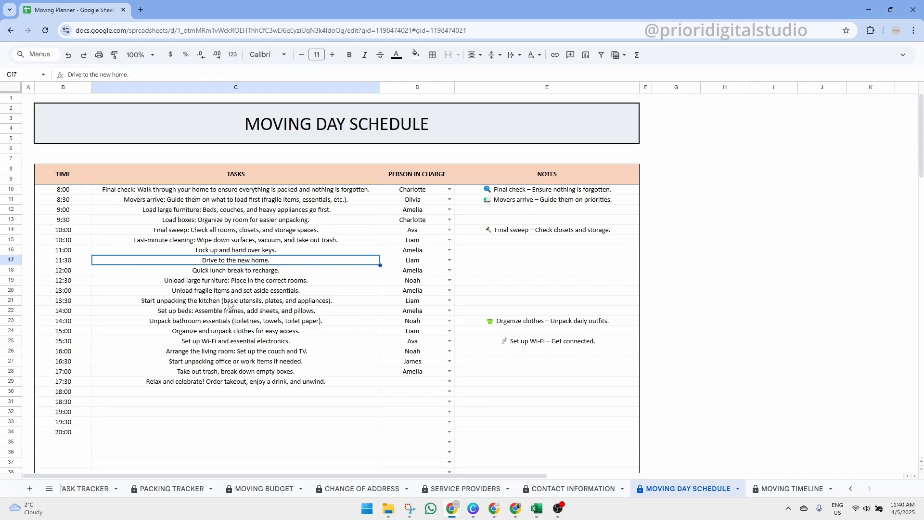
left_click(235, 391)
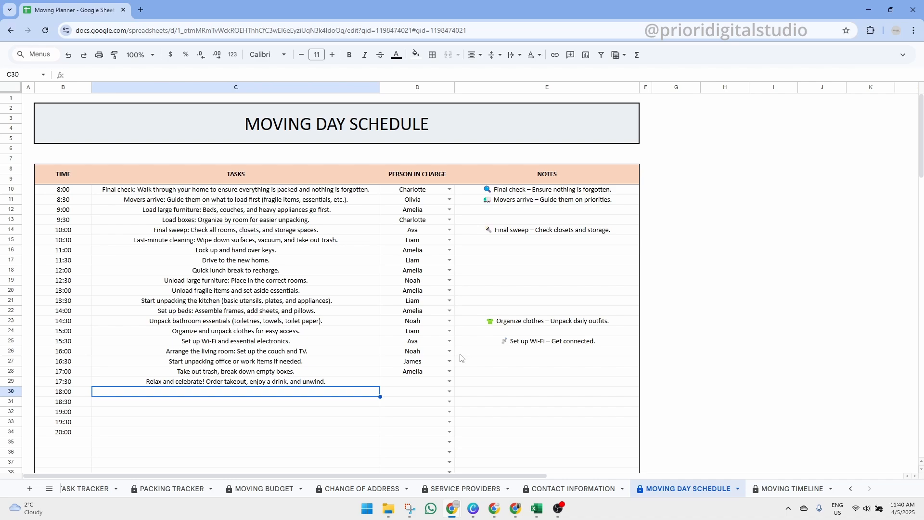
Step: Assign Charlotte to the 17:30 celebration task with the note 'Bring drinks'
left_click(448, 383)
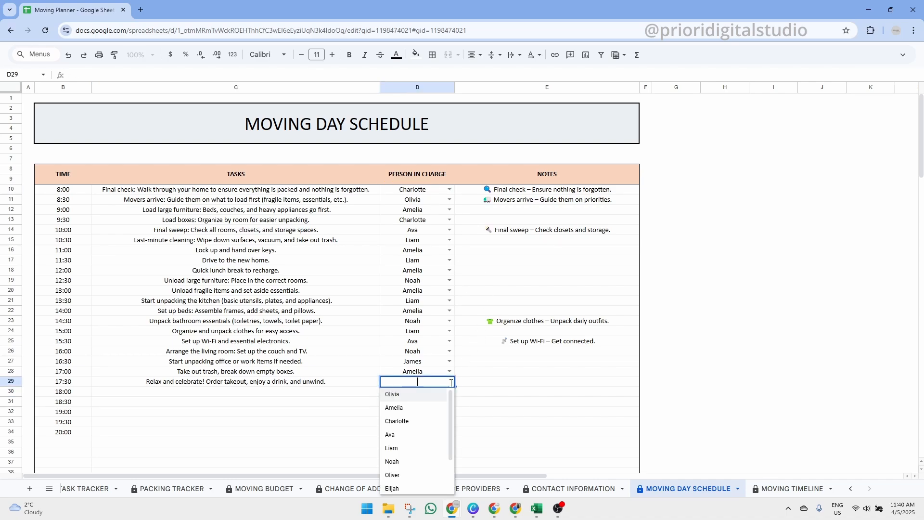
left_click(397, 421)
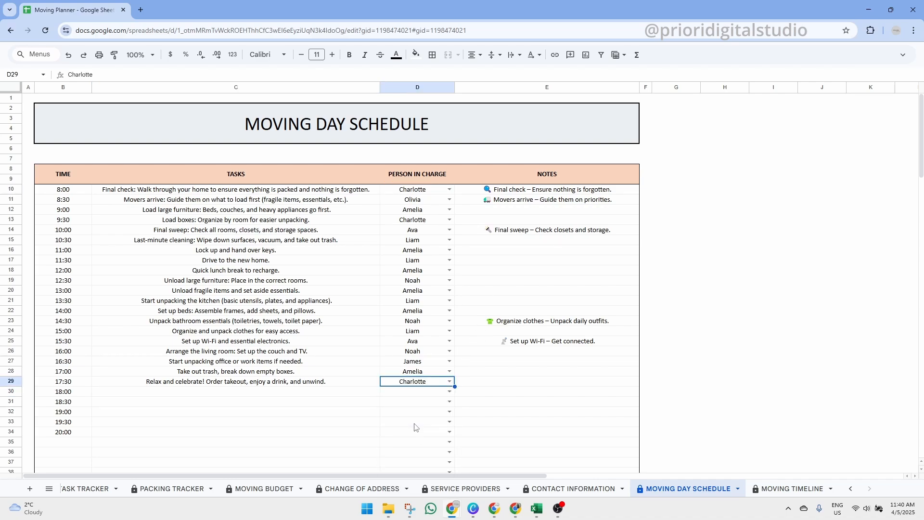
left_click(546, 381)
type("Bring drinks")
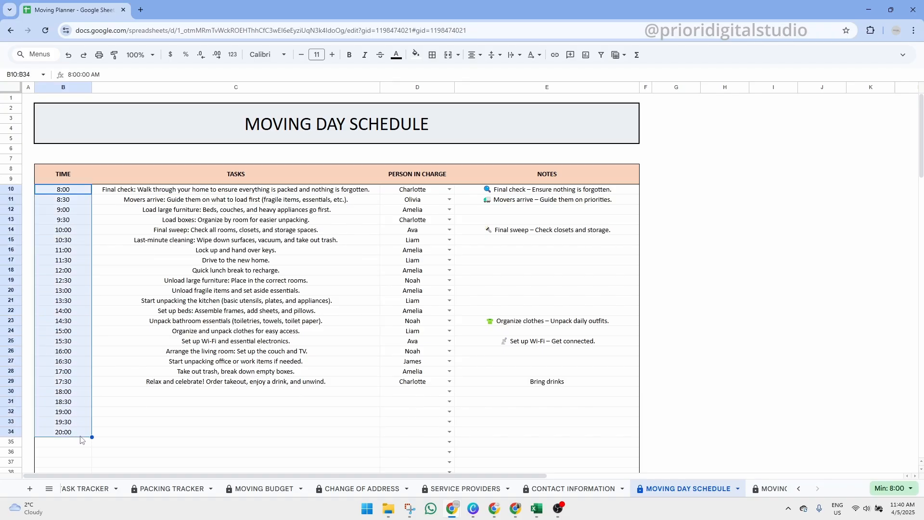
Step: Review the assigned people, notes and task list, then switch to the Moving Timeline sheet
left_click(417, 189)
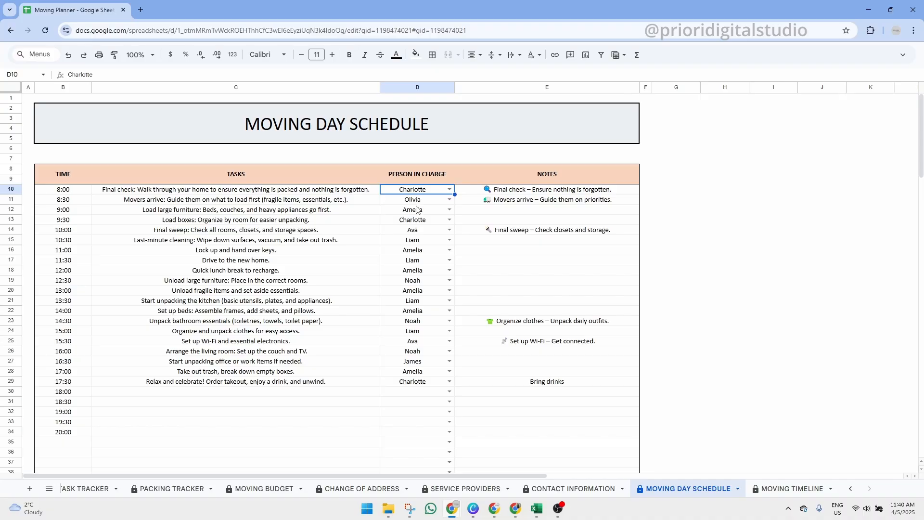
left_click(417, 200)
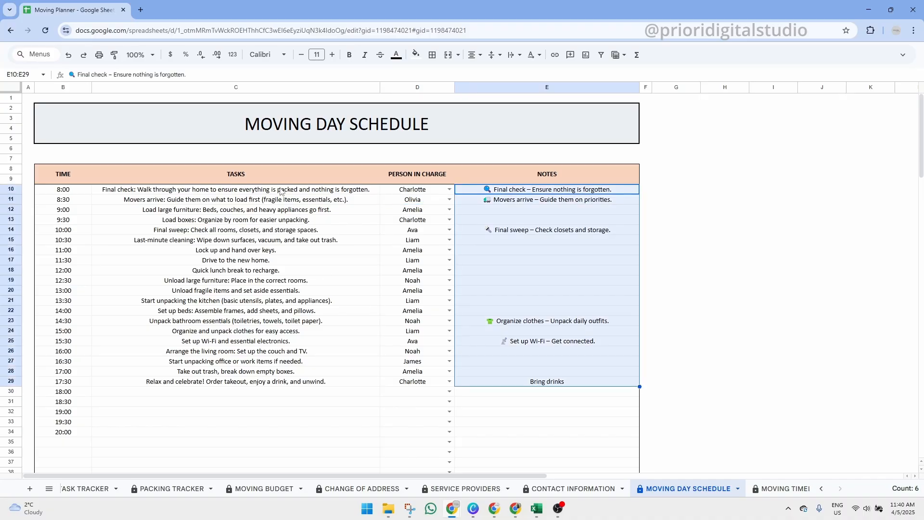
left_click(236, 189)
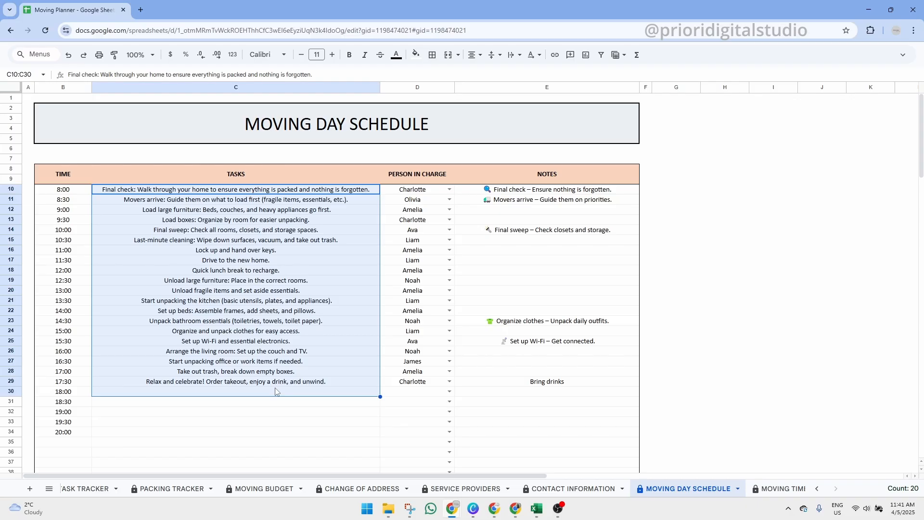
left_click(228, 391)
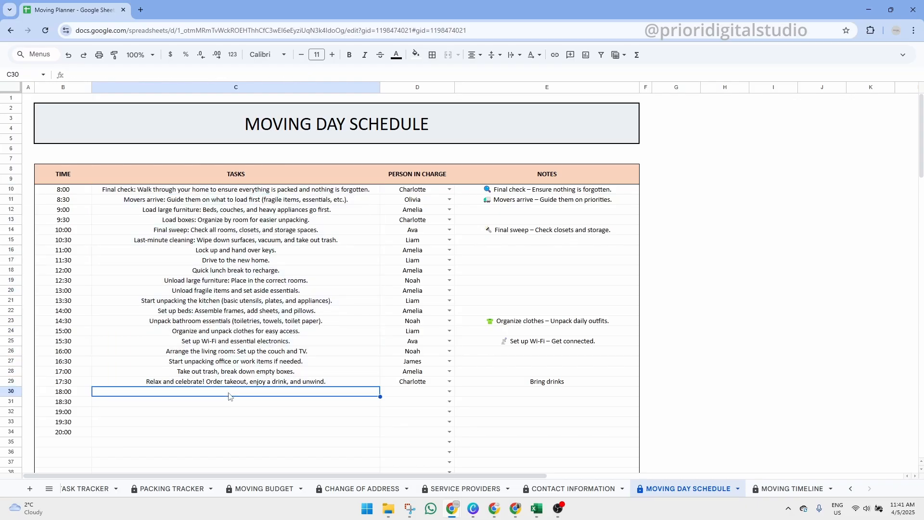
left_click(790, 488)
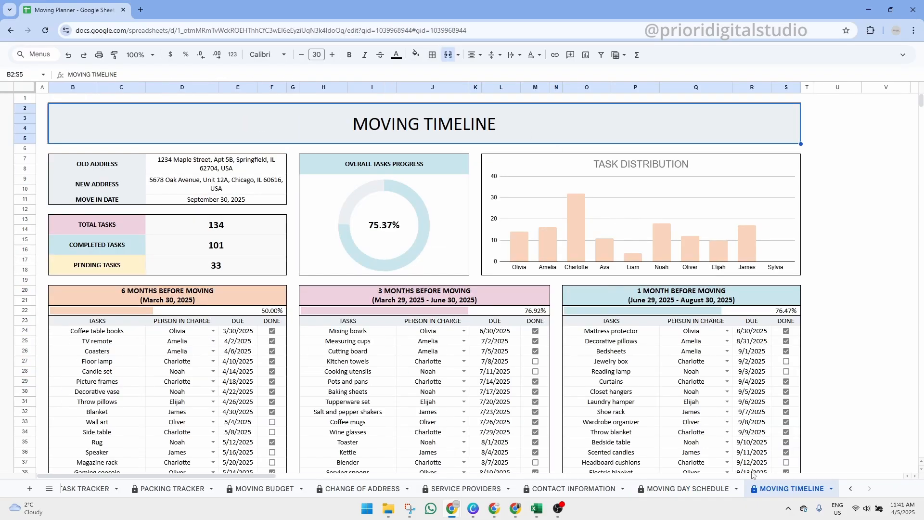
mouse_move(497, 194)
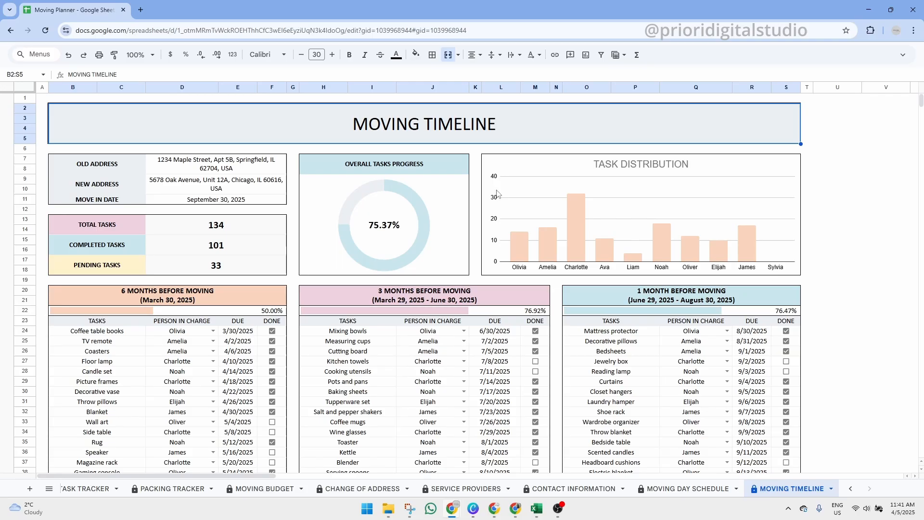
mouse_move(503, 130)
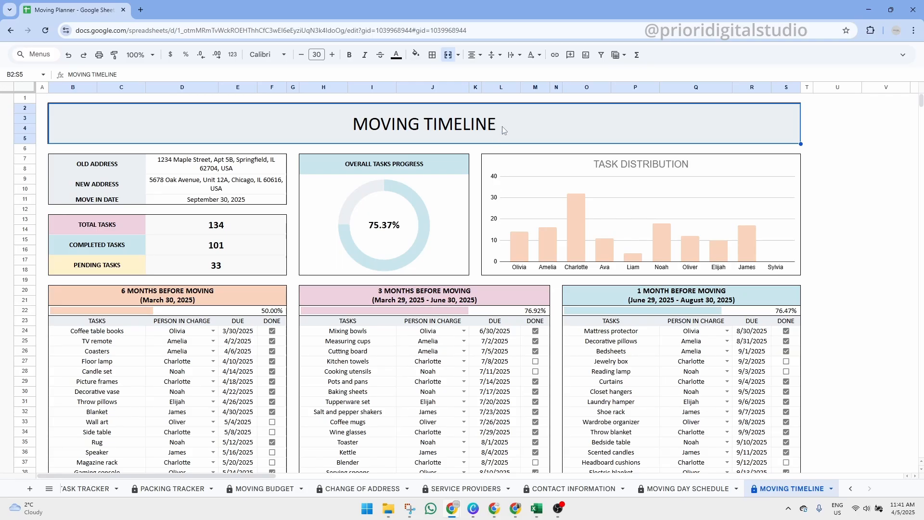
mouse_move(503, 156)
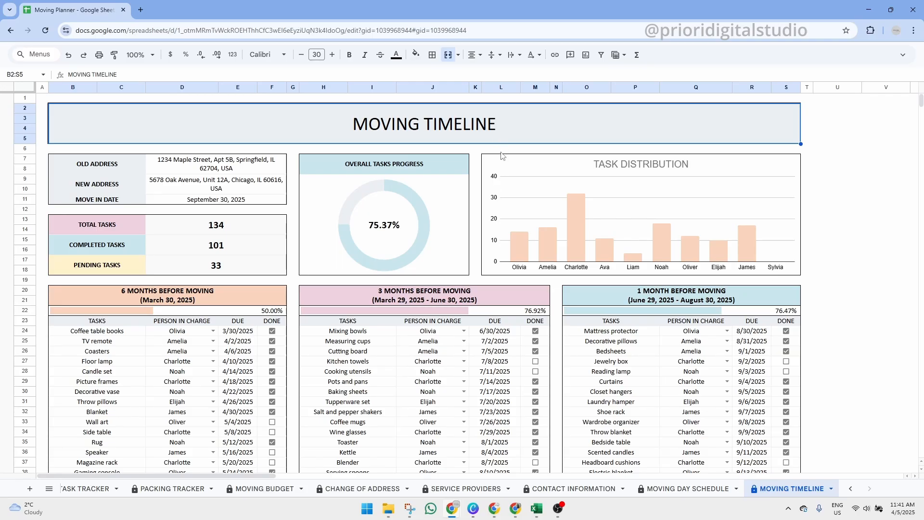
mouse_move(464, 353)
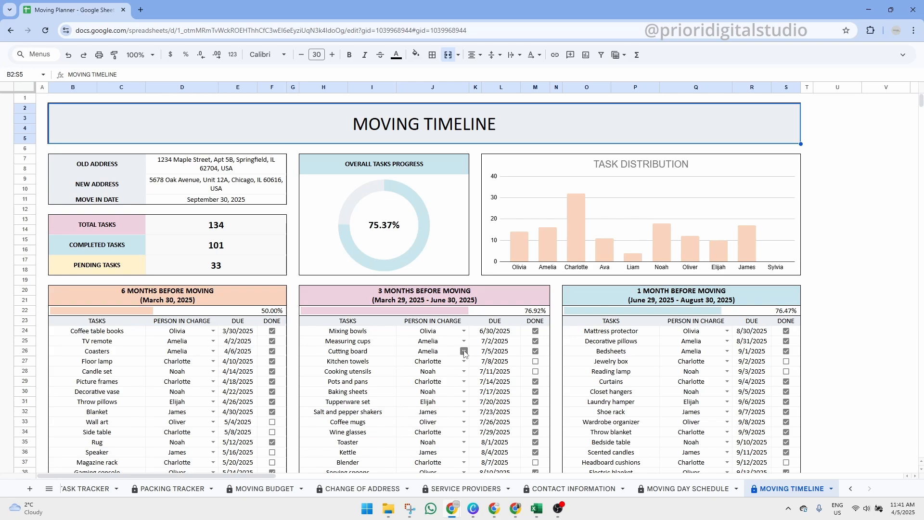
left_click(166, 295)
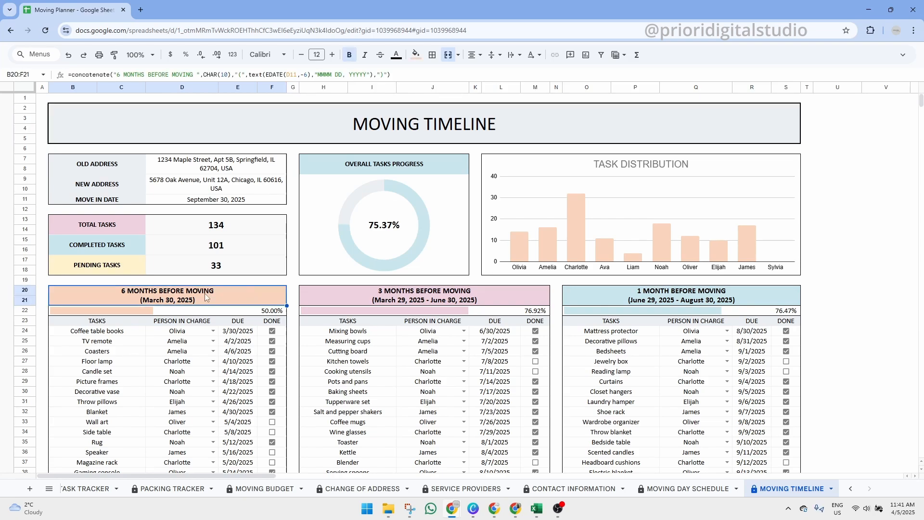
mouse_move(404, 304)
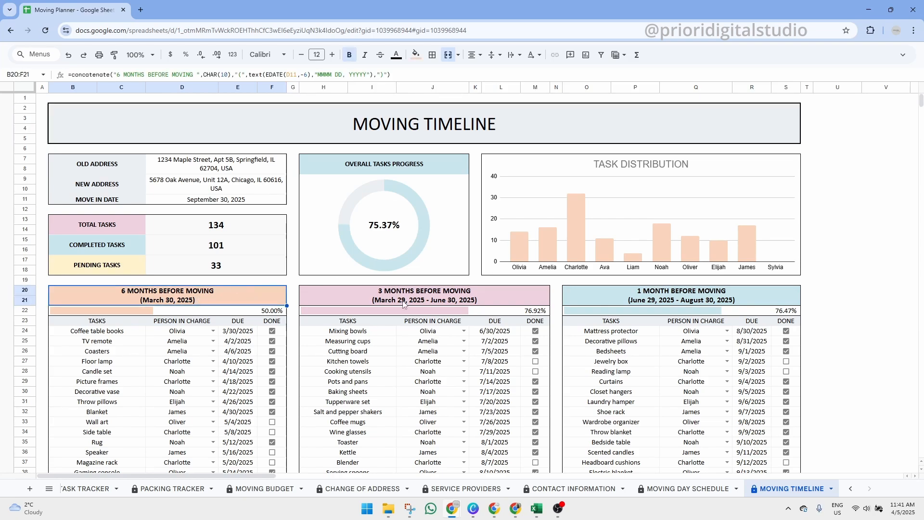
left_click(681, 295)
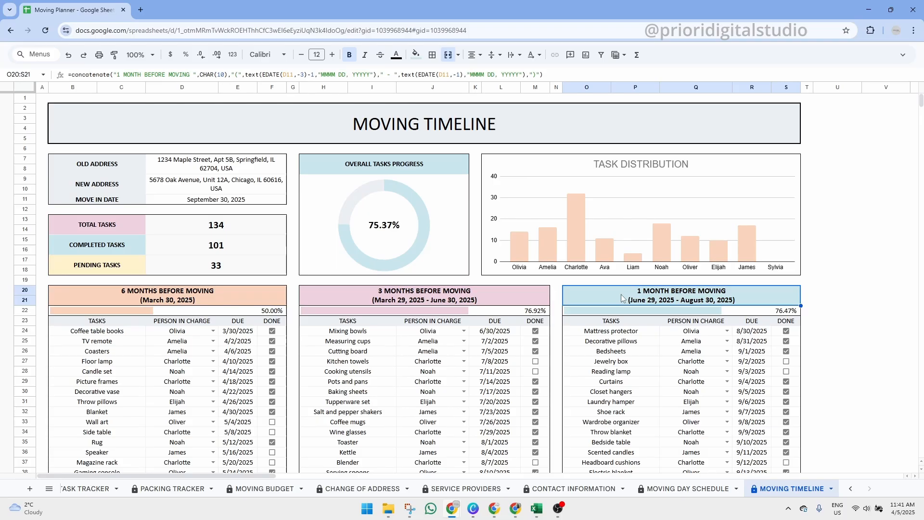
scroll("down", 3)
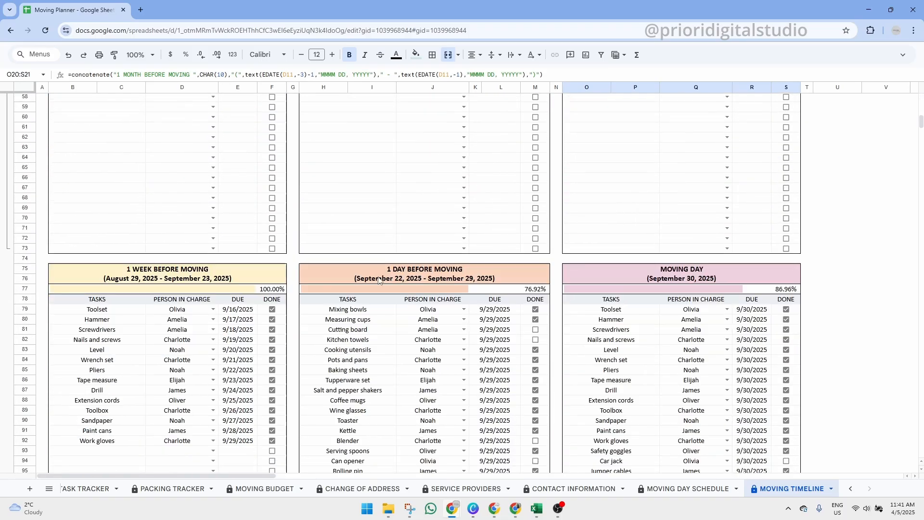
left_click(423, 273)
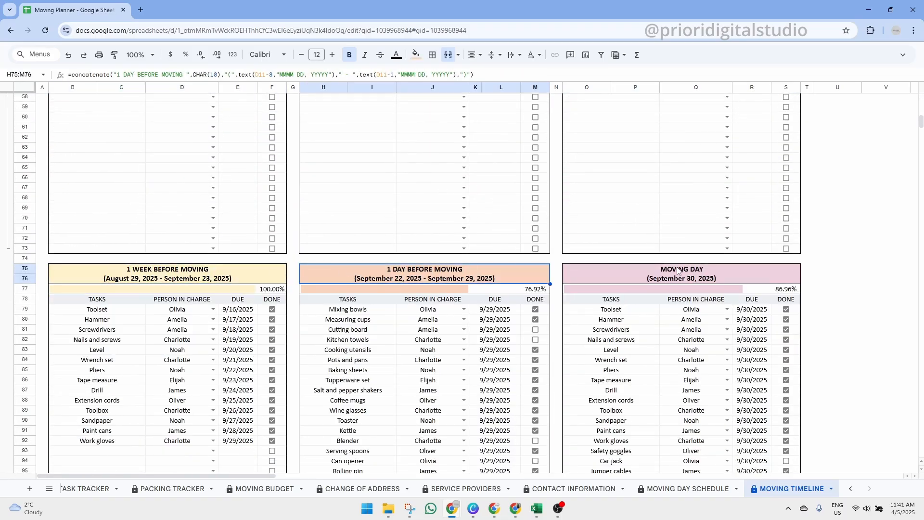
scroll("up", 3)
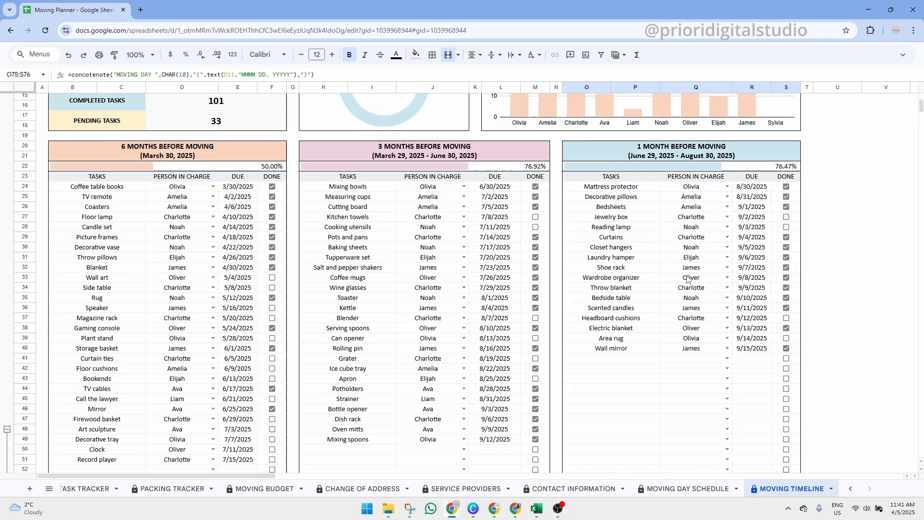
scroll("up", 3)
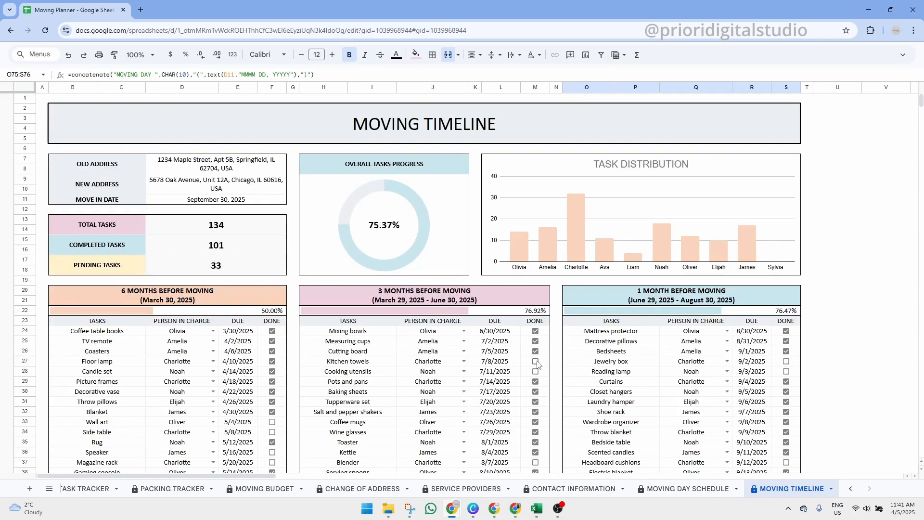
left_click(535, 372)
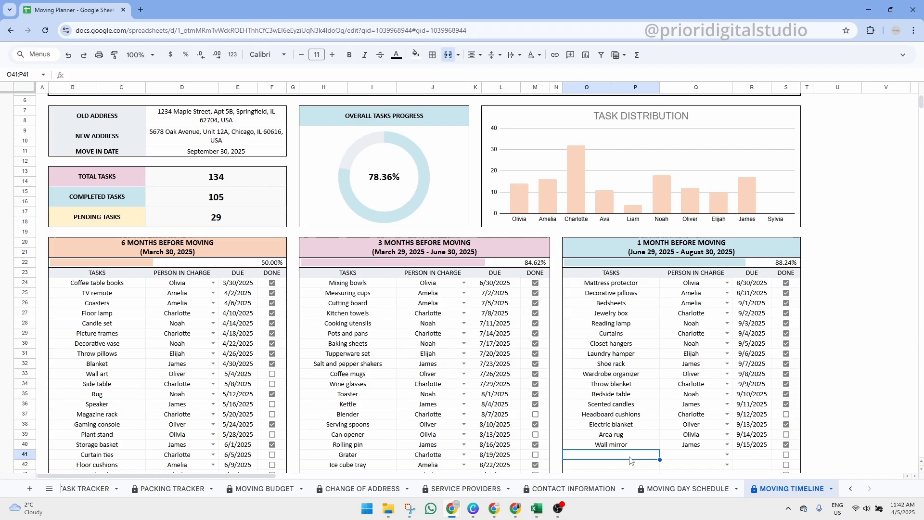
Step: Add the task 'Pack toys' for Liam due 4/12/2025 in the 1 Month Before Moving table
type("Pack")
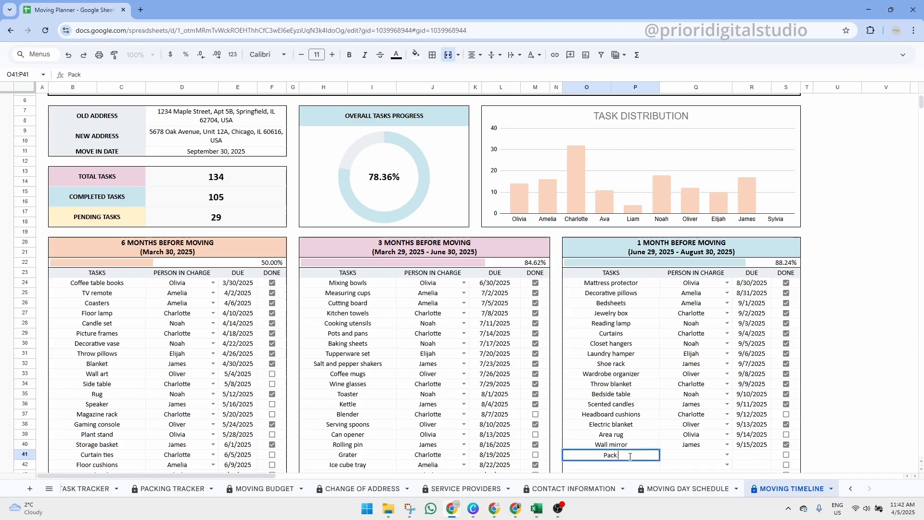
type("toys")
left_click(696, 454)
type("Liam")
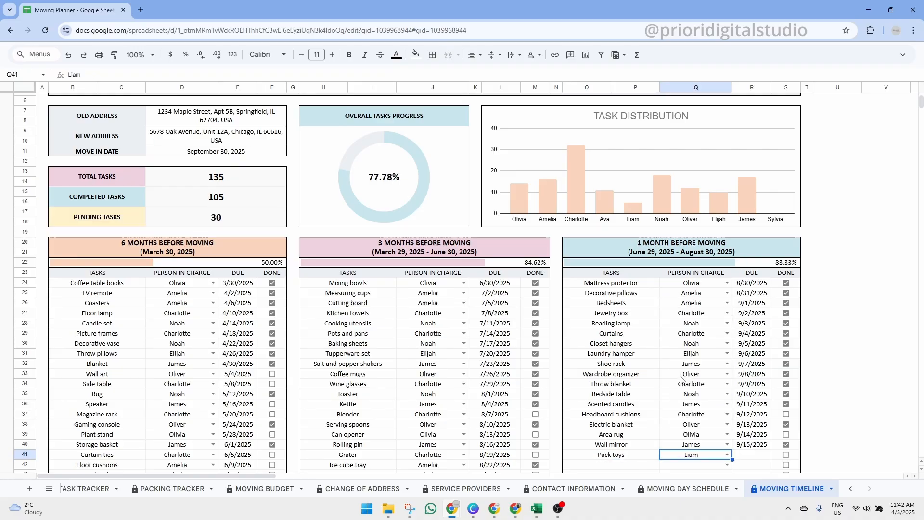
left_click(751, 454)
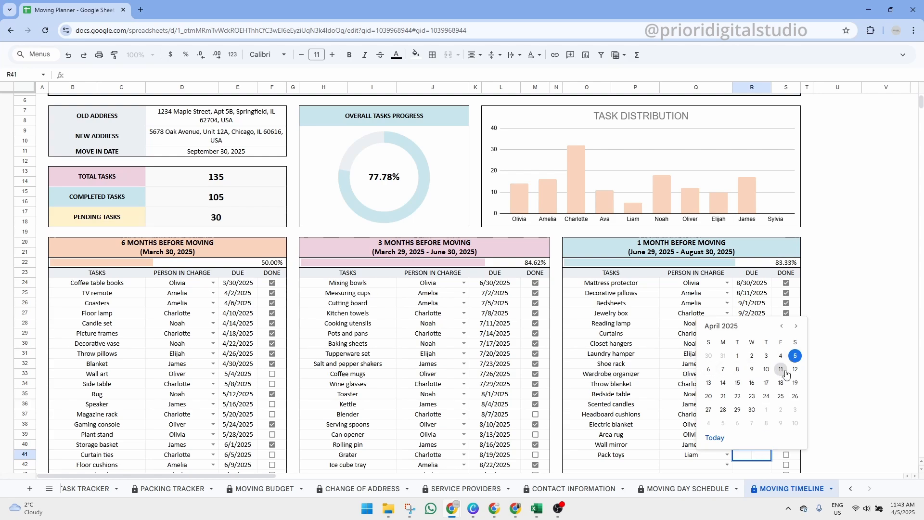
left_click(794, 368)
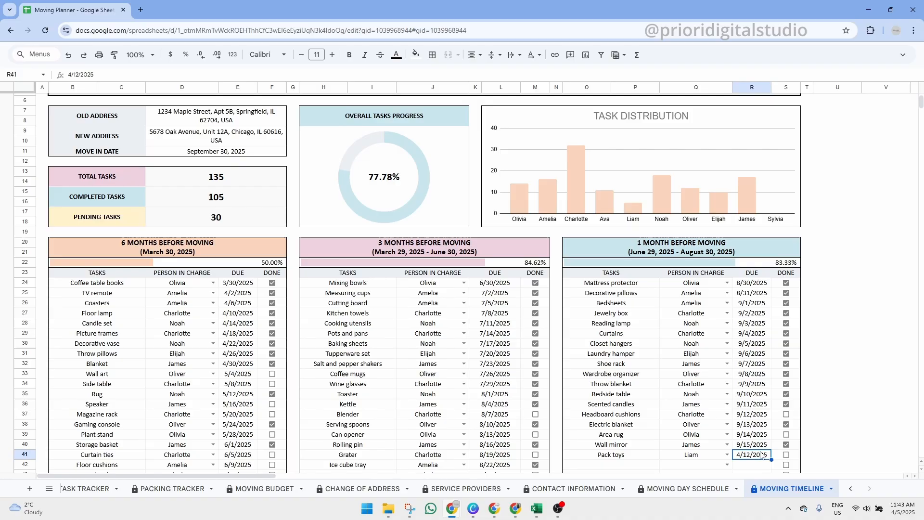
mouse_move(197, 254)
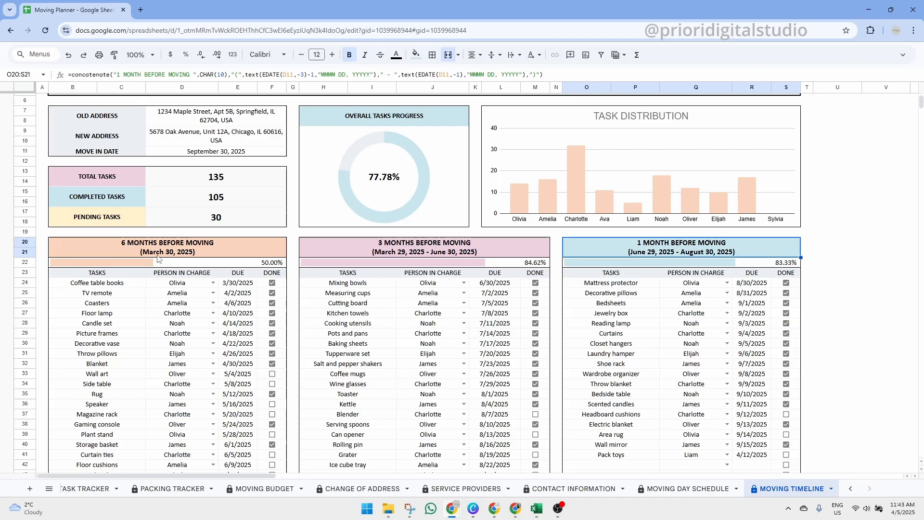
mouse_move(475, 256)
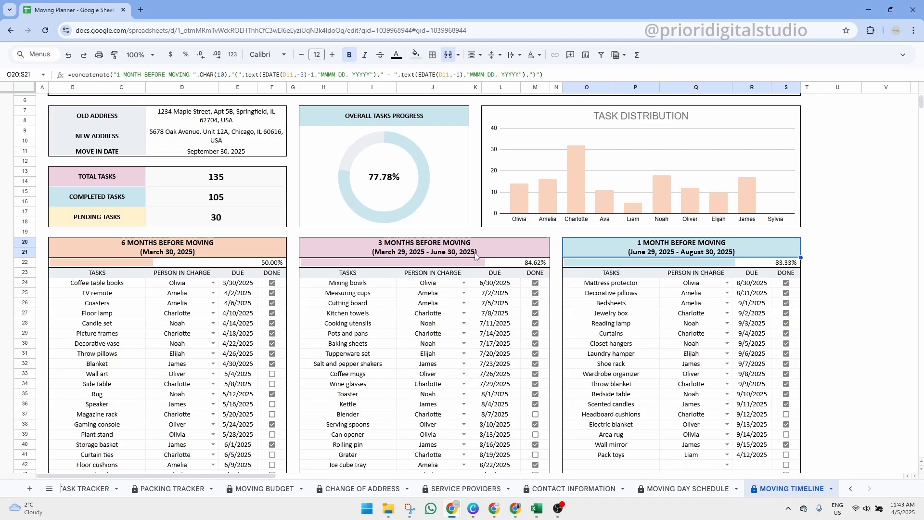
mouse_move(461, 247)
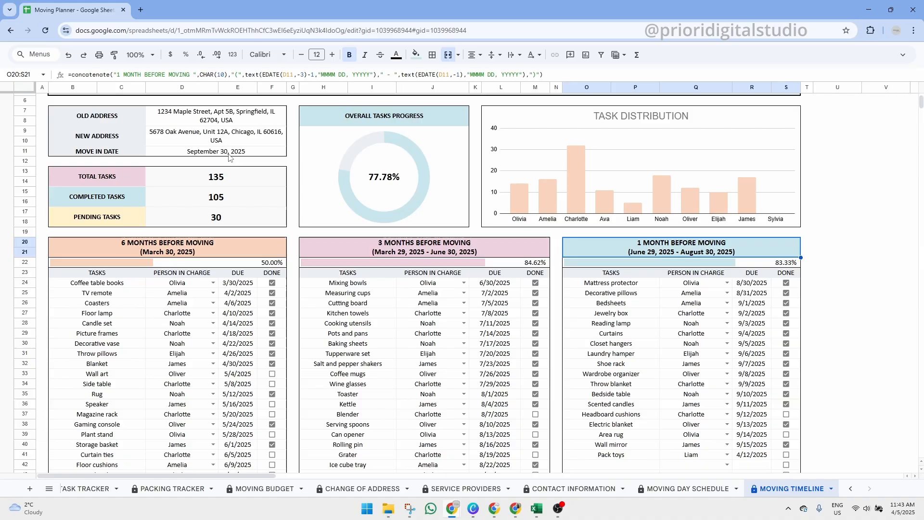
left_click(216, 152)
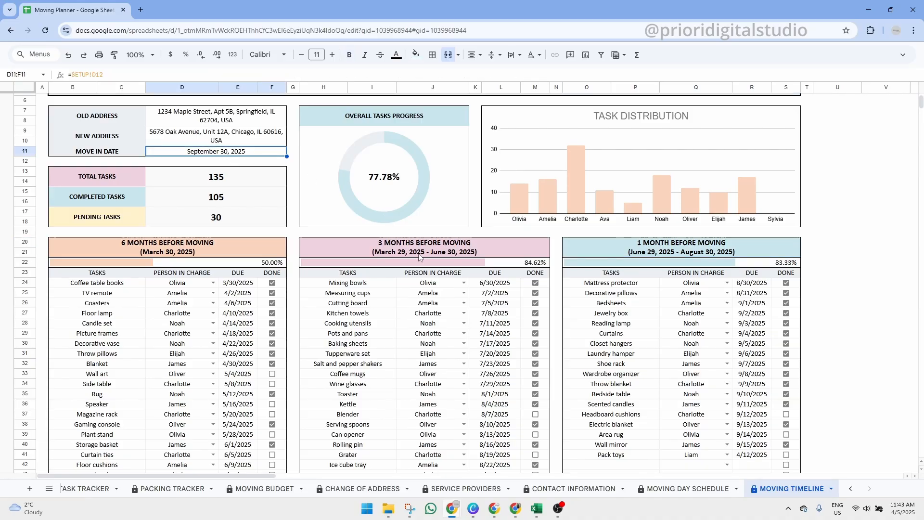
mouse_move(449, 258)
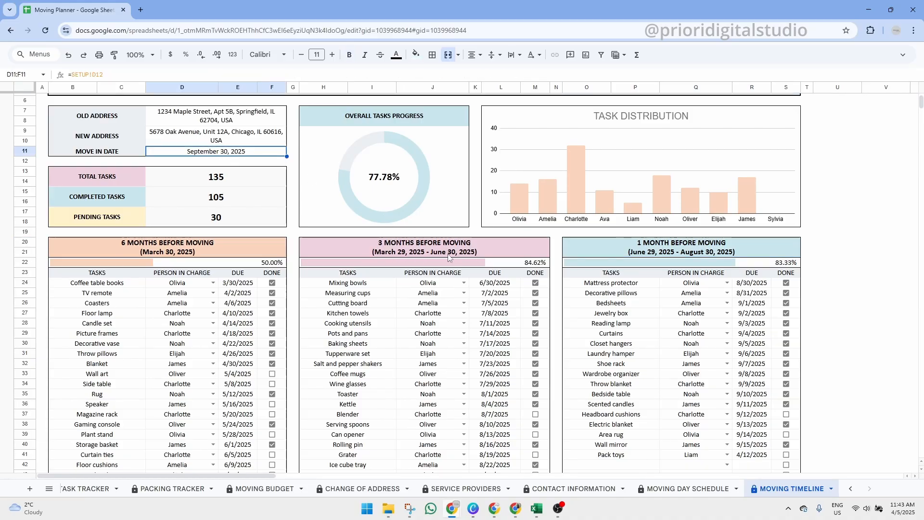
scroll("up", 3)
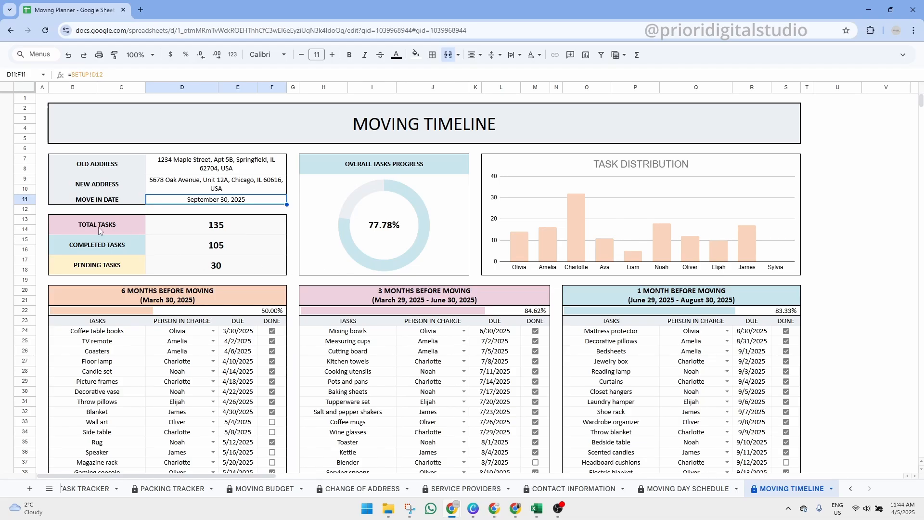
Step: Point out the Total, Completed and Pending Tasks summaries, then switch to the Dashboard sheet
left_click(97, 224)
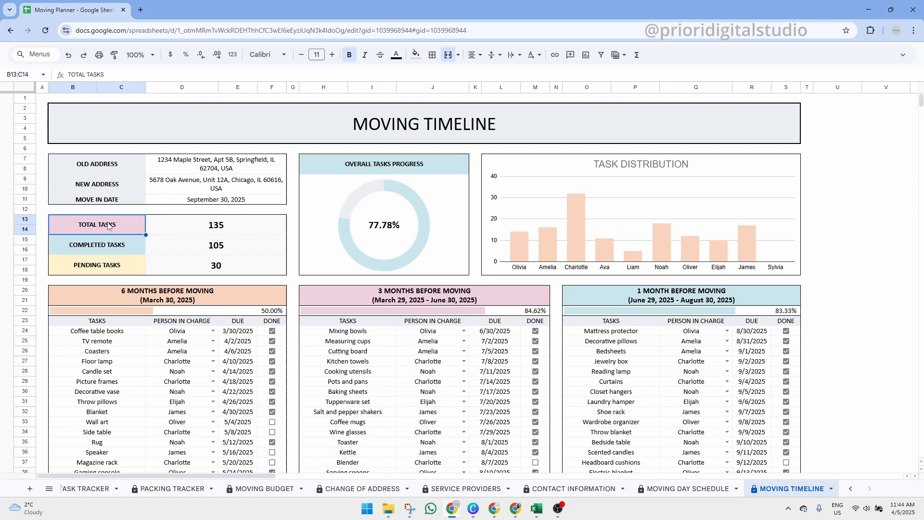
left_click(96, 245)
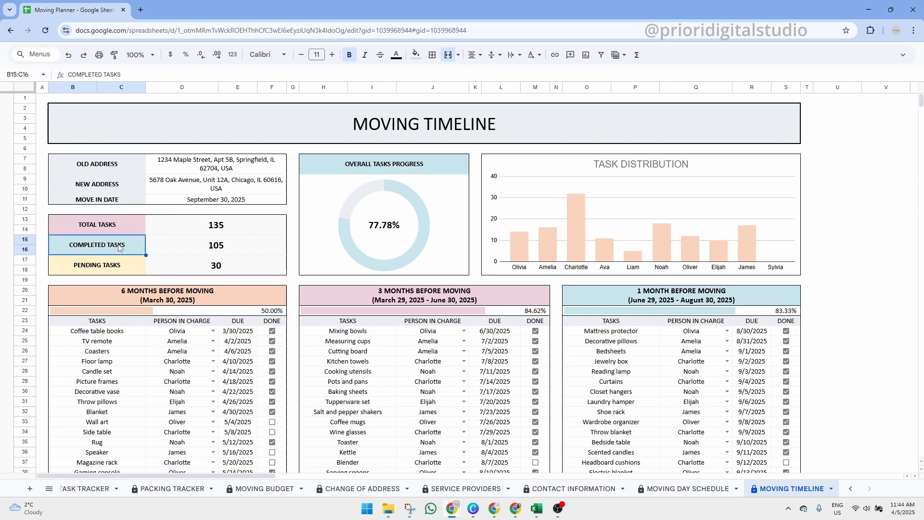
left_click(96, 265)
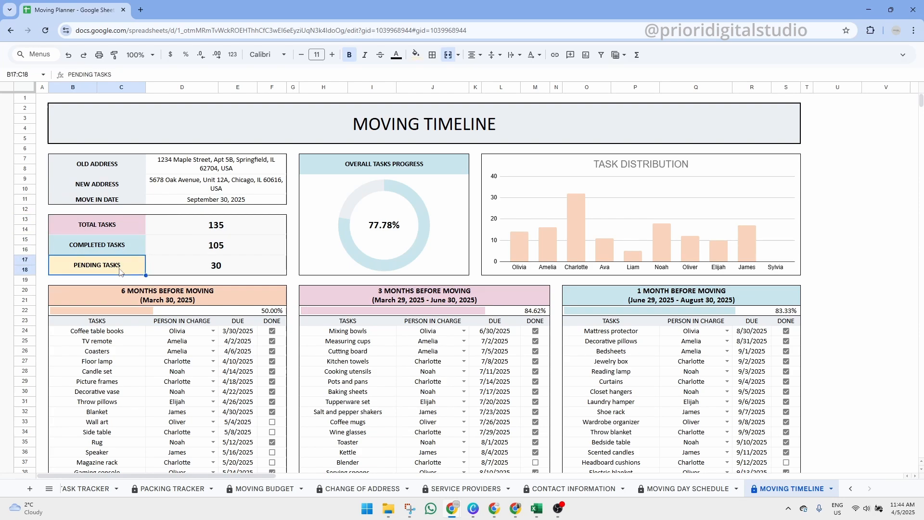
mouse_move(397, 273)
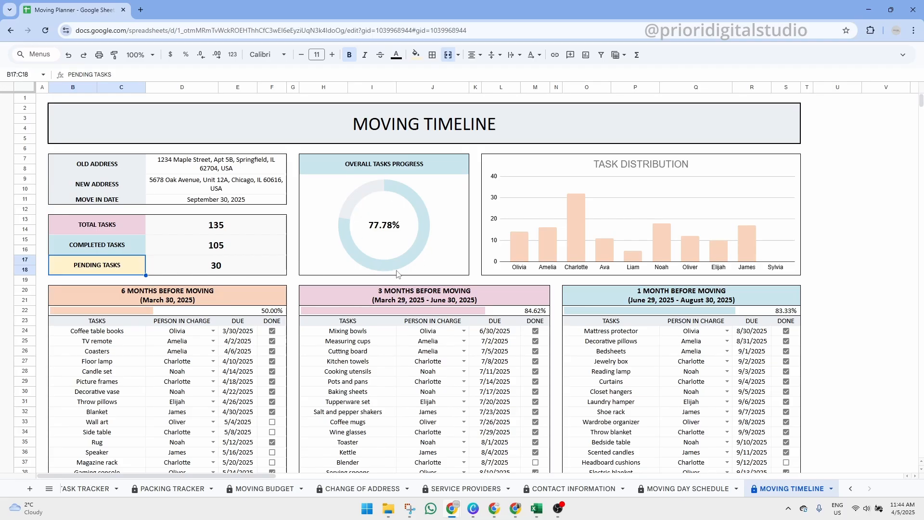
mouse_move(565, 200)
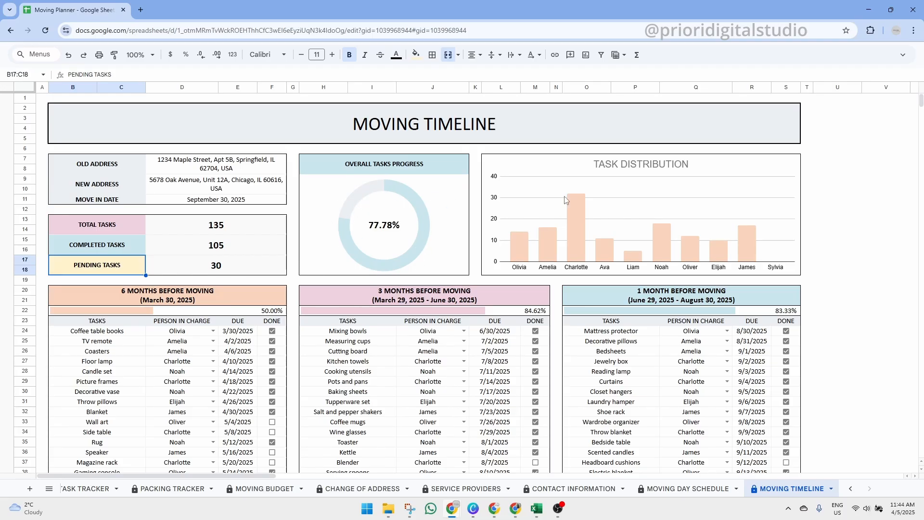
mouse_move(777, 253)
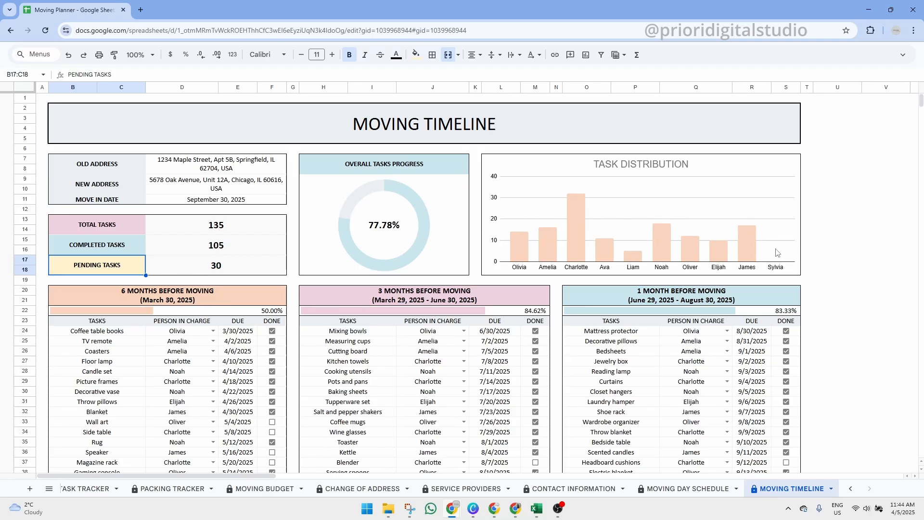
left_click(226, 488)
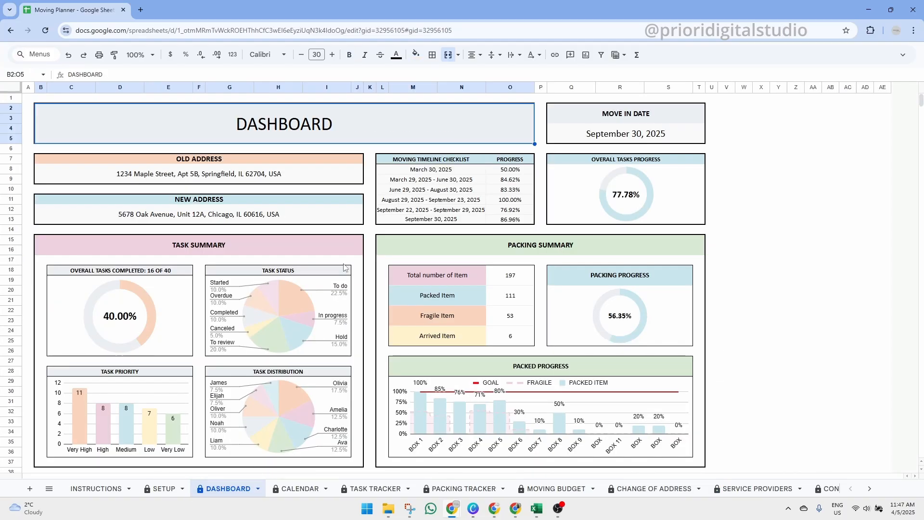
mouse_move(366, 181)
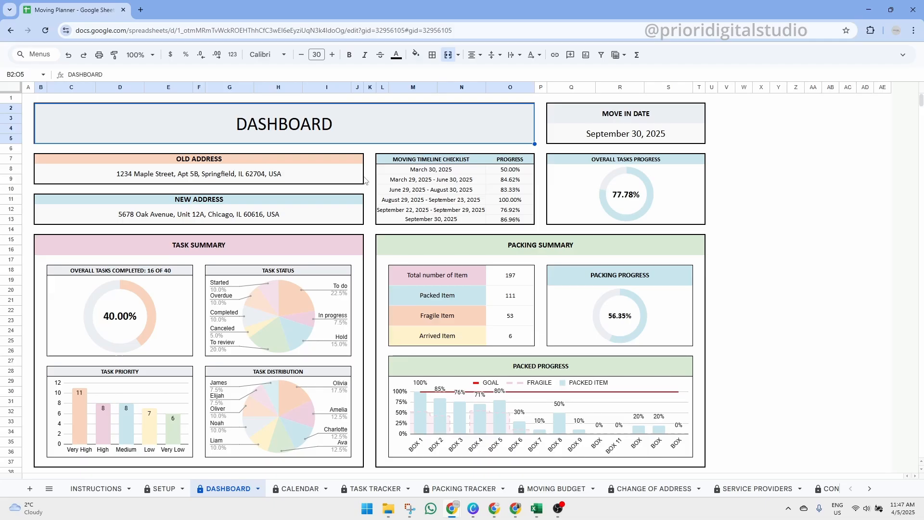
left_click(198, 158)
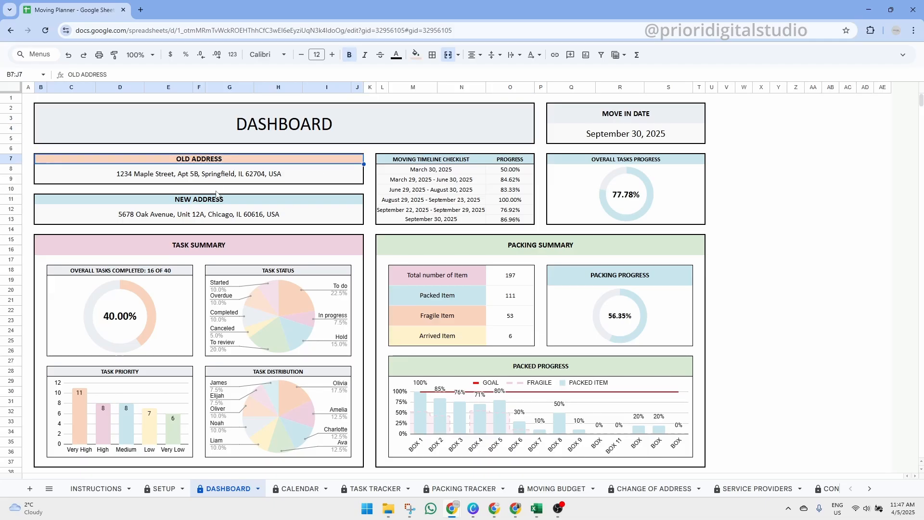
left_click(625, 134)
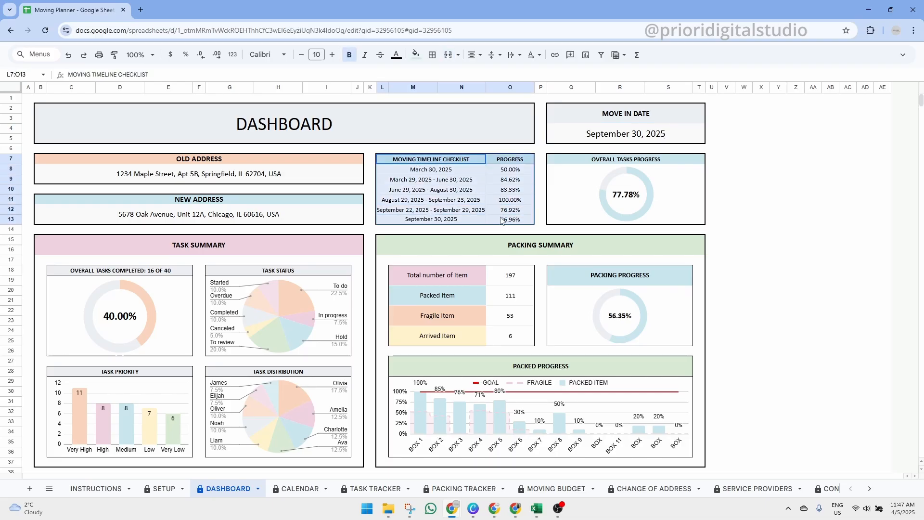
left_click(624, 159)
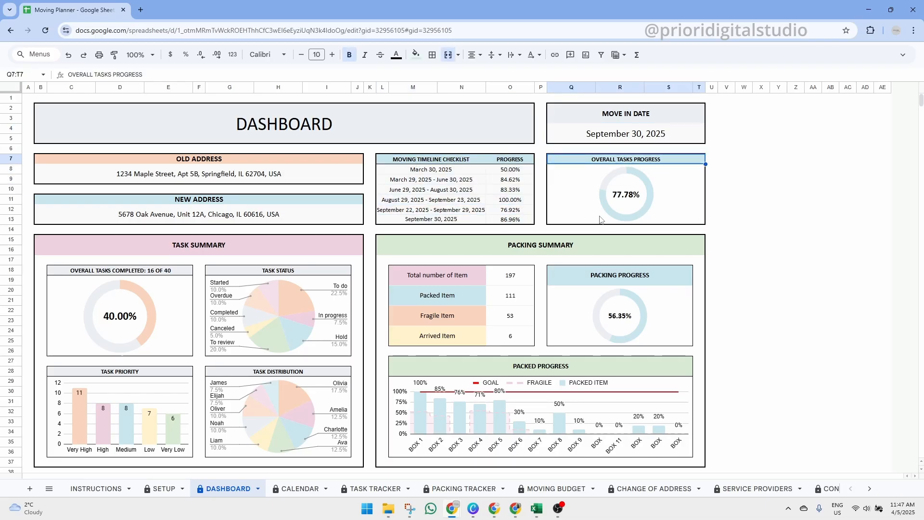
left_click(198, 244)
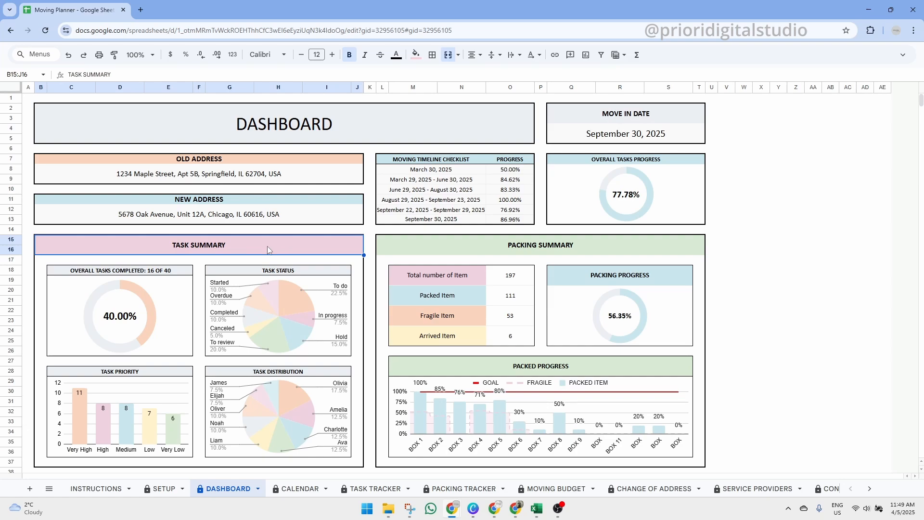
mouse_move(332, 490)
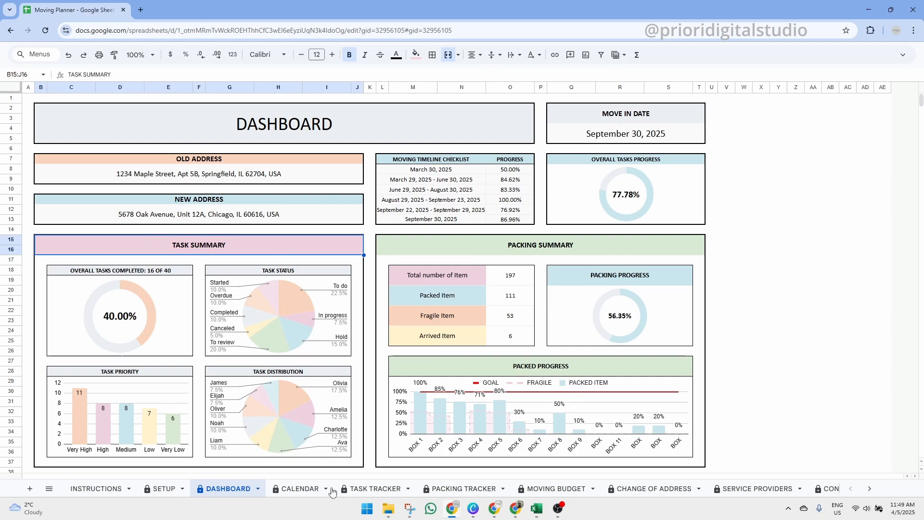
mouse_move(372, 488)
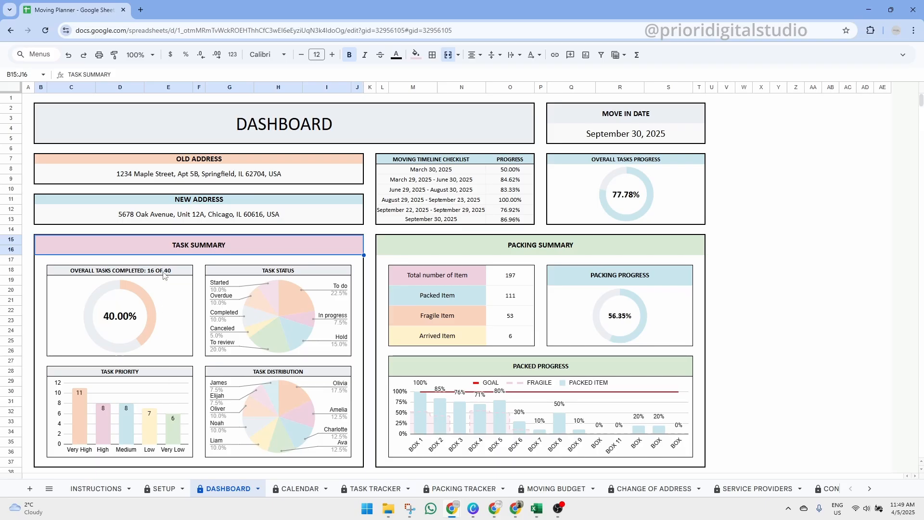
left_click(117, 274)
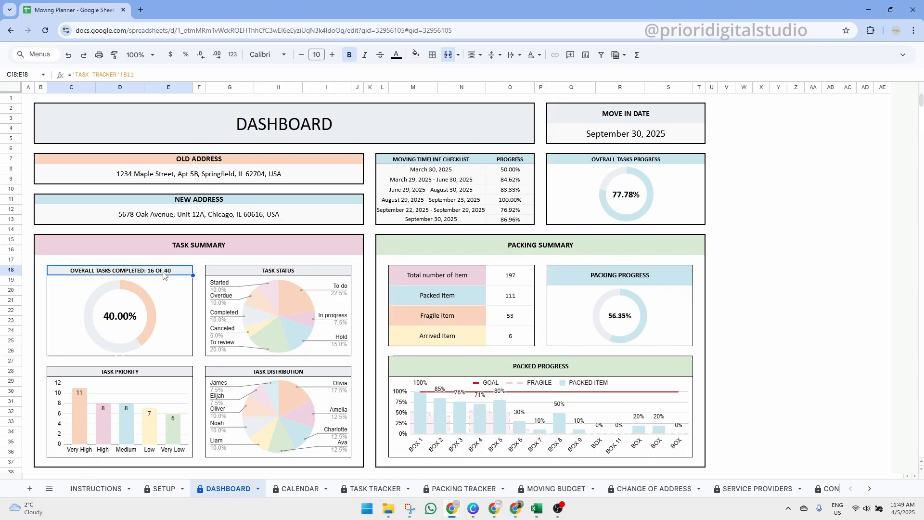
left_click(277, 270)
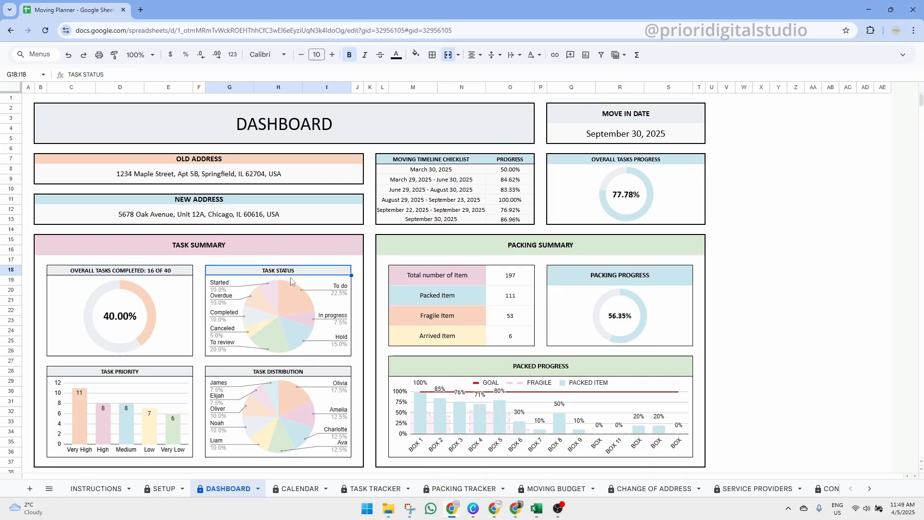
mouse_move(146, 378)
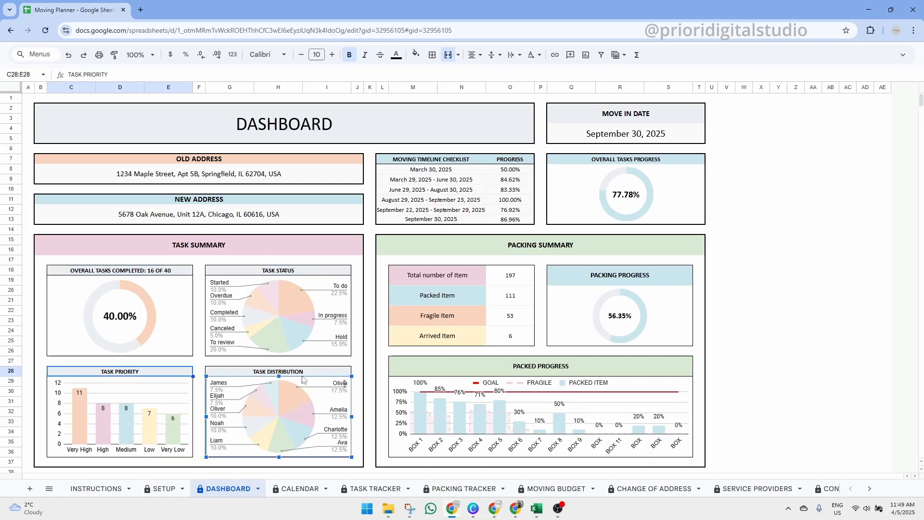
mouse_move(272, 403)
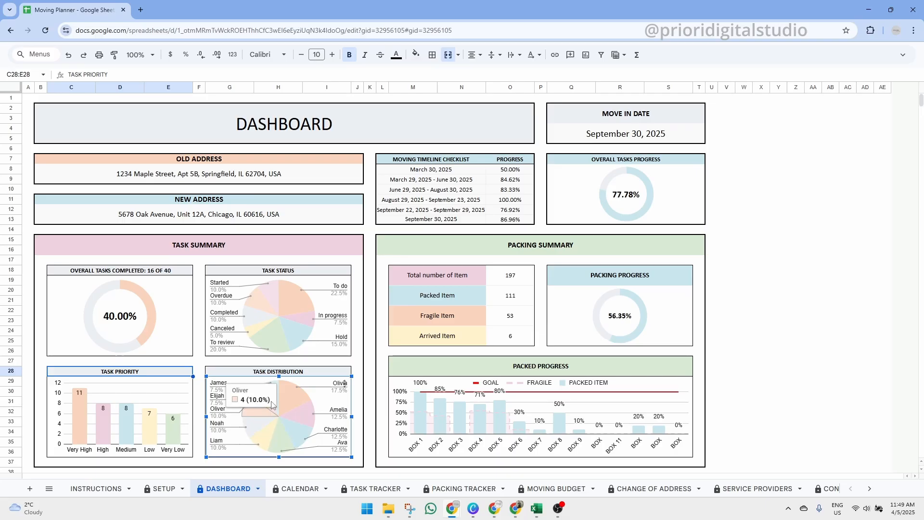
left_click(539, 244)
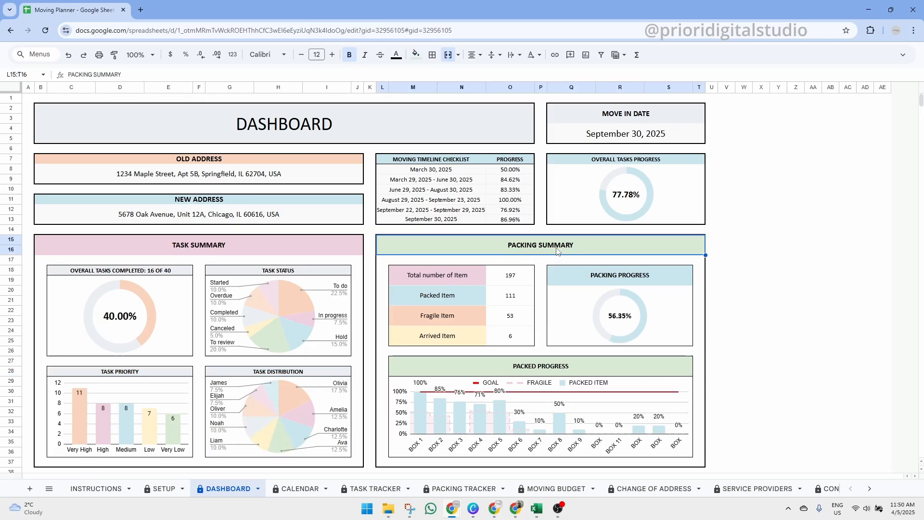
mouse_move(432, 256)
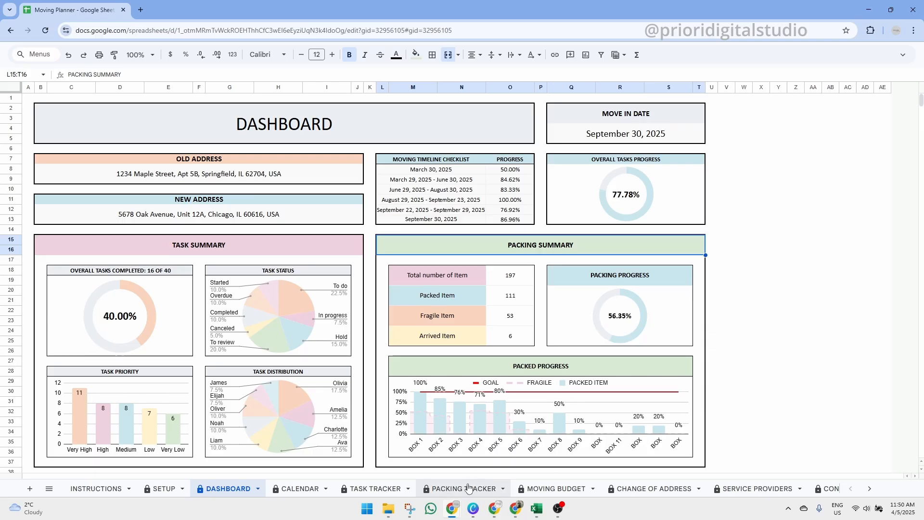
mouse_move(503, 438)
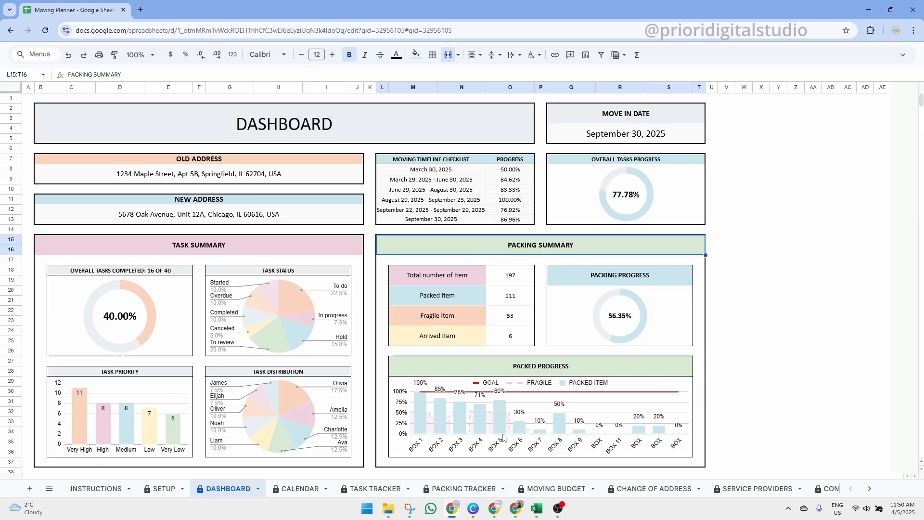
left_click(437, 275)
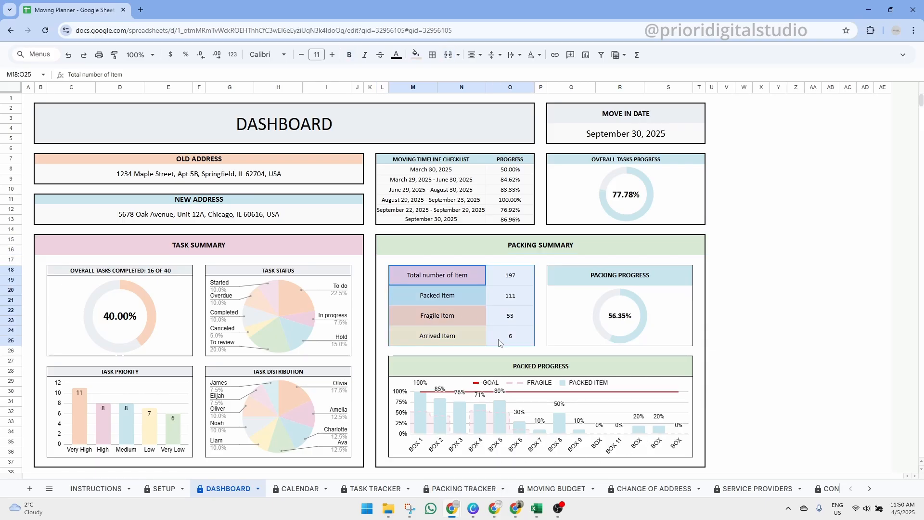
mouse_move(460, 309)
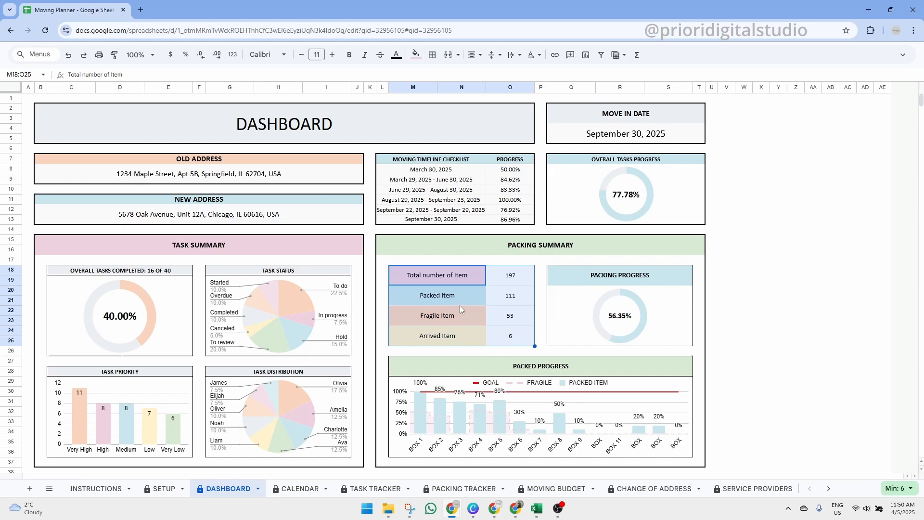
left_click(437, 315)
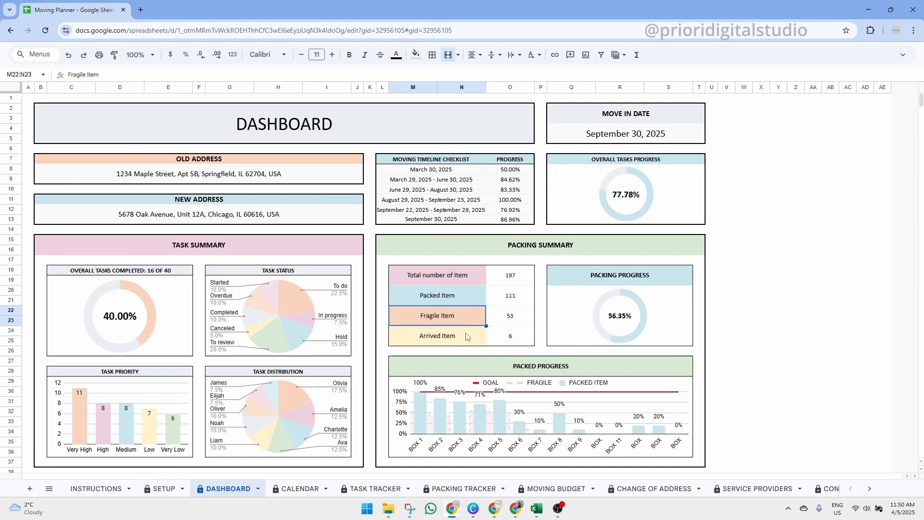
left_click(438, 335)
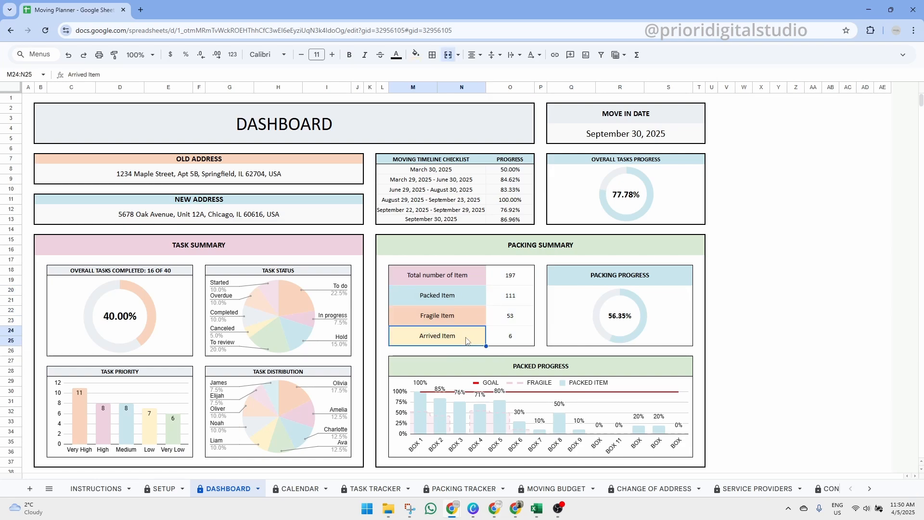
left_click(619, 274)
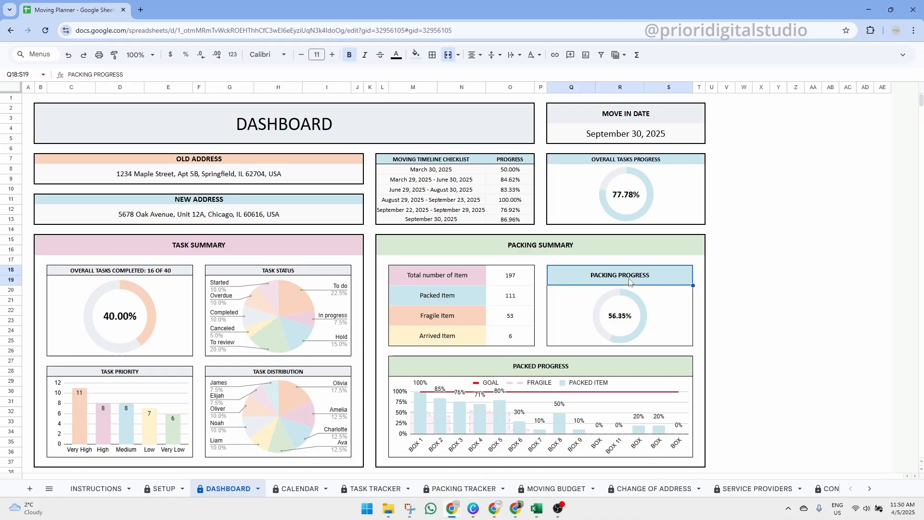
Step: Scroll to the dashboard's budget area and select the Utilities & Service Setup heading to rename it Service Providers
scroll("down", 3)
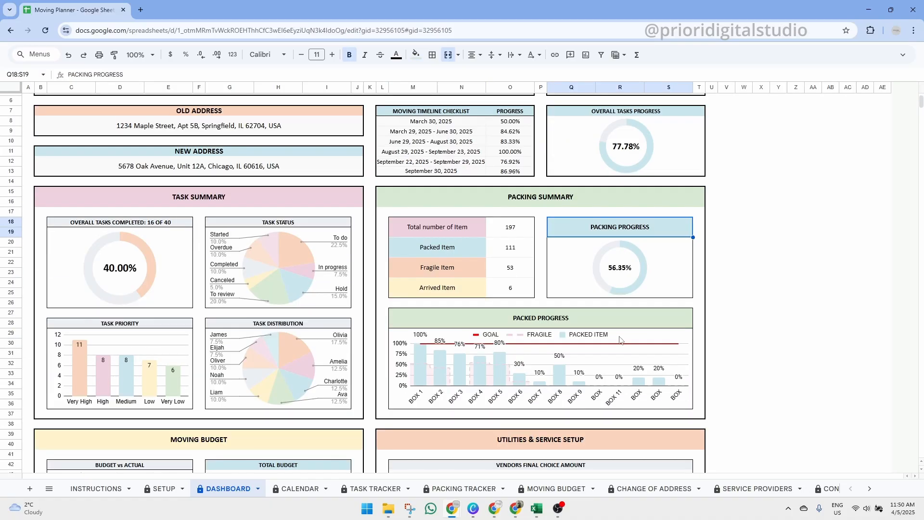
scroll("down", 3)
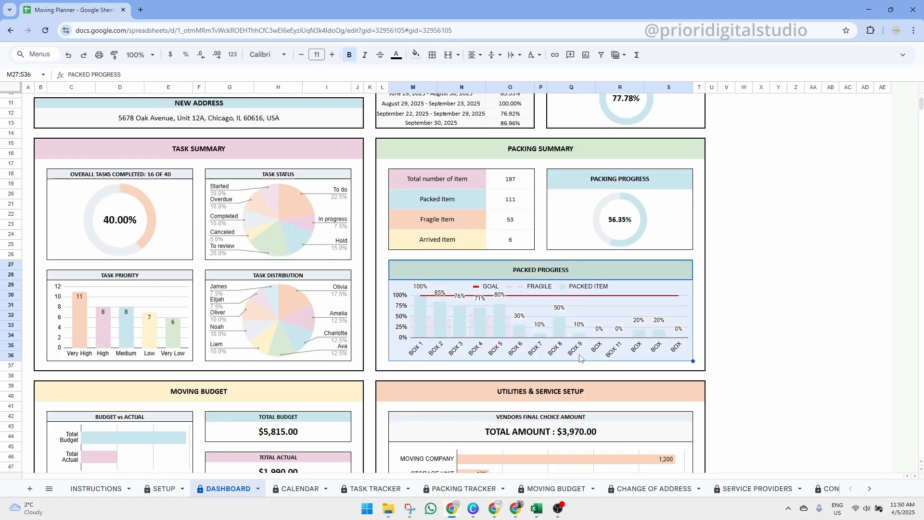
scroll("down", 3)
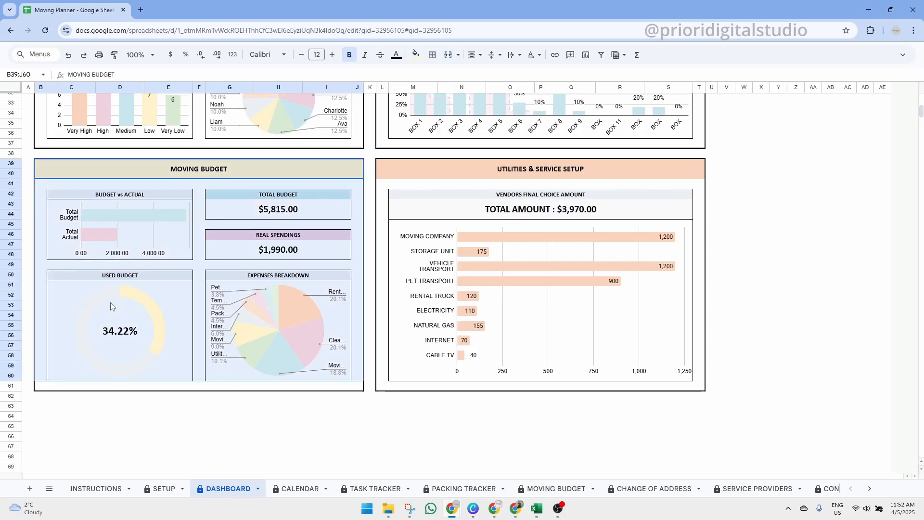
left_click(277, 194)
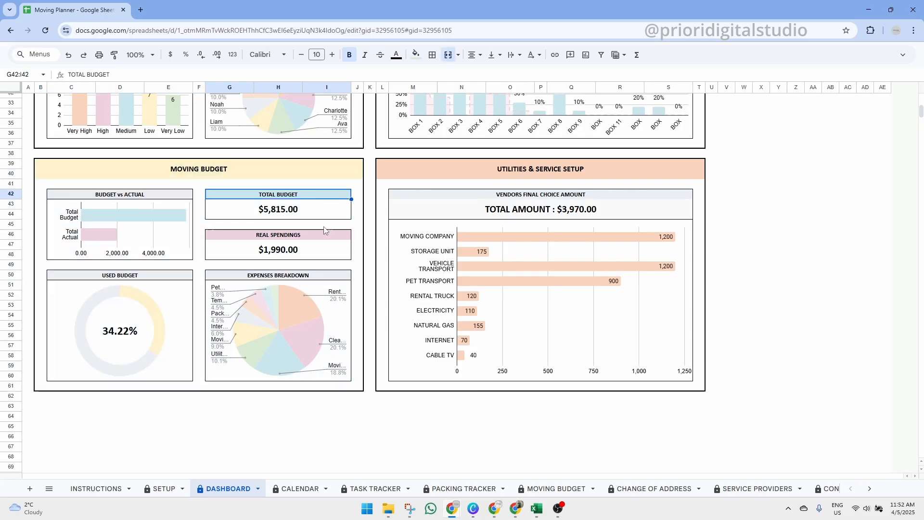
left_click(277, 241)
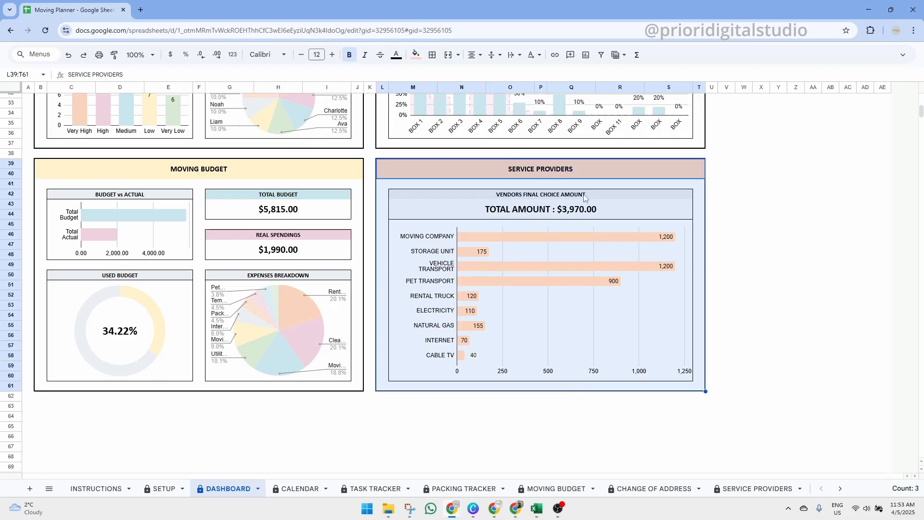
Step: Retitle the vendor chart 'Service Providers Final Choice Amount' after checking the total amount formula
left_click(539, 209)
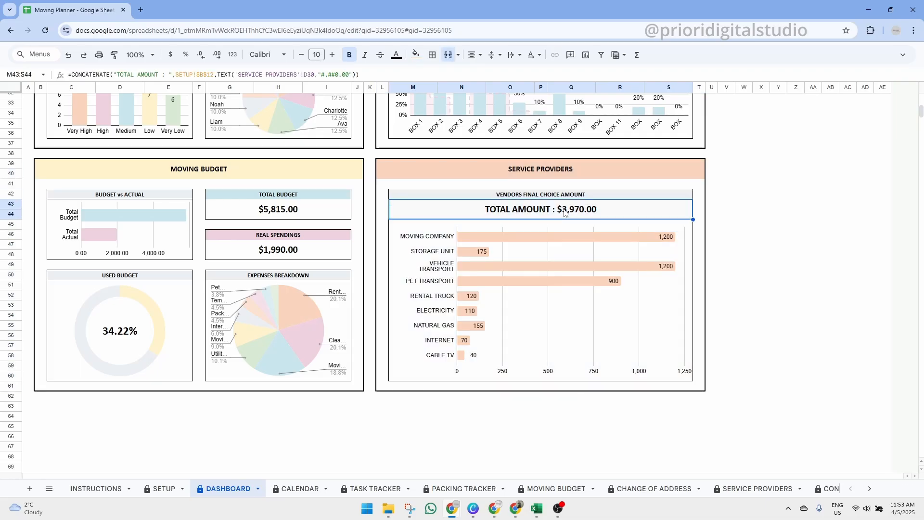
left_click(539, 169)
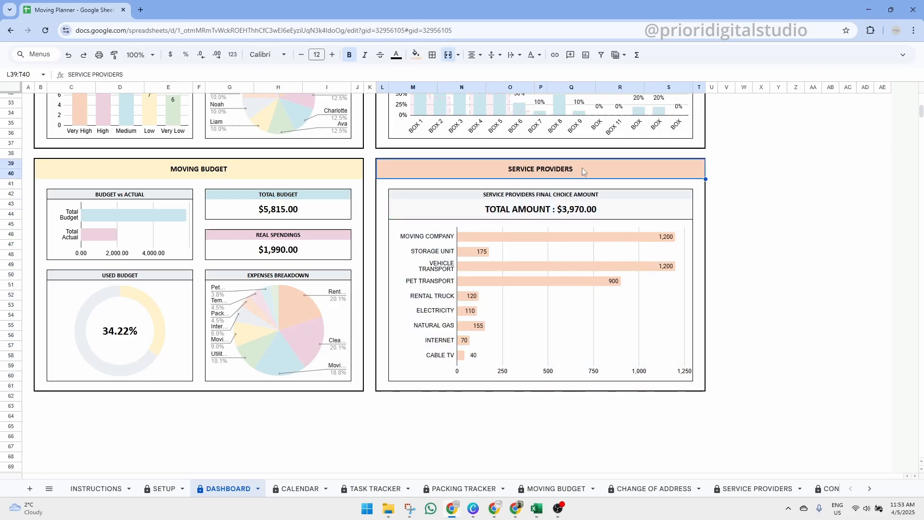
left_click(551, 359)
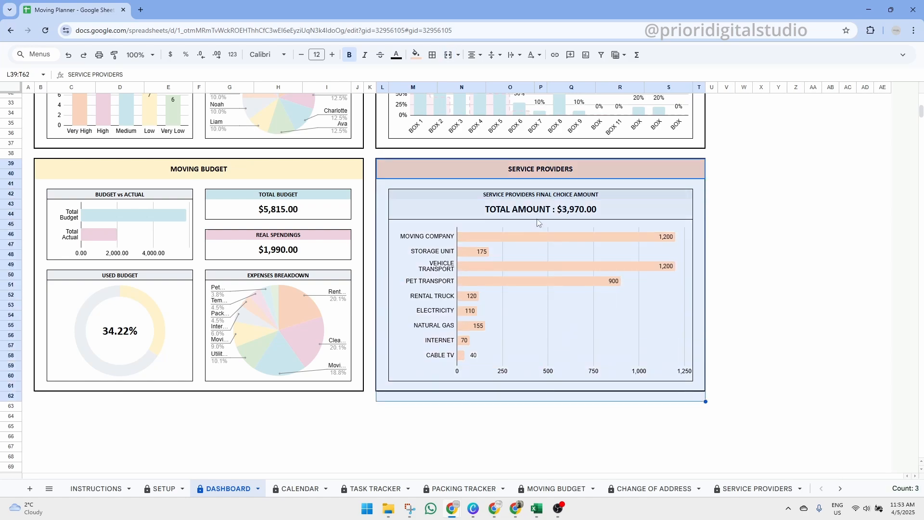
left_click(539, 193)
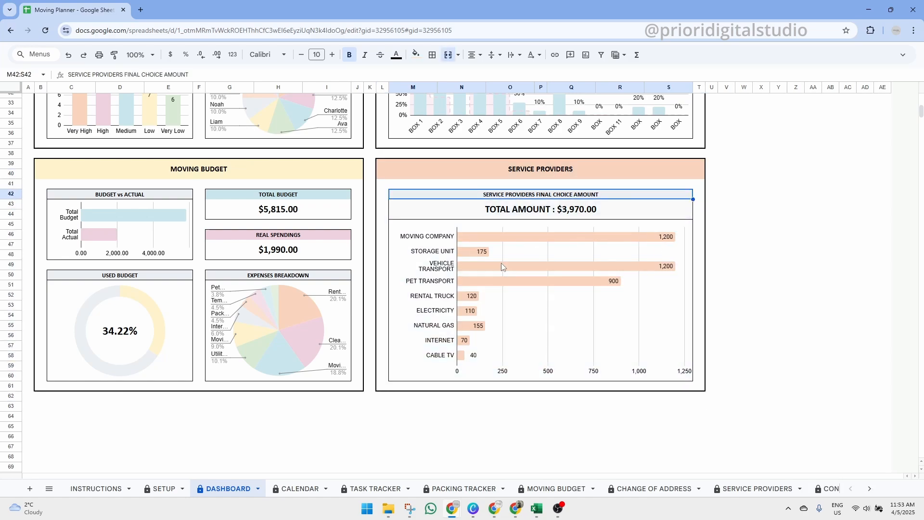
mouse_move(527, 307)
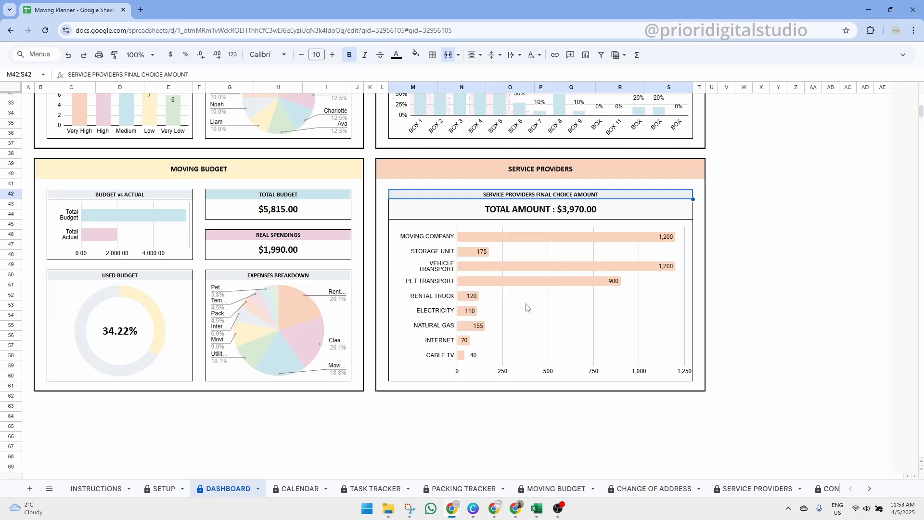
scroll("up", 3)
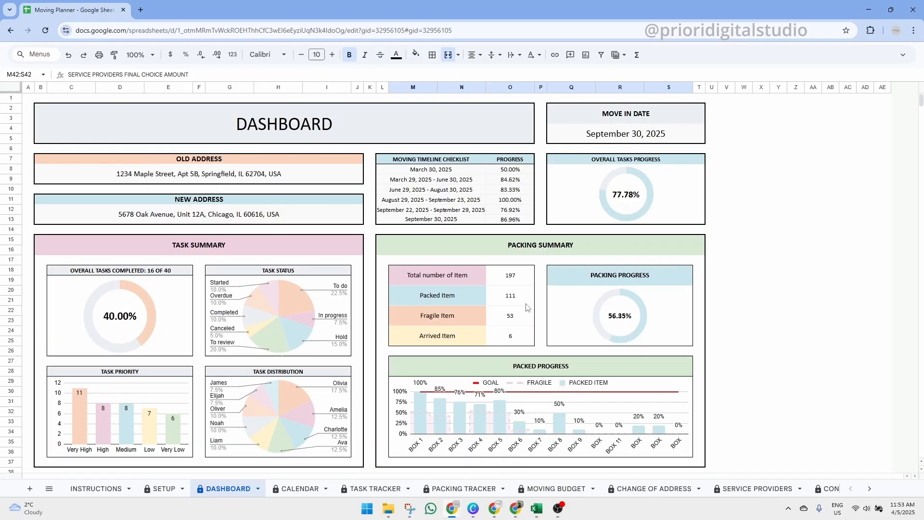
left_click(283, 124)
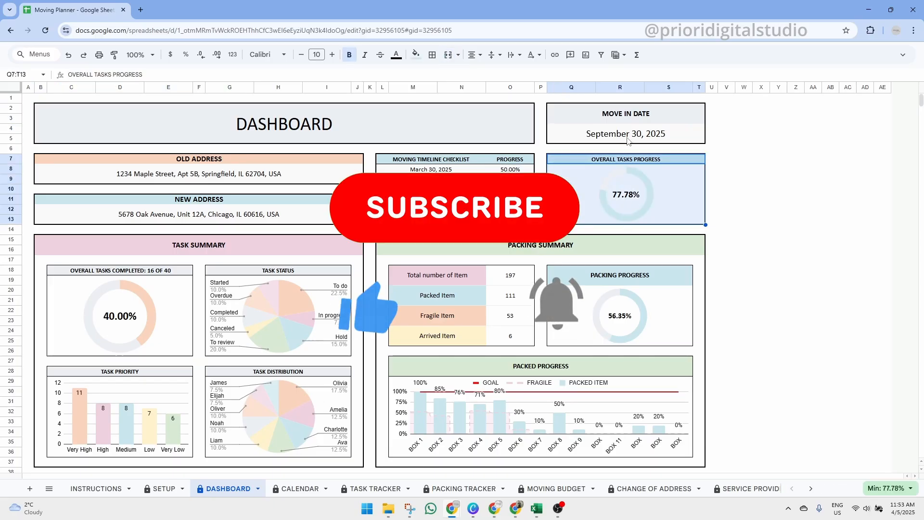
left_click(626, 133)
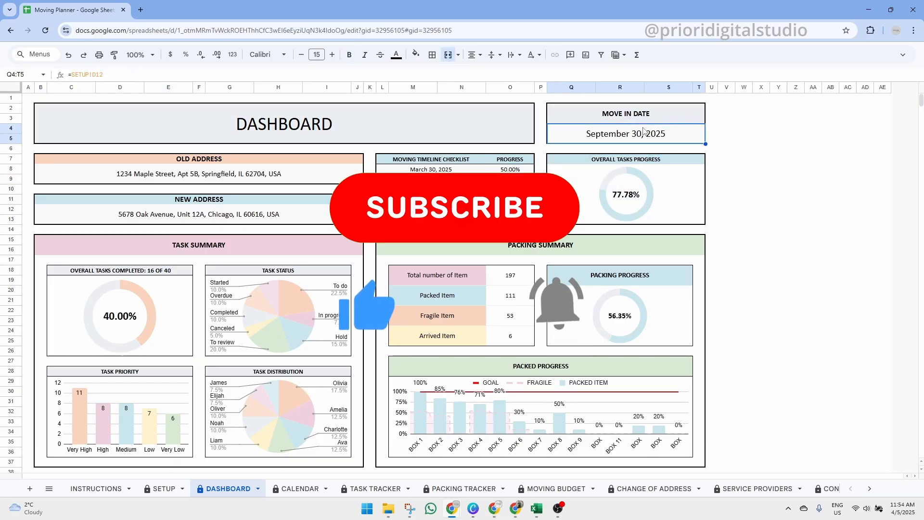